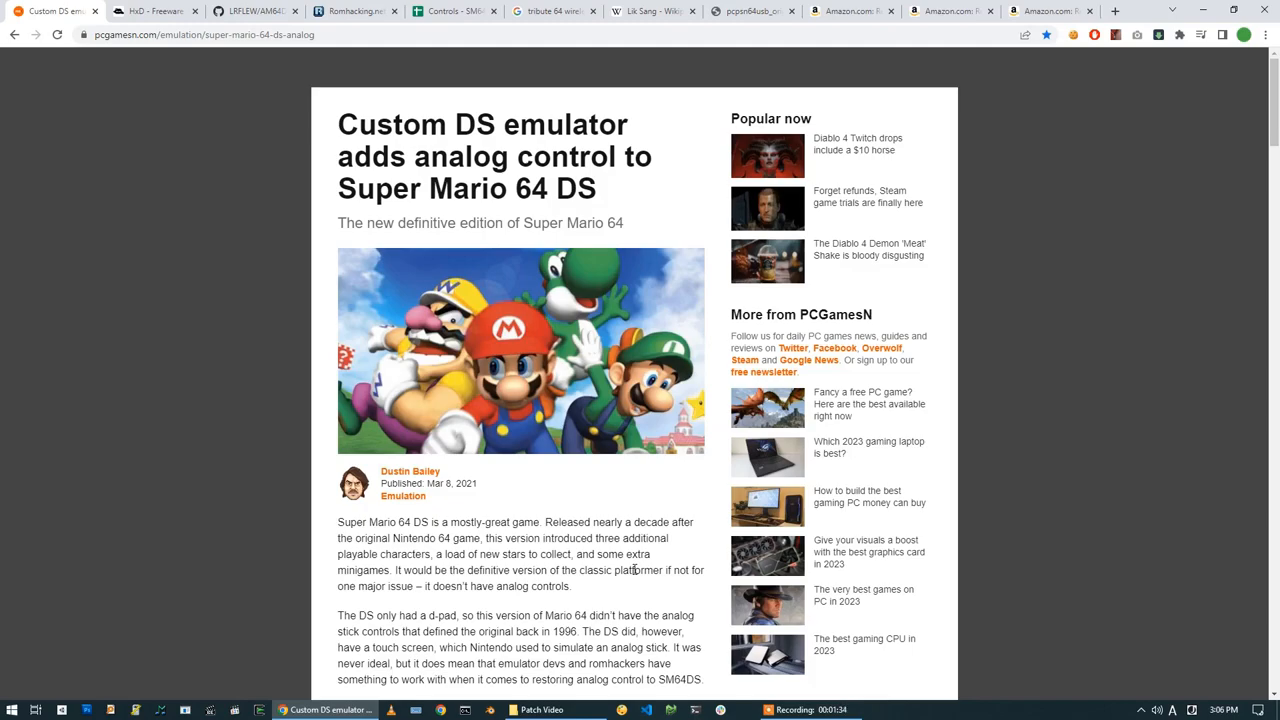
# - Download DeSmuME-VS2019-x64-Release.exe from release v1.1-3ba3821 and open the Patch Video folder
pyautogui.scroll(-3)
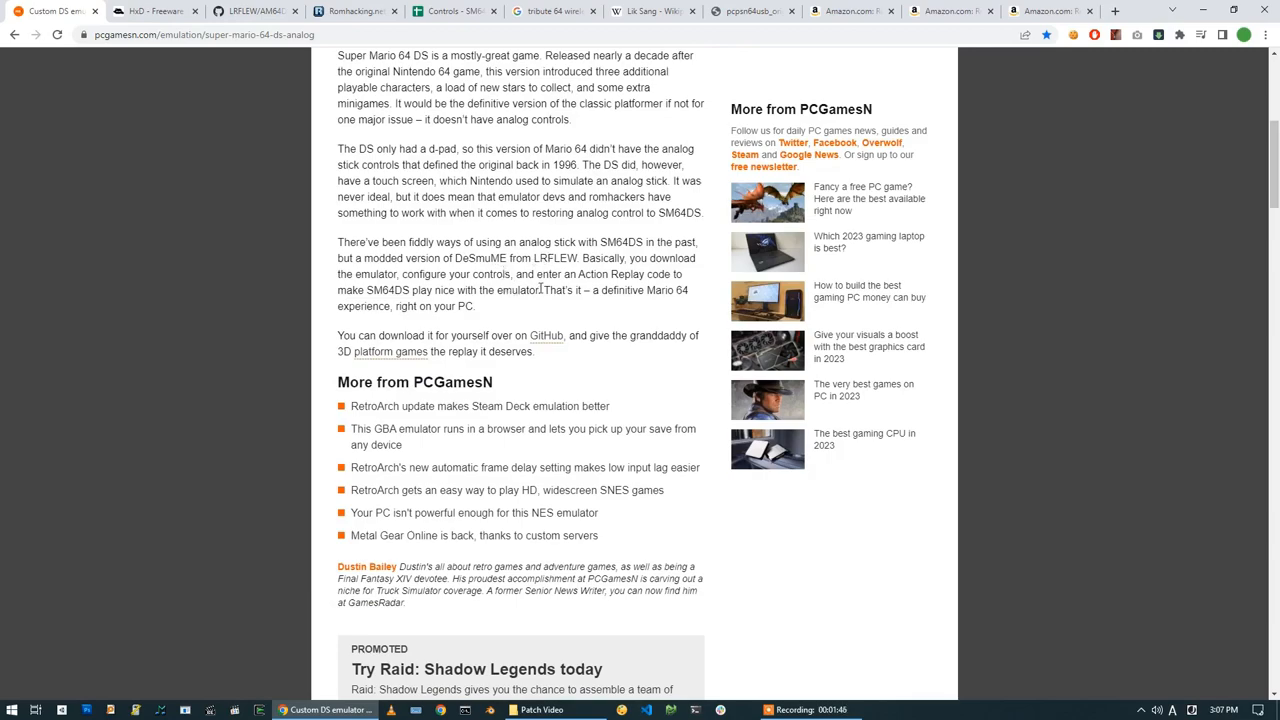
pyautogui.moveTo(545, 289)
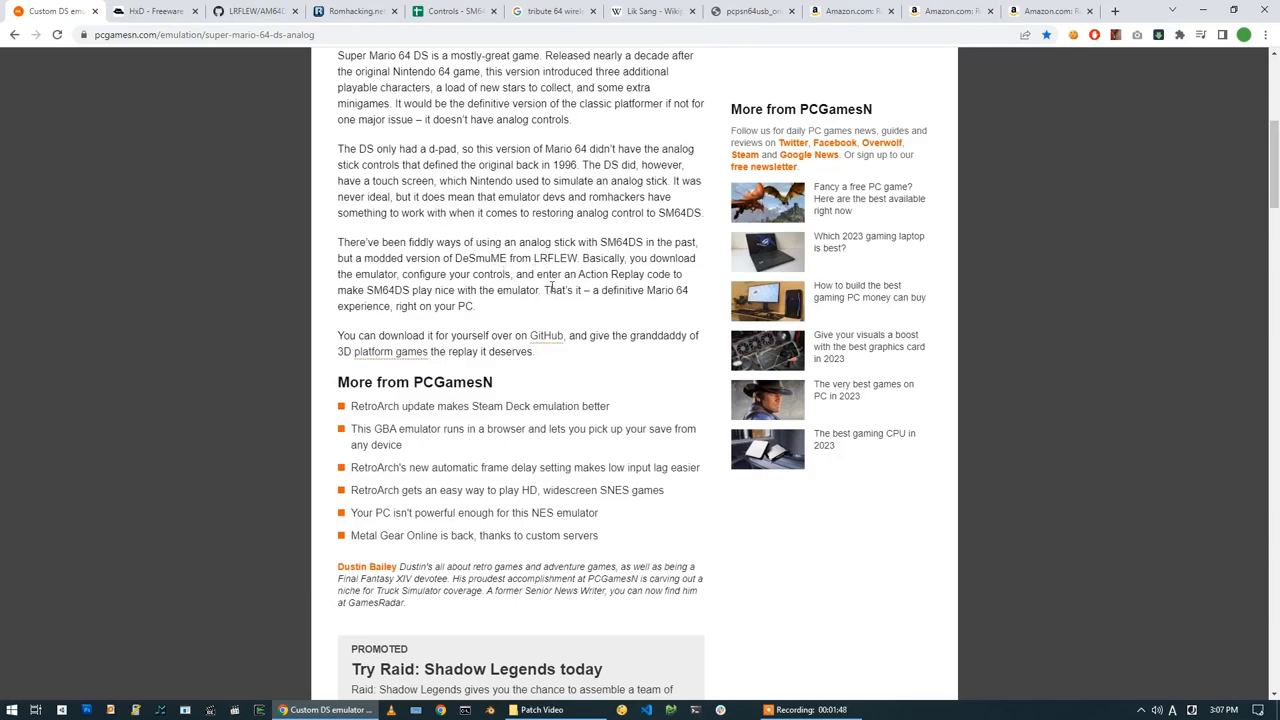
pyautogui.scroll(3)
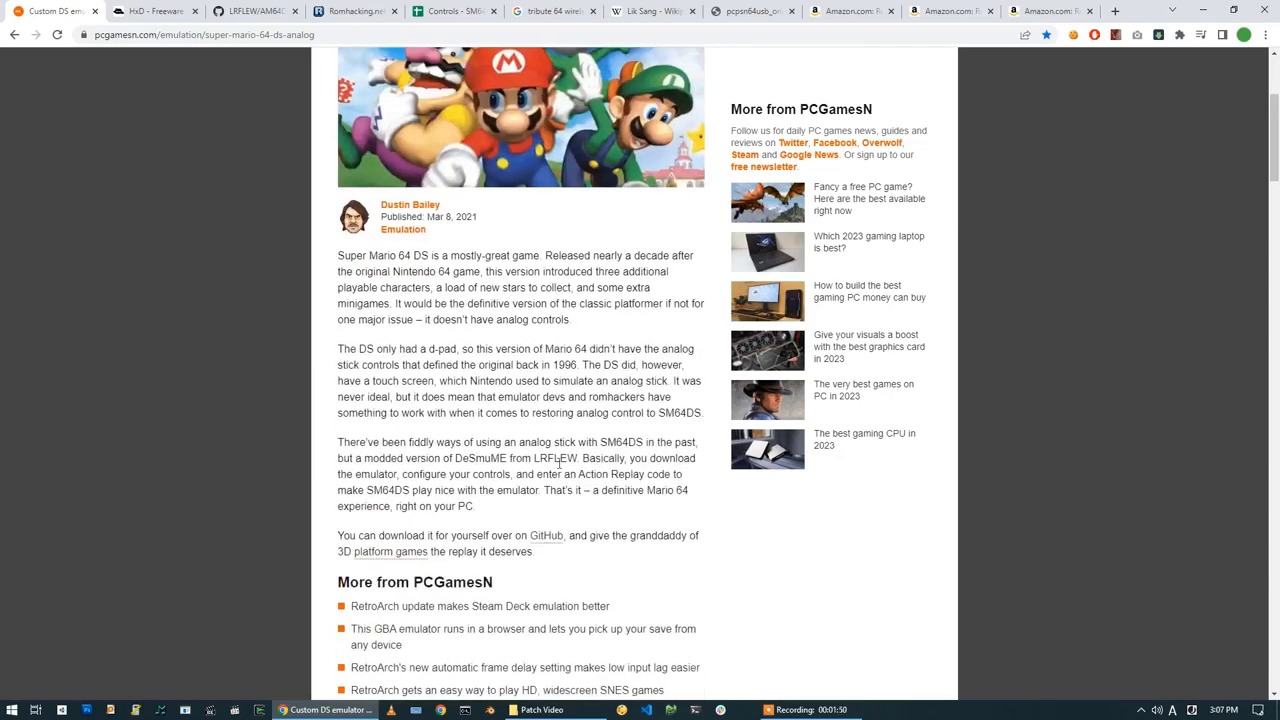
pyautogui.click(170, 11)
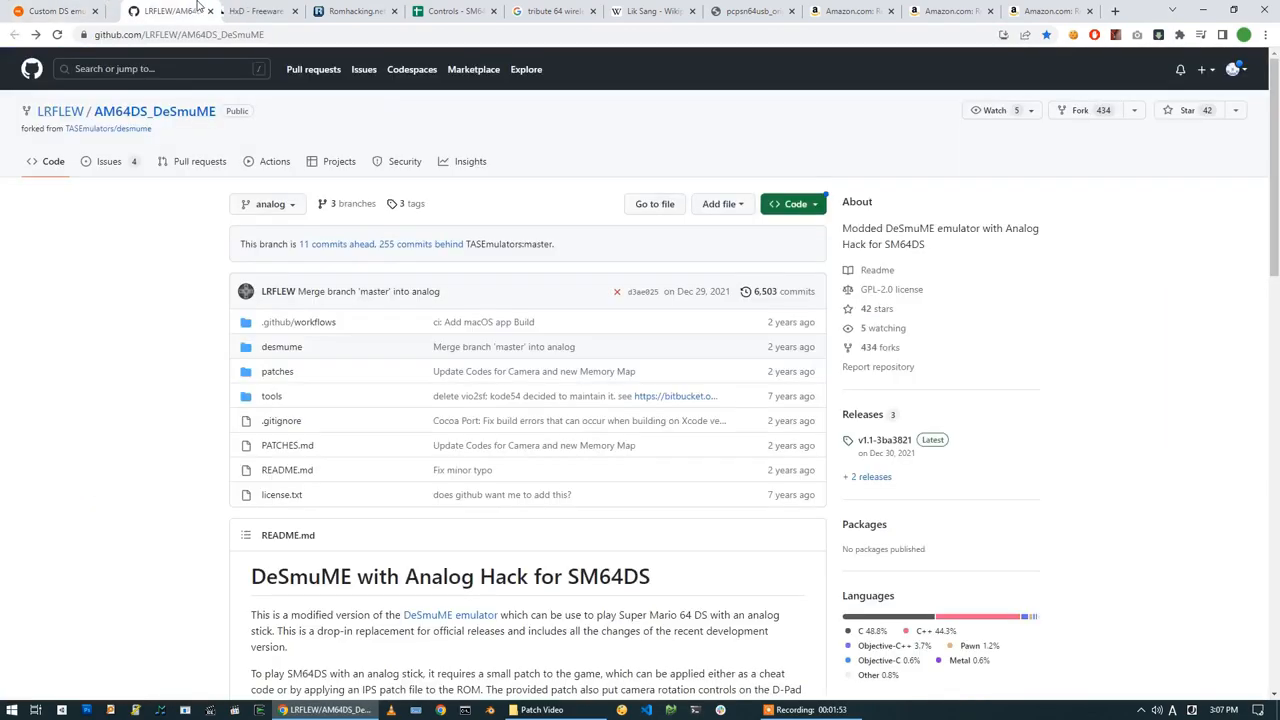
pyautogui.scroll(-3)
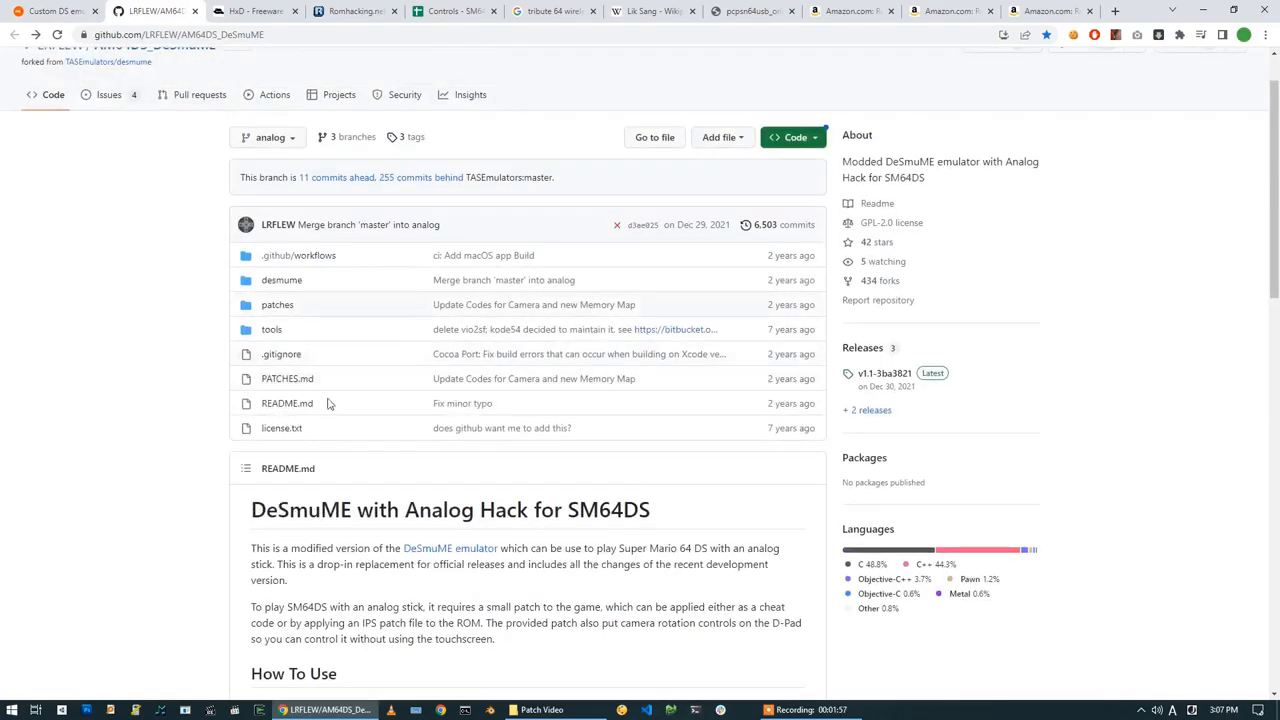
pyautogui.moveTo(884, 373)
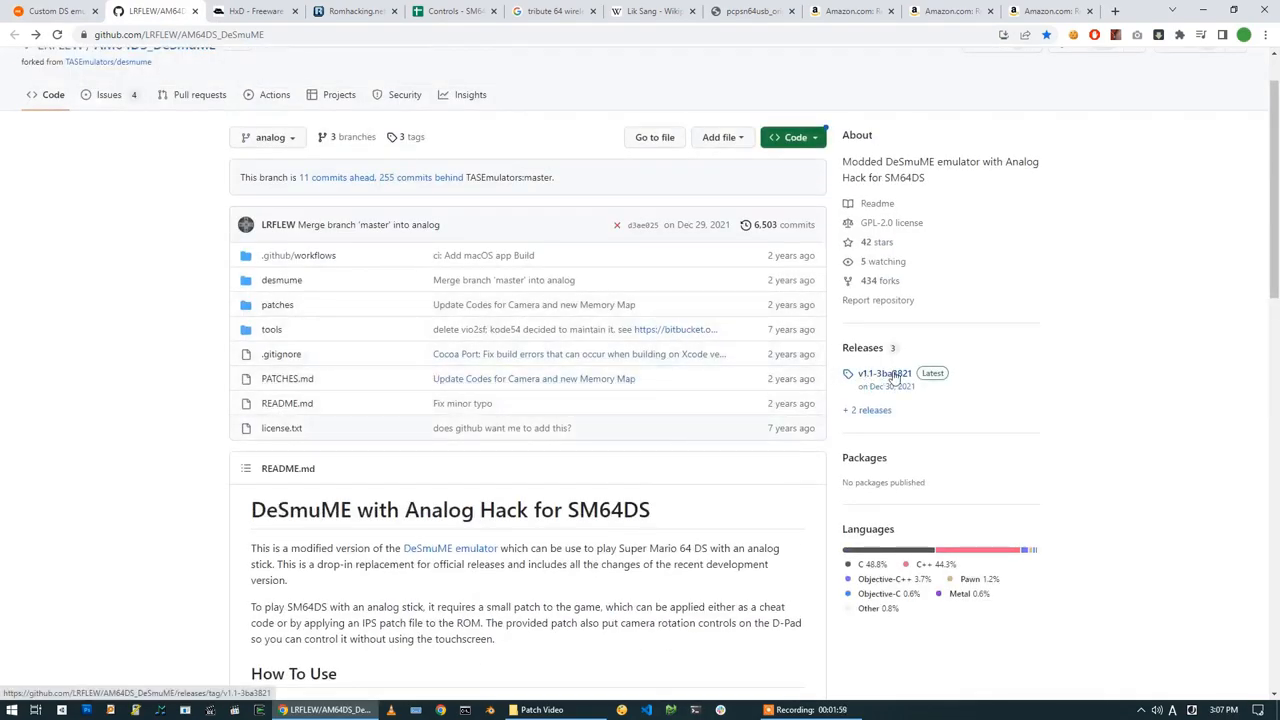
pyautogui.click(885, 373)
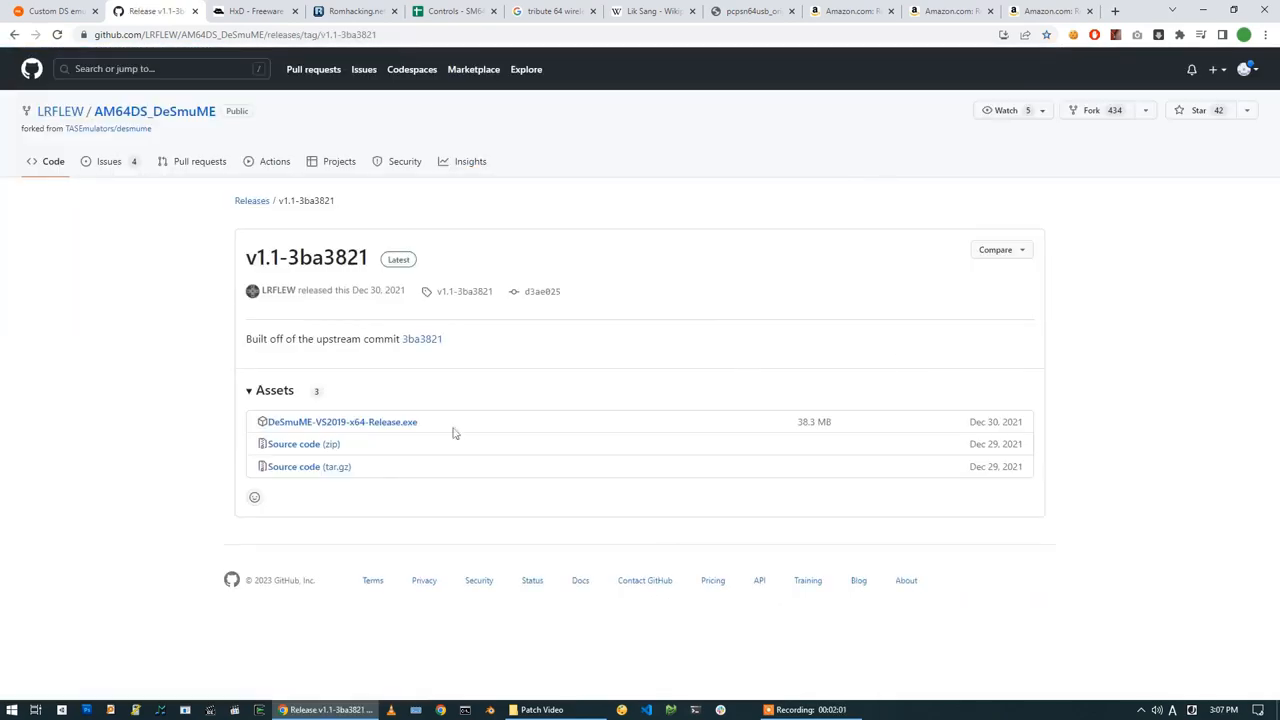
pyautogui.click(341, 421)
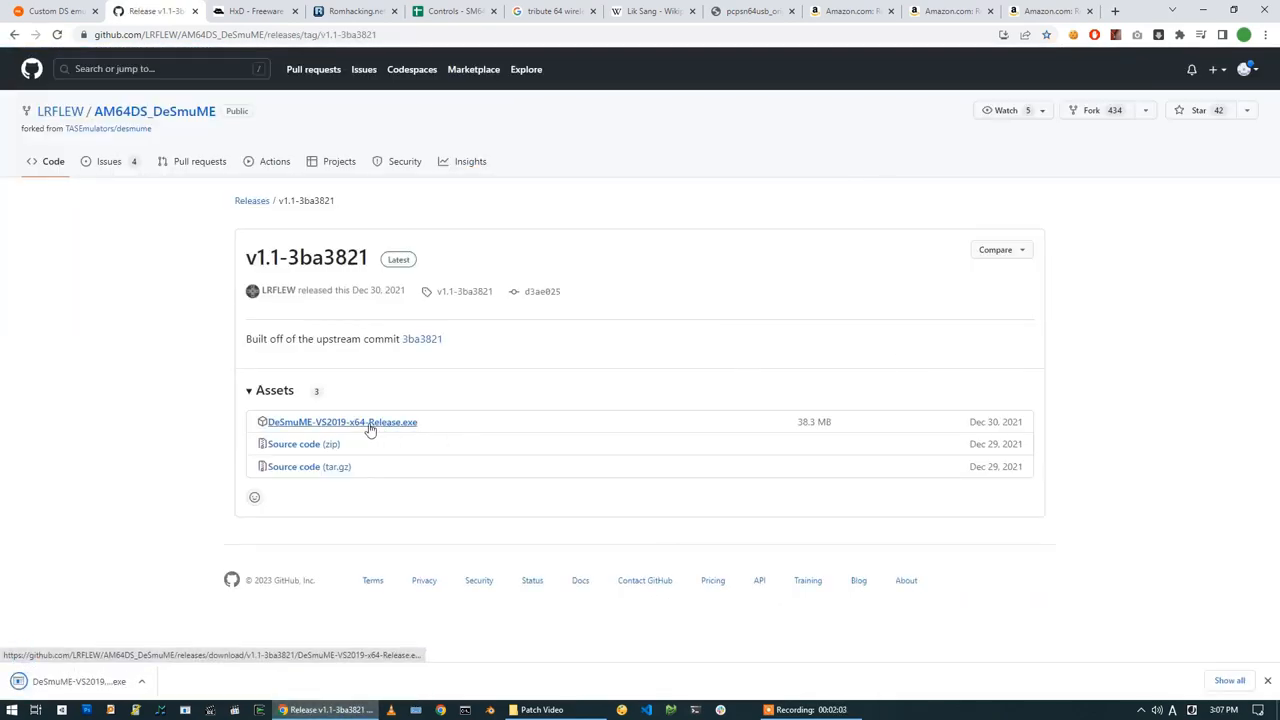
pyautogui.click(341, 421)
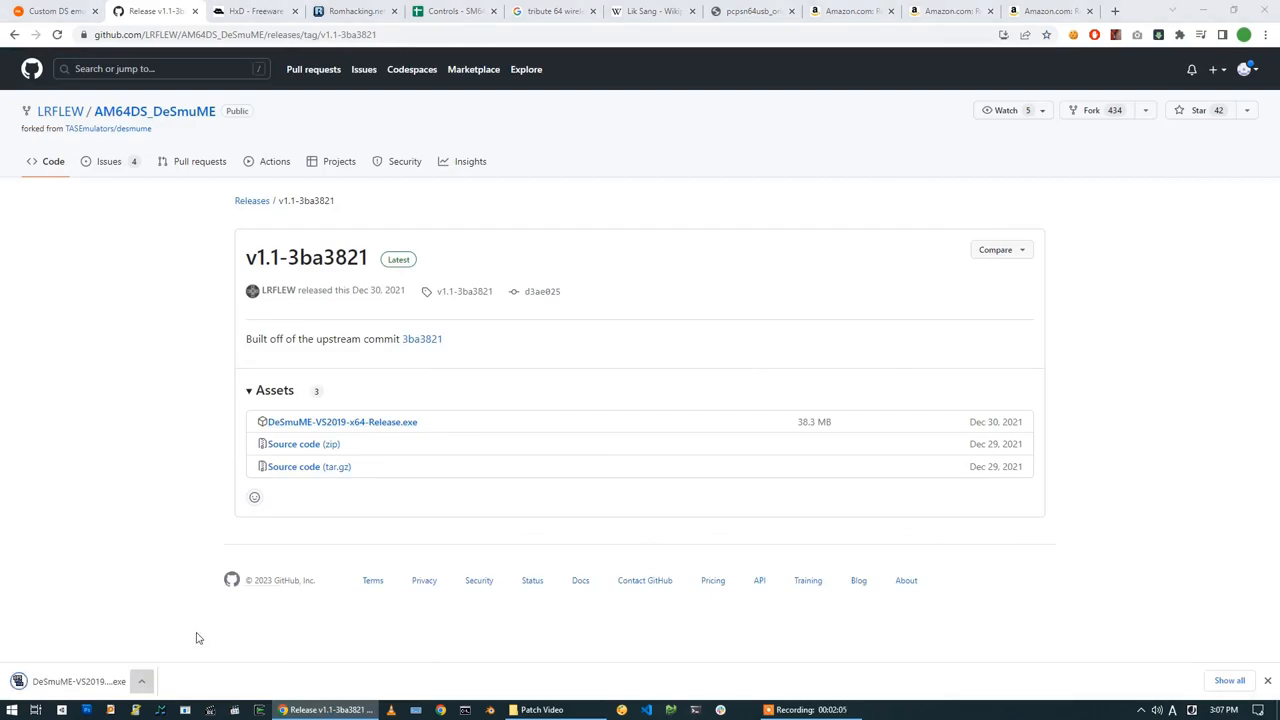
pyautogui.click(541, 709)
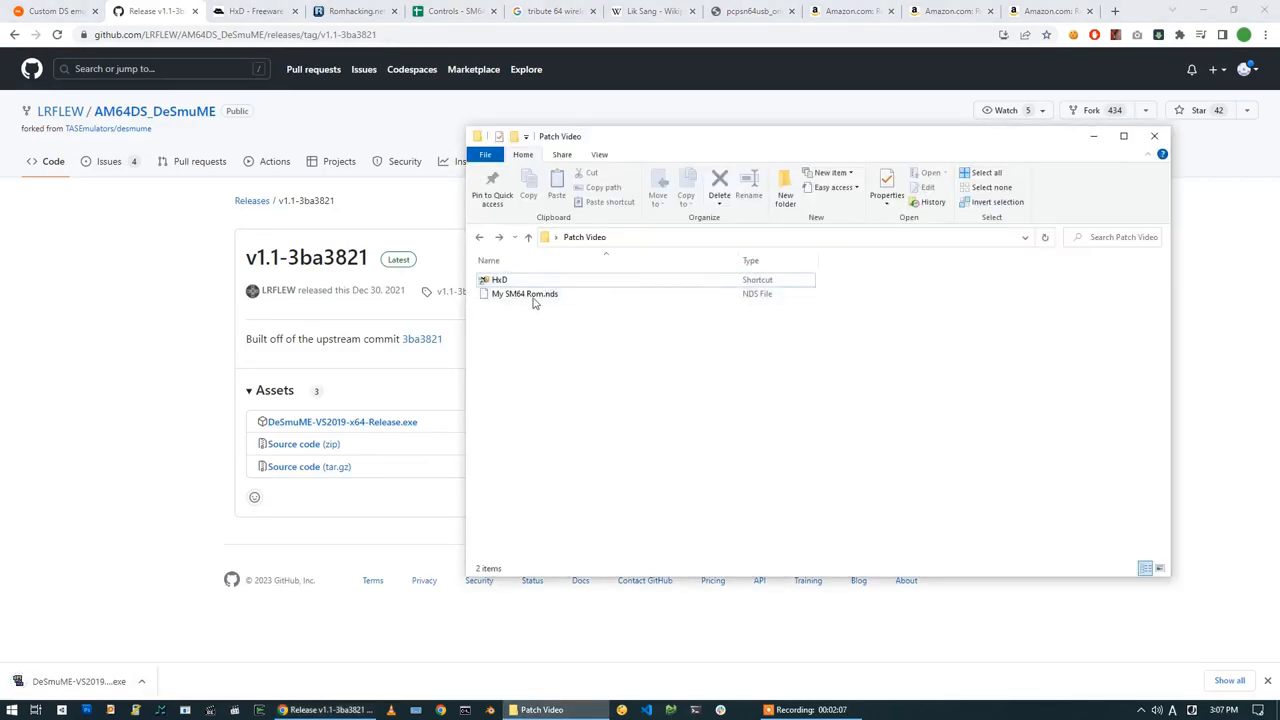
pyautogui.click(525, 293)
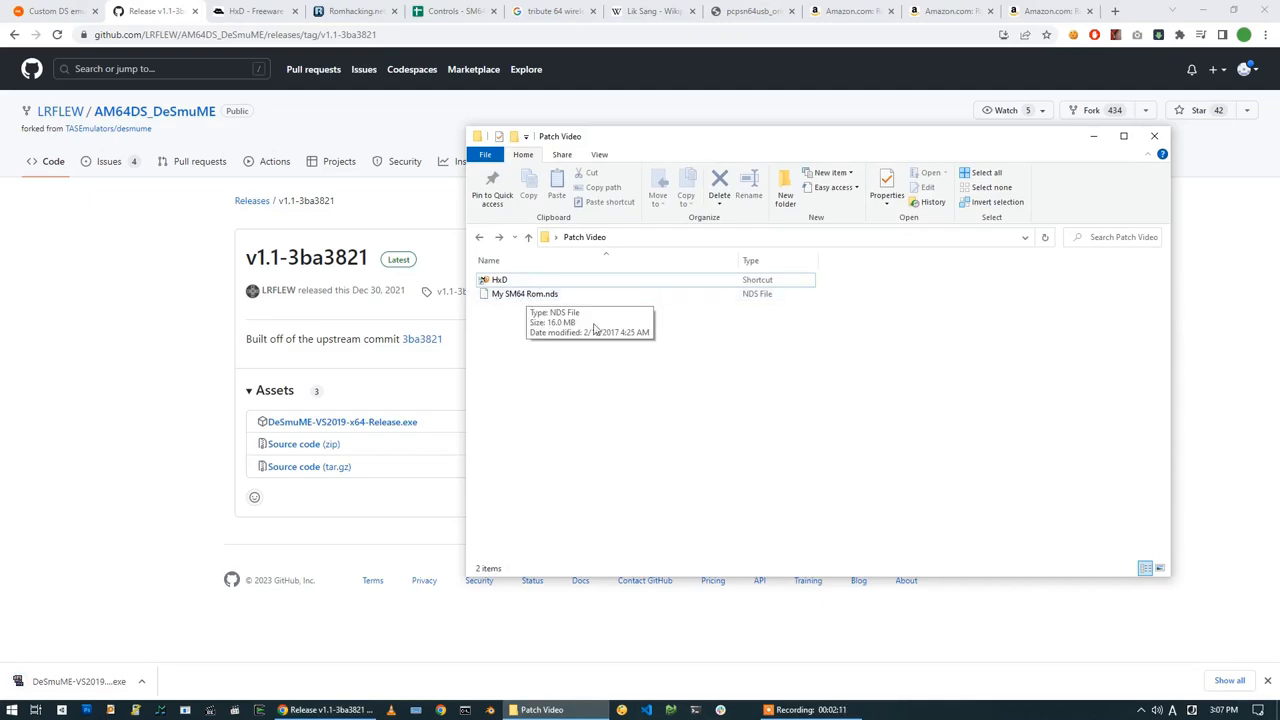
pyautogui.moveTo(575, 366)
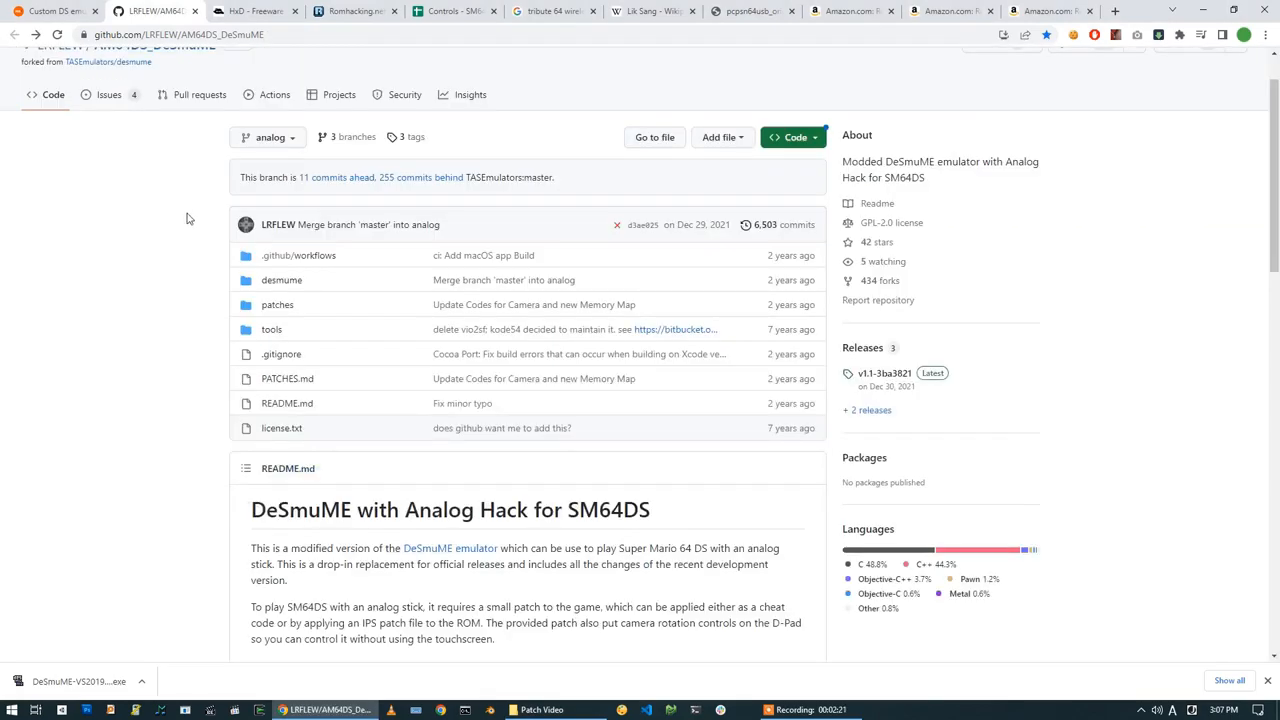
pyautogui.scroll(-3)
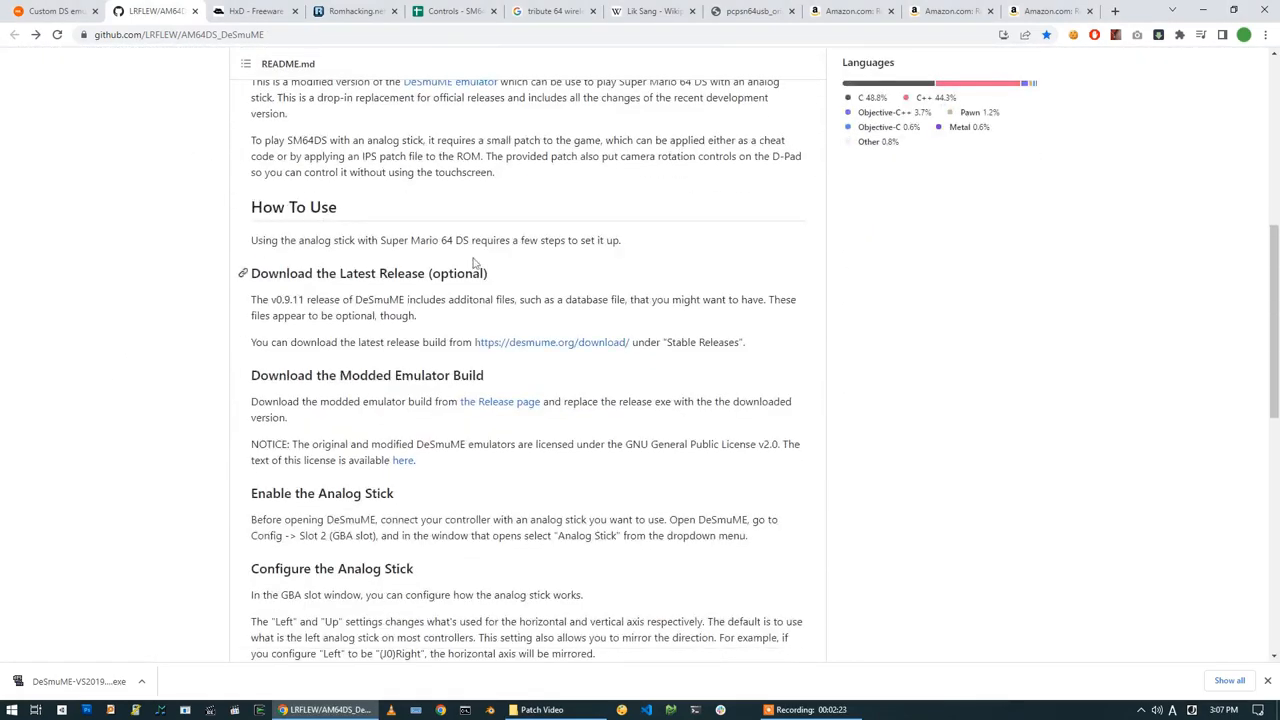
pyautogui.scroll(-3)
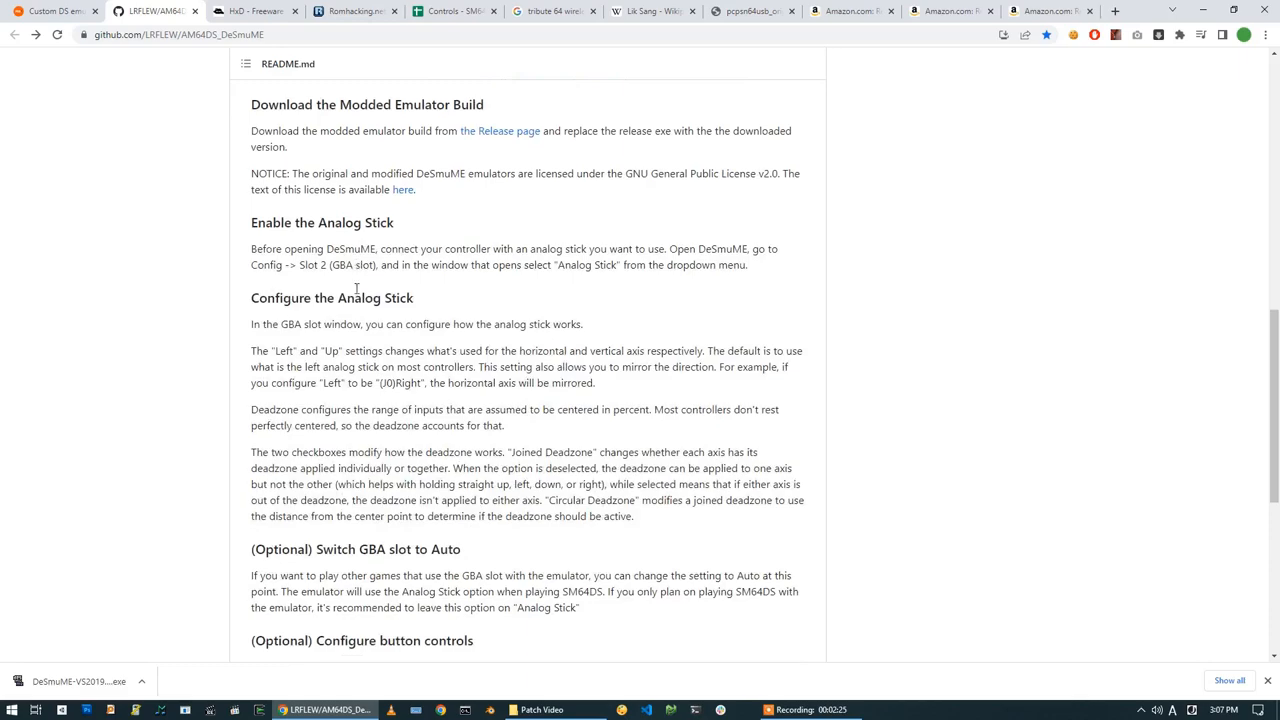
pyautogui.scroll(-3)
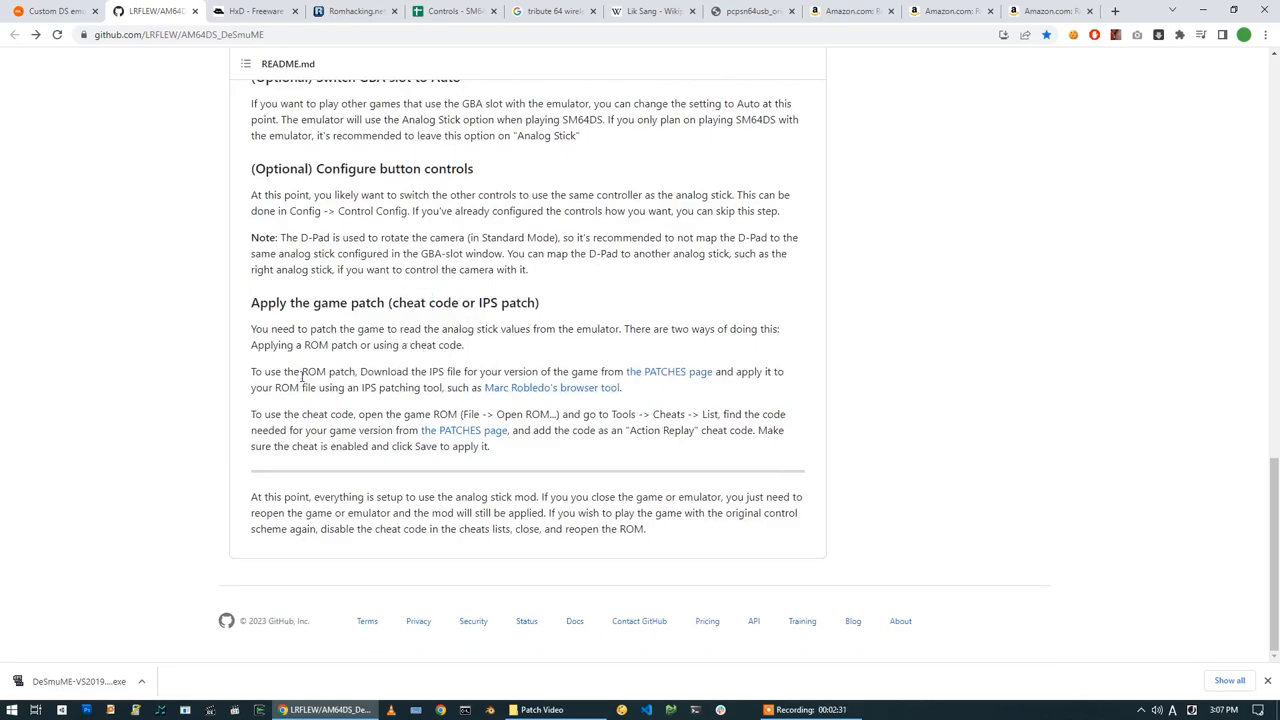
pyautogui.moveTo(540, 373)
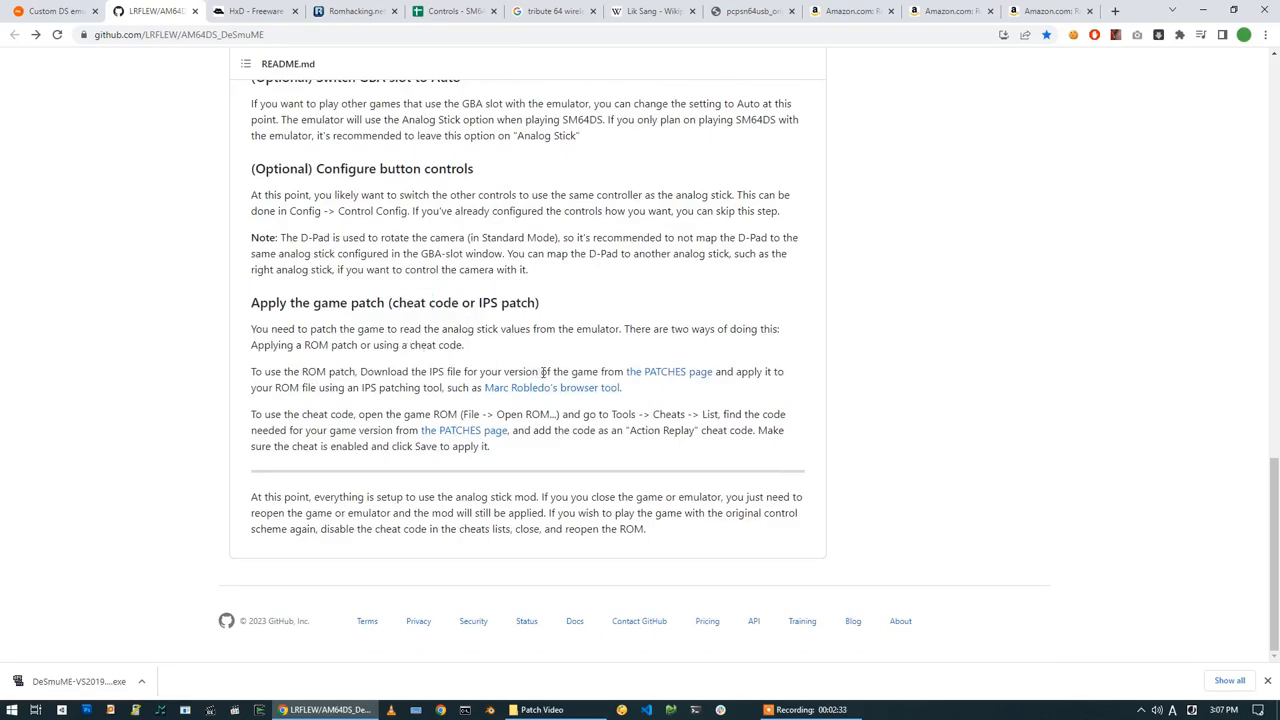
pyautogui.moveTo(669, 371)
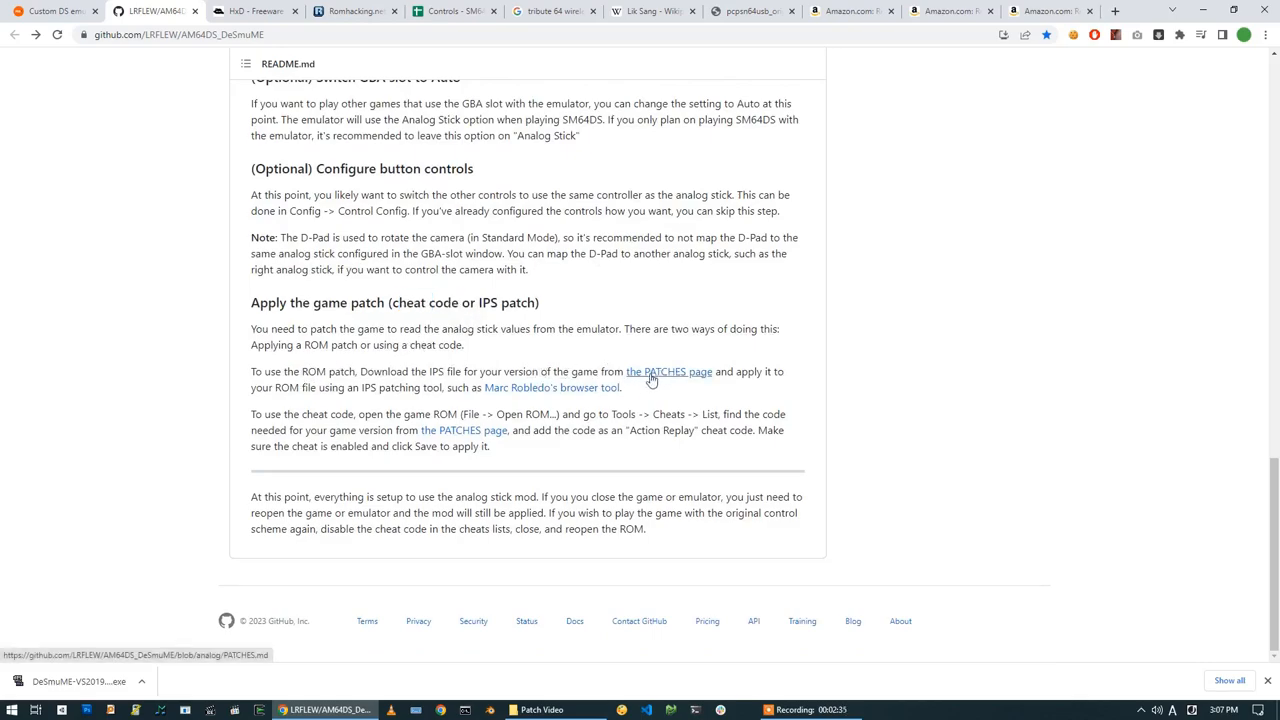
# - Open PATCHES.md and read down to the revision-identification and Unknown Version sections
pyautogui.click(669, 371)
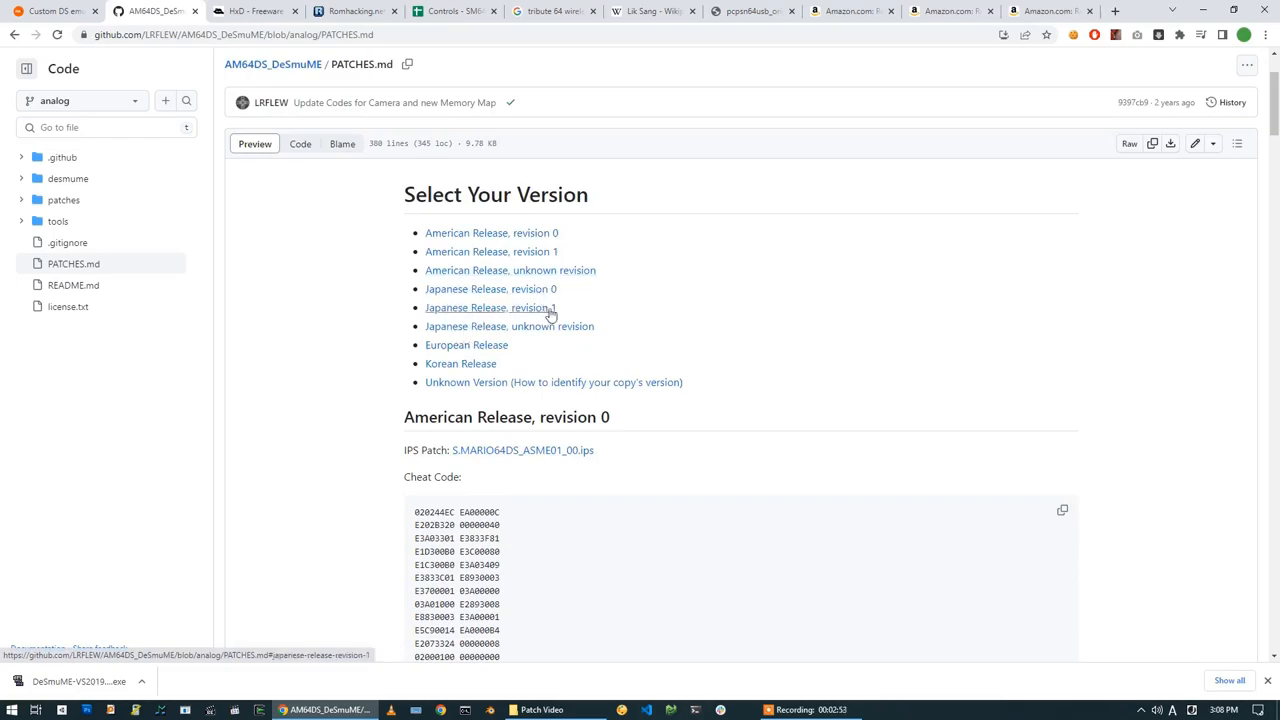
pyautogui.scroll(-3)
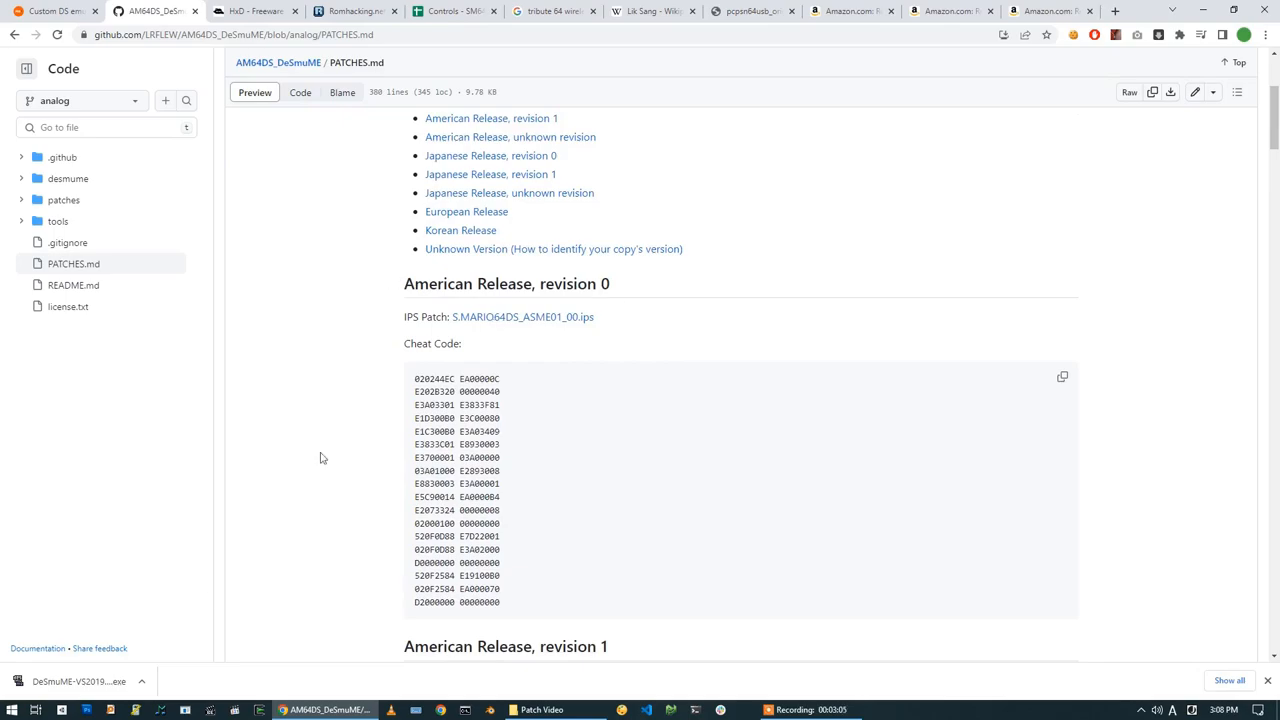
pyautogui.moveTo(428, 315)
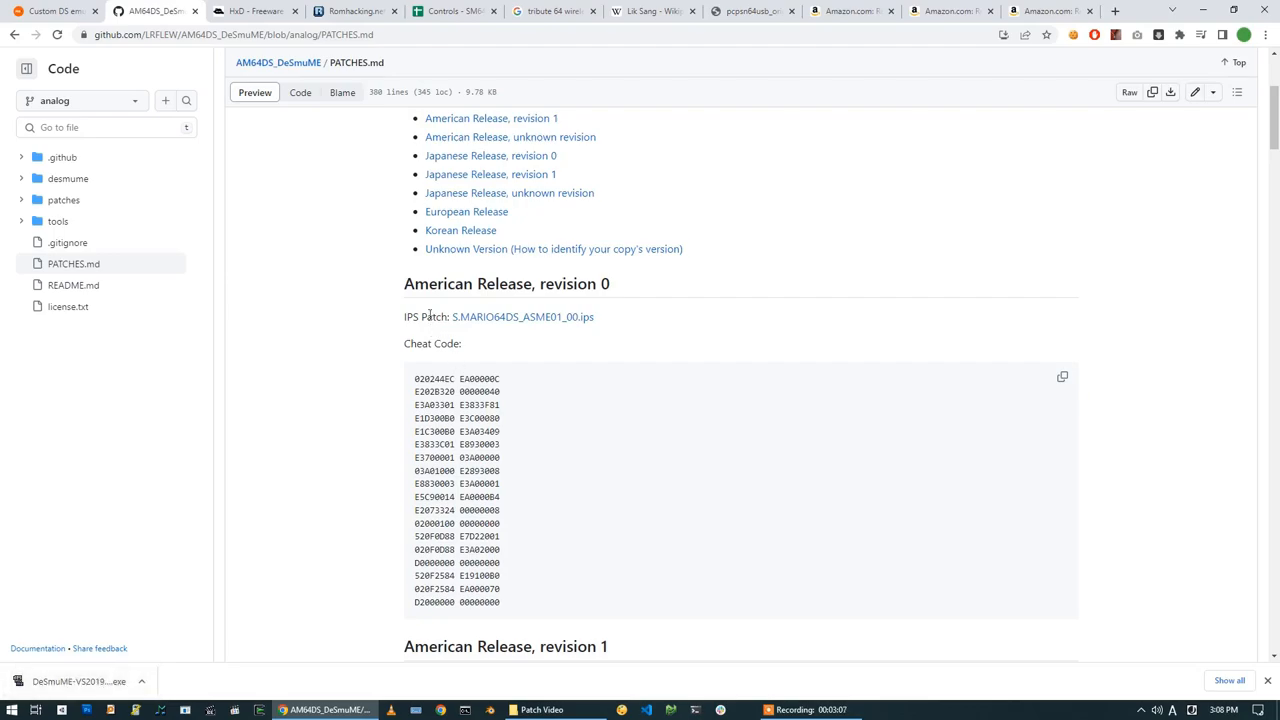
pyautogui.scroll(-3)
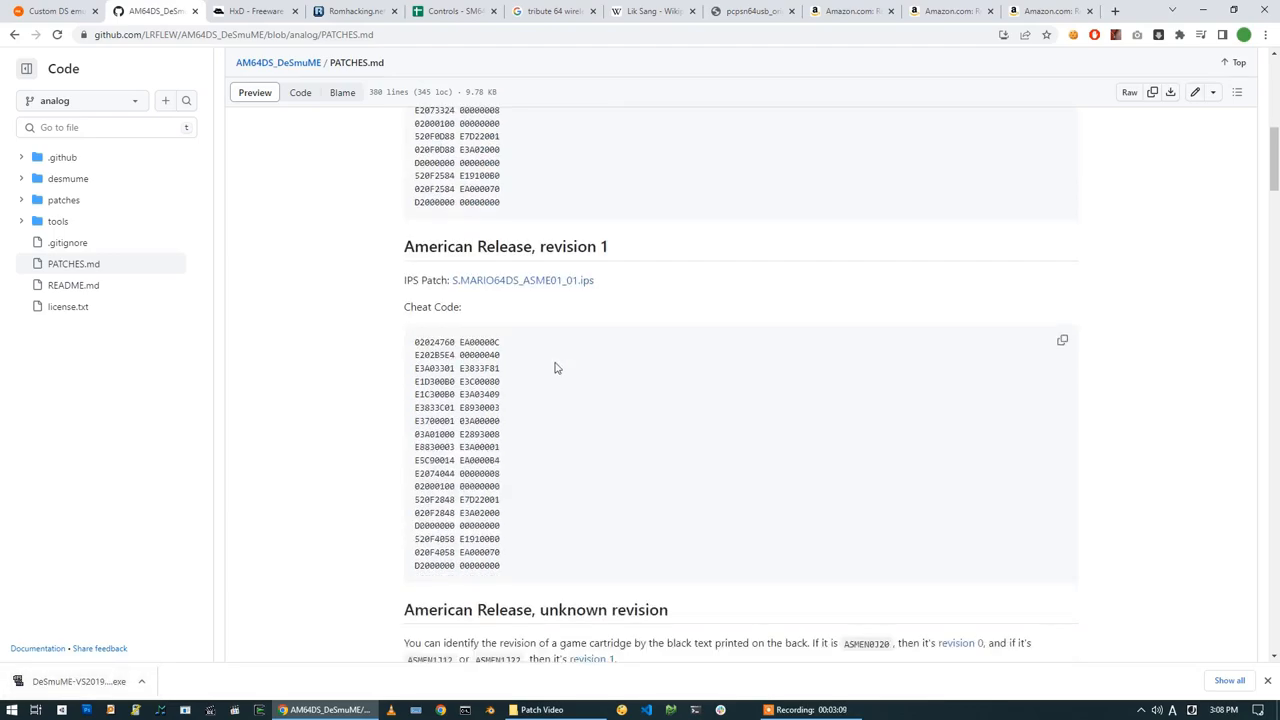
pyautogui.scroll(-3)
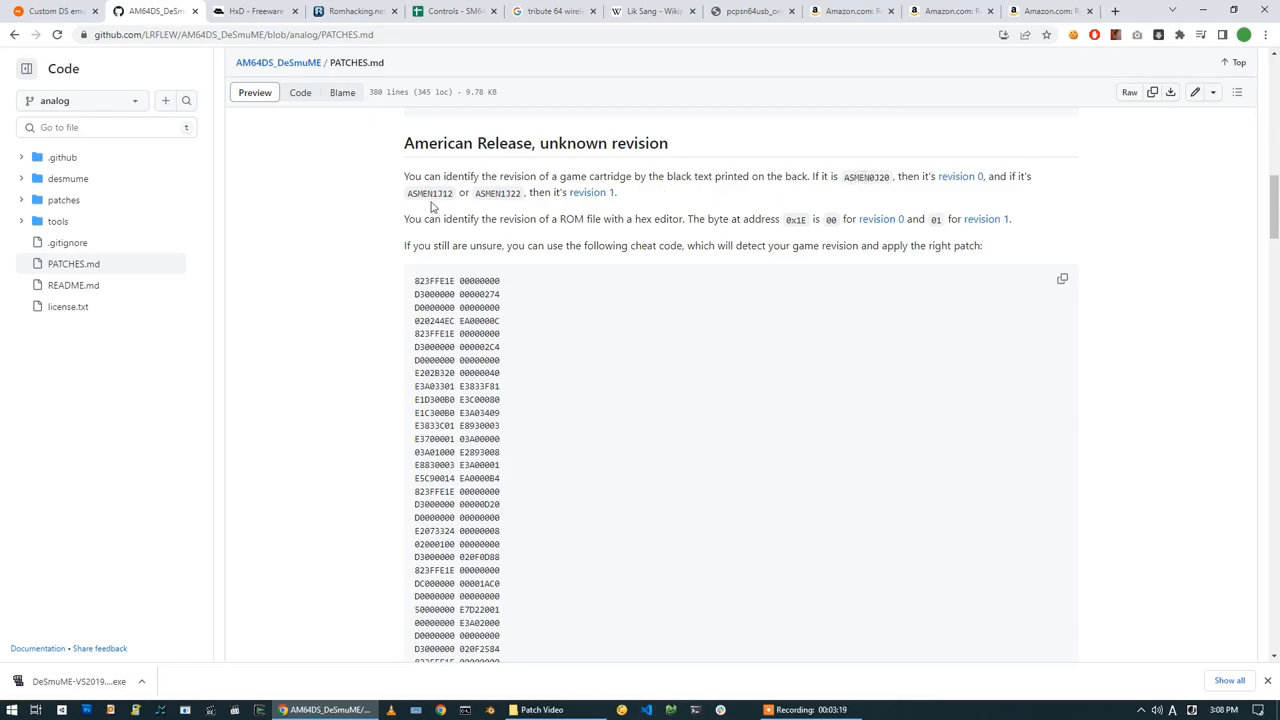
pyautogui.moveTo(715, 200)
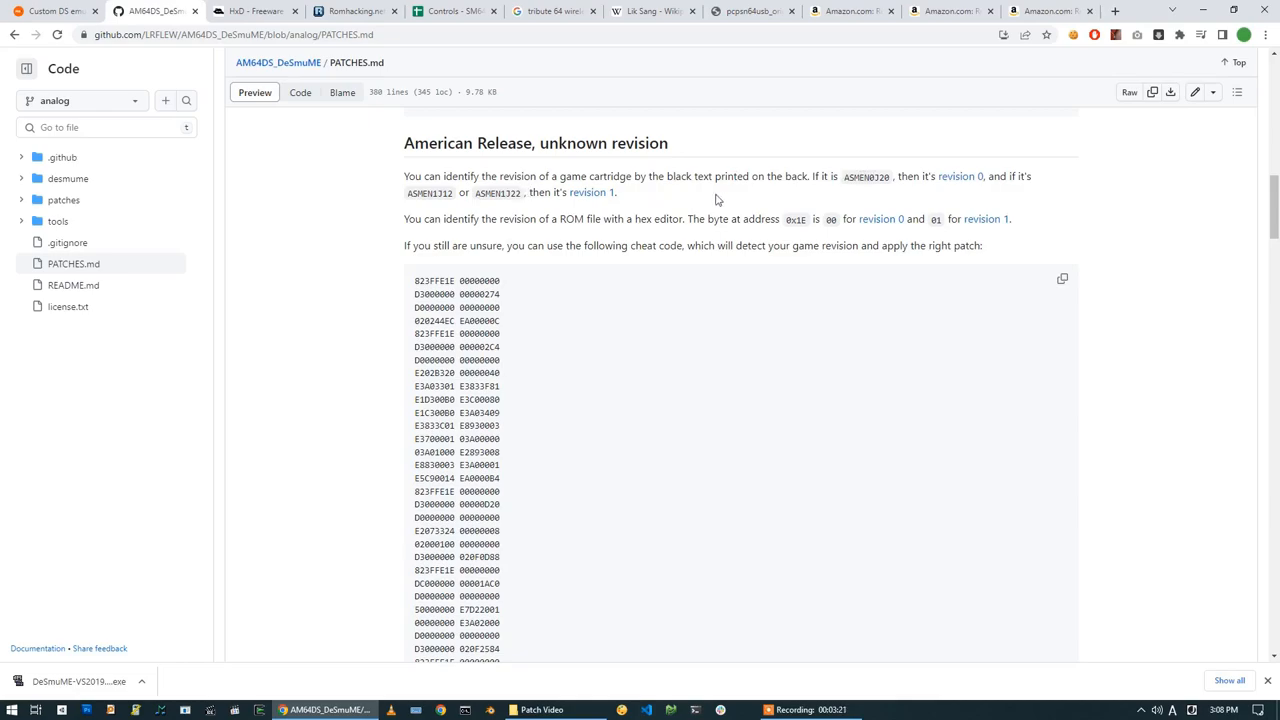
pyautogui.moveTo(600, 220)
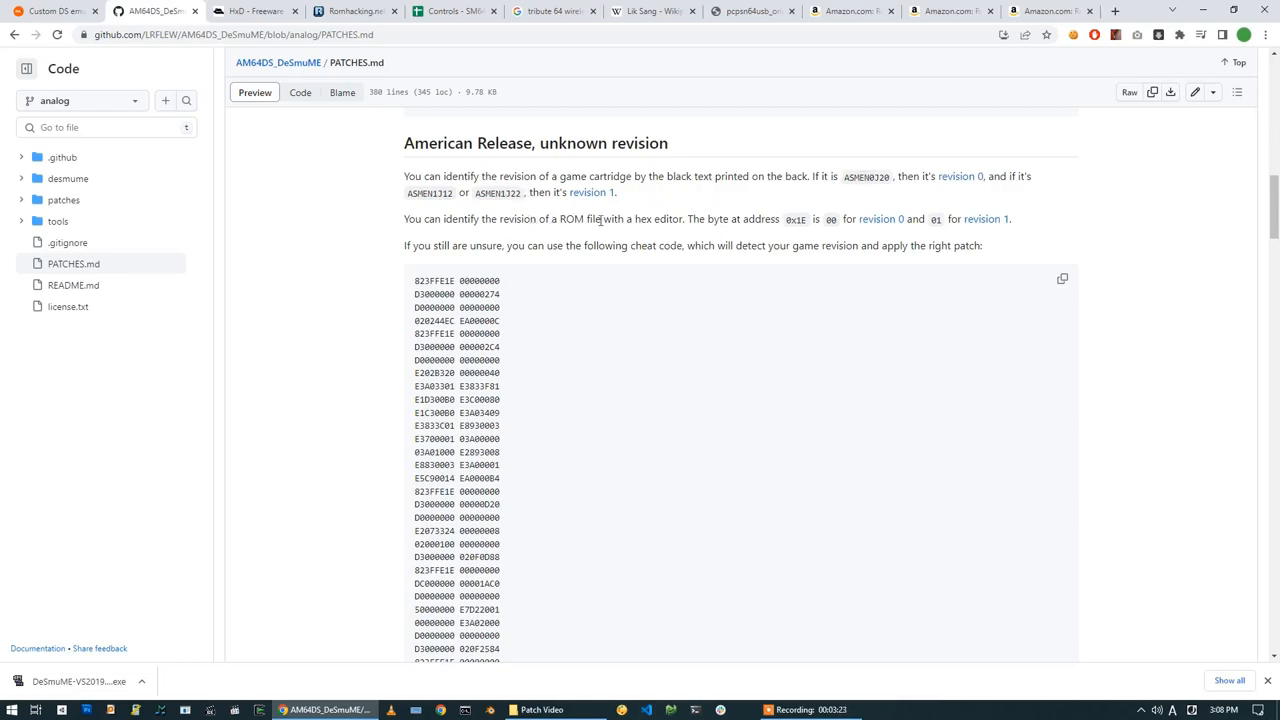
pyautogui.moveTo(718, 219)
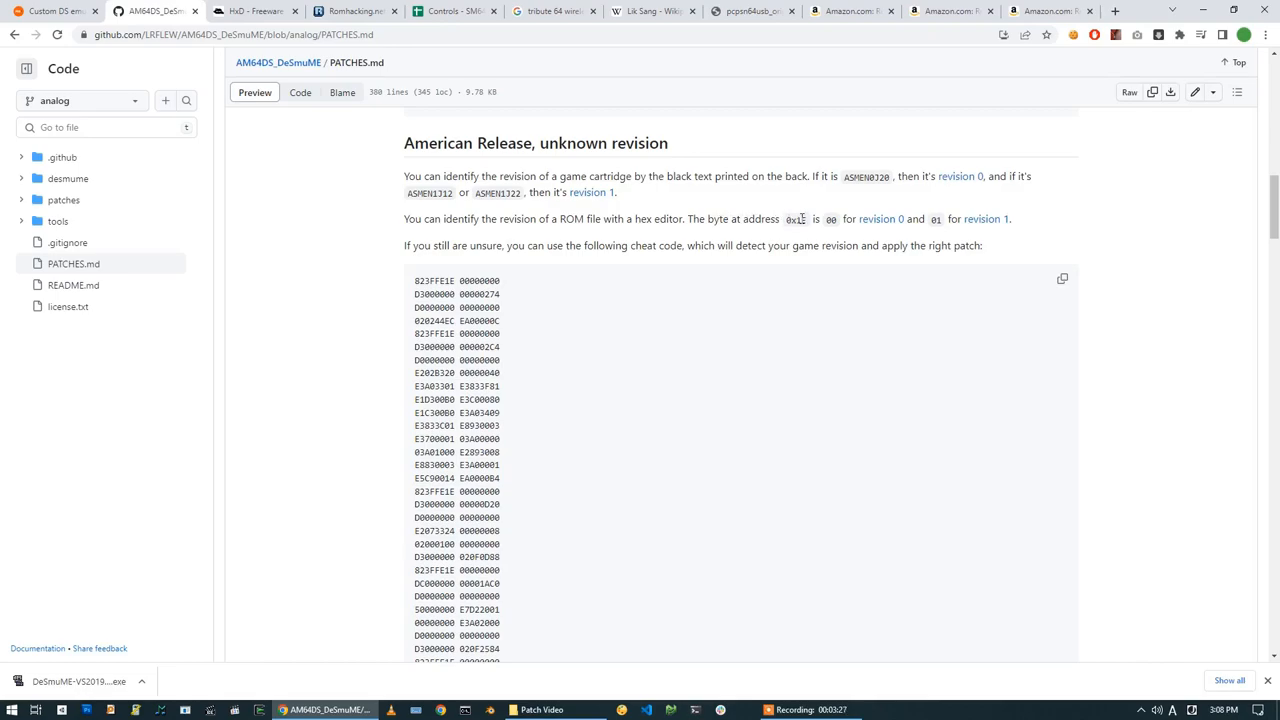
pyautogui.moveTo(879, 219)
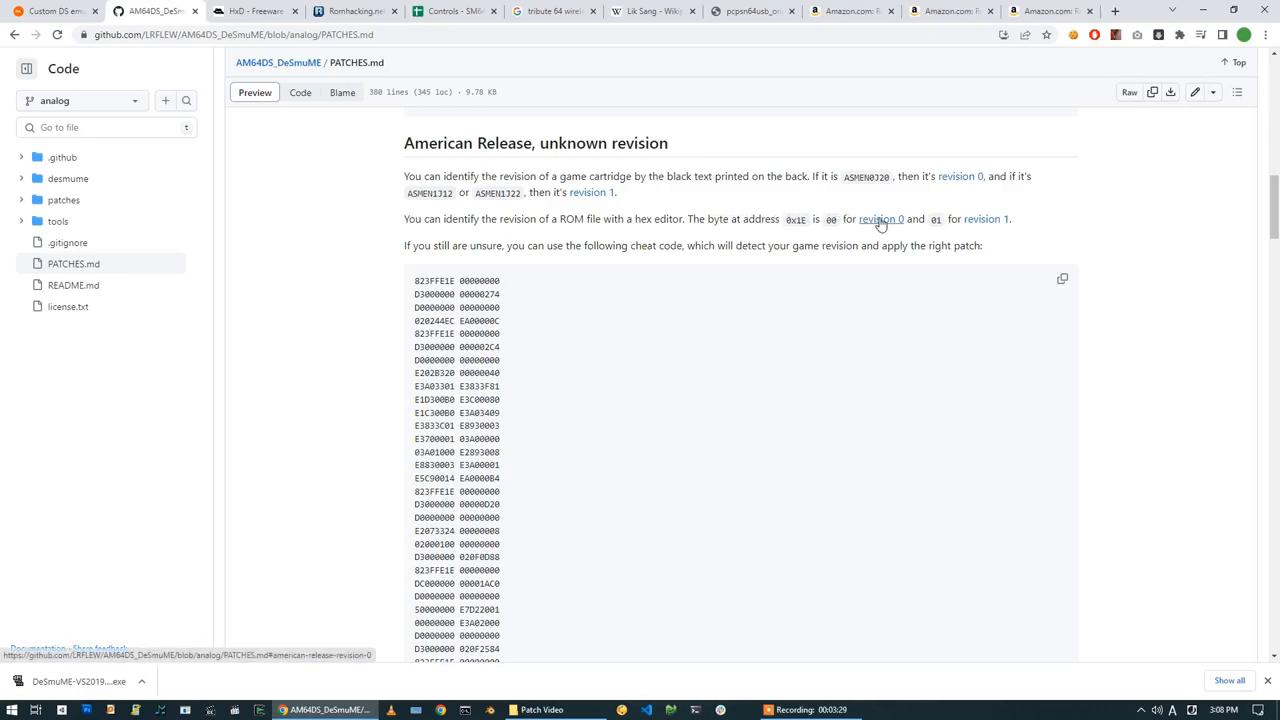
pyautogui.moveTo(430, 222)
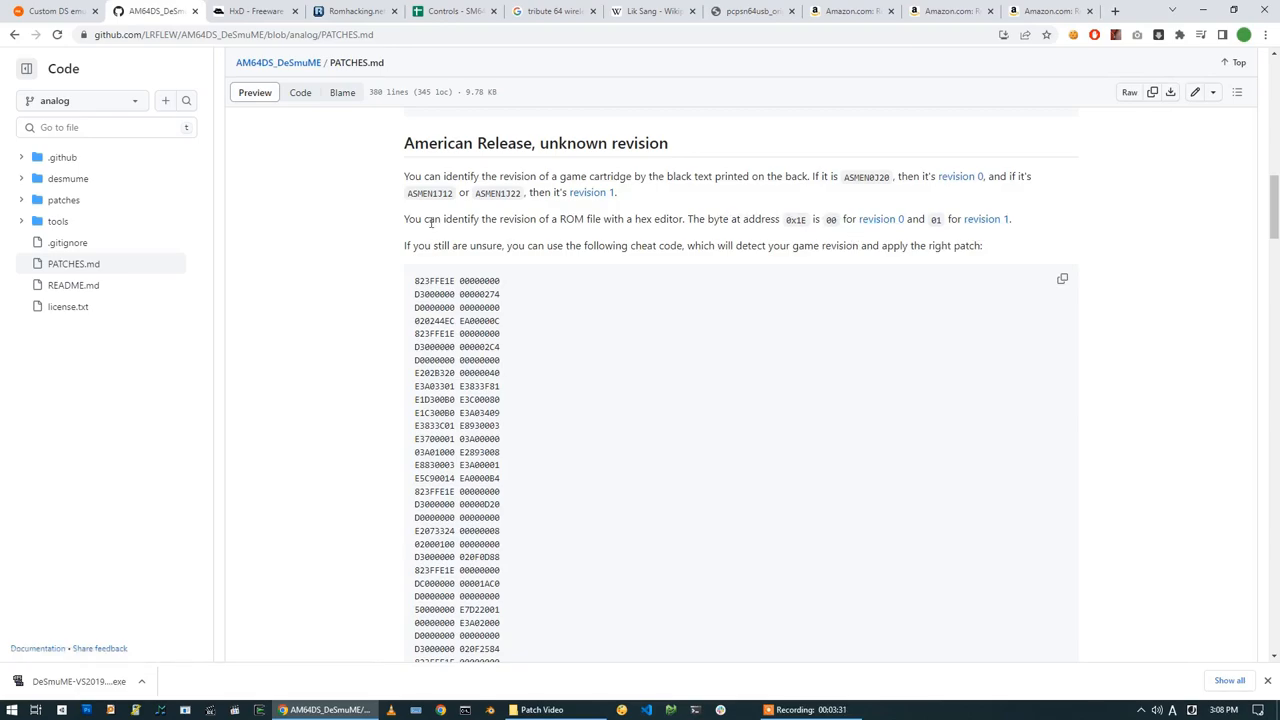
pyautogui.moveTo(803, 218)
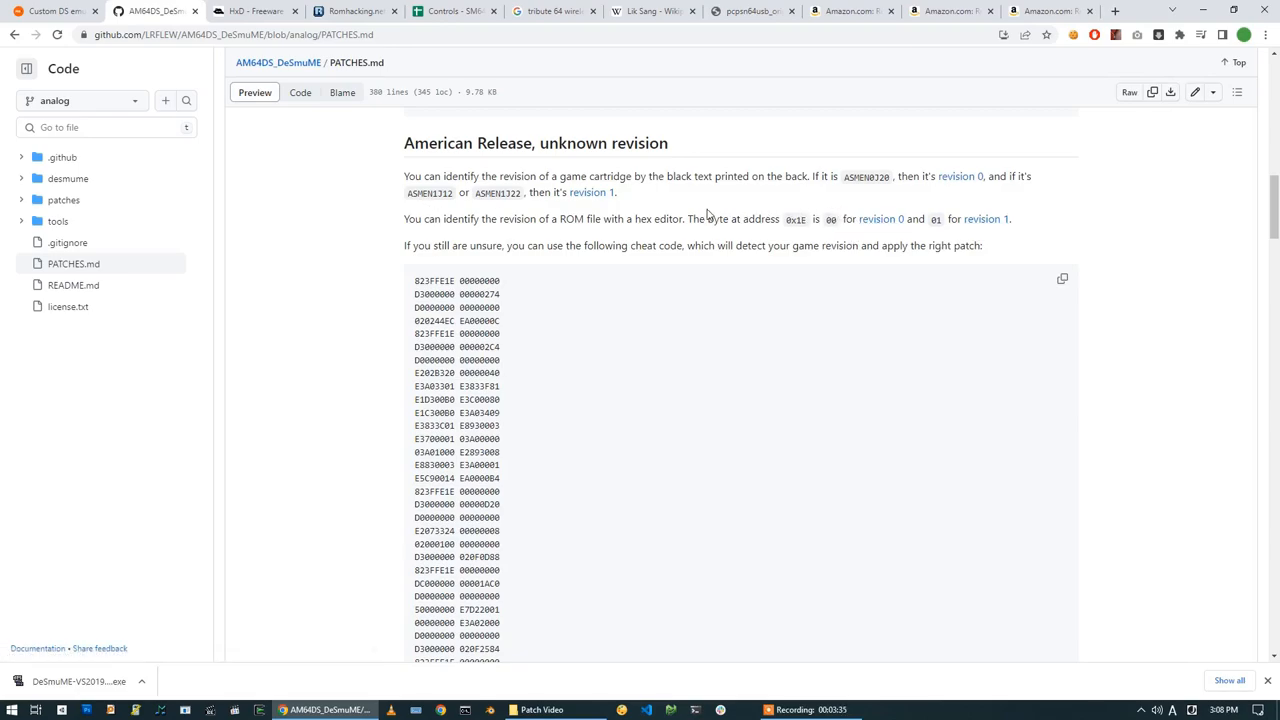
pyautogui.scroll(-3)
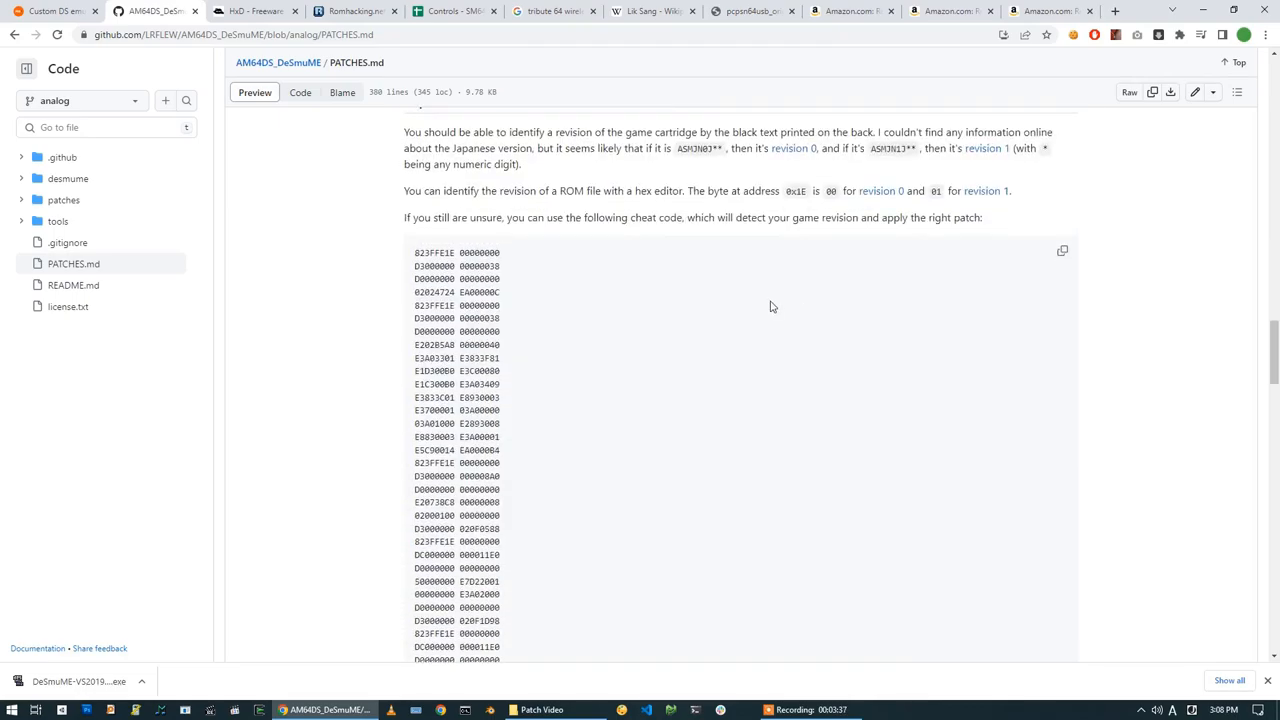
pyautogui.scroll(-3)
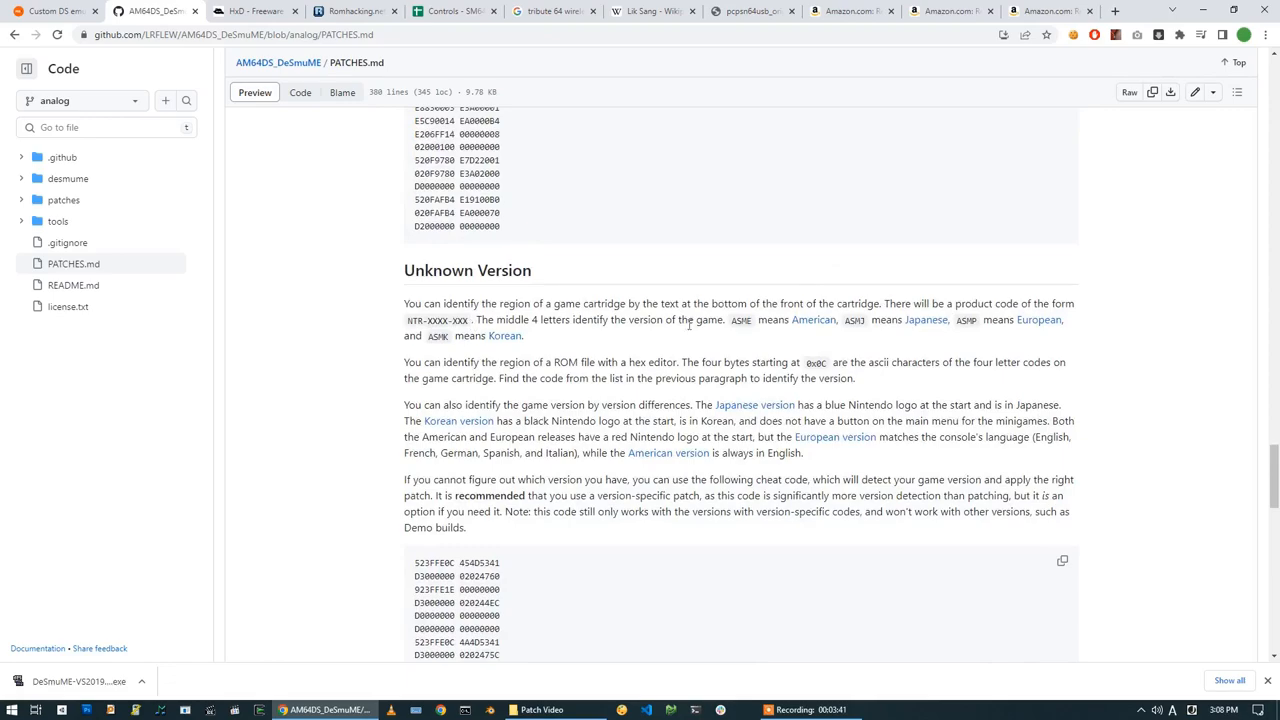
pyautogui.moveTo(667, 375)
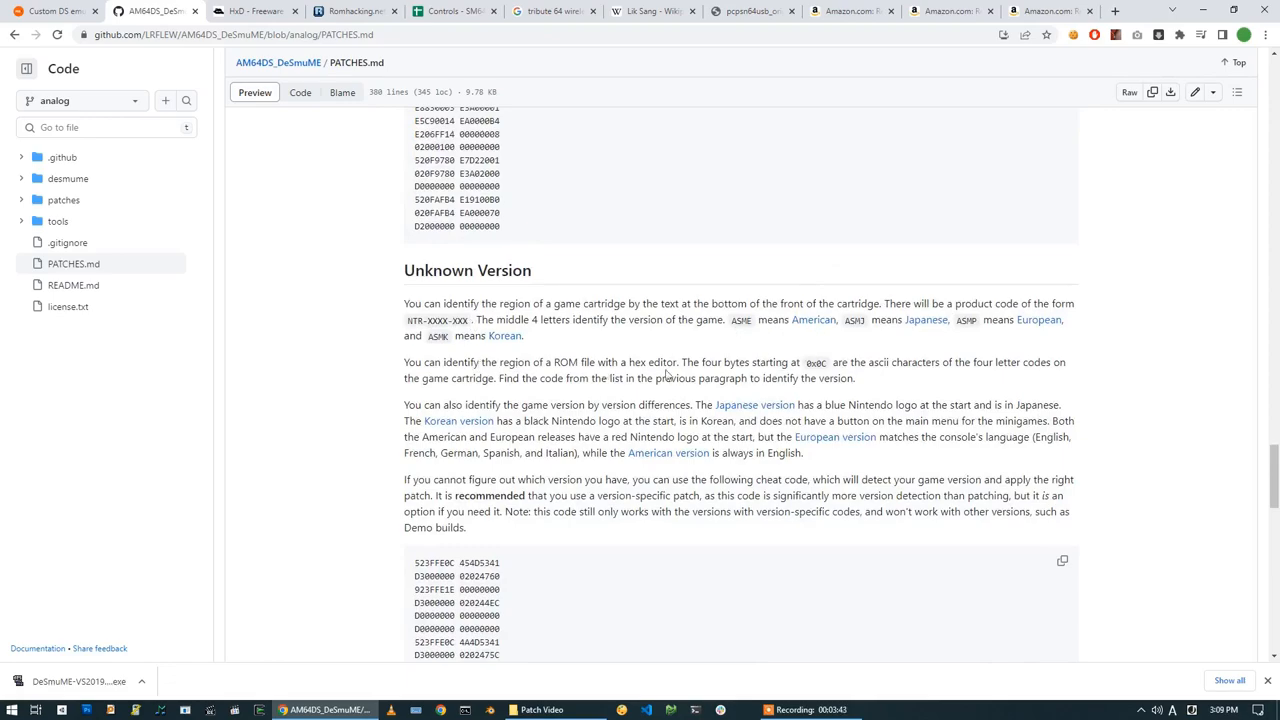
pyautogui.moveTo(820, 365)
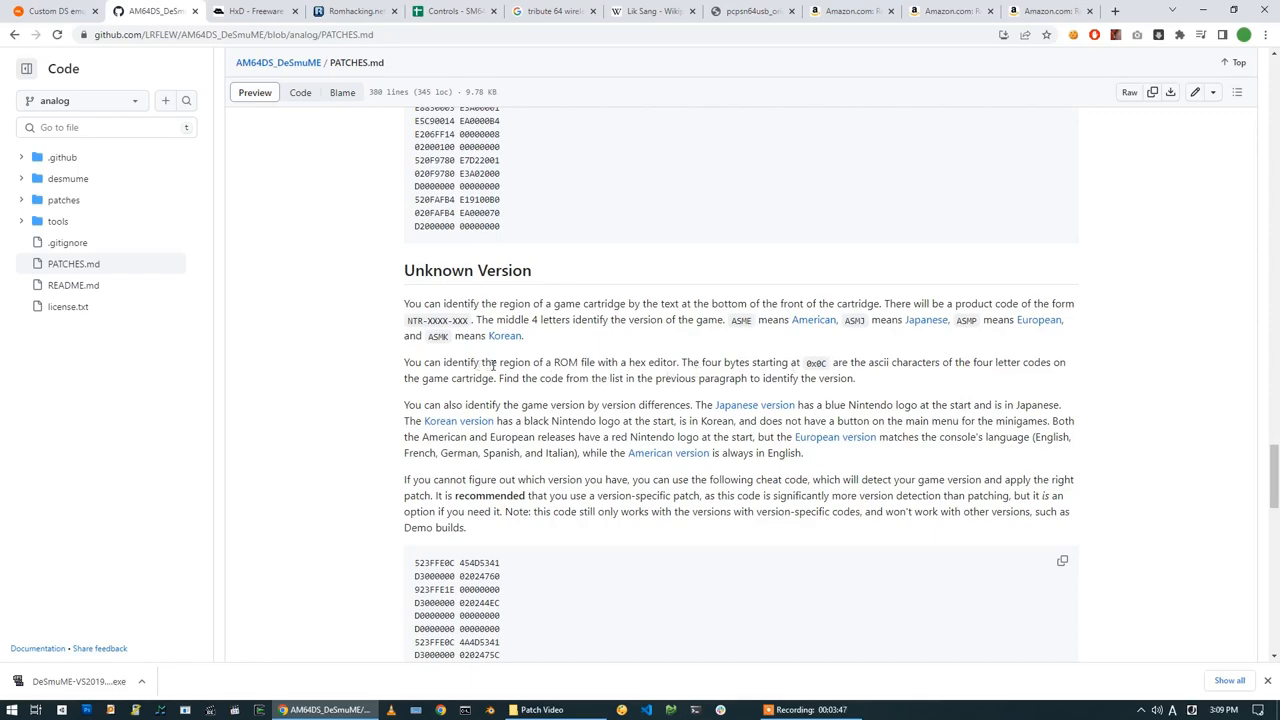
pyautogui.moveTo(742, 320)
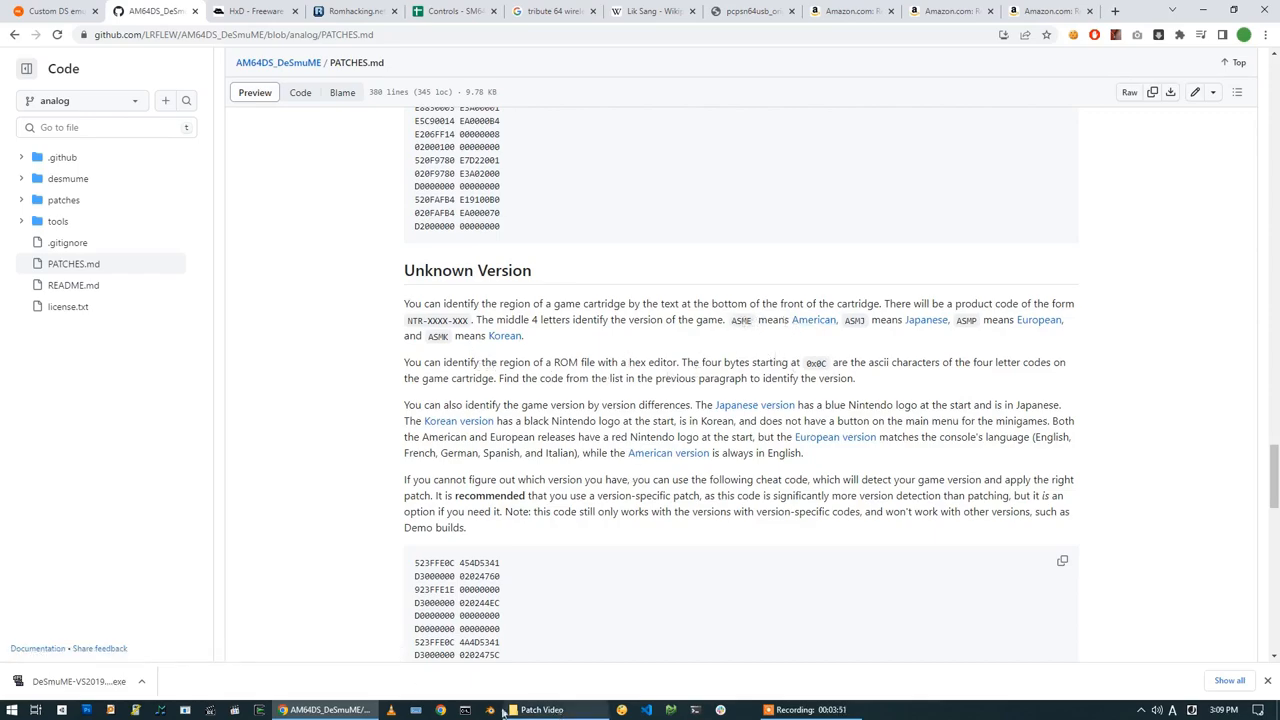
# - Switch to the HxD freeware hex editor page at mh-nexus.de
pyautogui.click(253, 11)
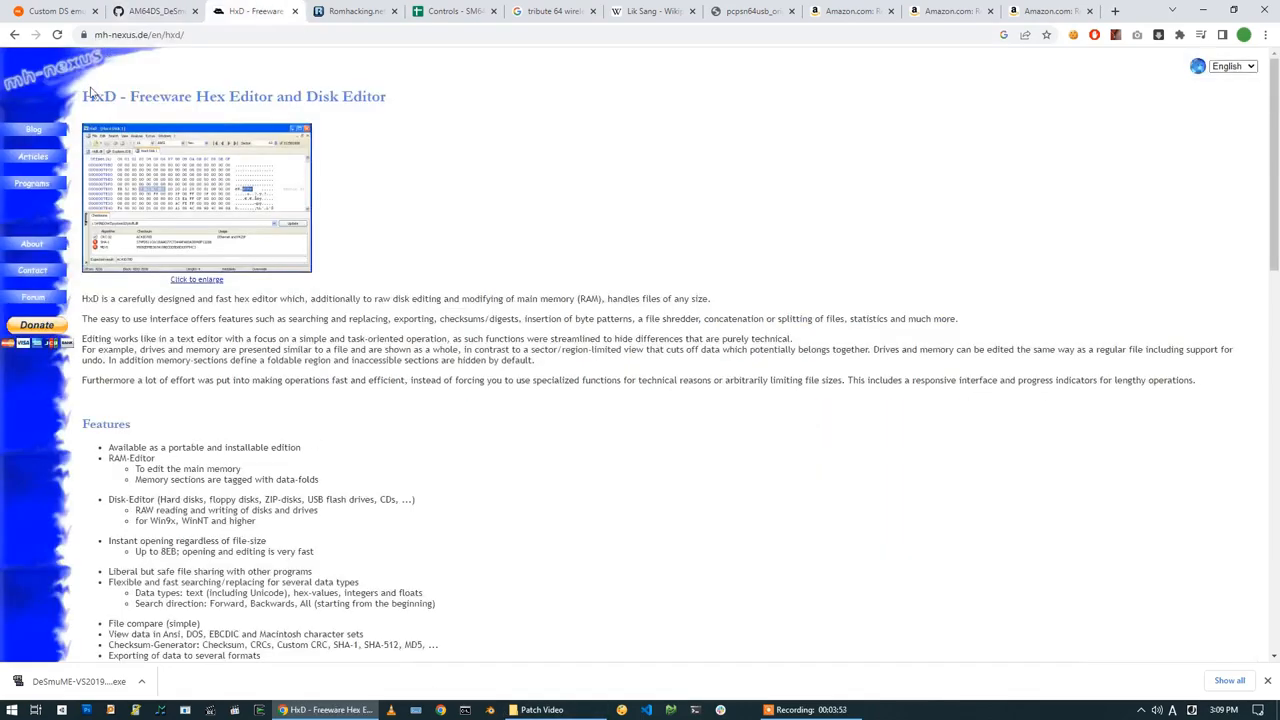
pyautogui.moveTo(274, 139)
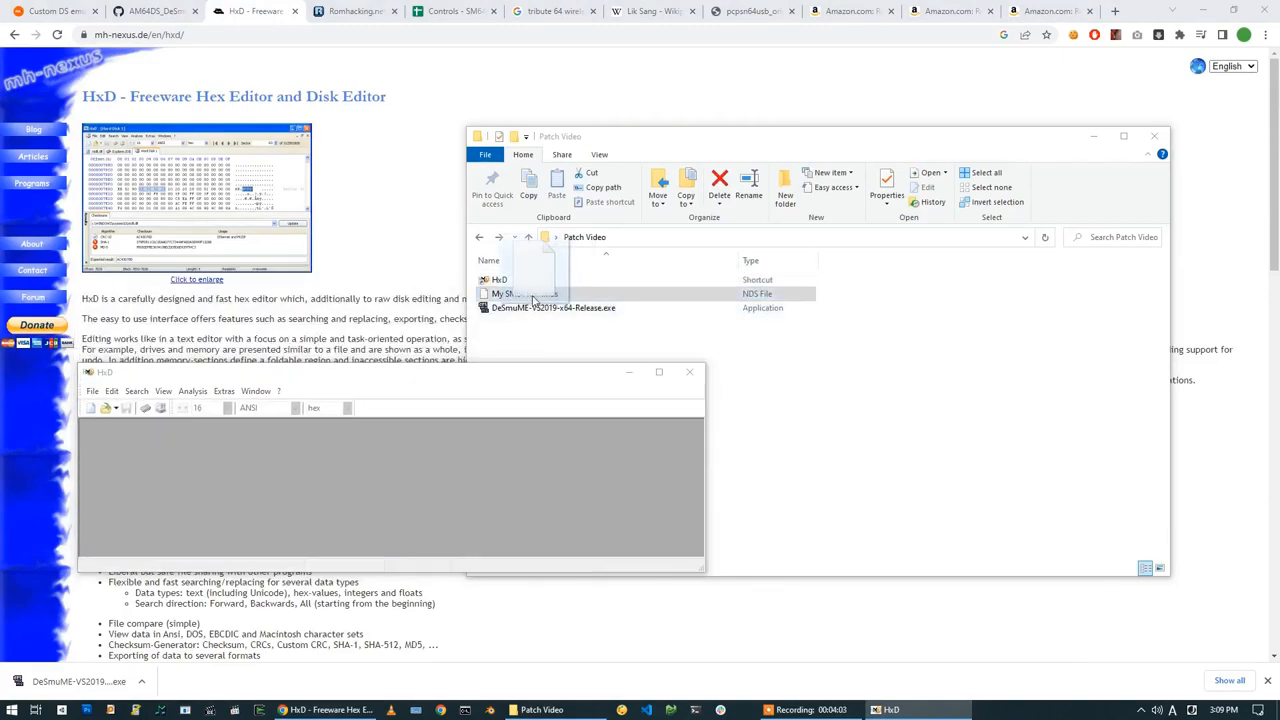
# - Open My SM64 Rom.nds in HxD and inspect its header showing code ASME
pyautogui.doubleClick(527, 293)
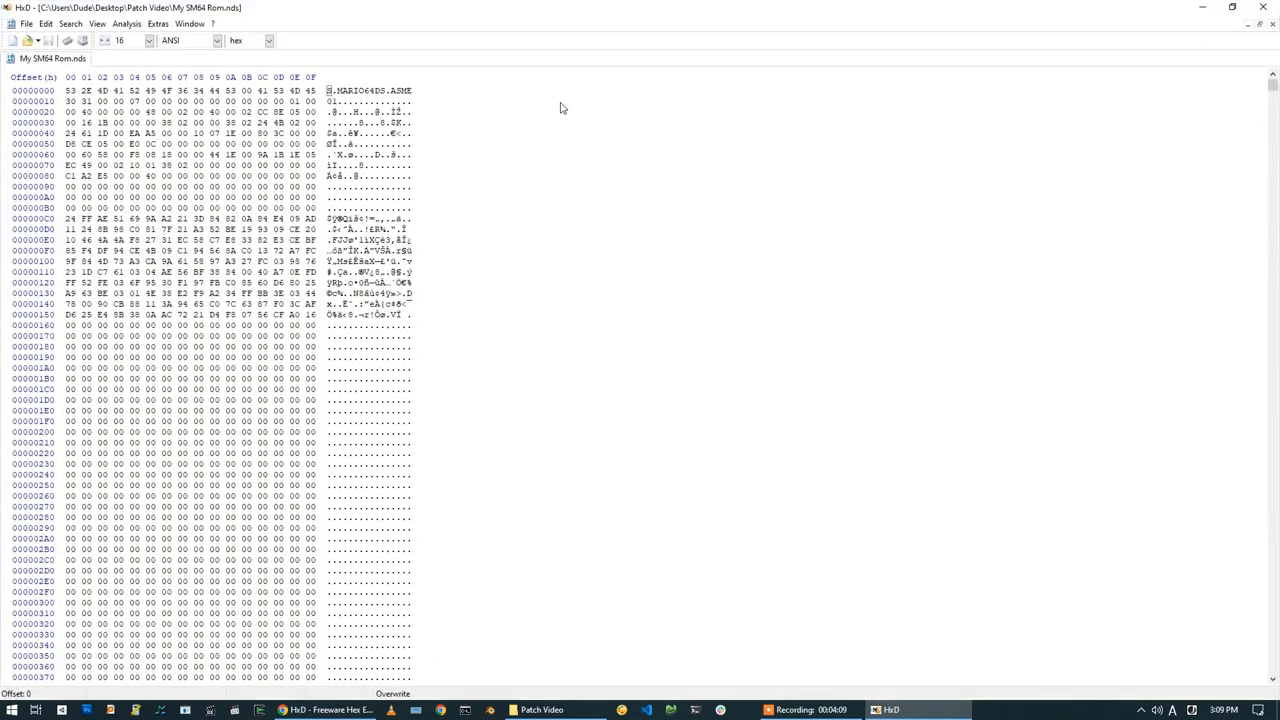
pyautogui.scroll(-3)
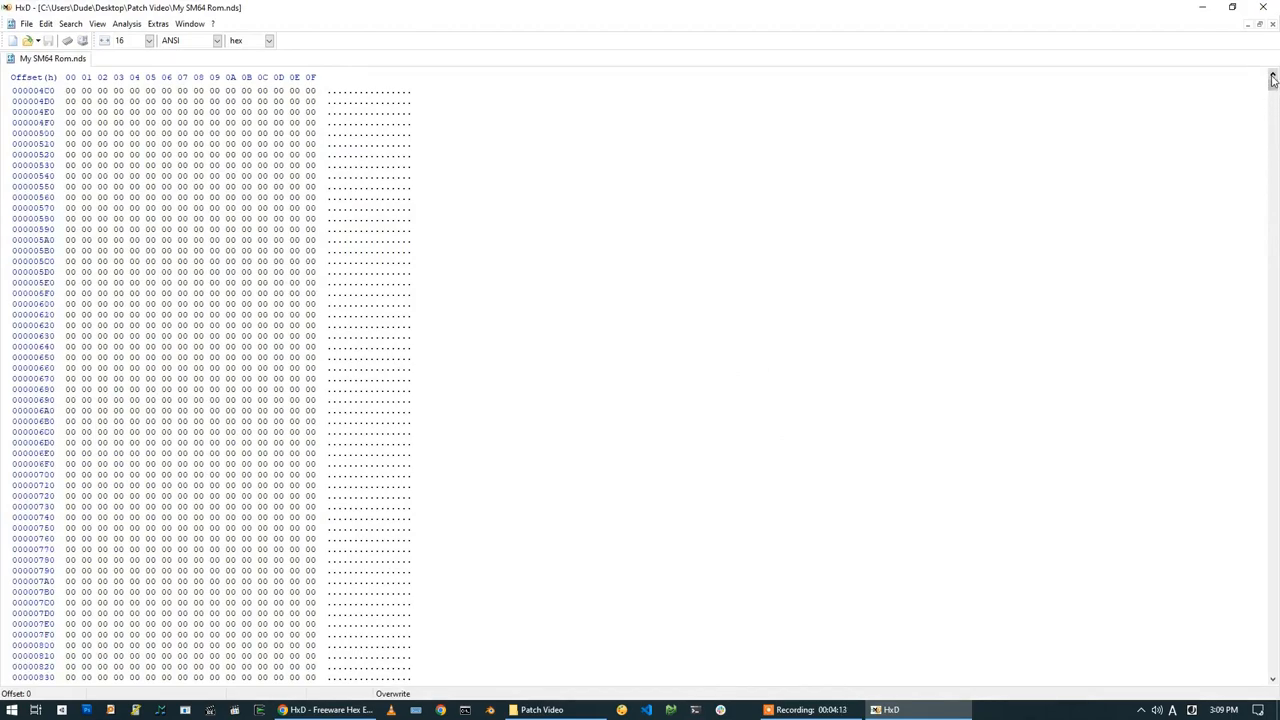
pyautogui.scroll(3)
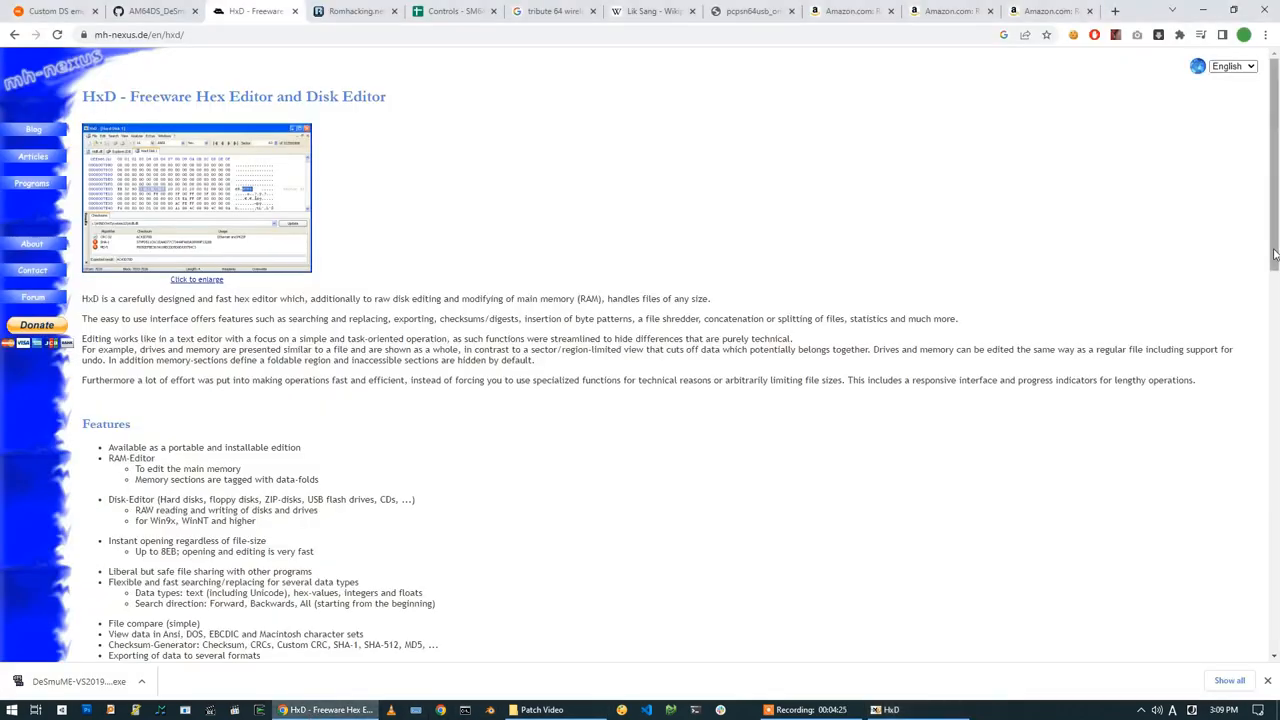
# - Select the revision byte address 0x1E in PATCHES.md, then find it in HxD
pyautogui.click(150, 11)
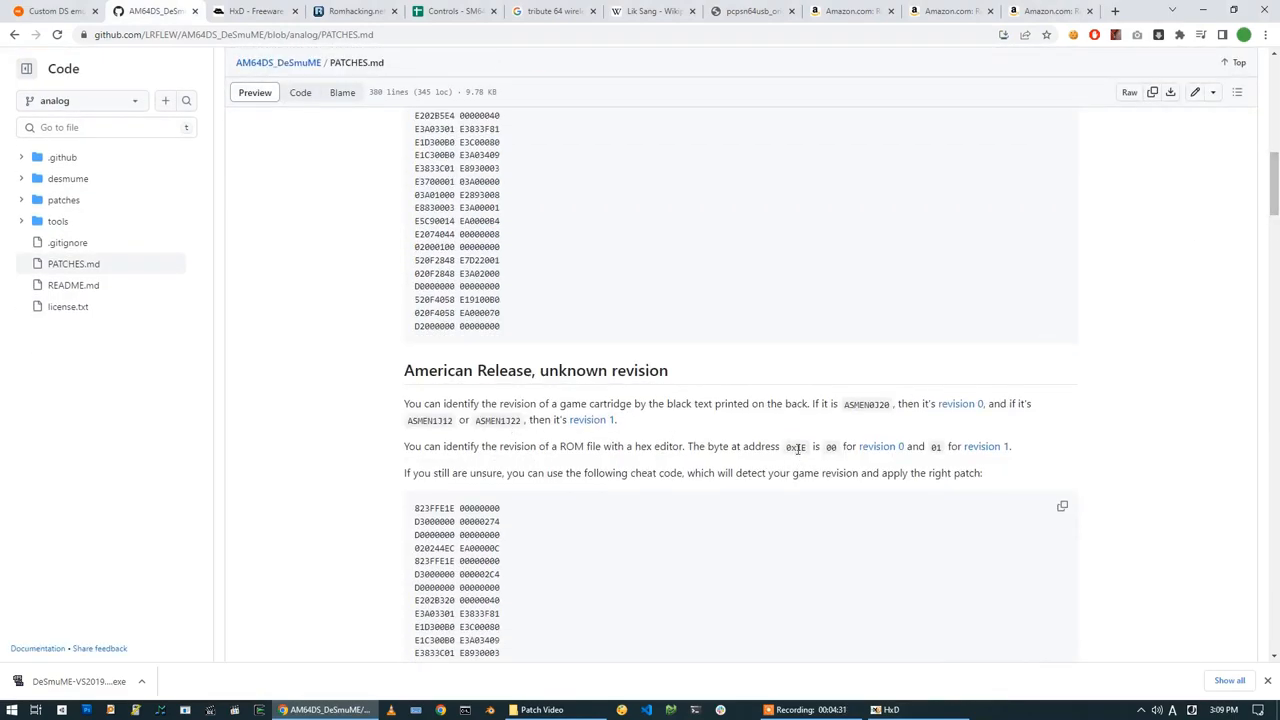
pyautogui.doubleClick(798, 446)
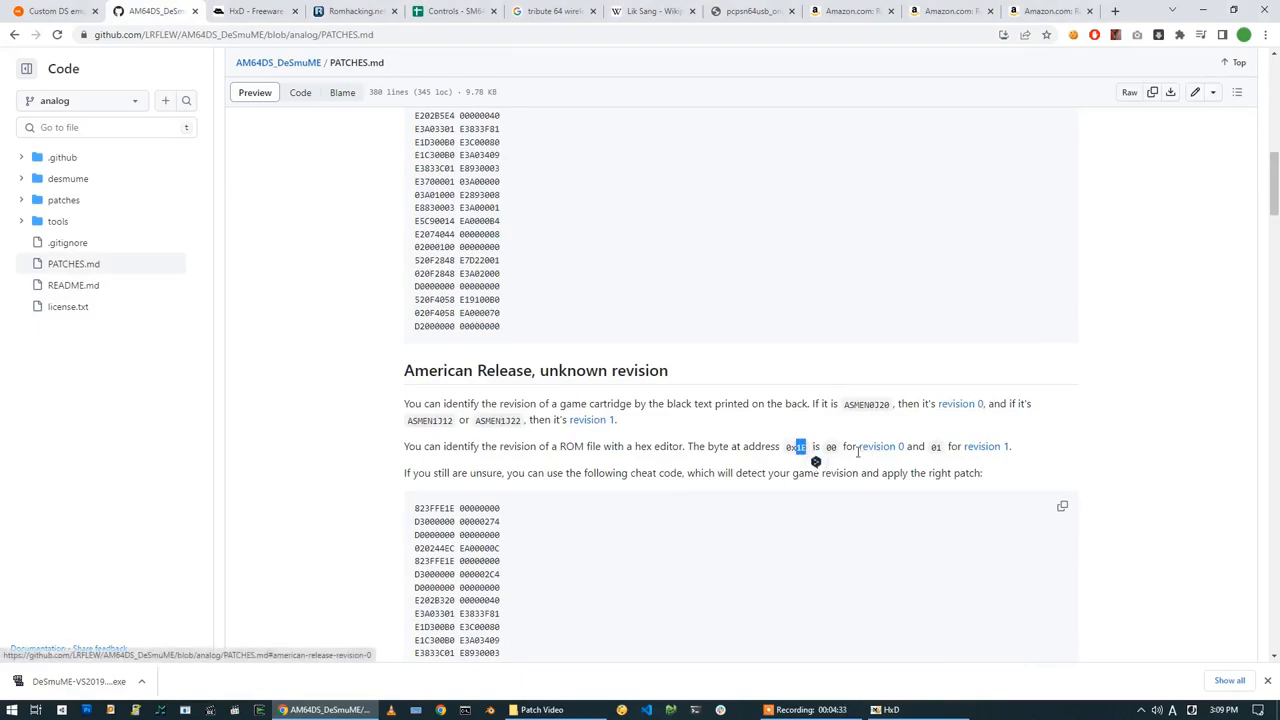
pyautogui.moveTo(905, 445)
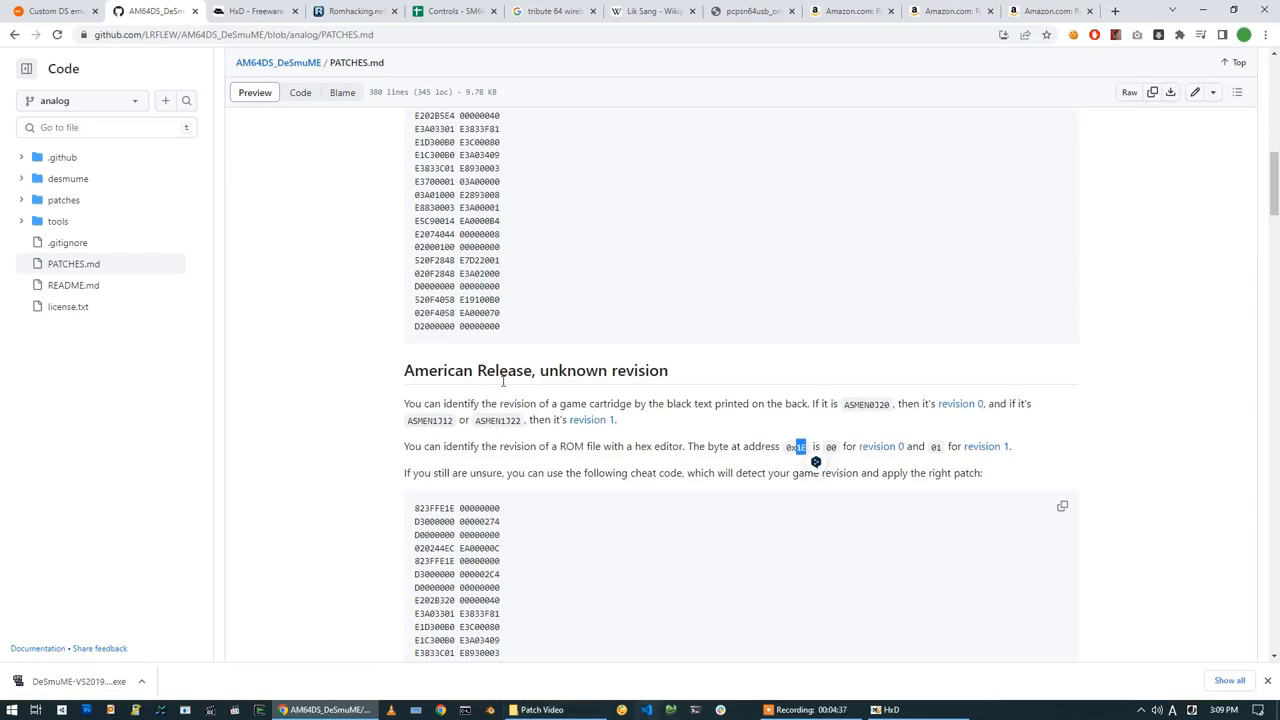
pyautogui.click(884, 709)
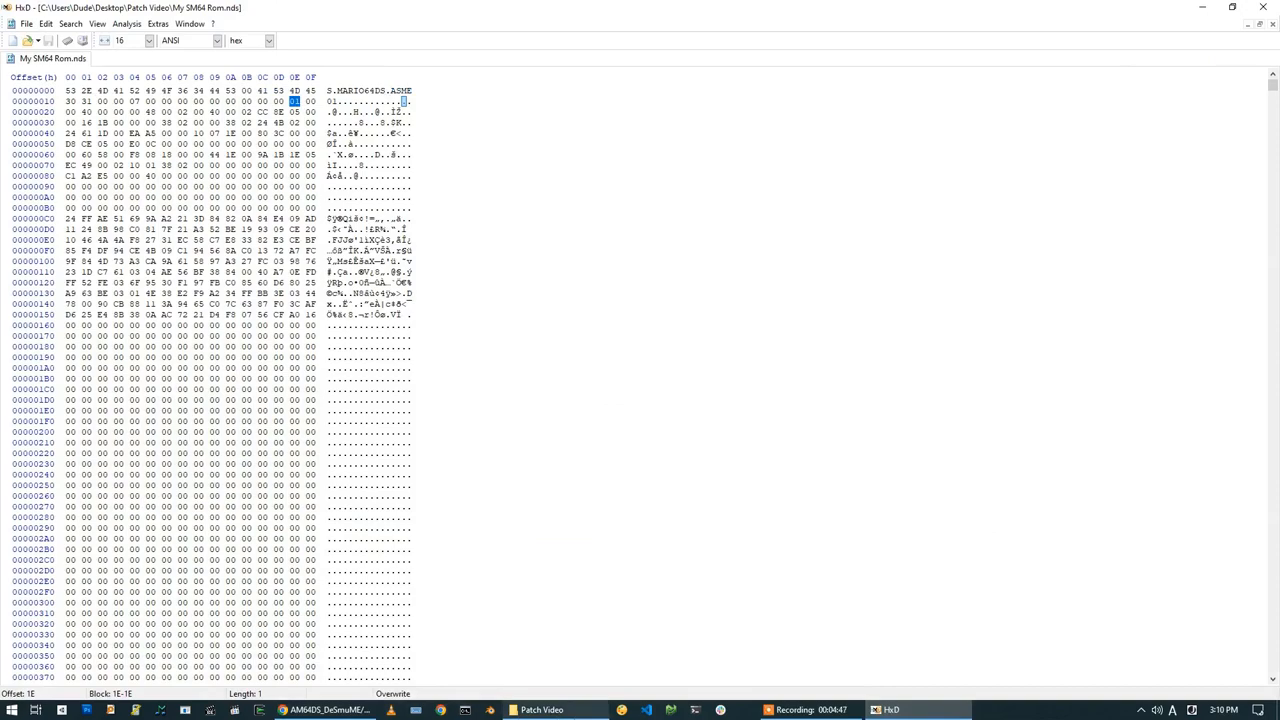
pyautogui.moveTo(184, 64)
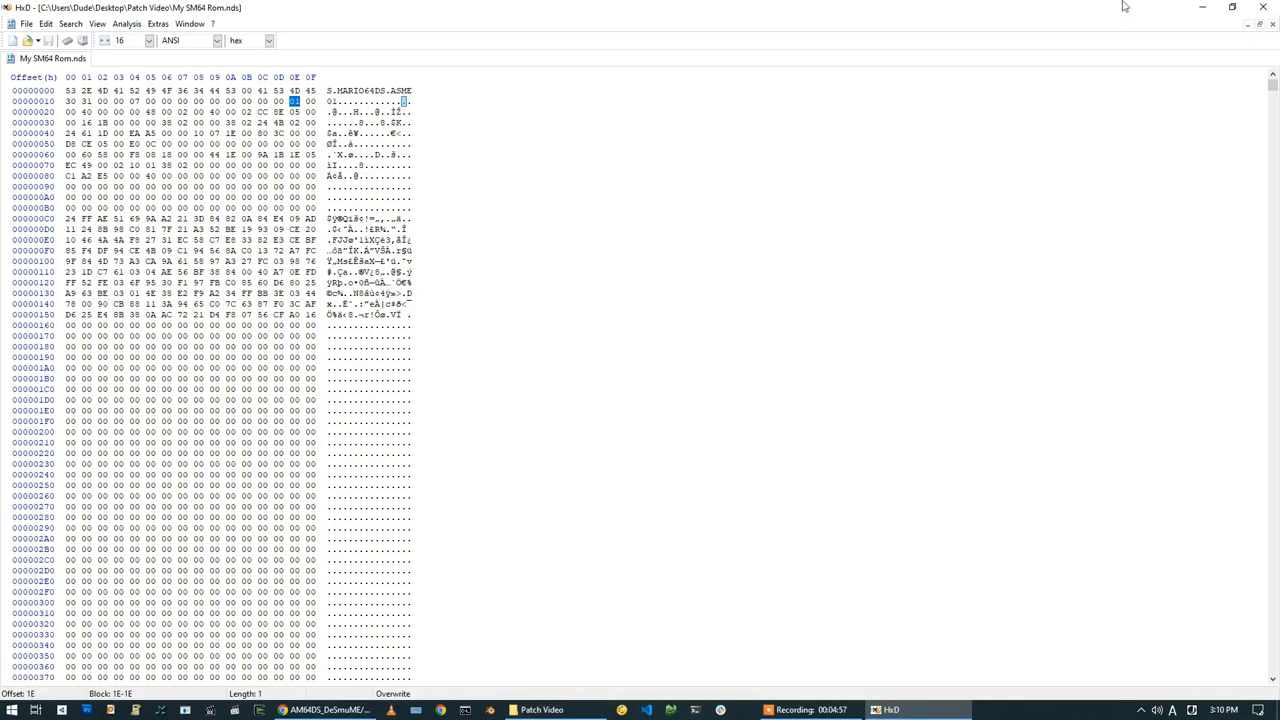
# - Download S.MARIO64DS_ASME01_01.ips from 'American Release, revision 1' into Patch Video
pyautogui.click(324, 709)
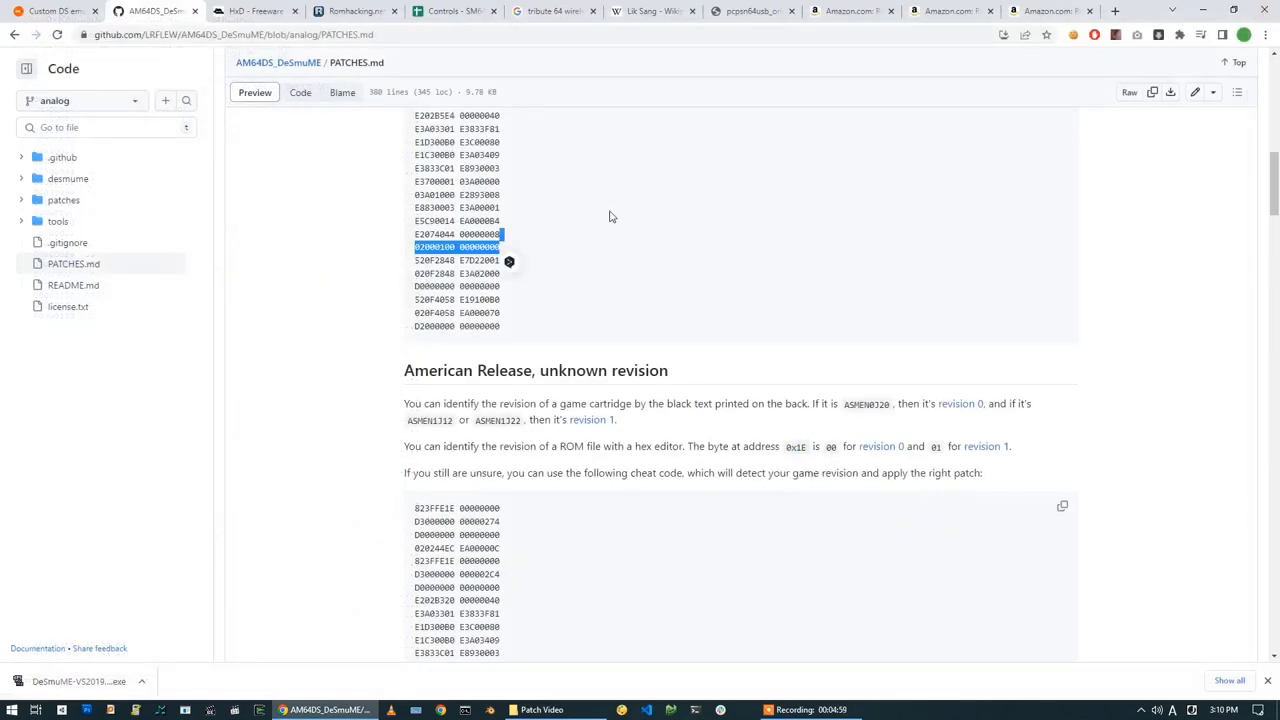
pyautogui.scroll(3)
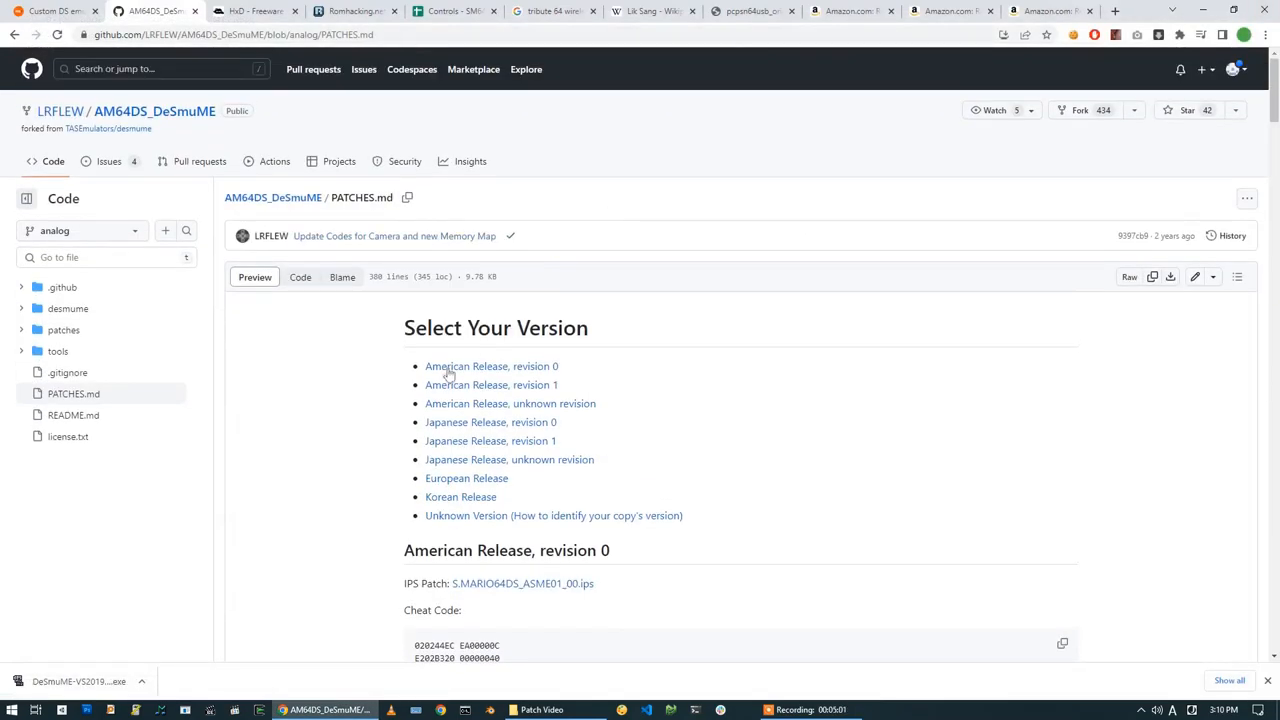
pyautogui.moveTo(491, 385)
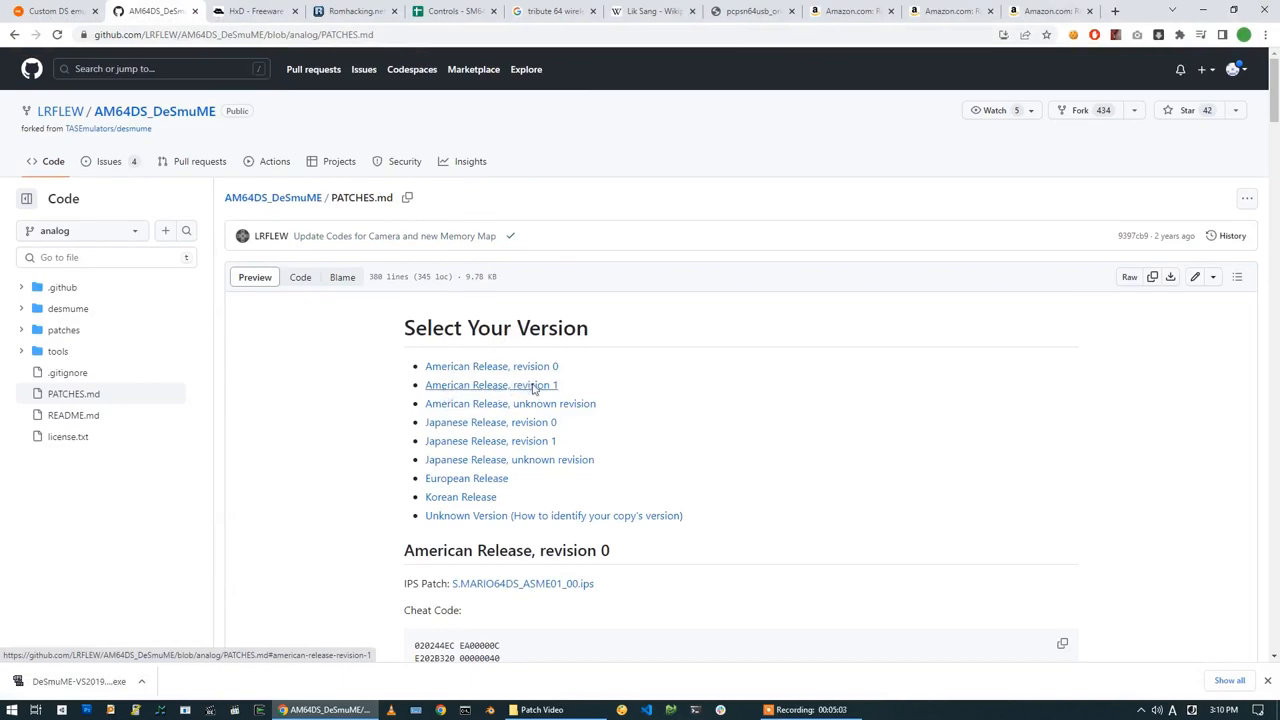
pyautogui.click(490, 385)
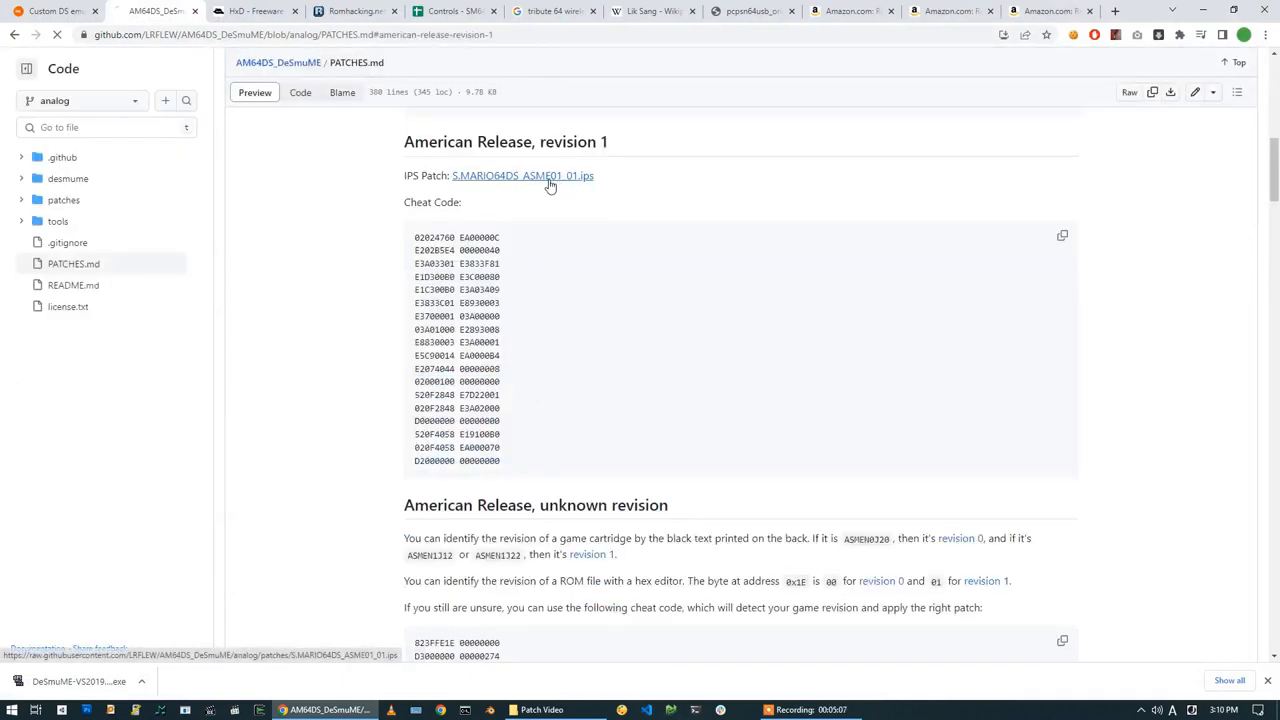
pyautogui.click(523, 175)
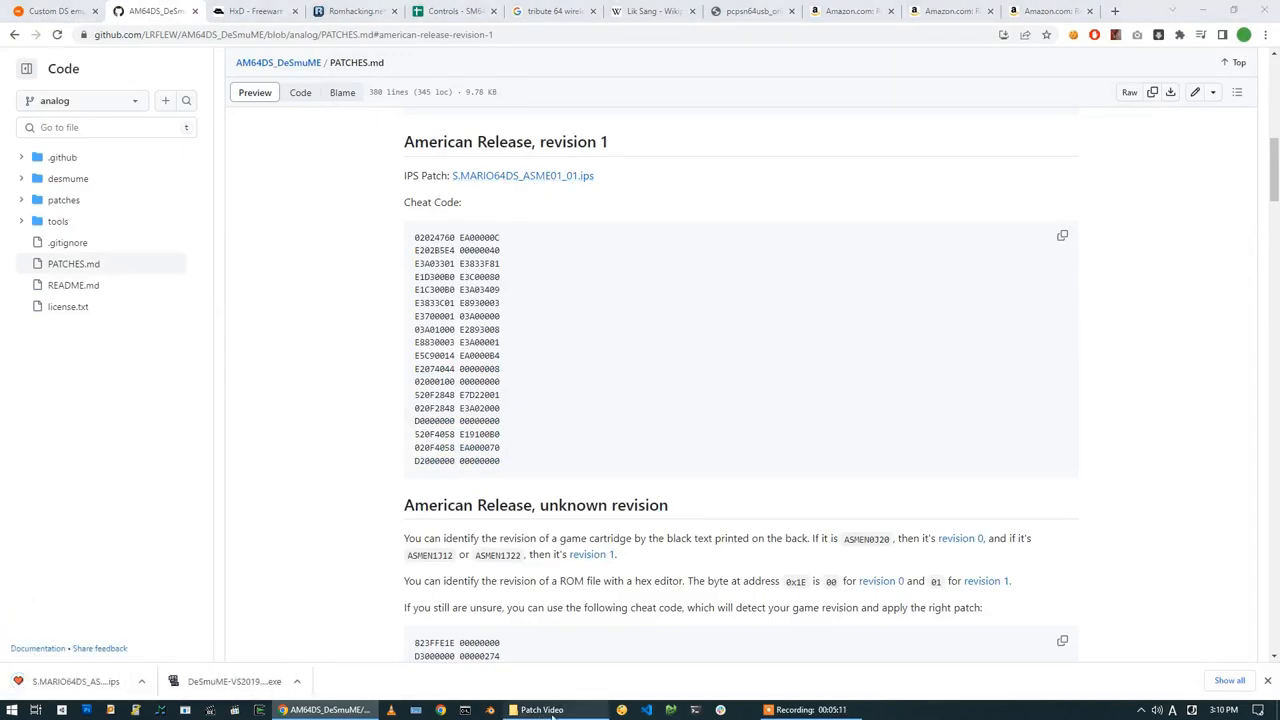
pyautogui.click(541, 709)
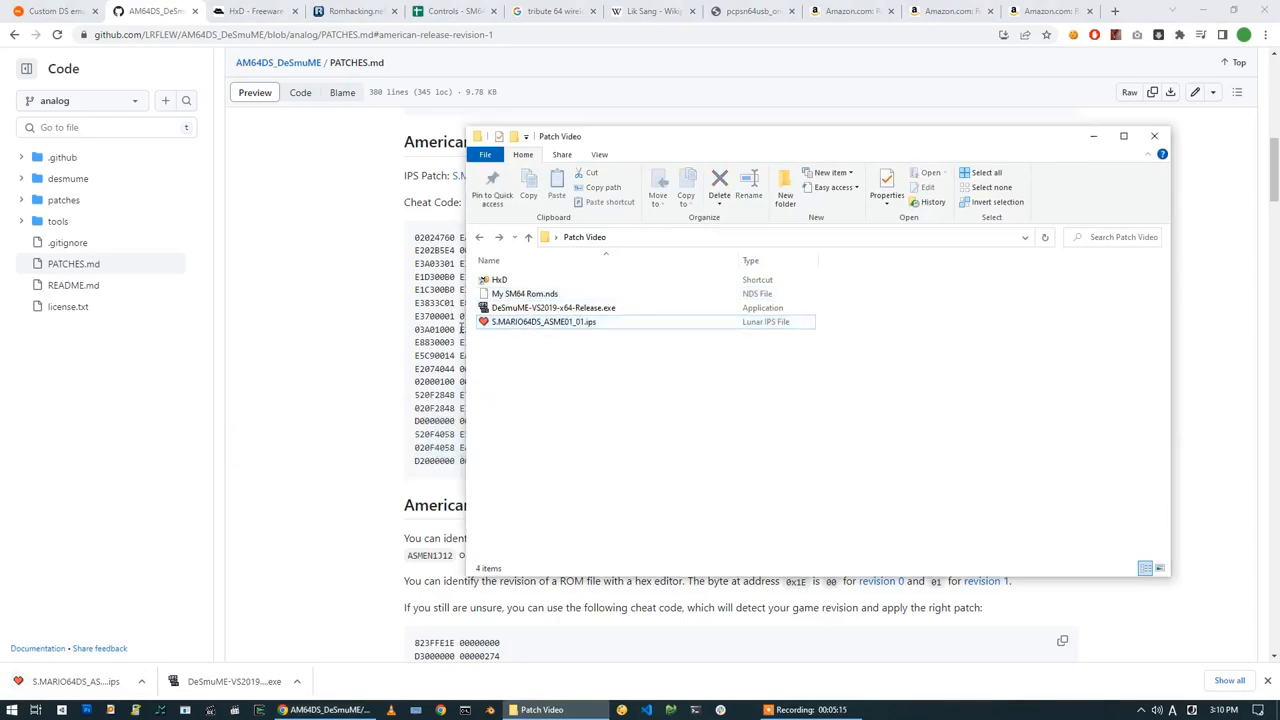
pyautogui.moveTo(543, 321)
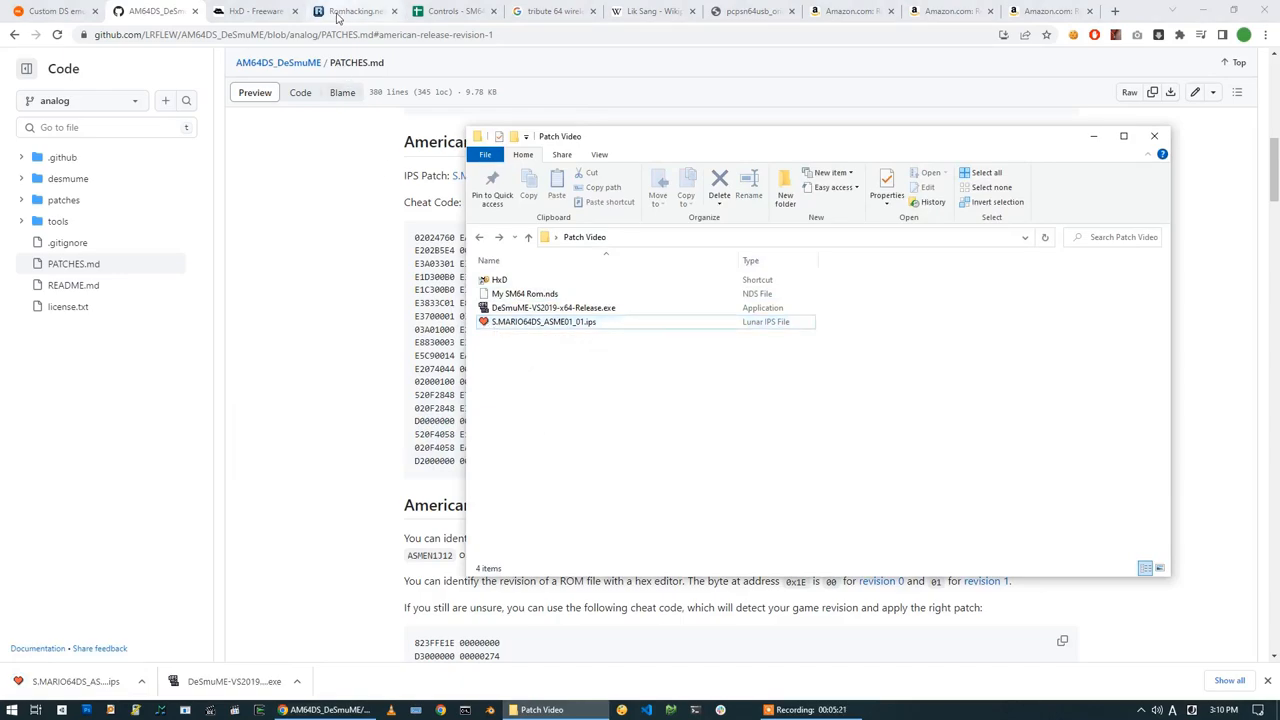
# - Get the Lunar IPS utility zip from its Romhacking.net page
pyautogui.click(350, 11)
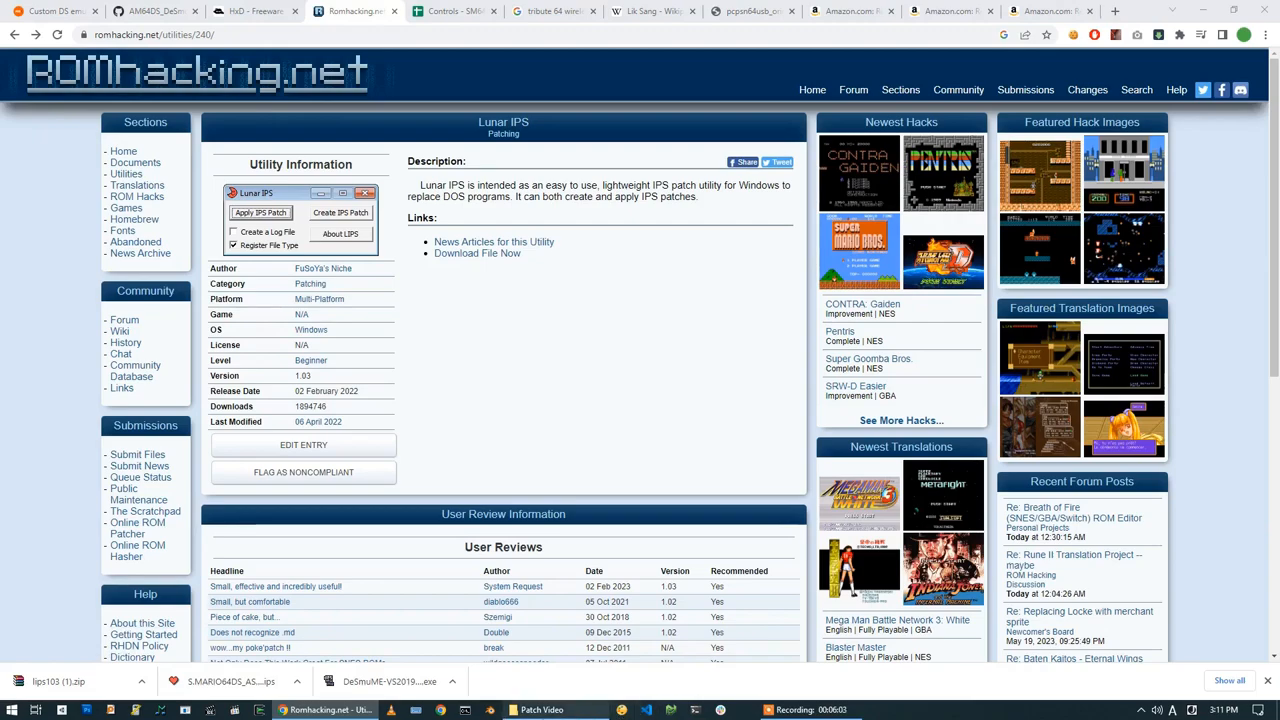
# - Extract lips103 (1).zip into its own folder and select Lunar IPS.exe inside
pyautogui.rightClick(510, 335)
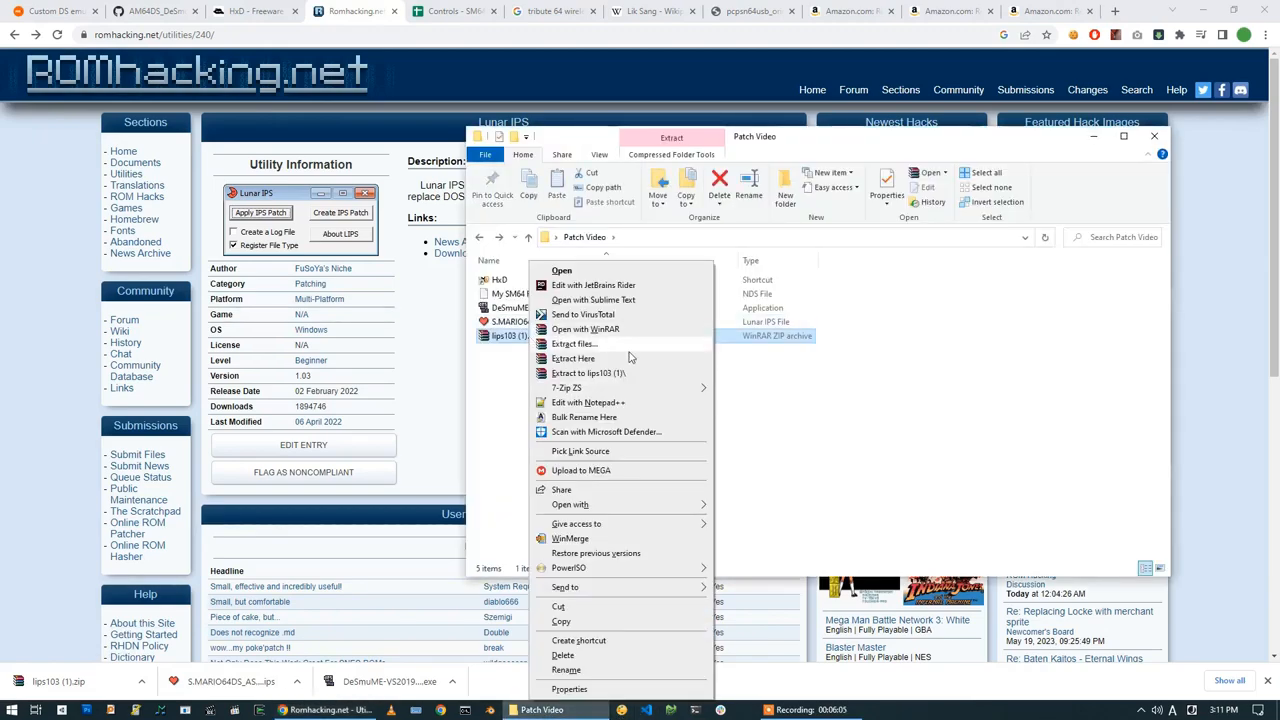
pyautogui.click(573, 358)
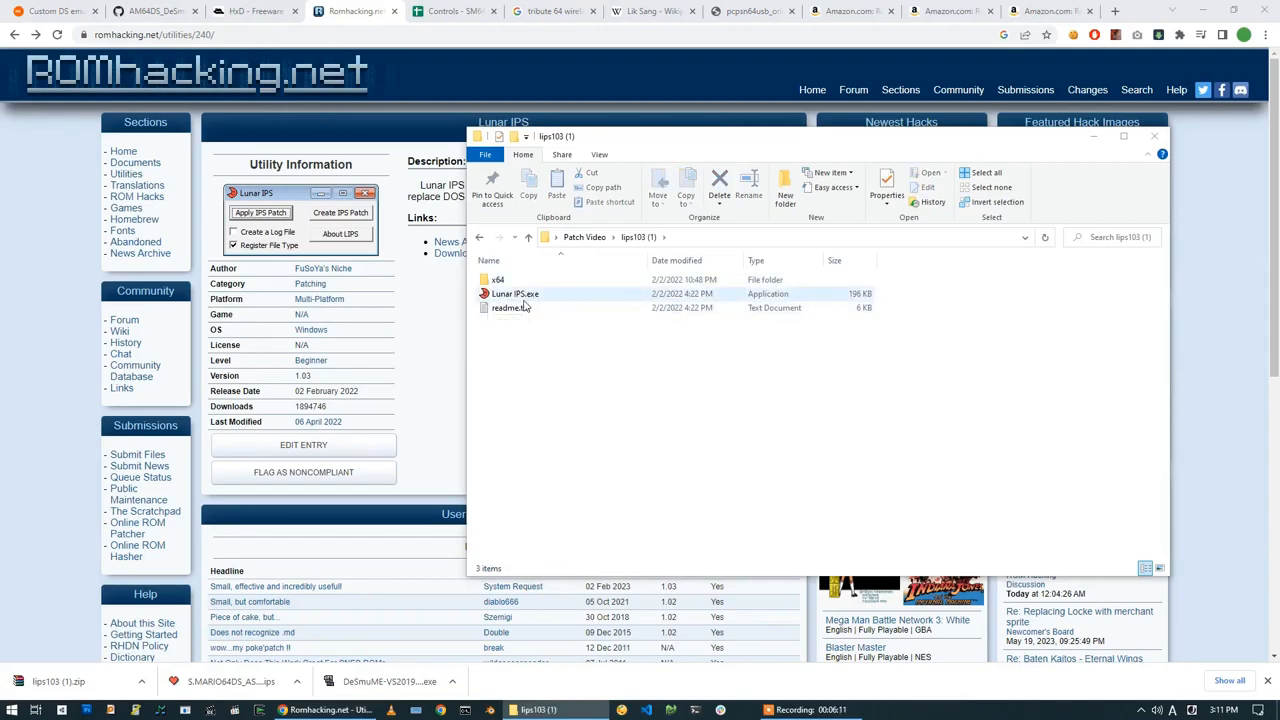
pyautogui.click(548, 364)
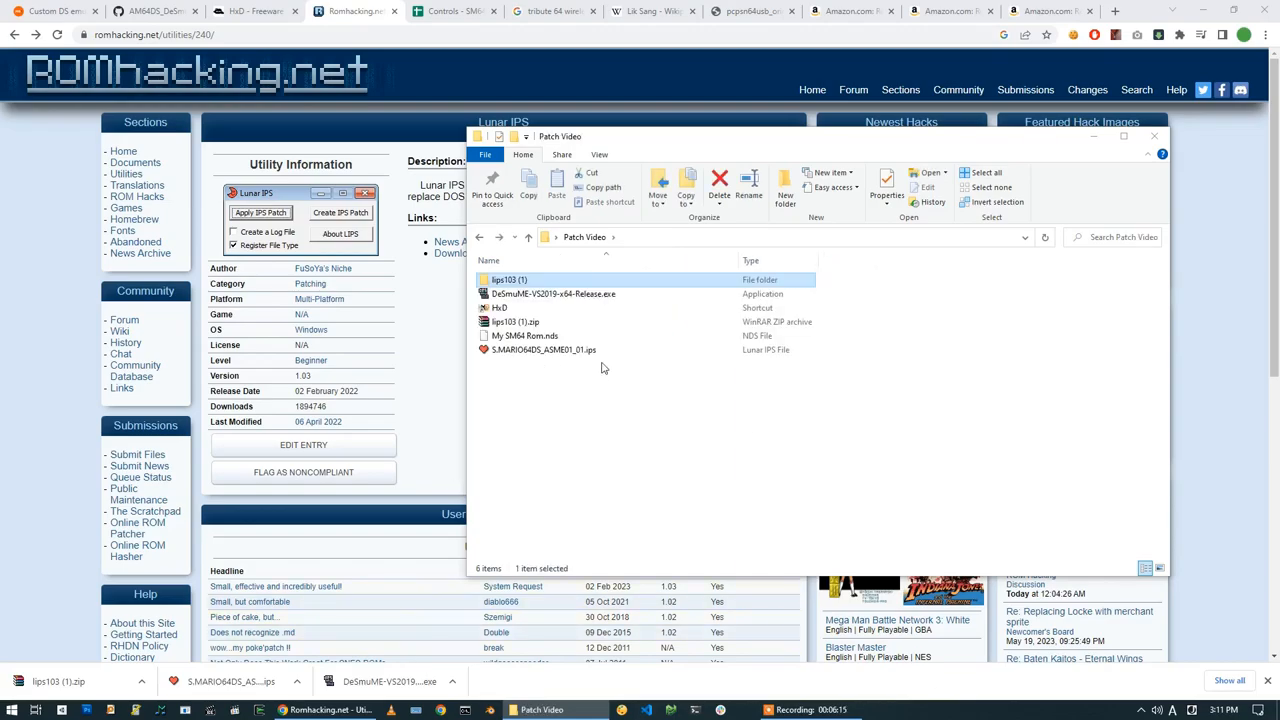
pyautogui.doubleClick(510, 279)
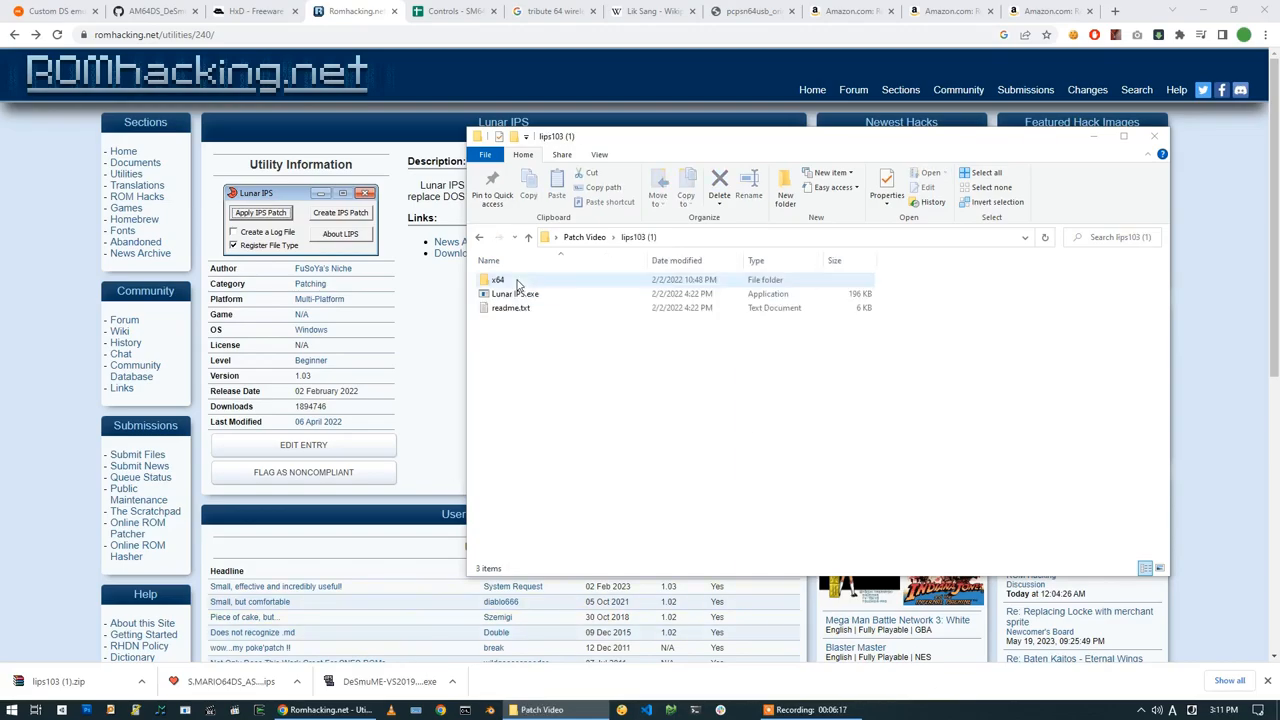
pyautogui.click(513, 293)
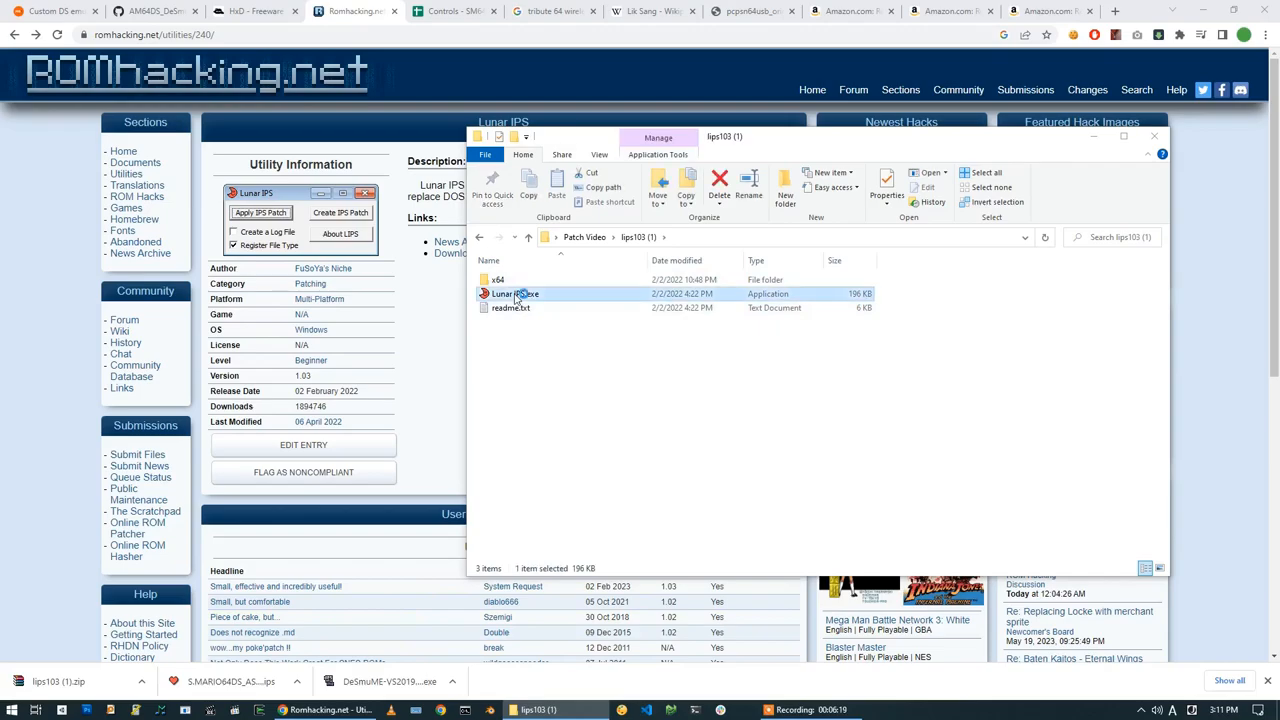
# - Patch My SM64 Rom.nds with S.MARIO64DS_ASME01_01.ips, confirm success, and close Lunar IPS
pyautogui.doubleClick(514, 293)
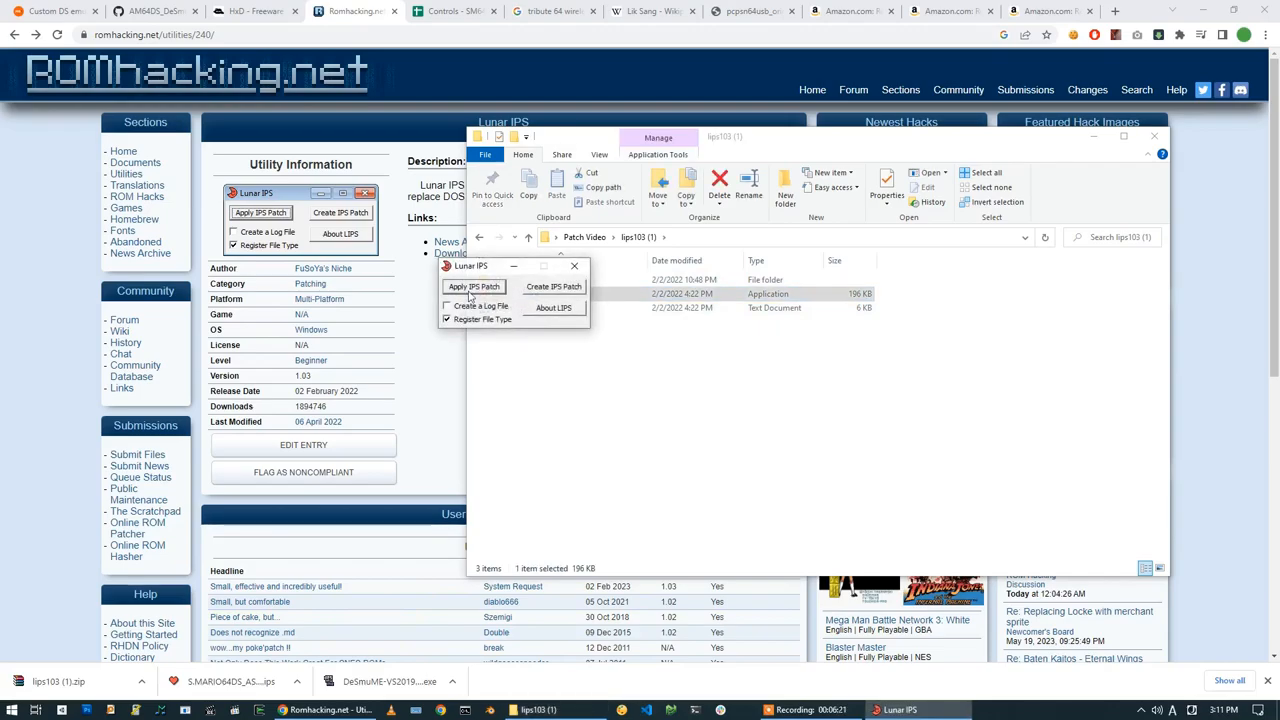
pyautogui.click(473, 287)
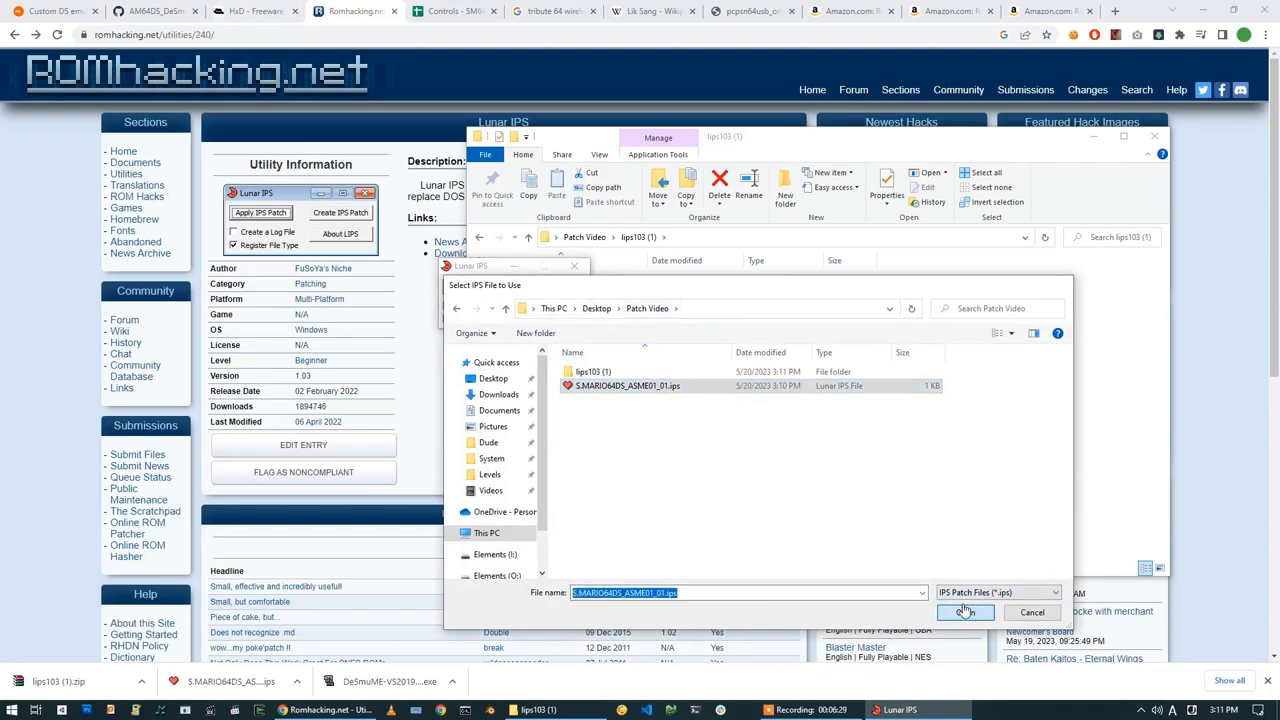
pyautogui.click(964, 612)
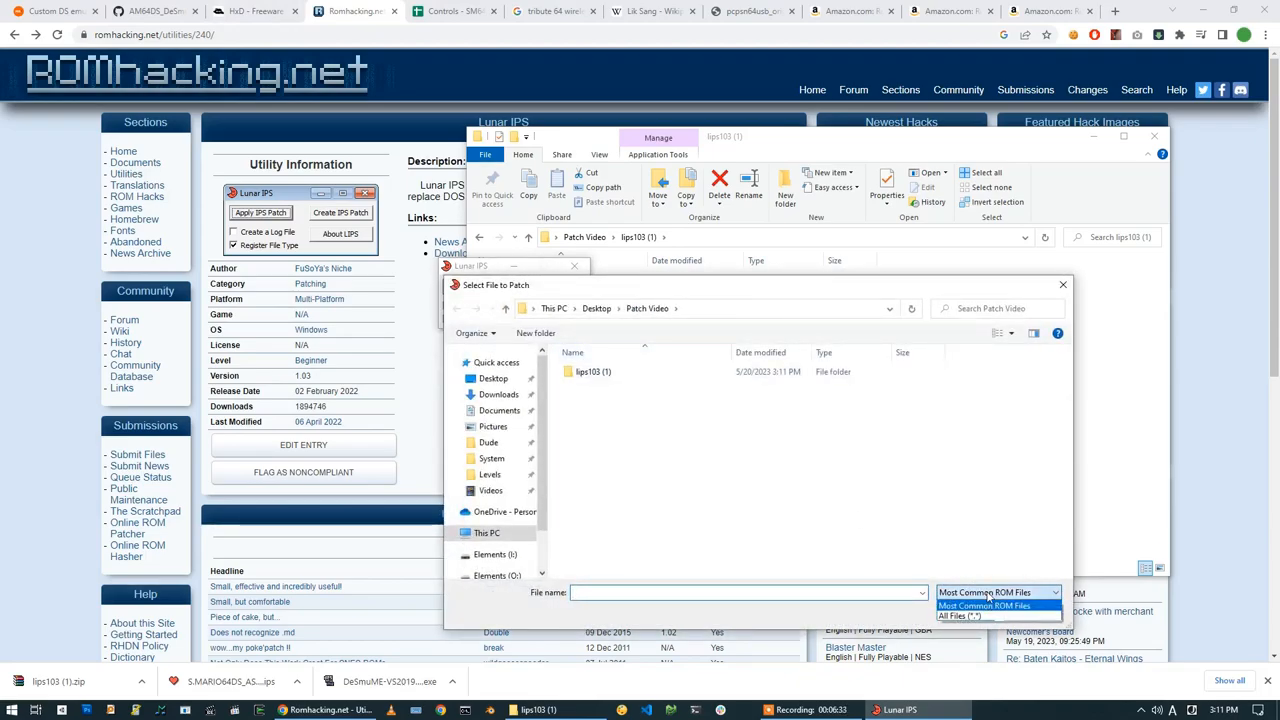
pyautogui.click(958, 615)
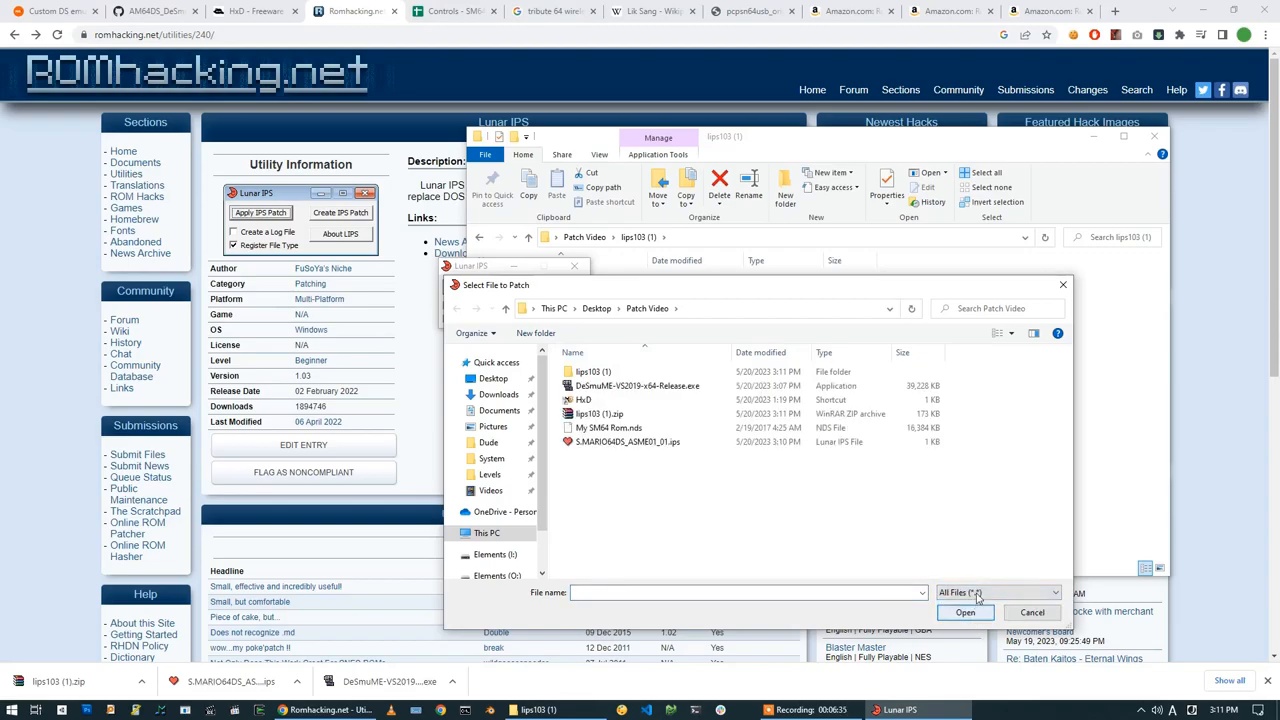
pyautogui.click(608, 427)
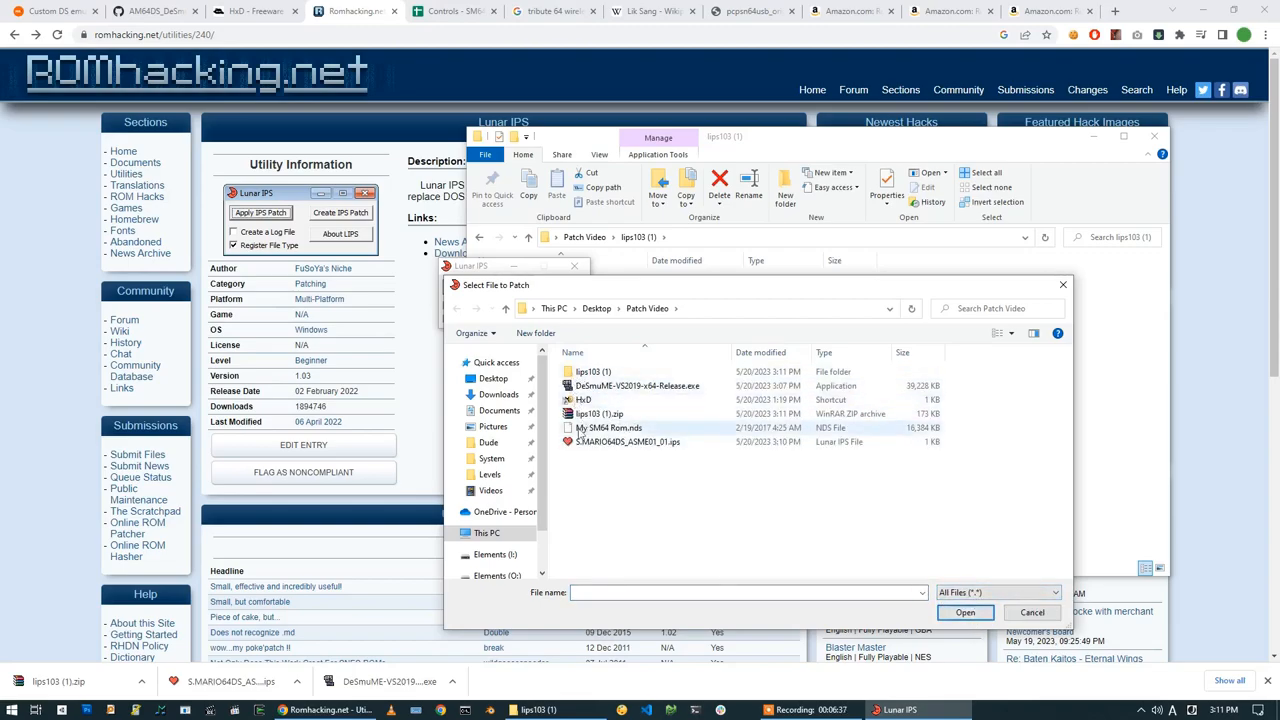
pyautogui.click(607, 427)
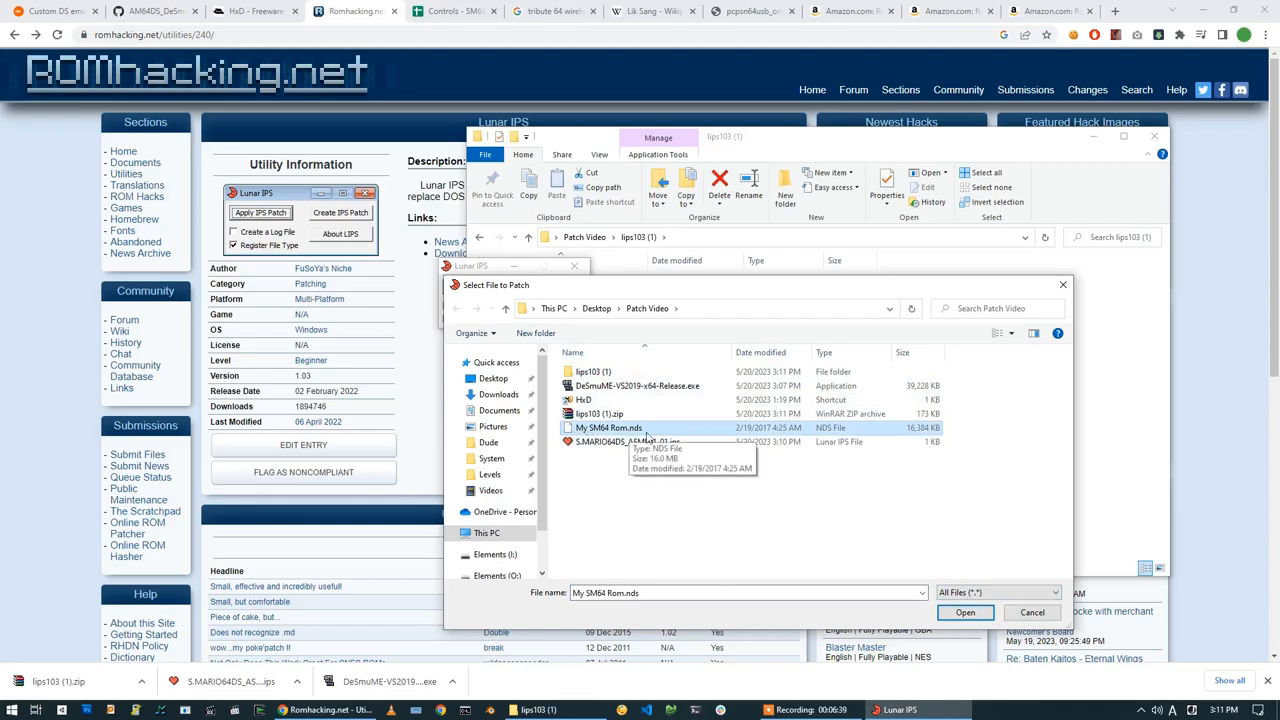
pyautogui.click(608, 427)
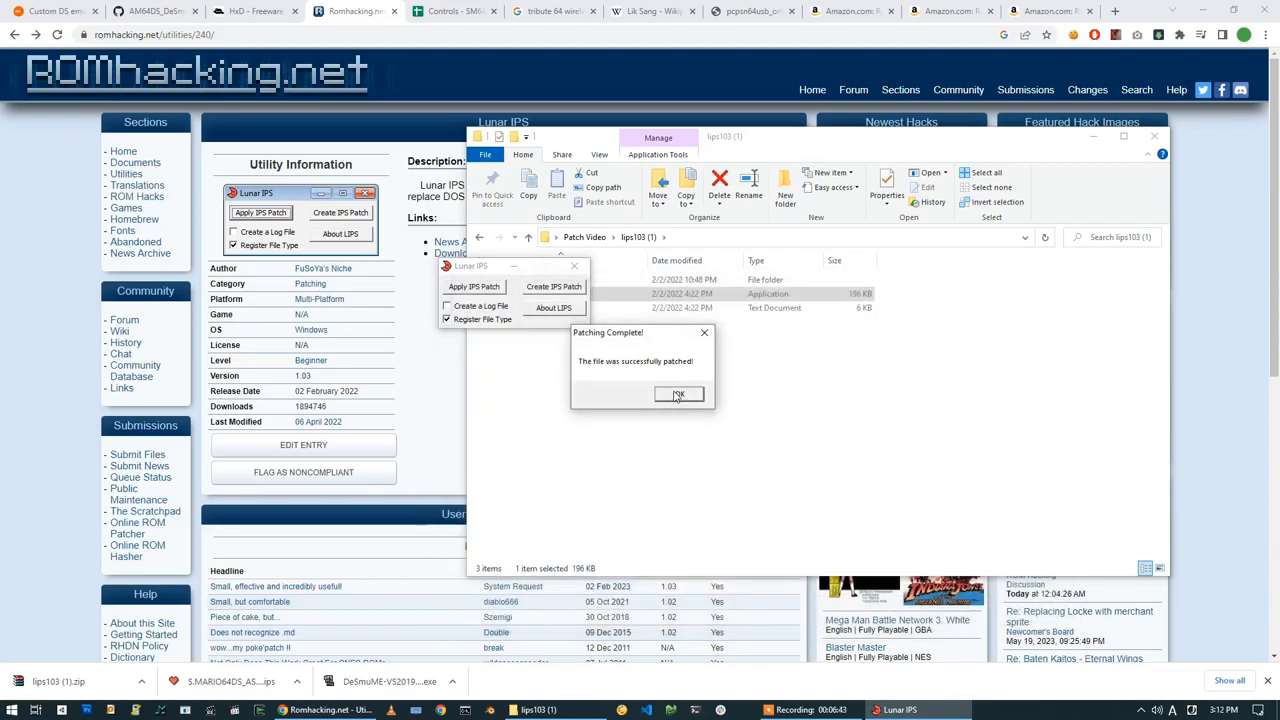
pyautogui.click(678, 394)
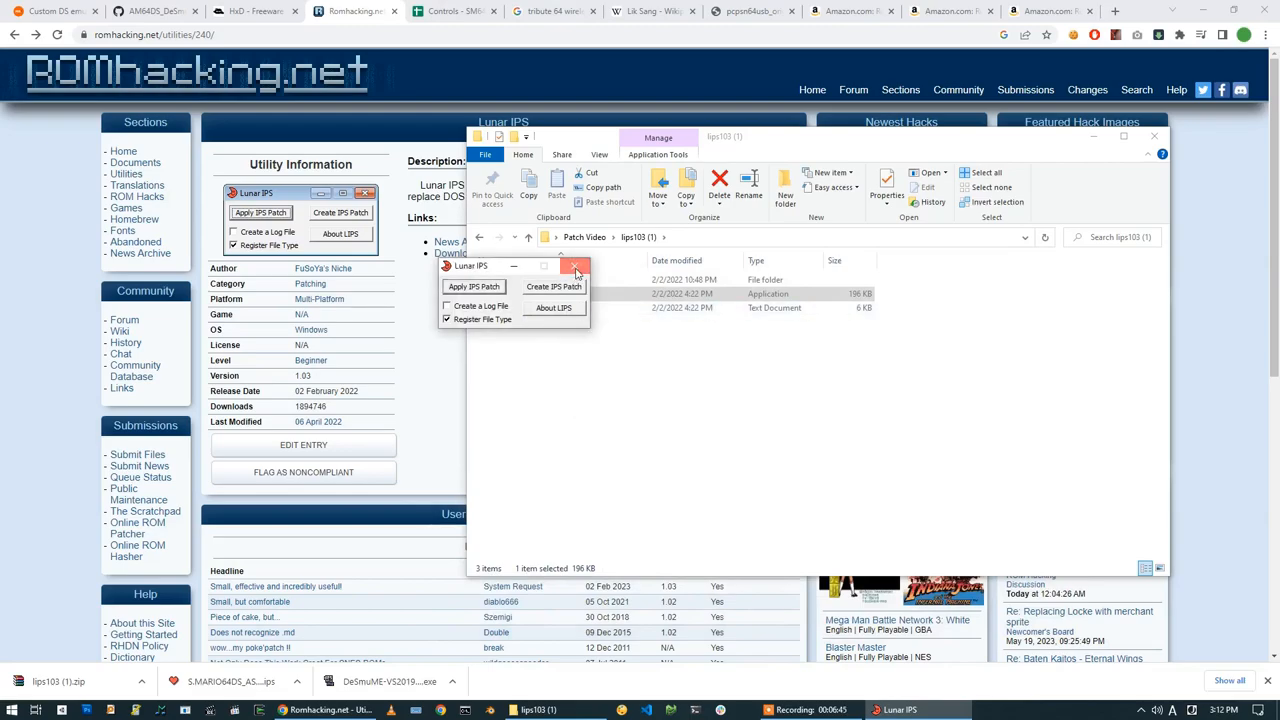
pyautogui.click(575, 268)
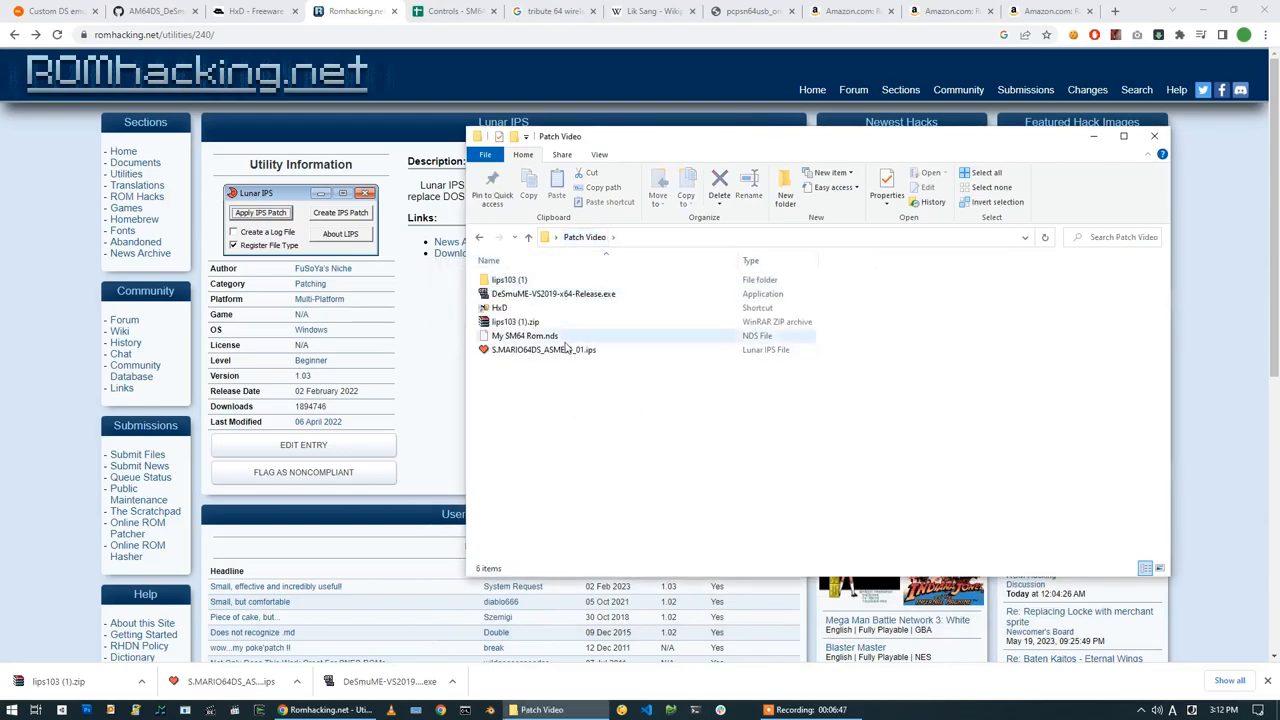
pyautogui.moveTo(525, 335)
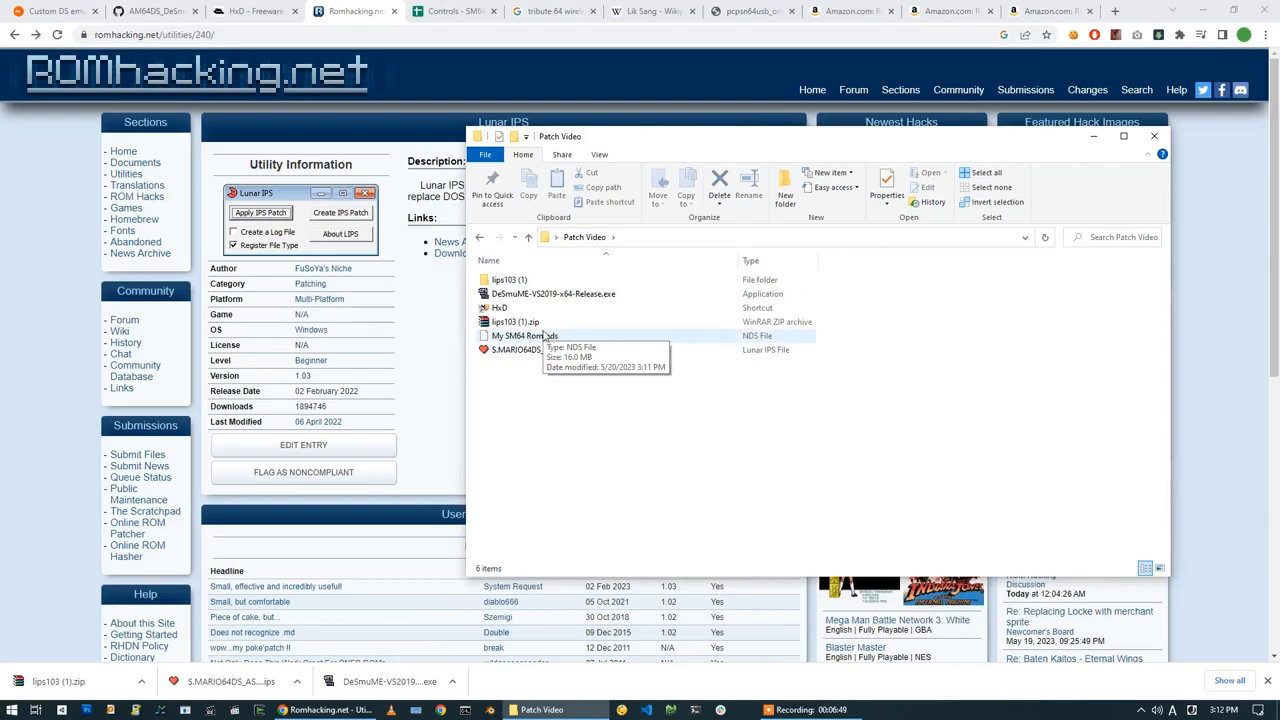
pyautogui.moveTo(515, 321)
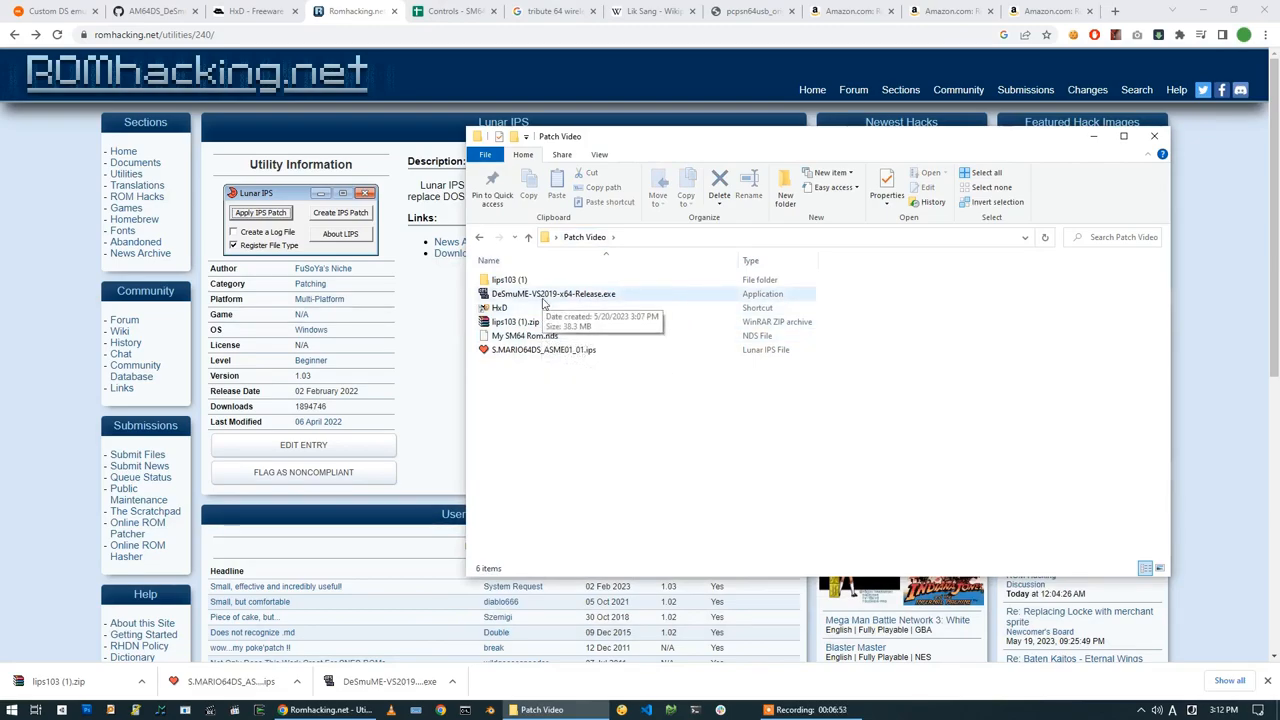
# - Run DeSmuME-VS2019-x64-Release.exe, getting past SmartScreen via More info and Run anyway
pyautogui.click(553, 293)
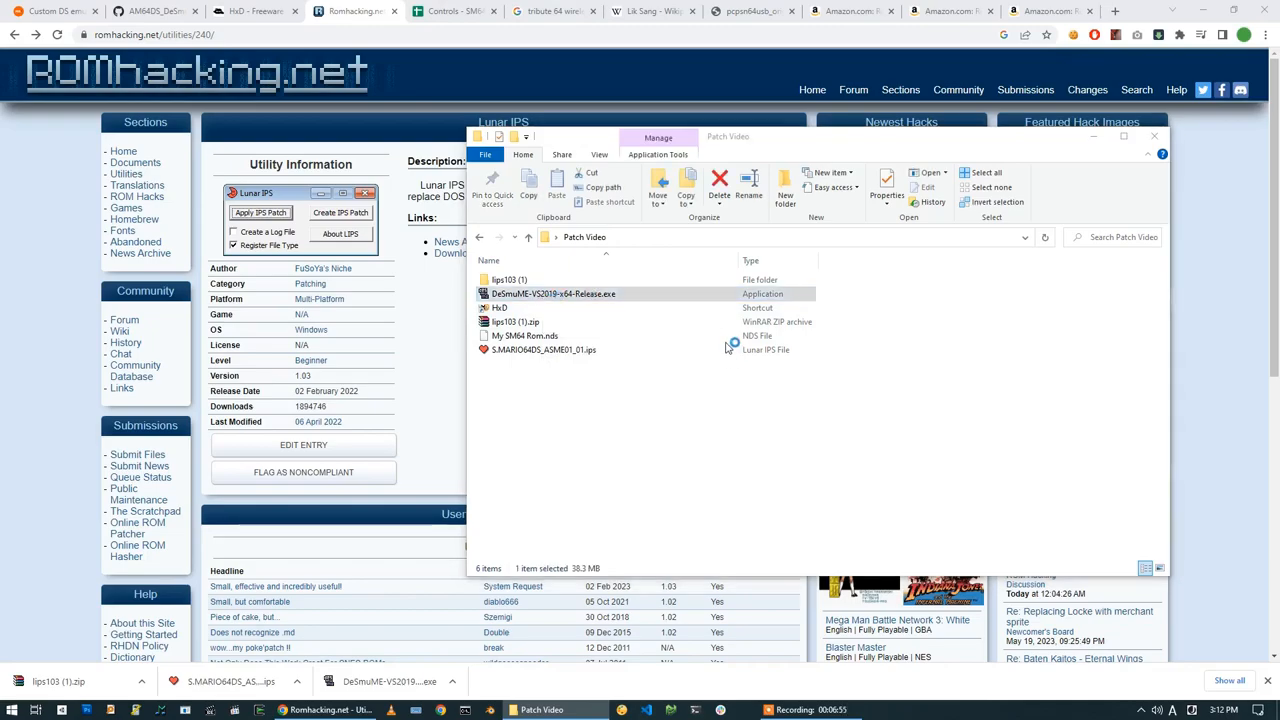
pyautogui.doubleClick(553, 293)
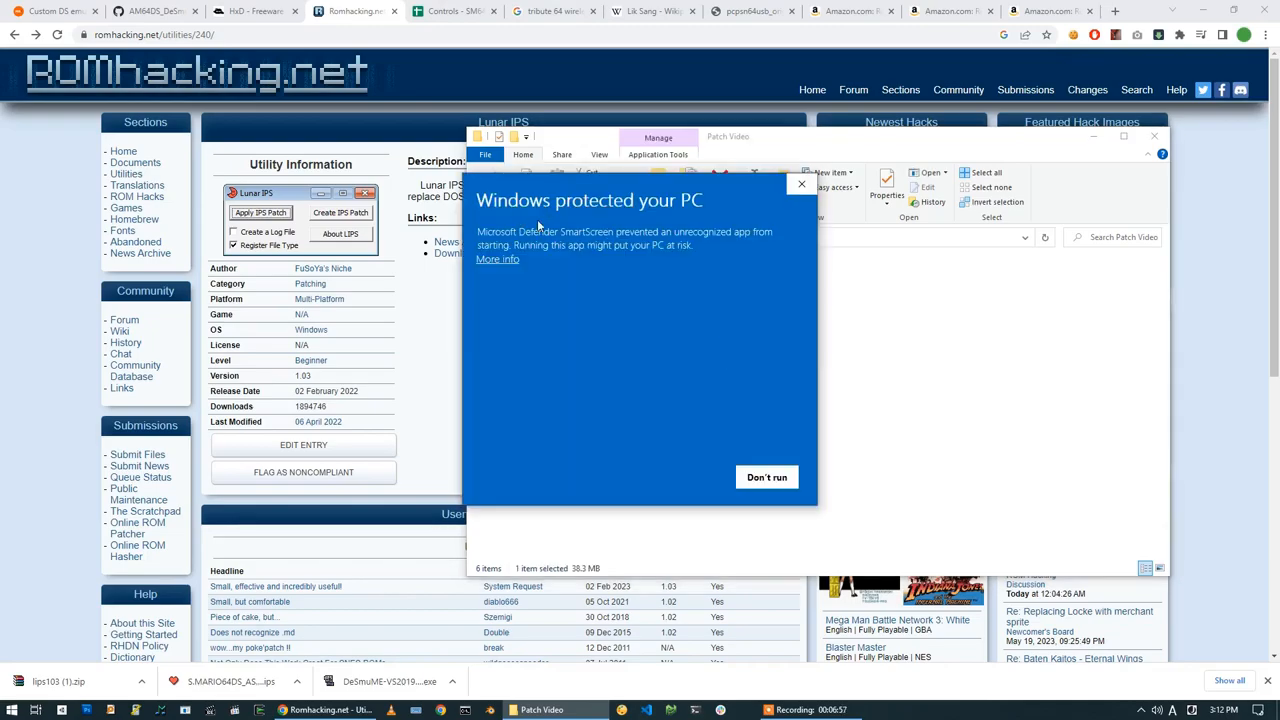
pyautogui.click(497, 259)
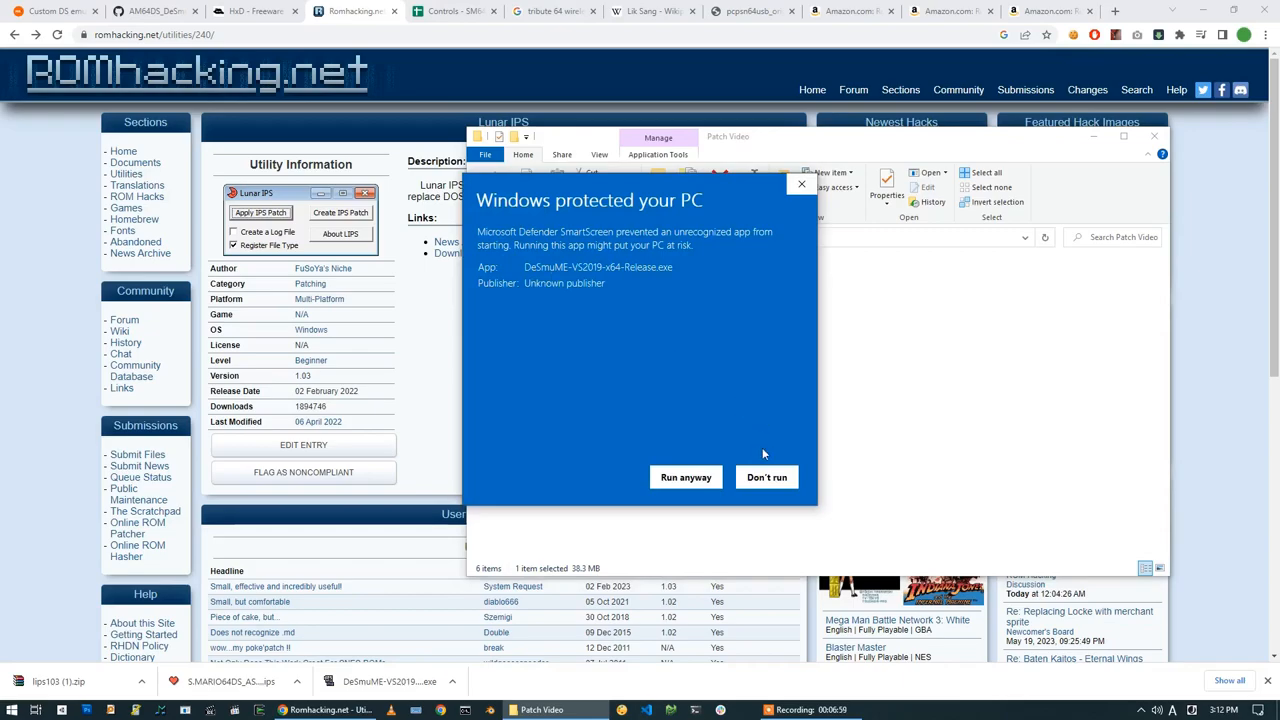
pyautogui.moveTo(705, 458)
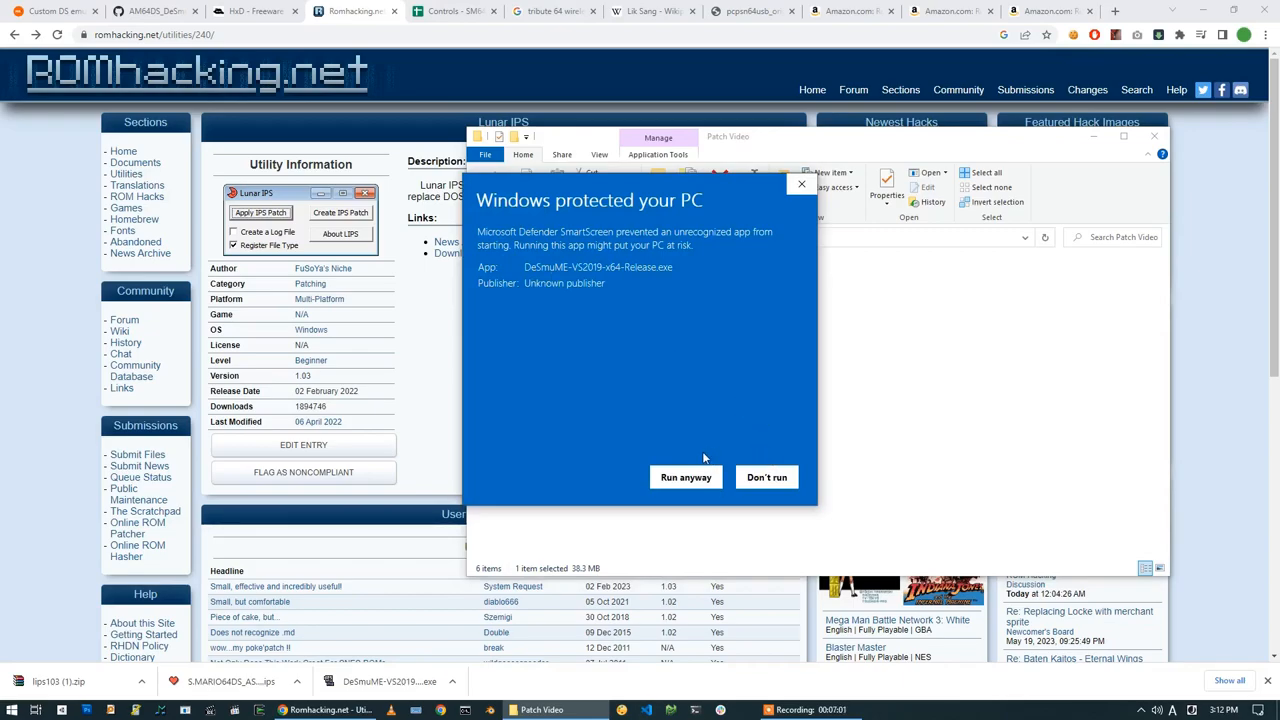
pyautogui.moveTo(686, 477)
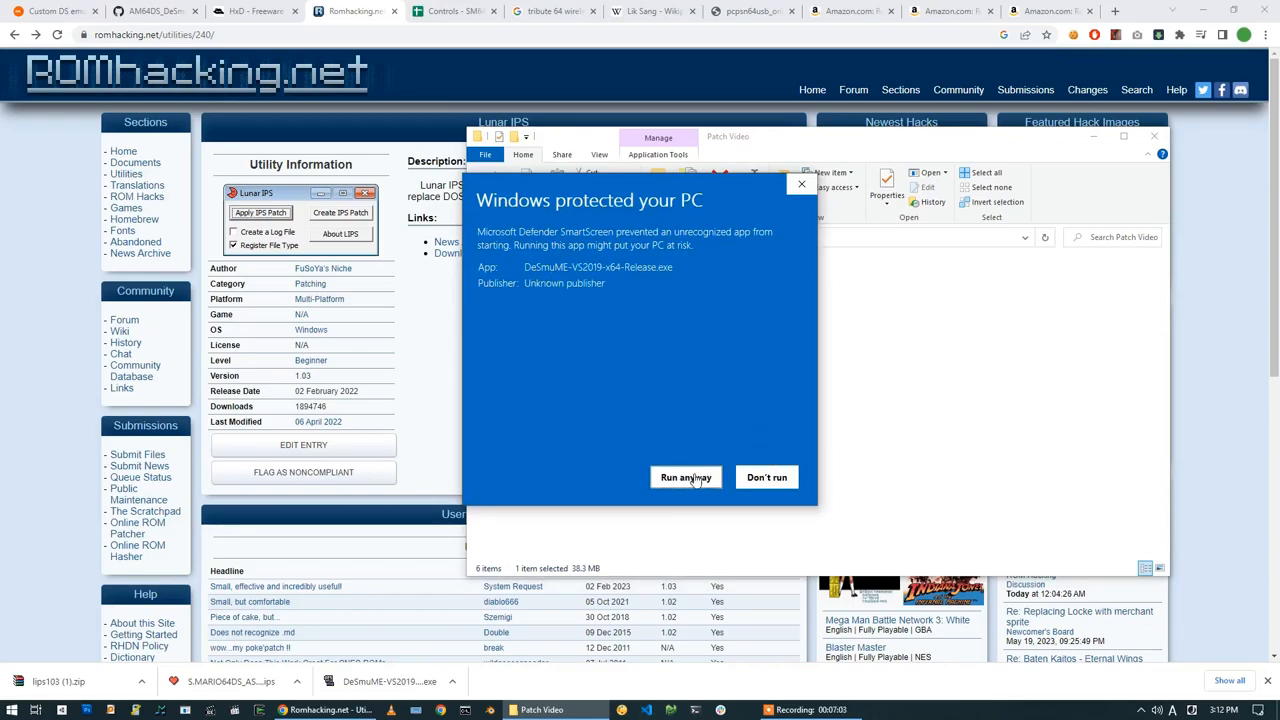
pyautogui.click(685, 477)
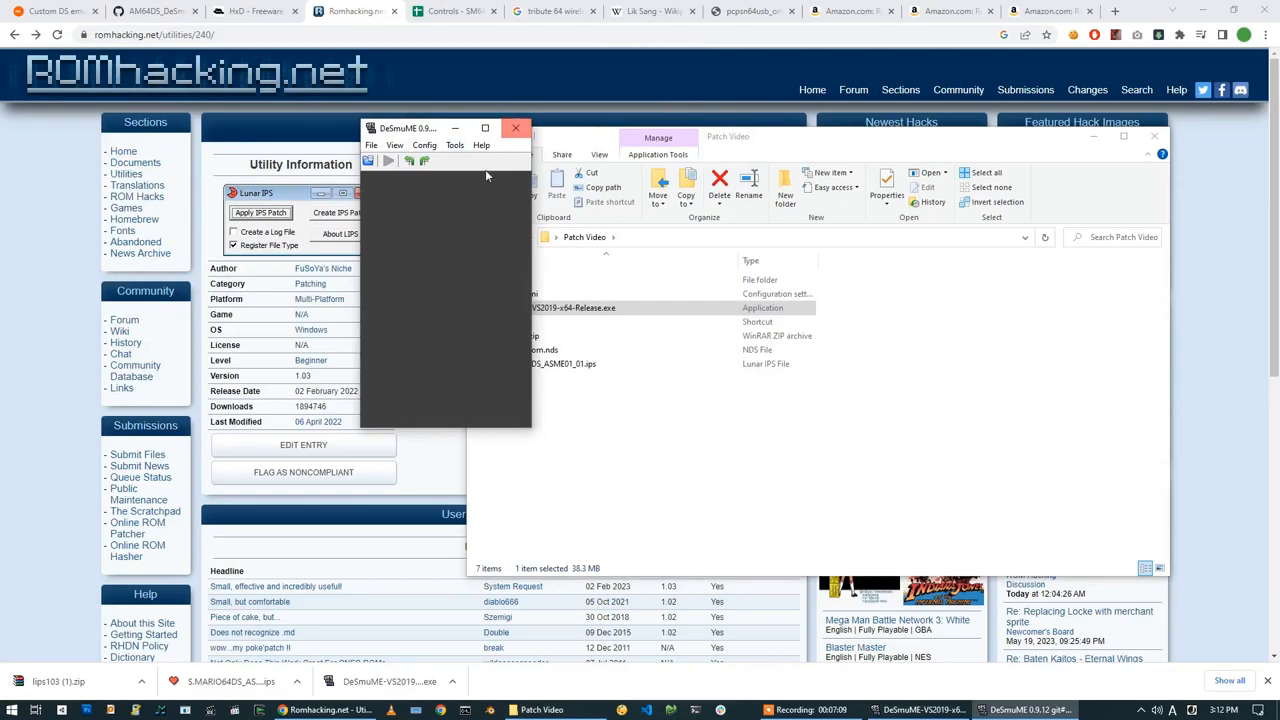
# - Load the patched SM64 DS ROM to its boot screen and maximize DeSmuME
pyautogui.click(372, 145)
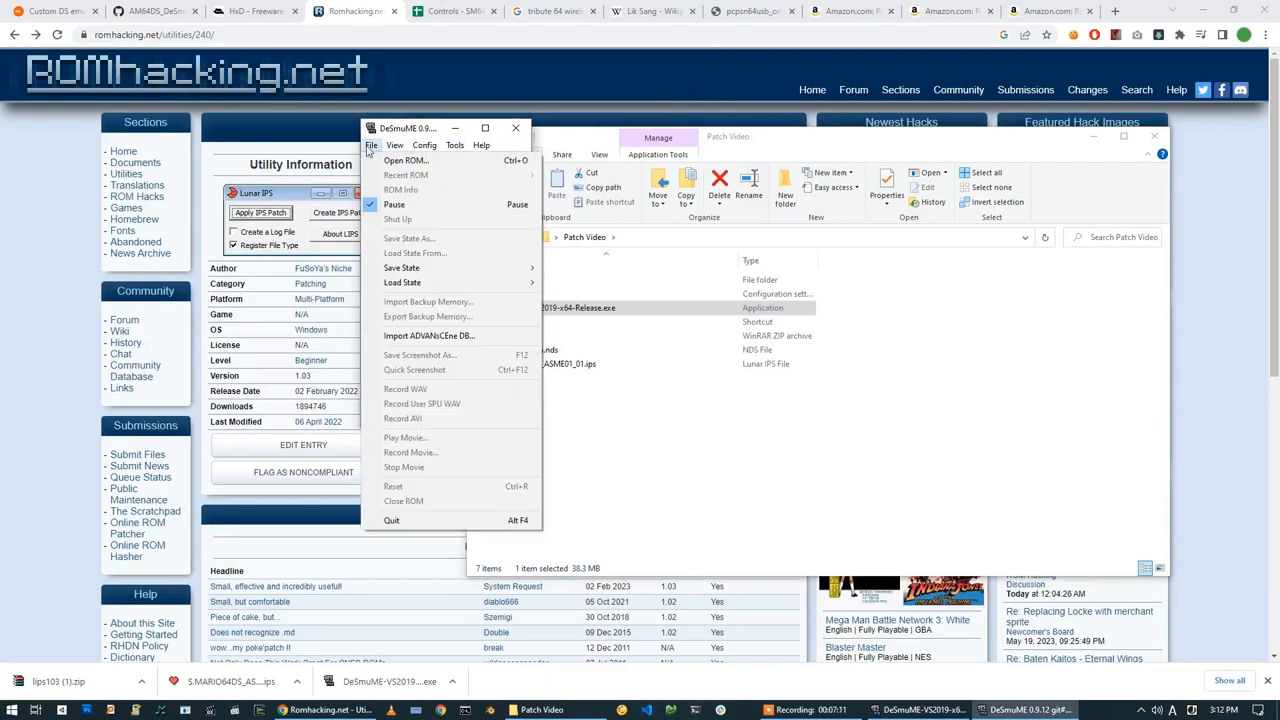
pyautogui.click(405, 160)
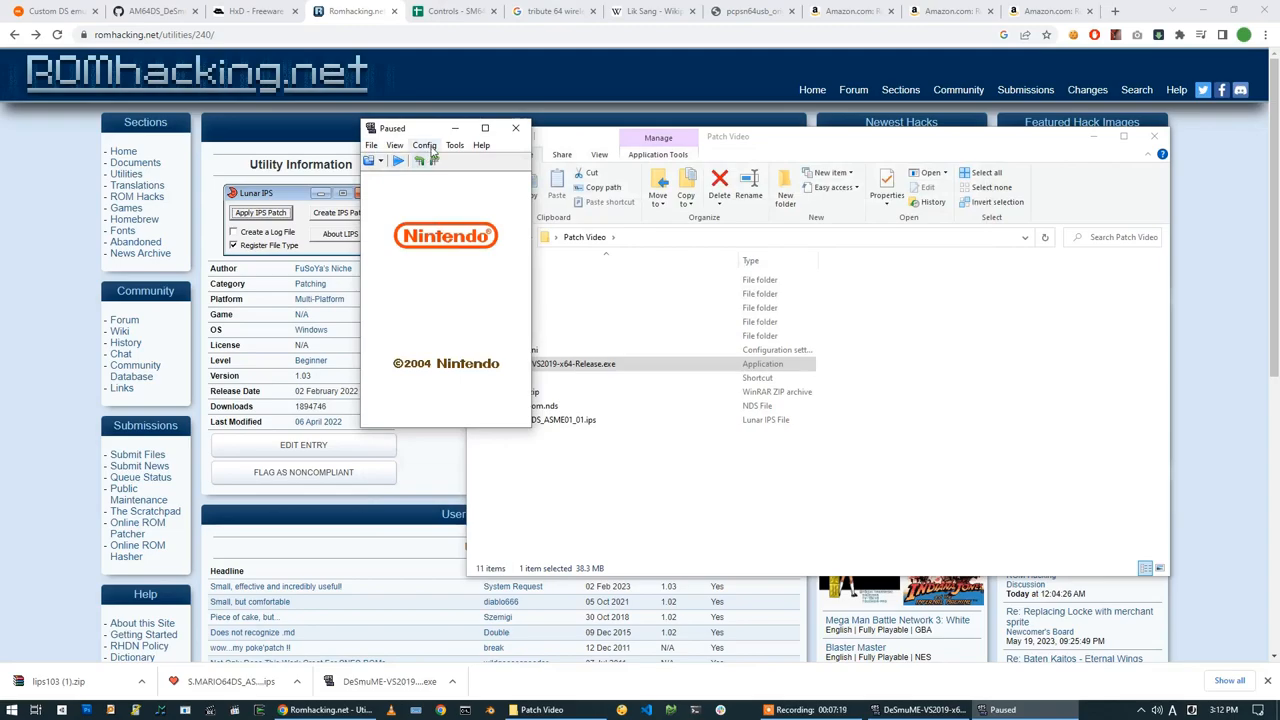
pyautogui.click(424, 145)
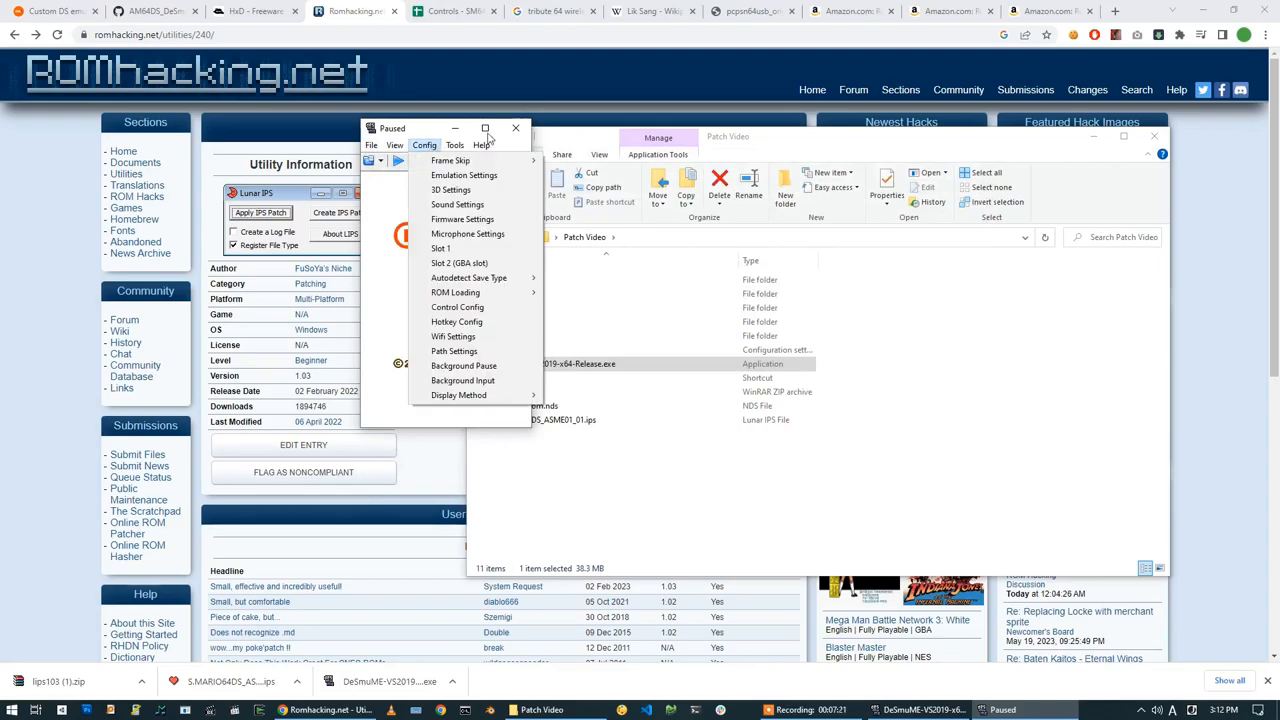
pyautogui.click(485, 128)
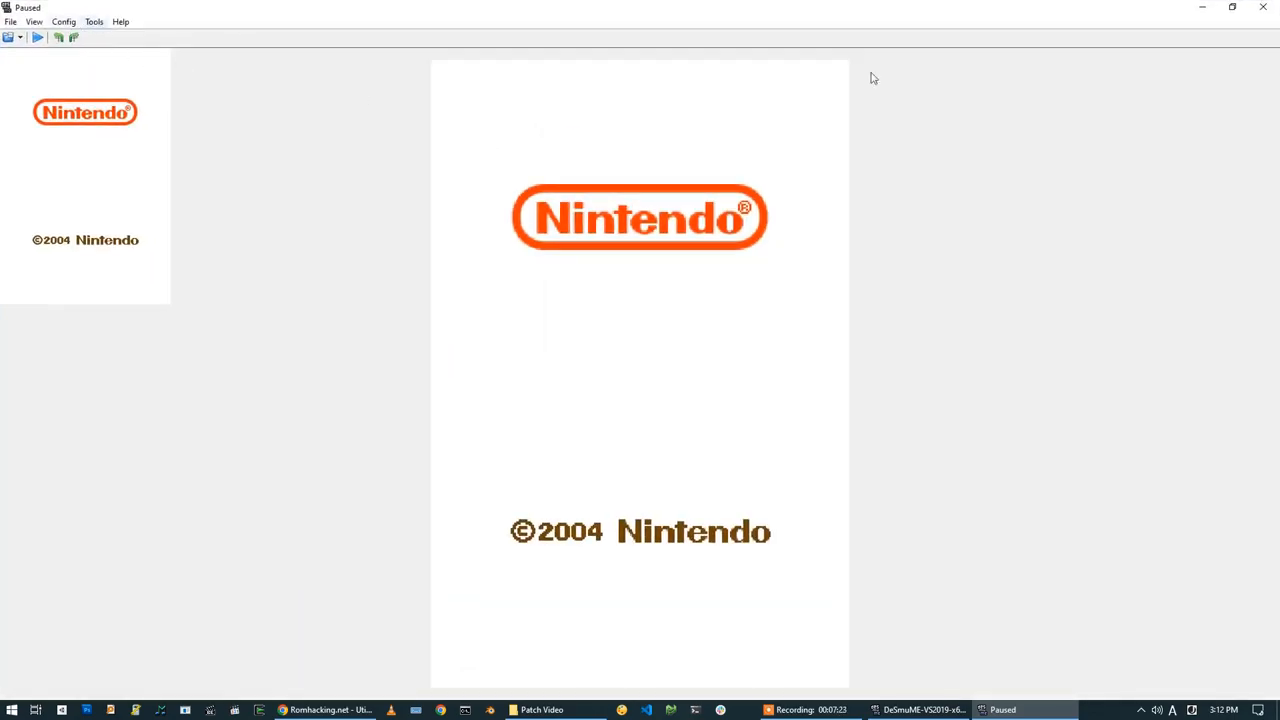
# - Lay the two DS screens out horizontally and set the window size to 2x
pyautogui.click(63, 21)
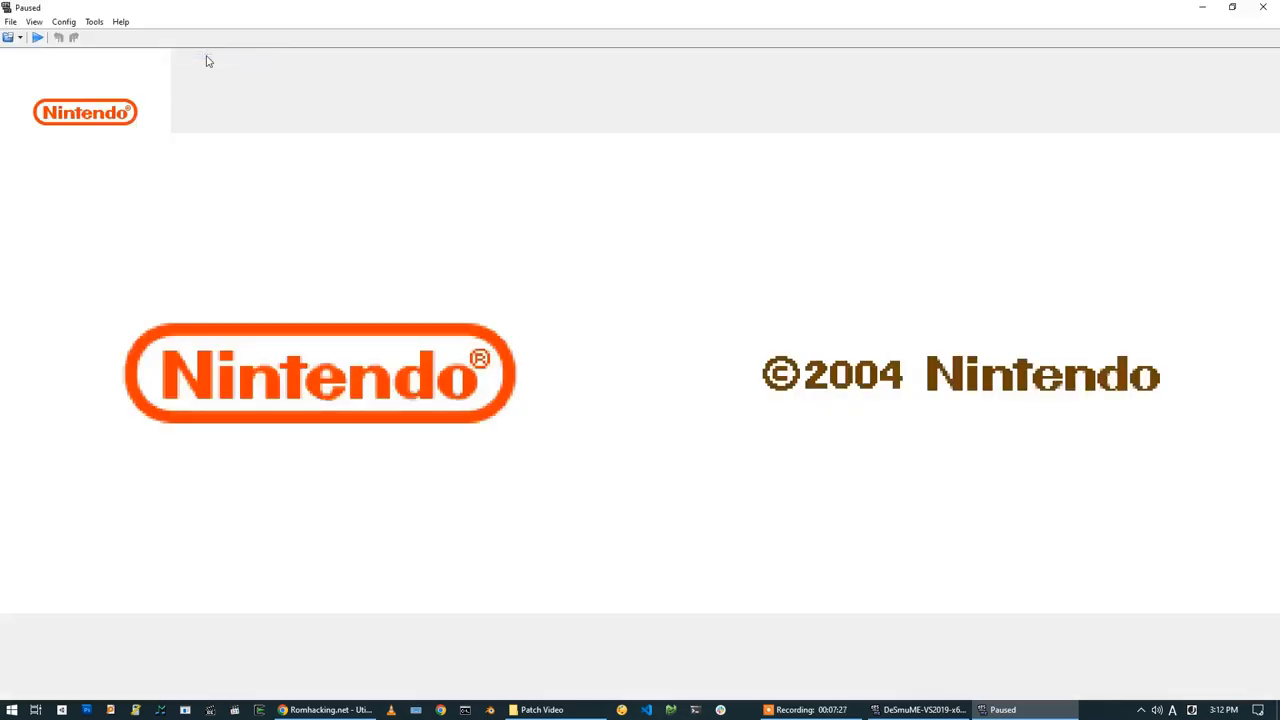
pyautogui.click(63, 21)
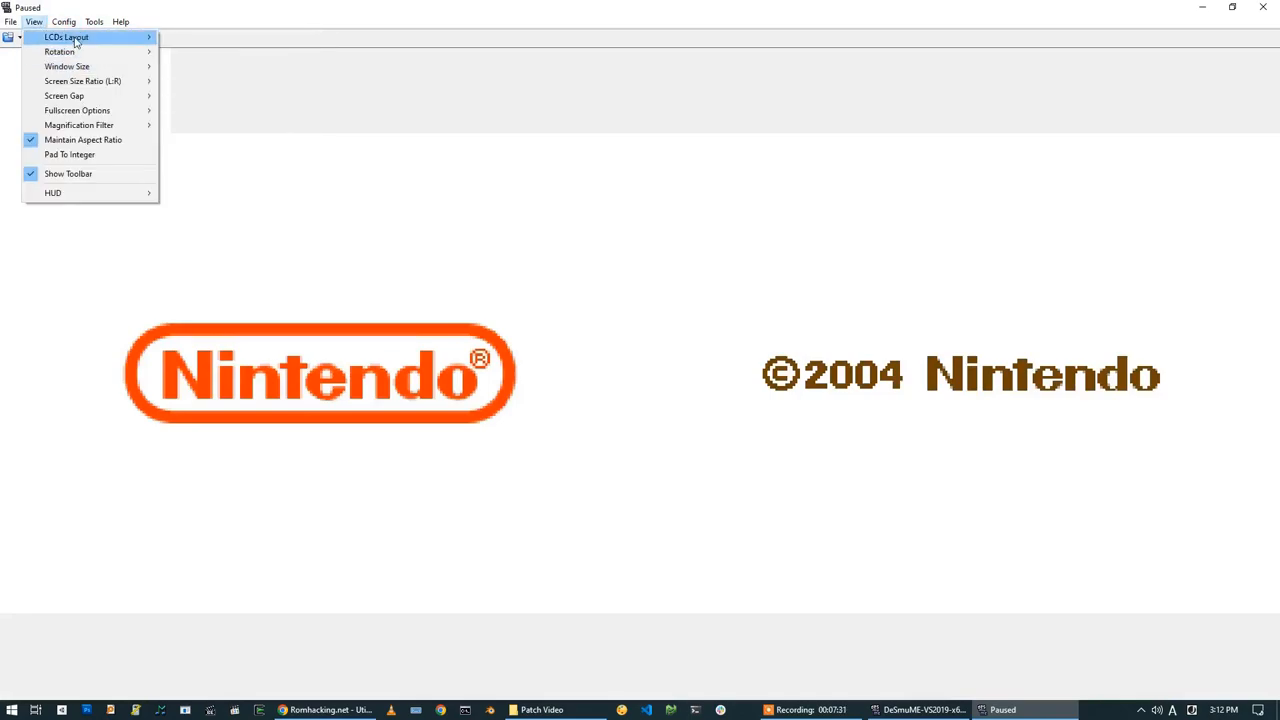
pyautogui.click(63, 21)
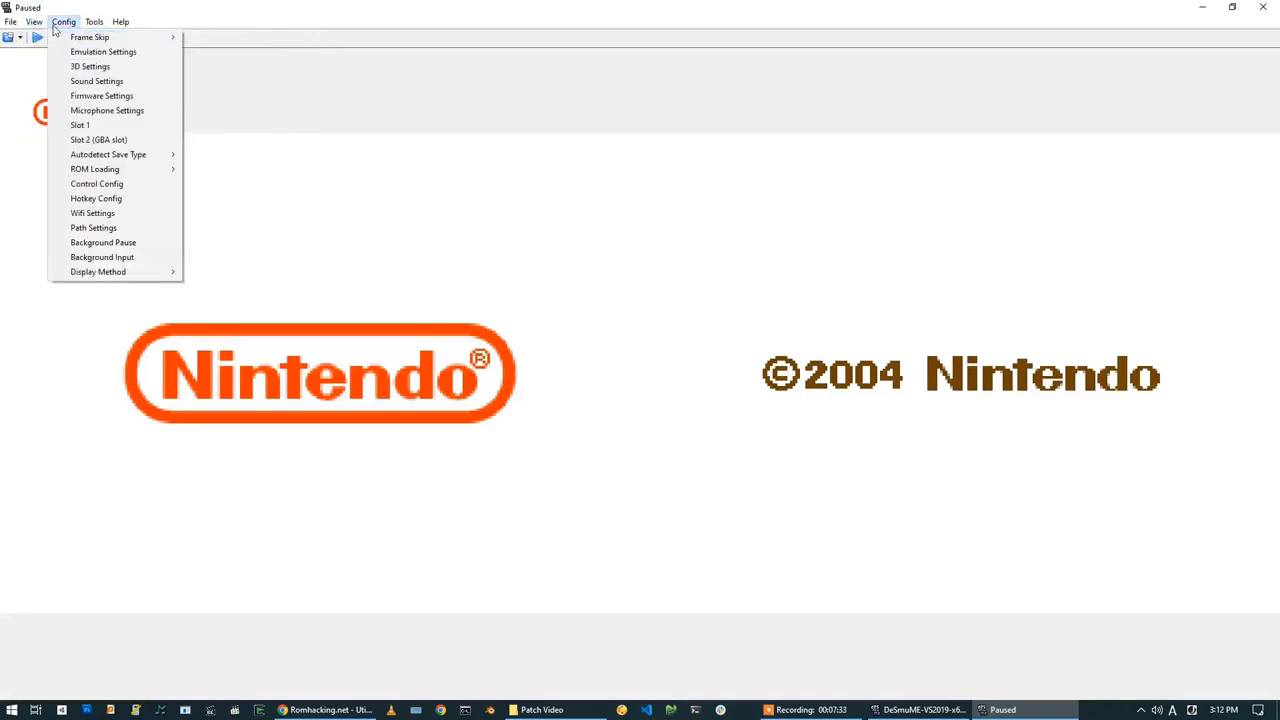
pyautogui.click(34, 21)
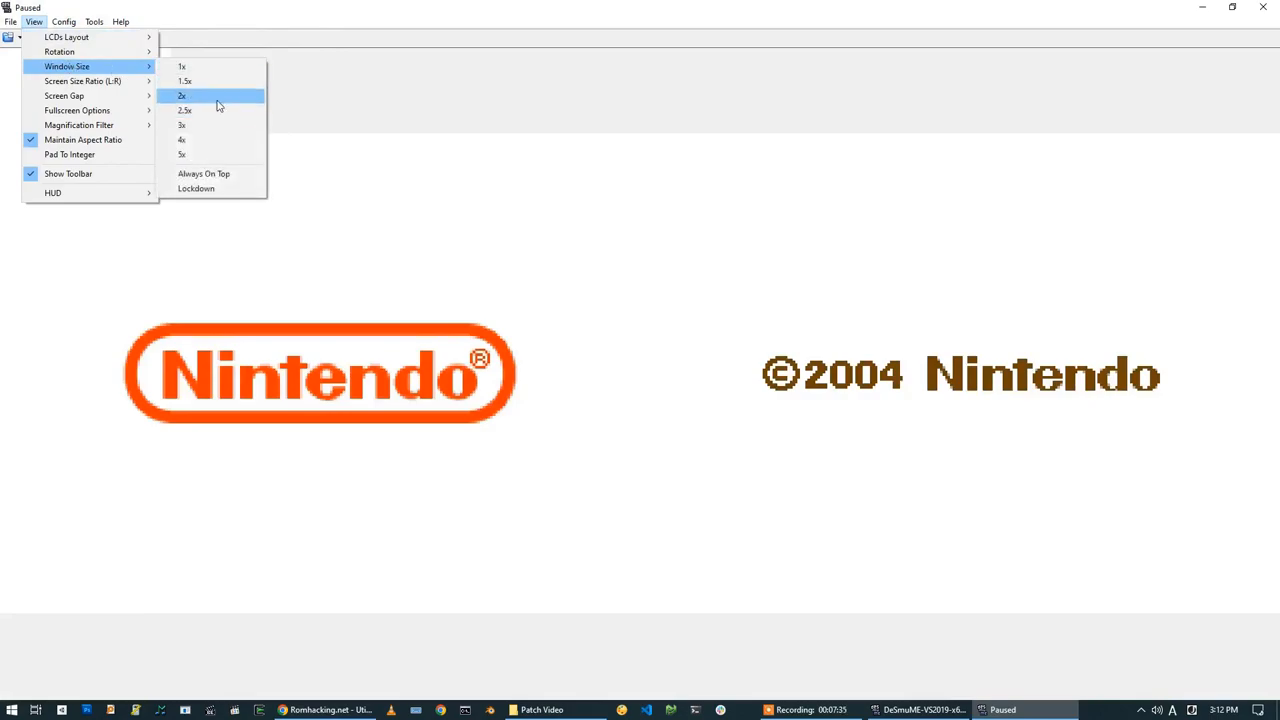
pyautogui.click(182, 95)
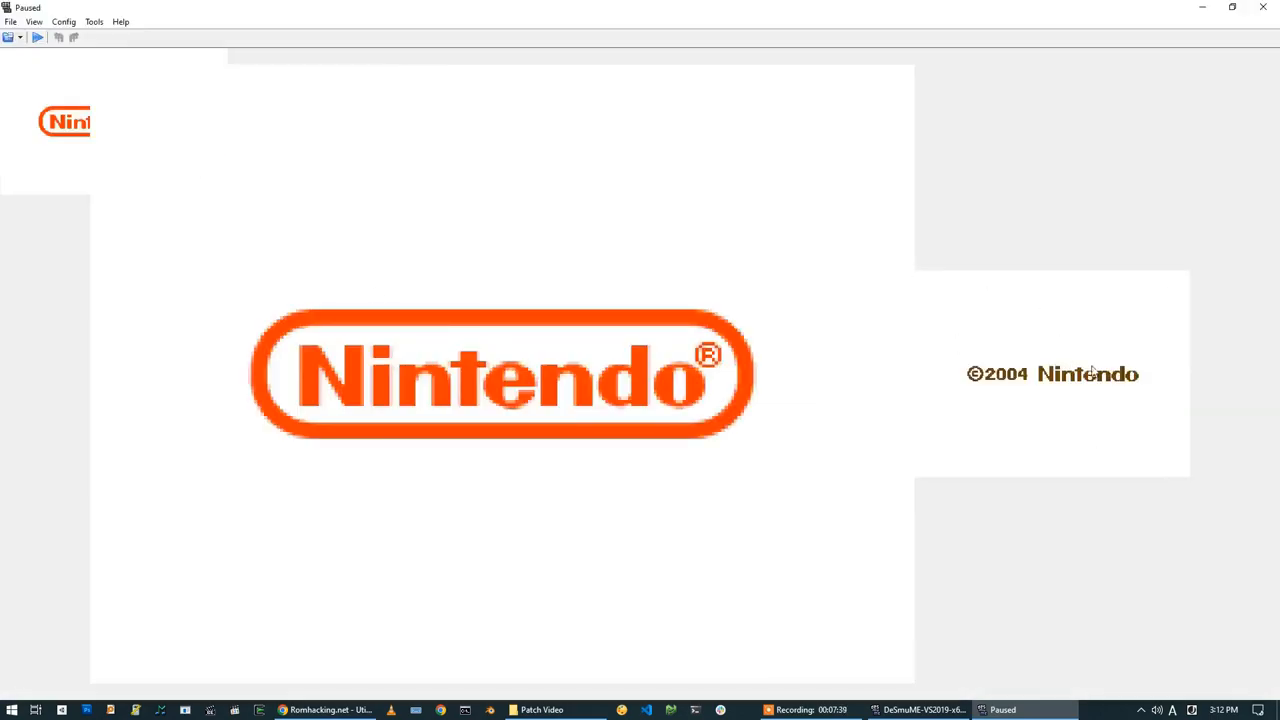
# - Set Slot 2 to the Analog Stick device, keep deadzone 15, and confirm
pyautogui.click(63, 21)
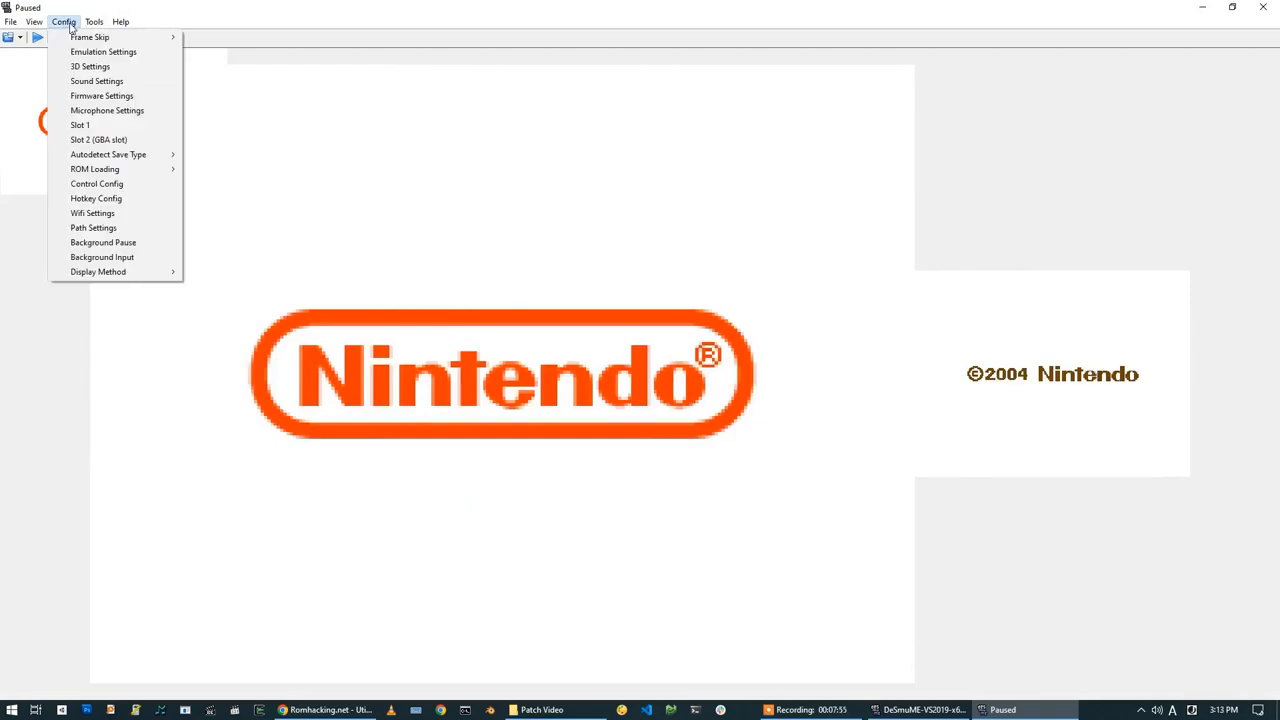
pyautogui.moveTo(99, 139)
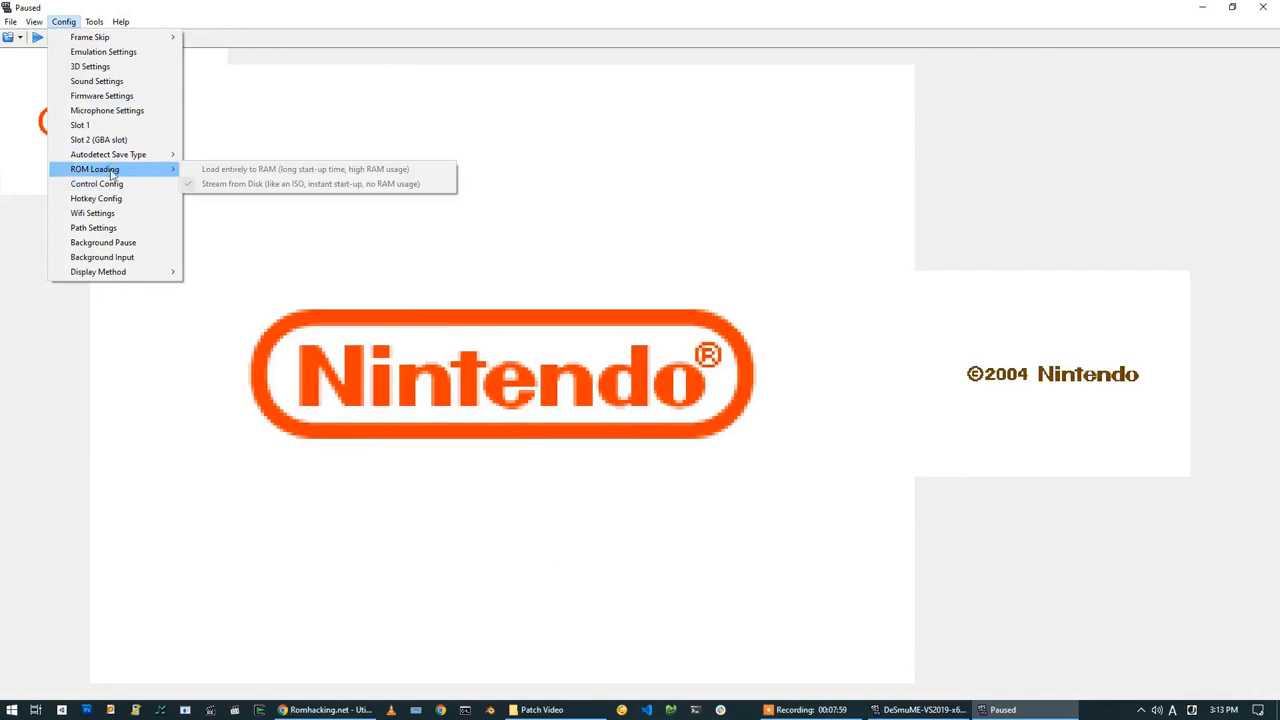
pyautogui.moveTo(97, 183)
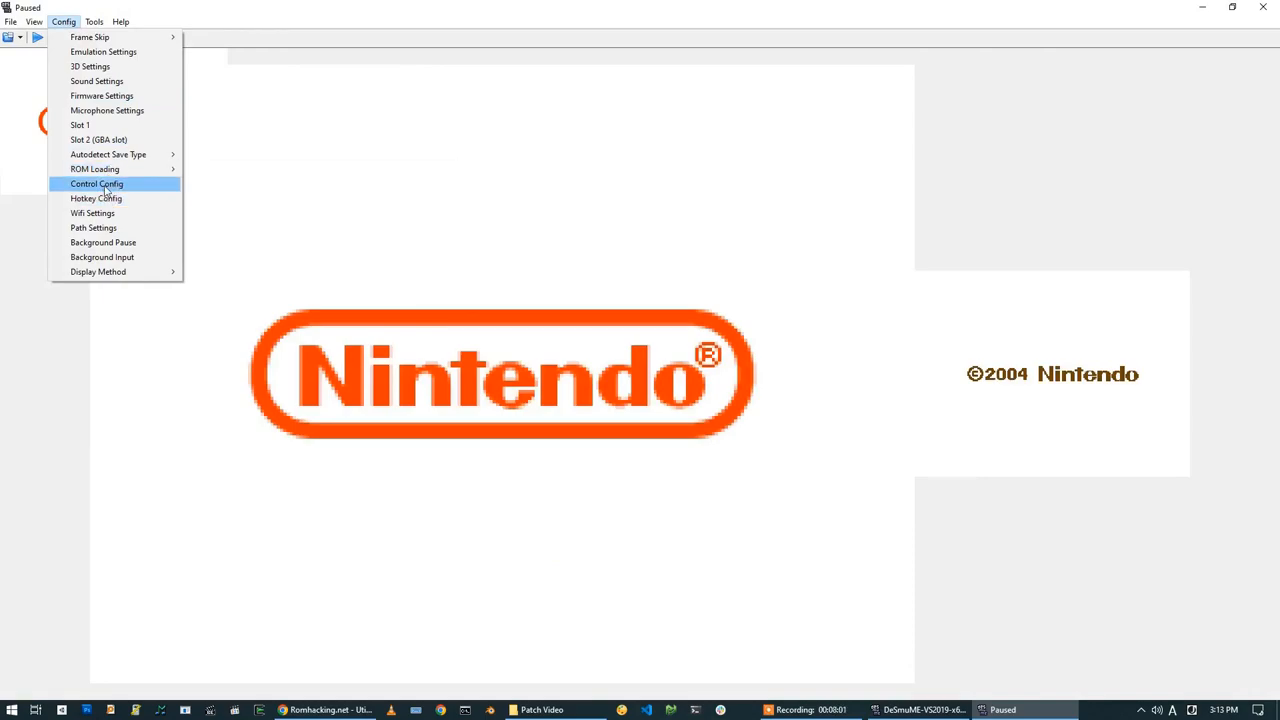
pyautogui.moveTo(98, 139)
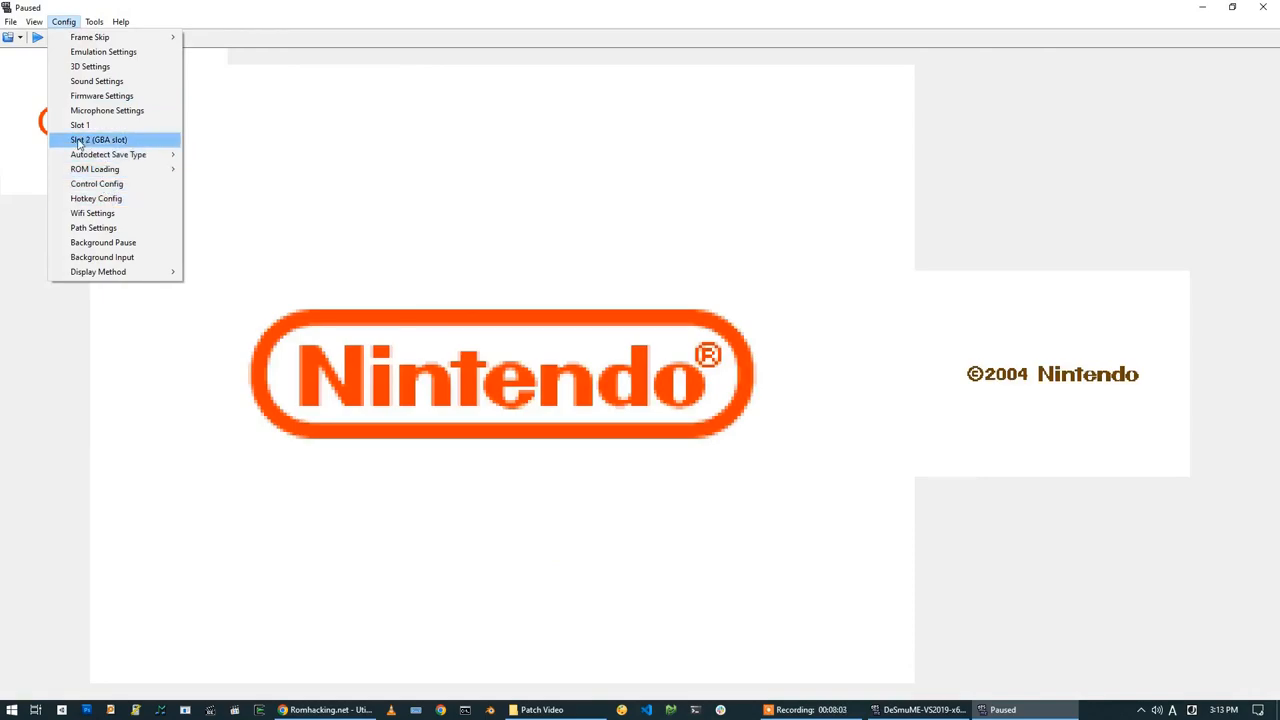
pyautogui.click(98, 139)
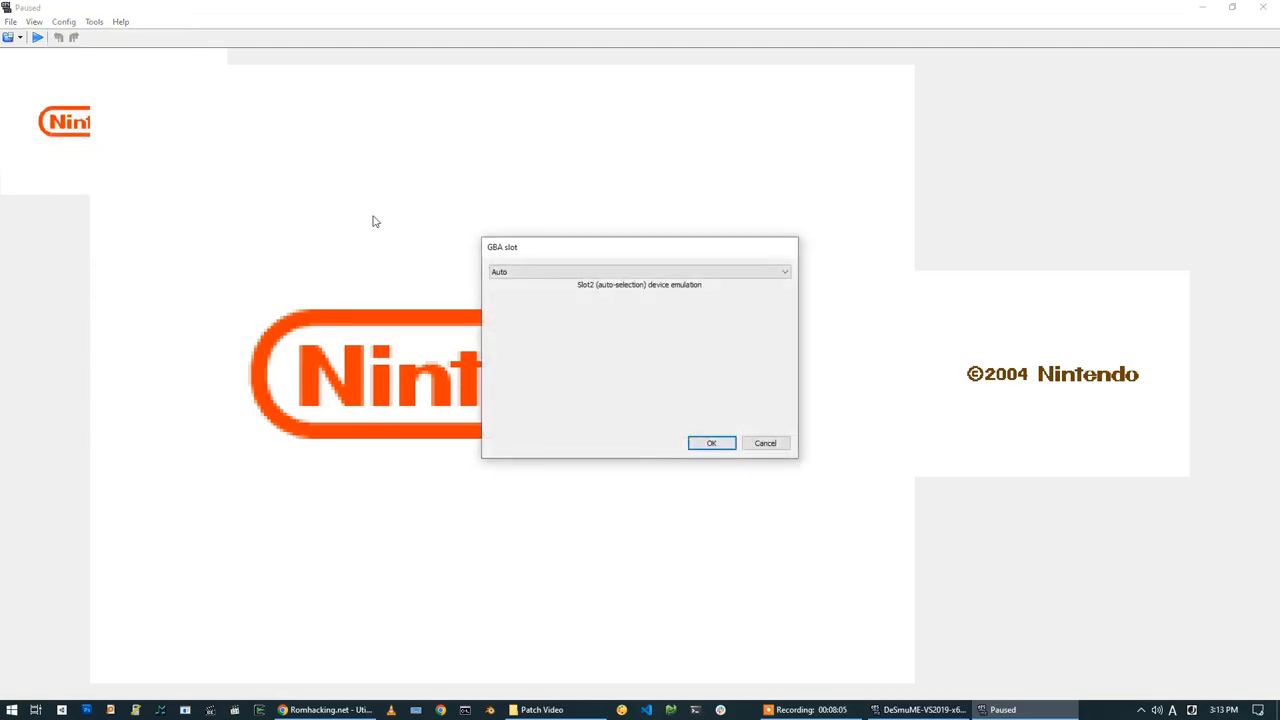
pyautogui.click(640, 271)
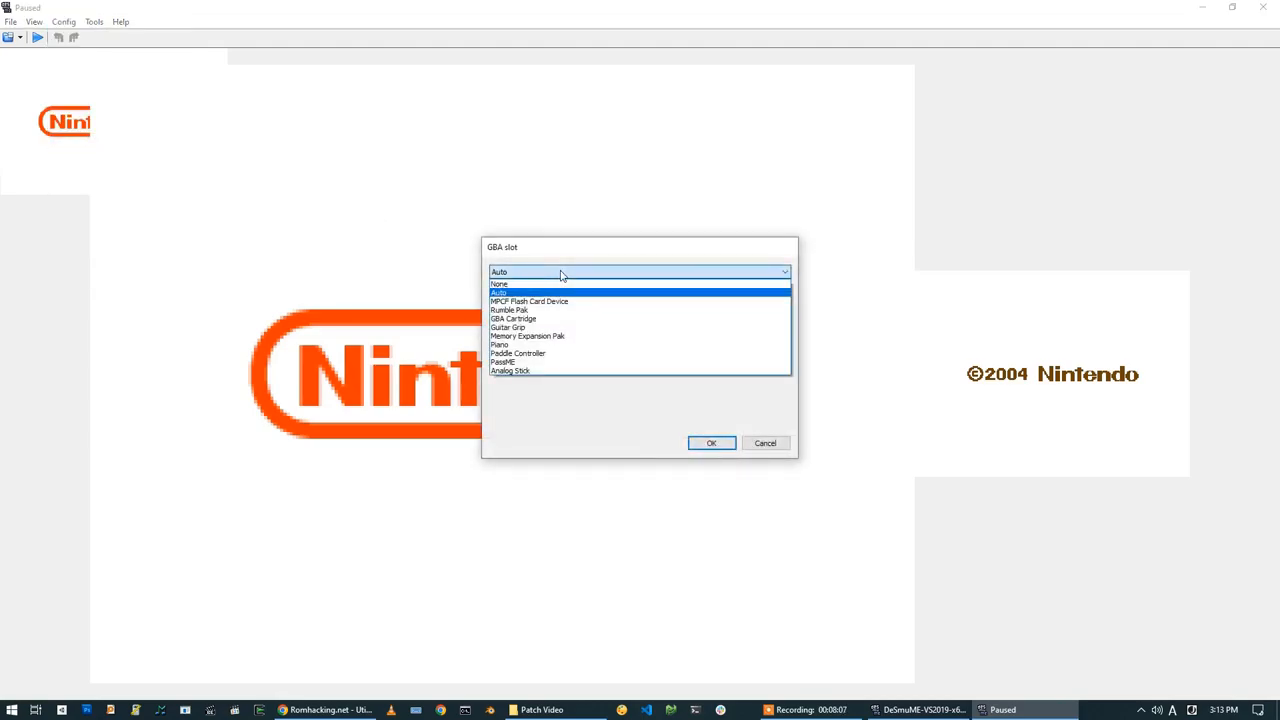
pyautogui.moveTo(517, 361)
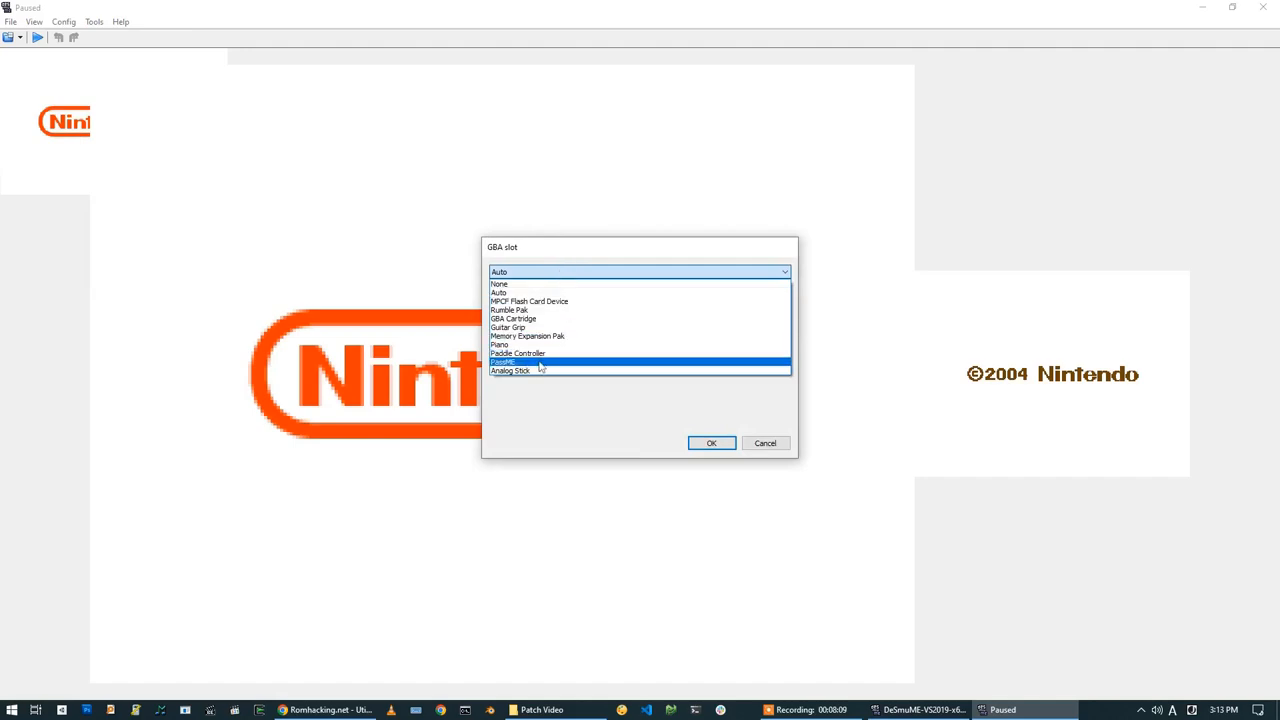
pyautogui.click(510, 370)
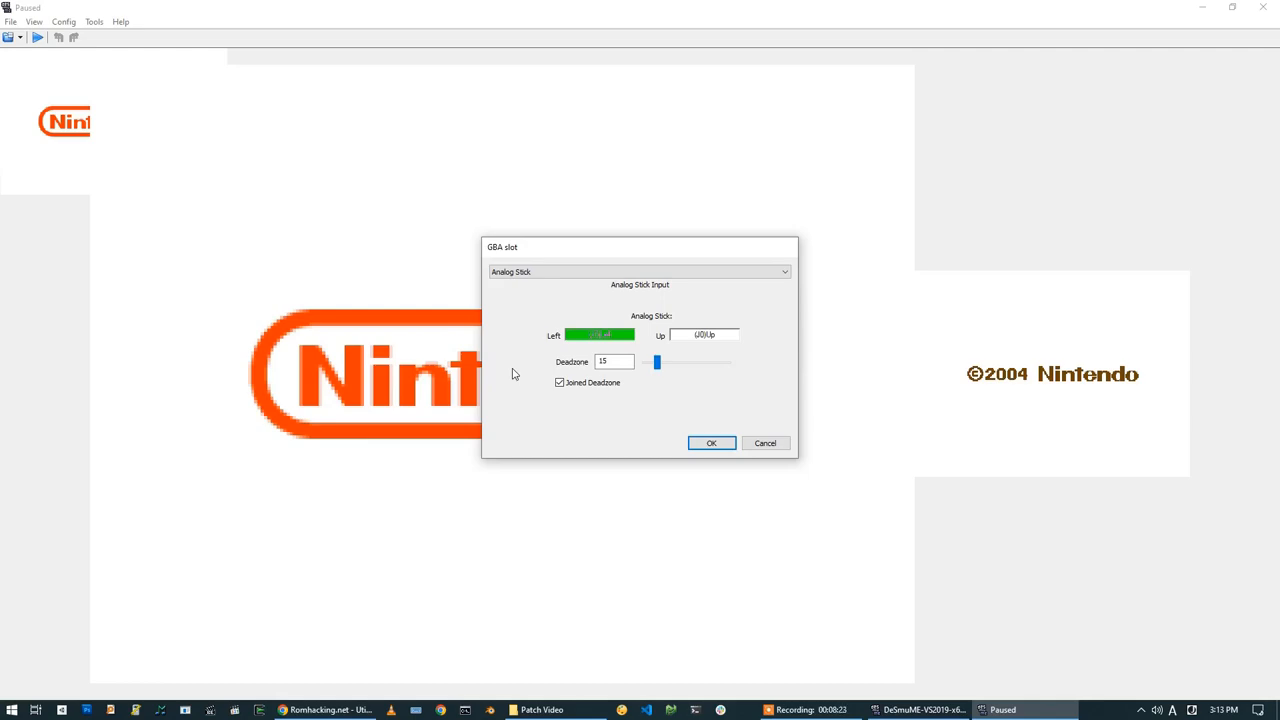
pyautogui.moveTo(611, 248)
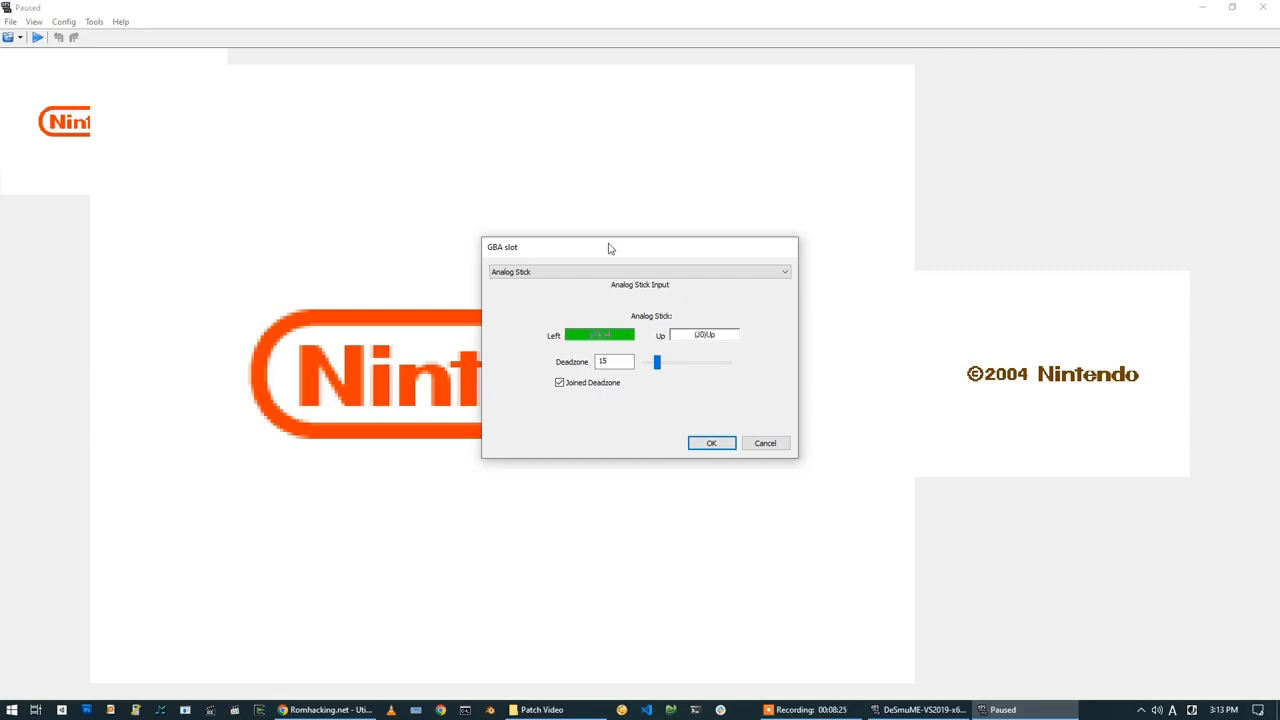
pyautogui.moveTo(610, 247); pyautogui.dragTo(560, 245)
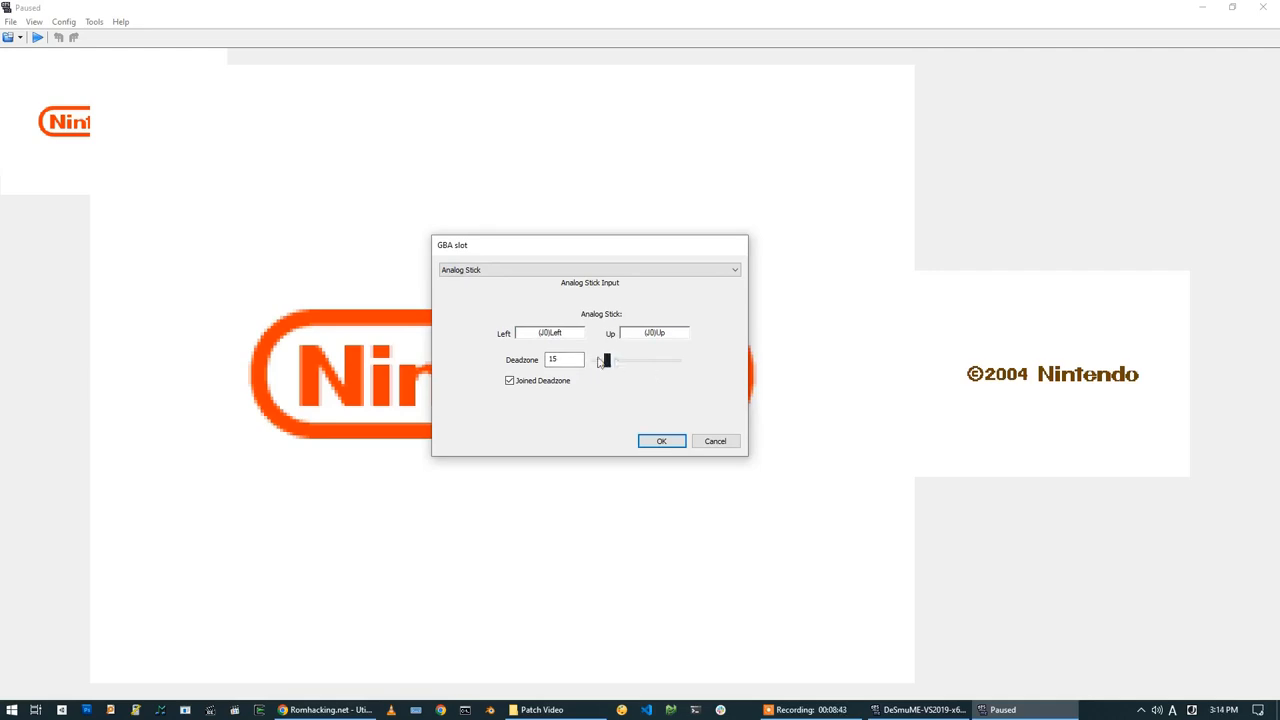
pyautogui.moveTo(612, 360); pyautogui.dragTo(605, 360)
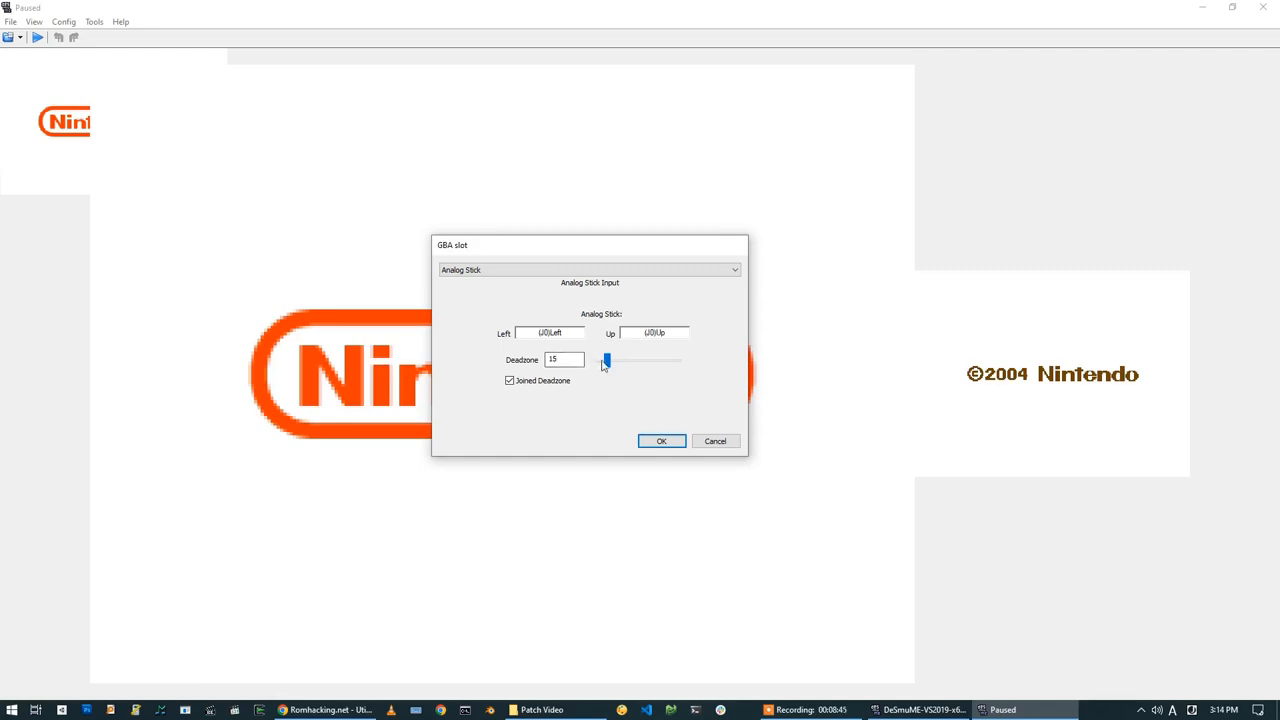
pyautogui.click(661, 441)
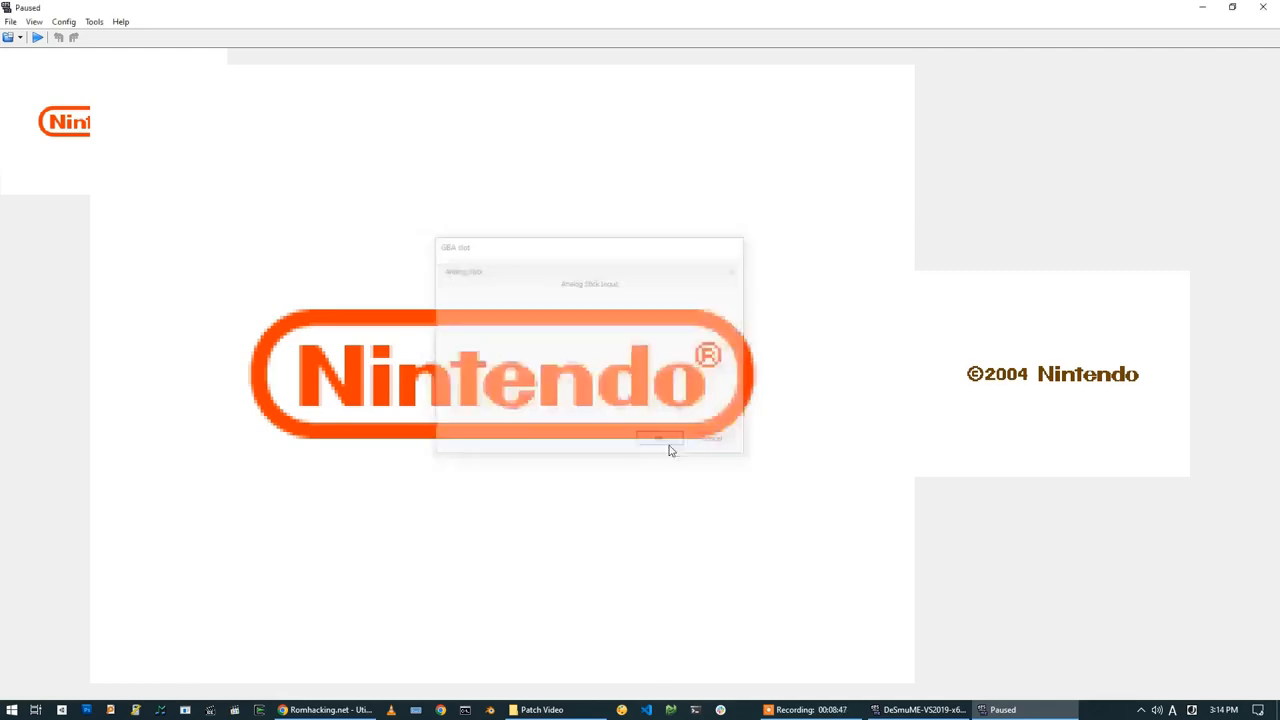
# - Switch to Chrome's 'Controls - SM64 | N64 vs NDS' tab and restore DeSmuME over it
pyautogui.click(659, 438)
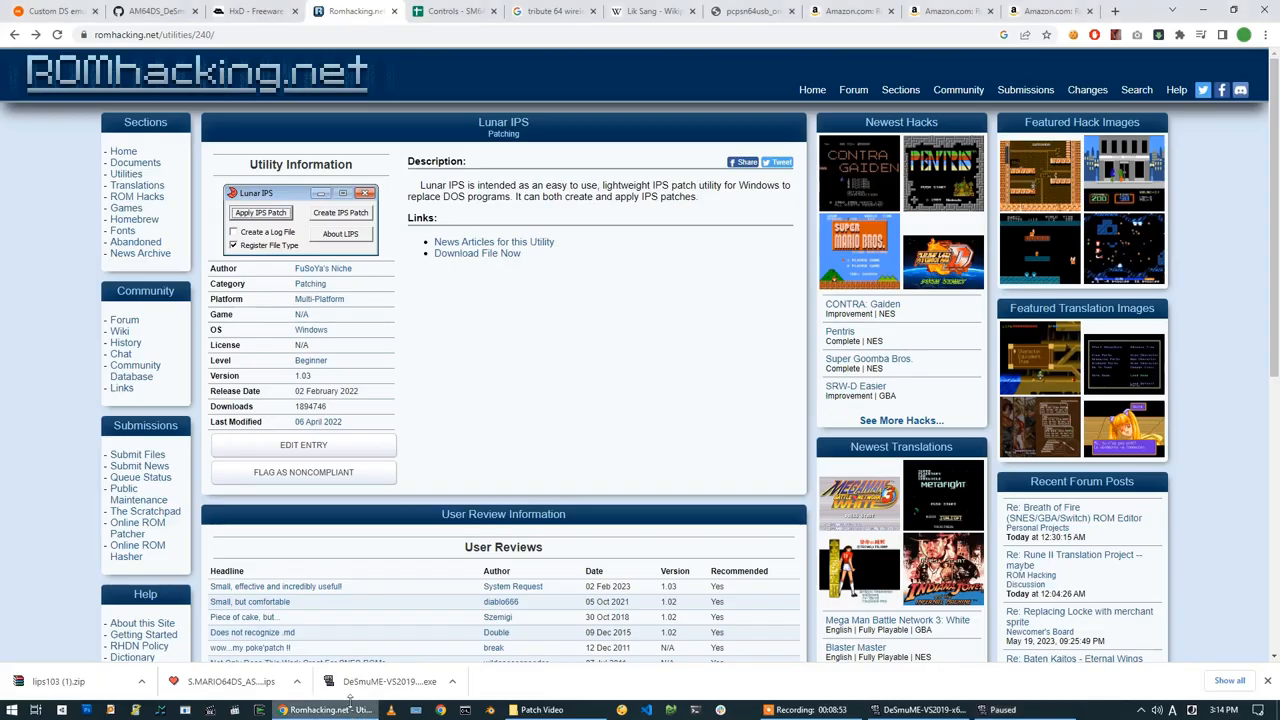
pyautogui.click(452, 11)
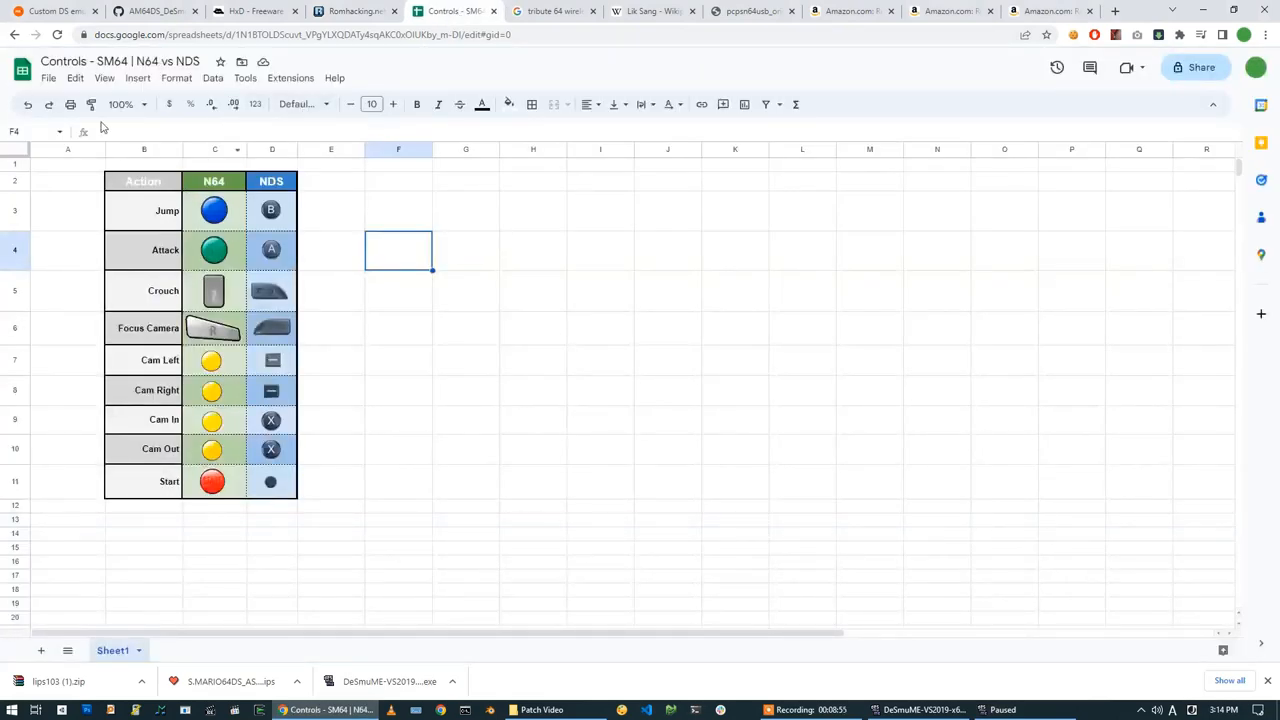
pyautogui.moveTo(360, 278)
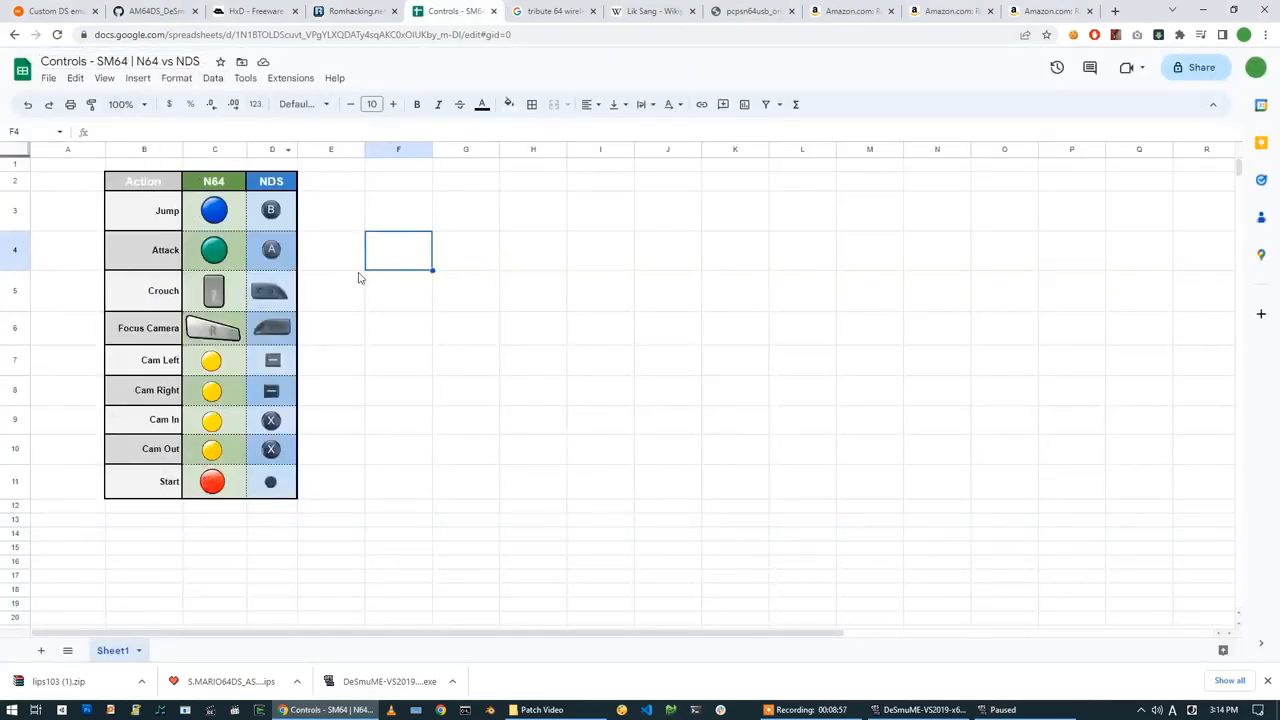
pyautogui.click(465, 328)
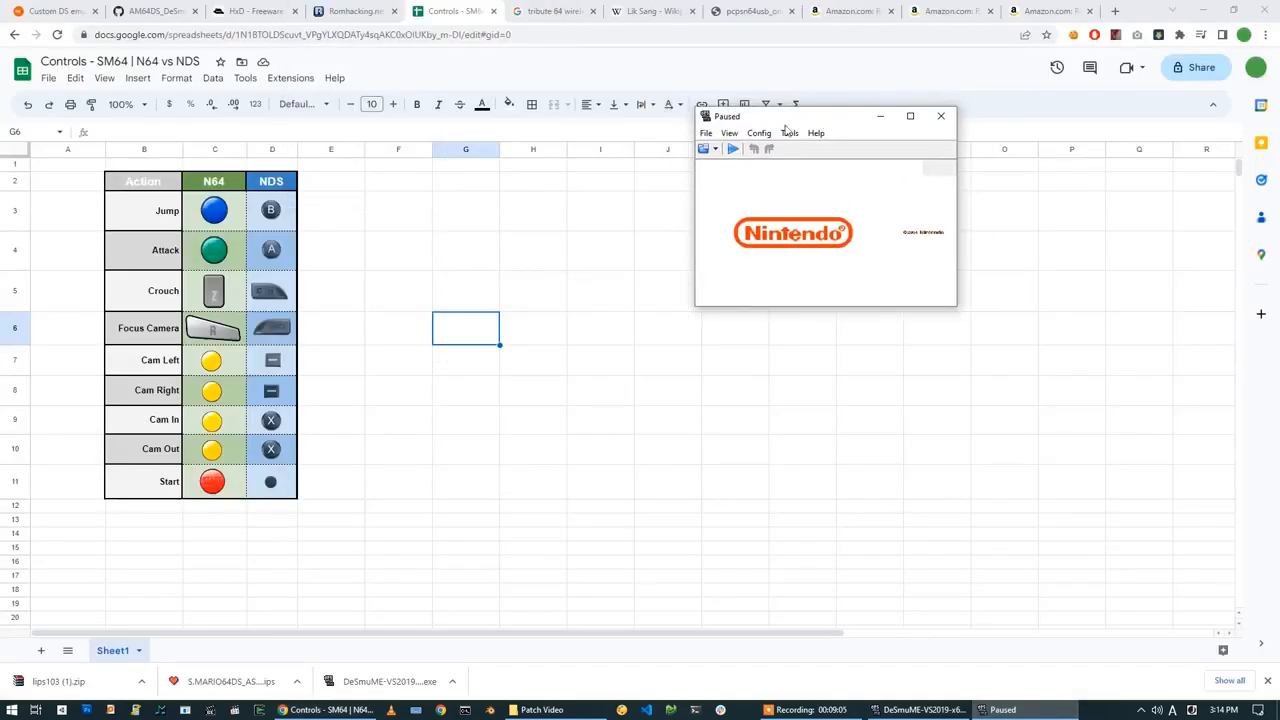
# - In Control Config, bind gamepad buttons to DS buttons including RIGHT and A
pyautogui.click(759, 133)
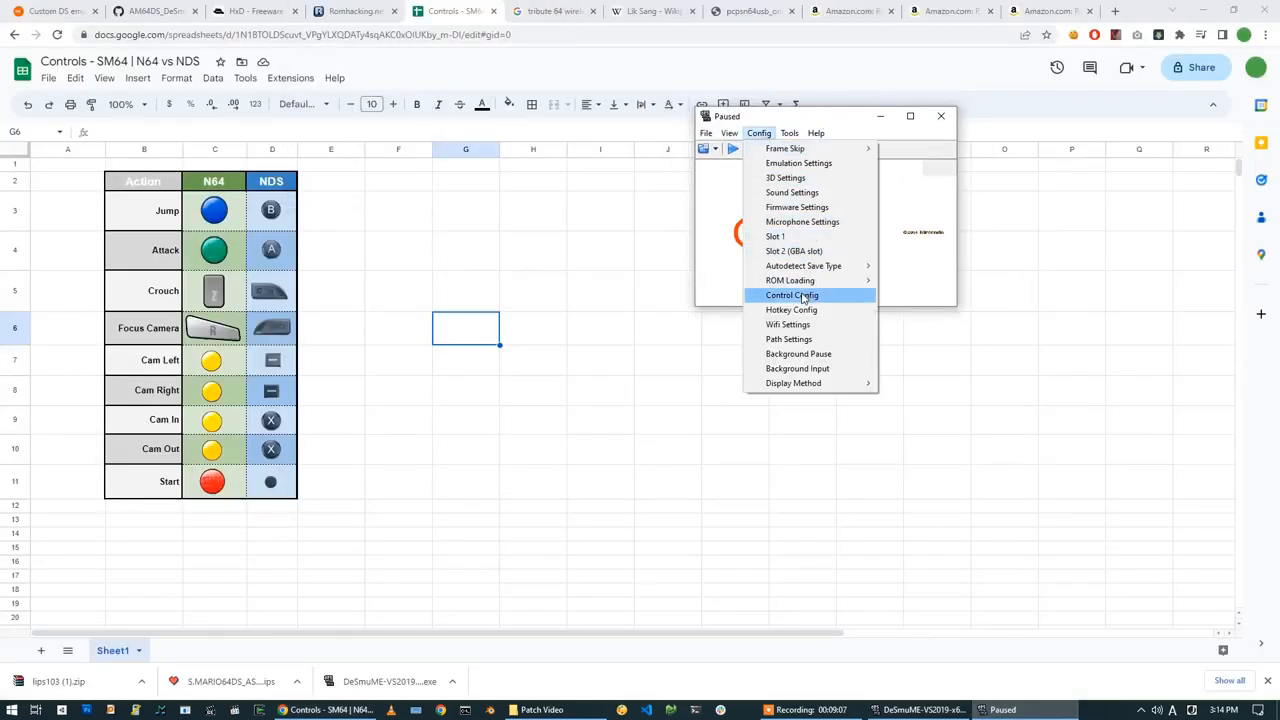
pyautogui.click(791, 295)
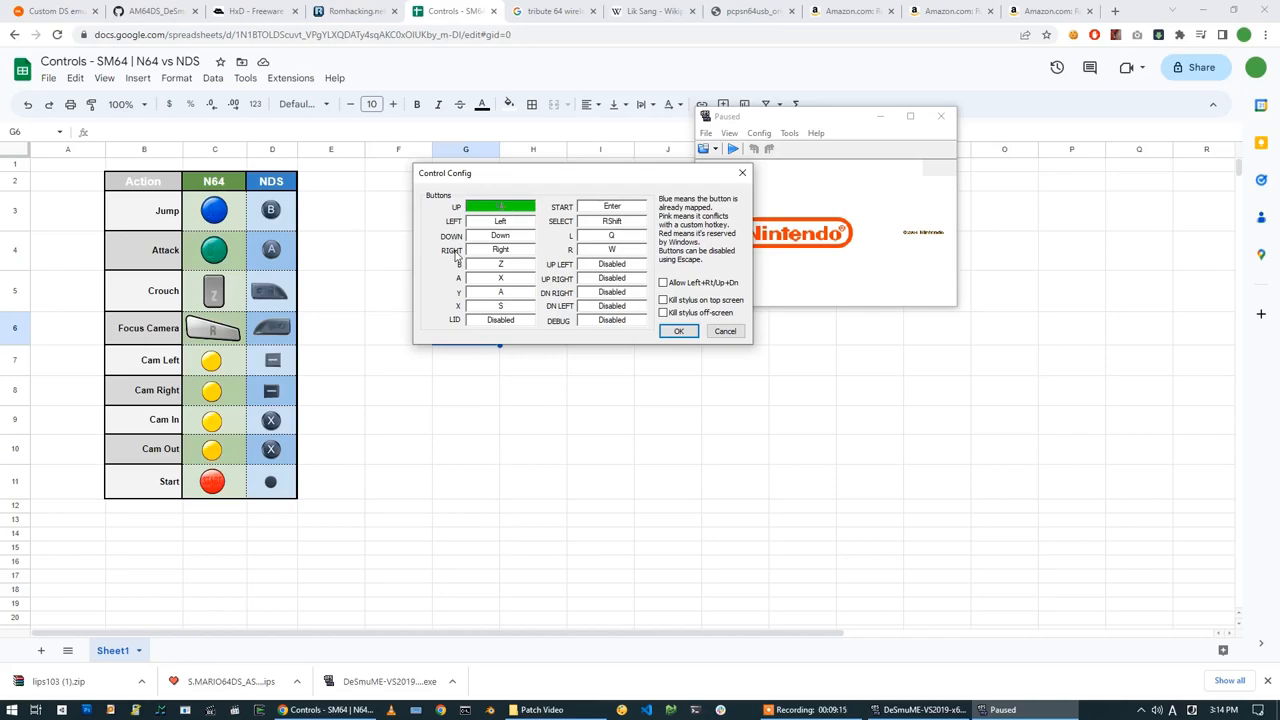
pyautogui.moveTo(513, 208)
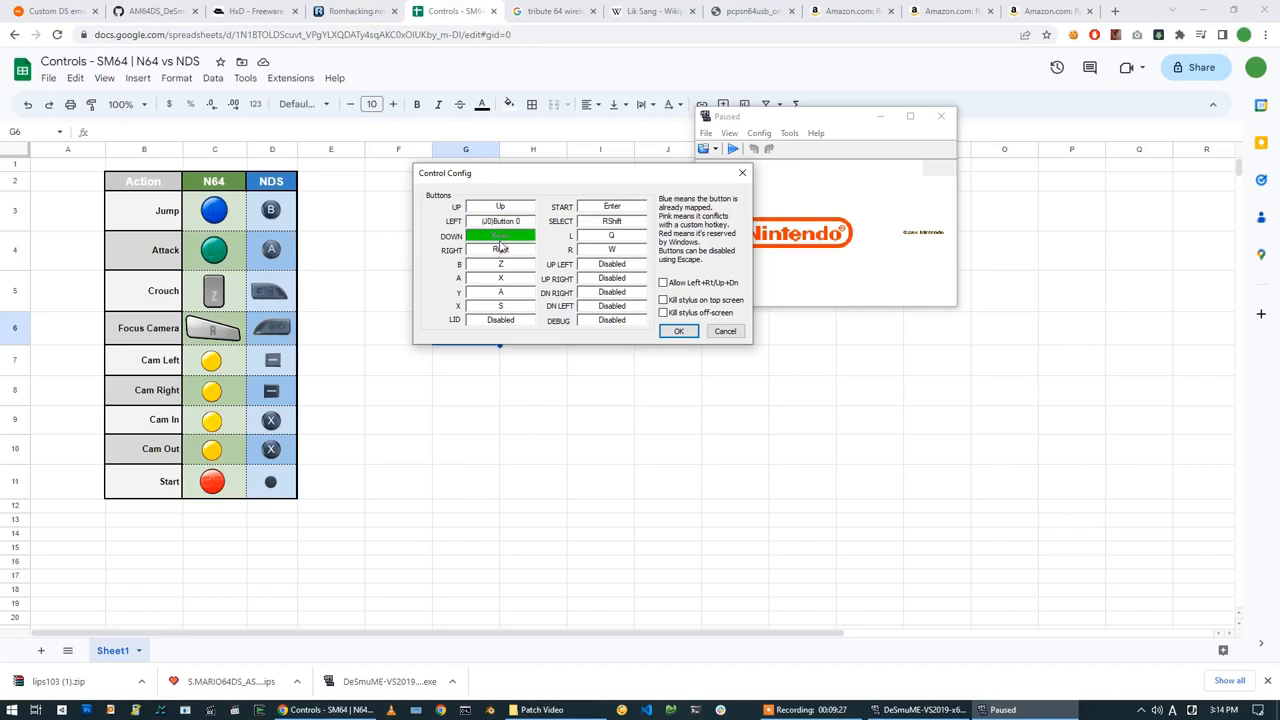
pyautogui.click(500, 249)
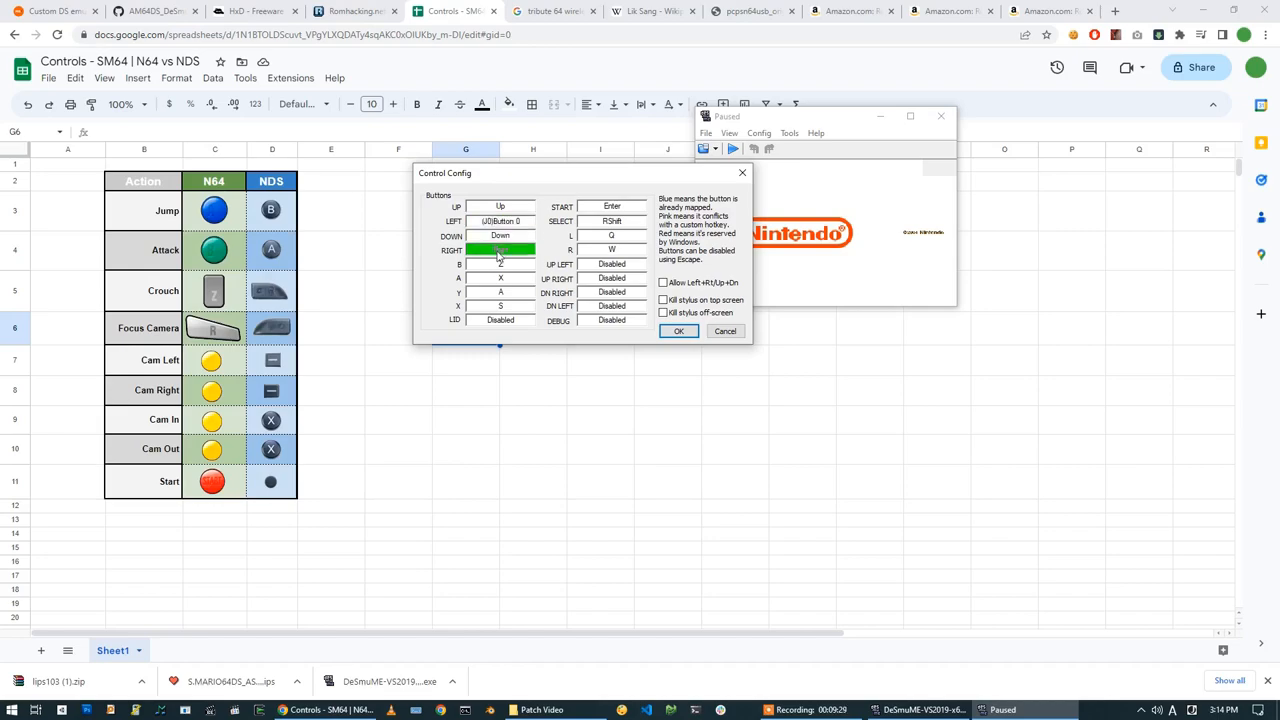
pyautogui.click(500, 250)
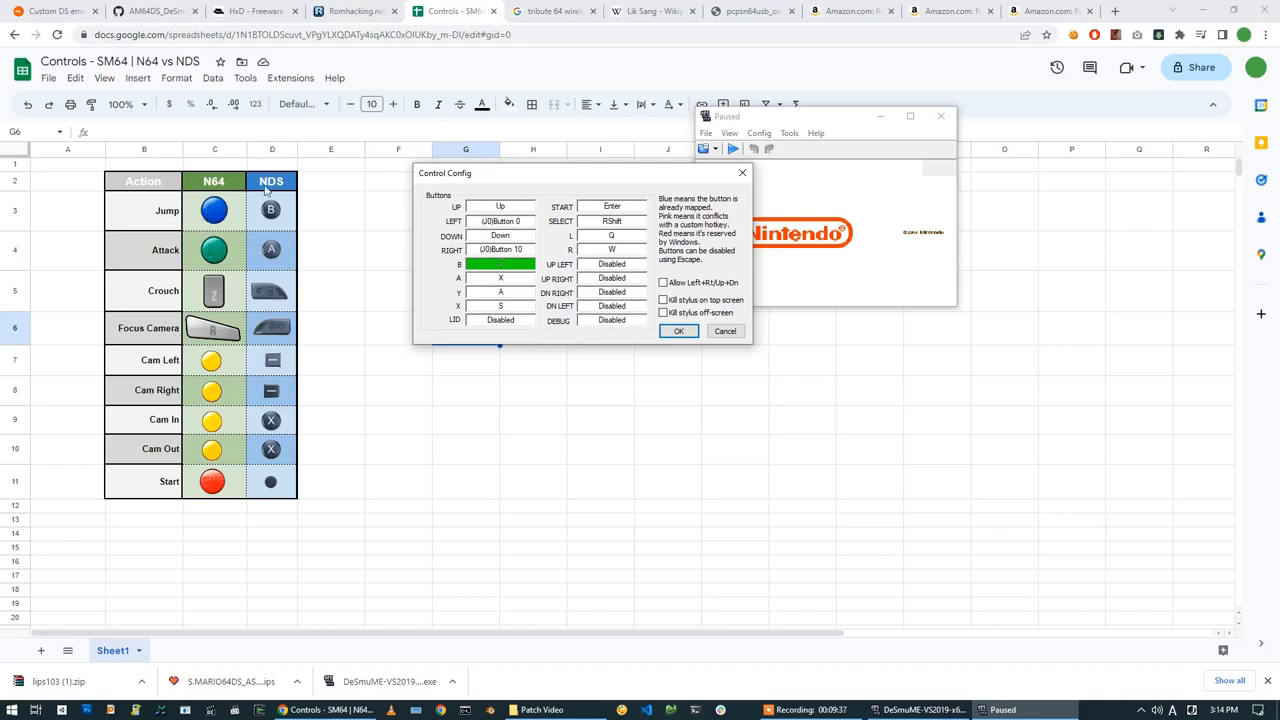
pyautogui.moveTo(216, 255)
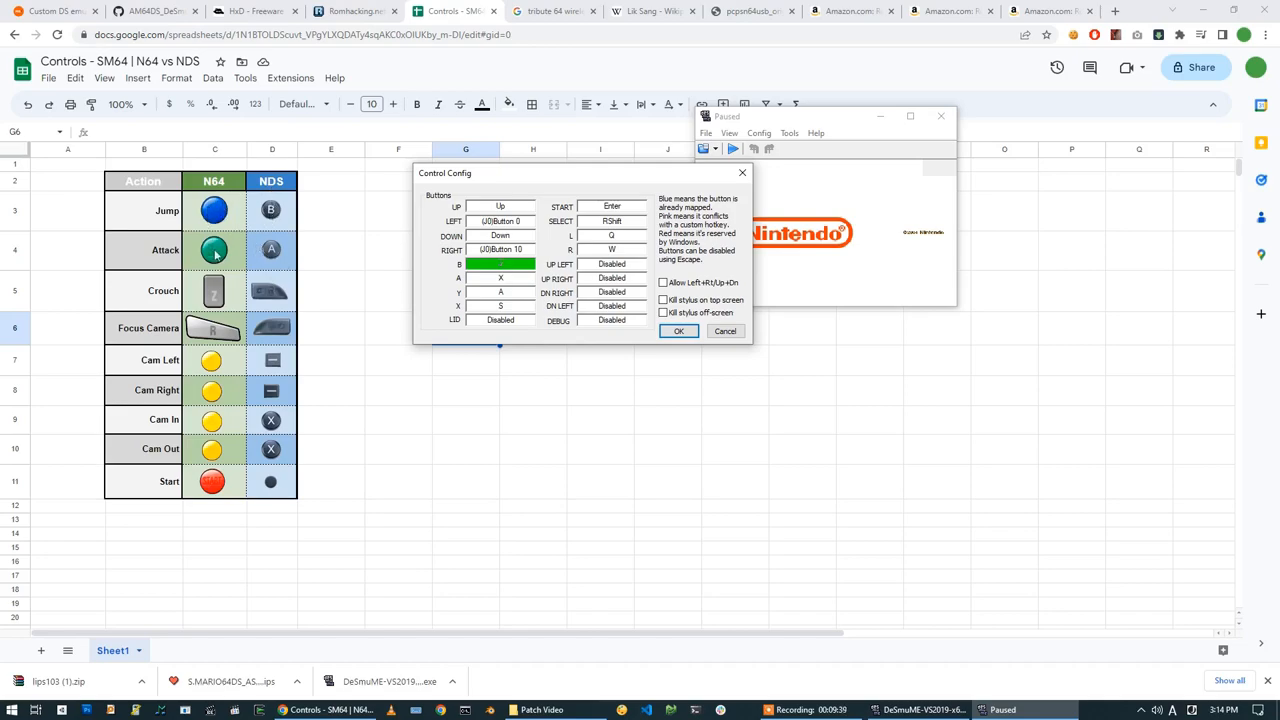
pyautogui.moveTo(212, 260)
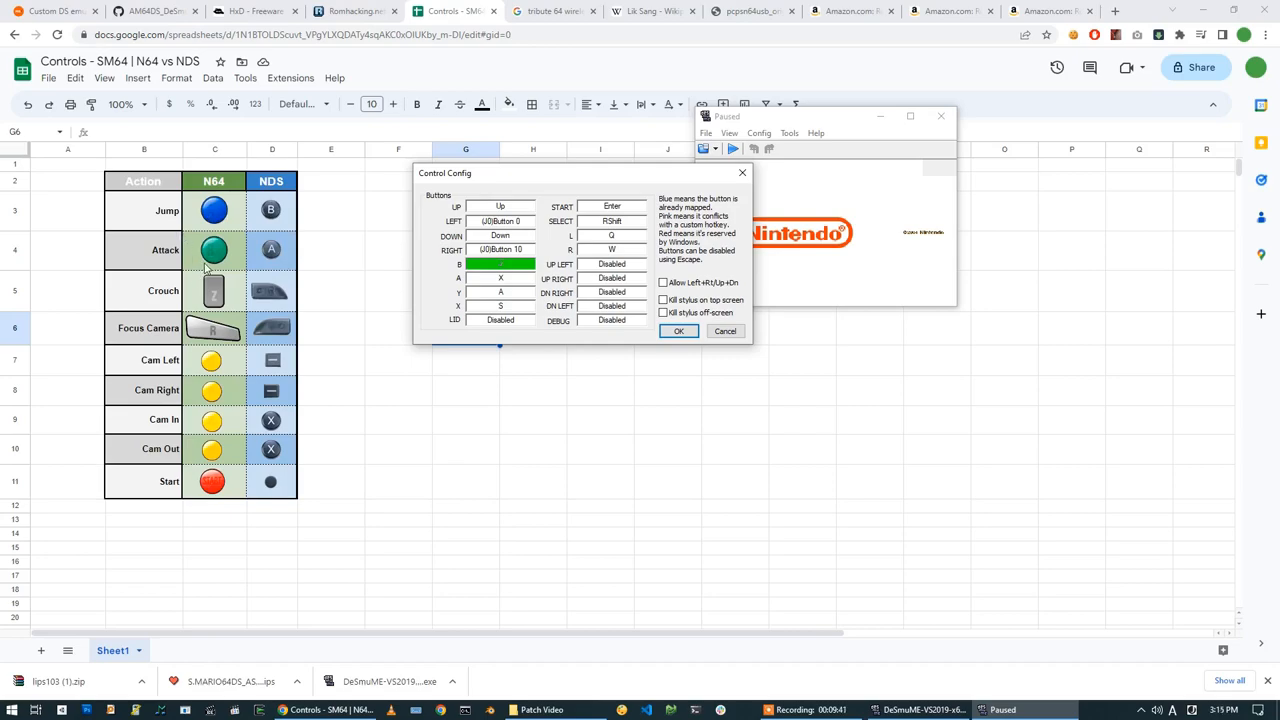
pyautogui.moveTo(272, 262)
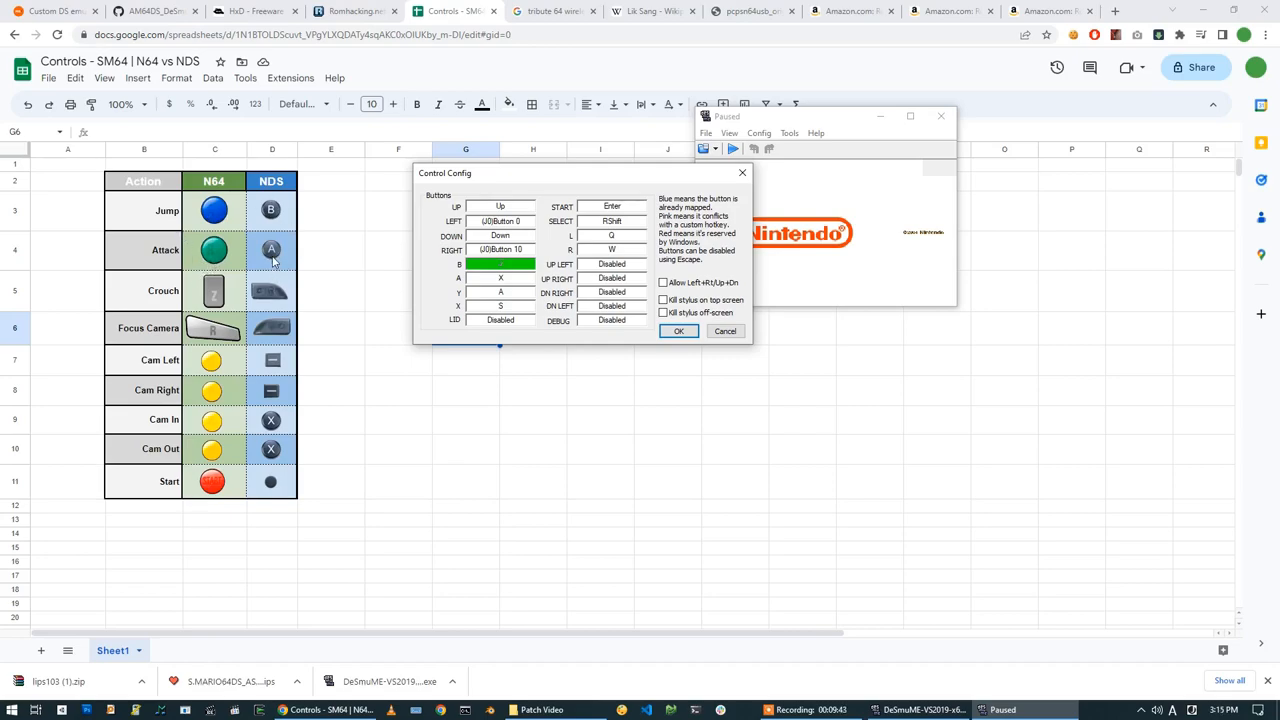
pyautogui.moveTo(488, 268)
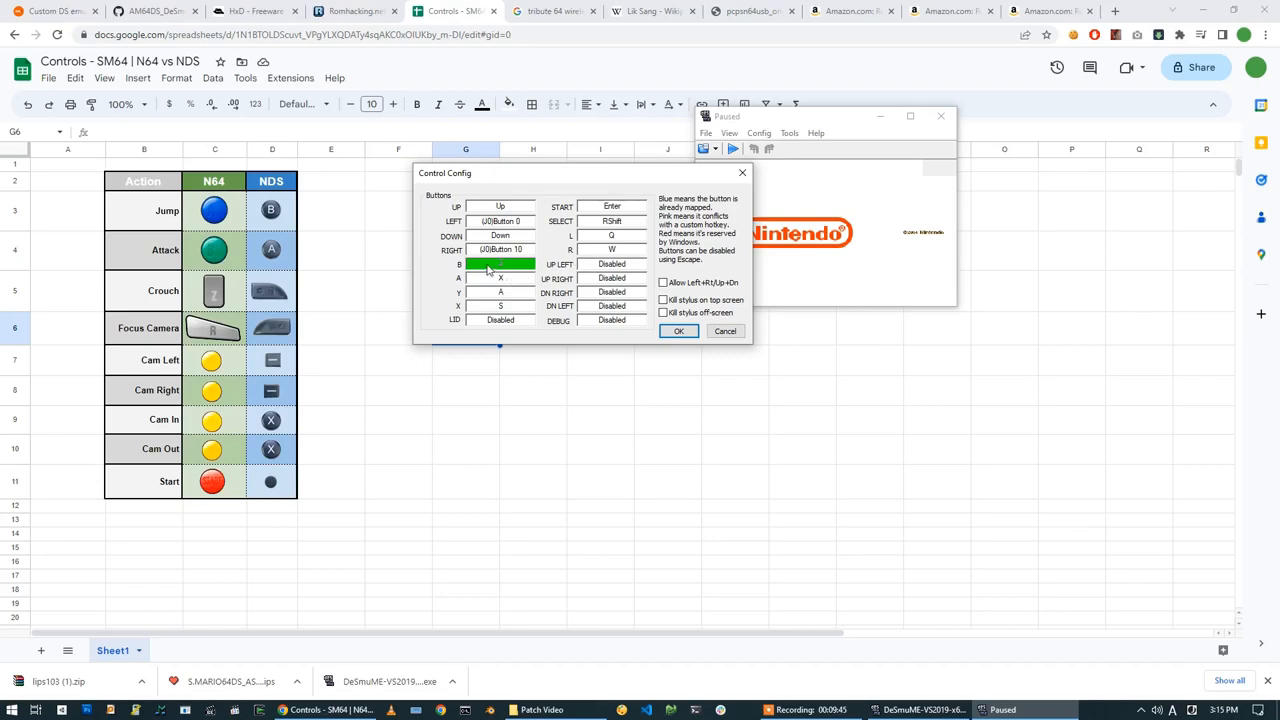
pyautogui.moveTo(521, 274)
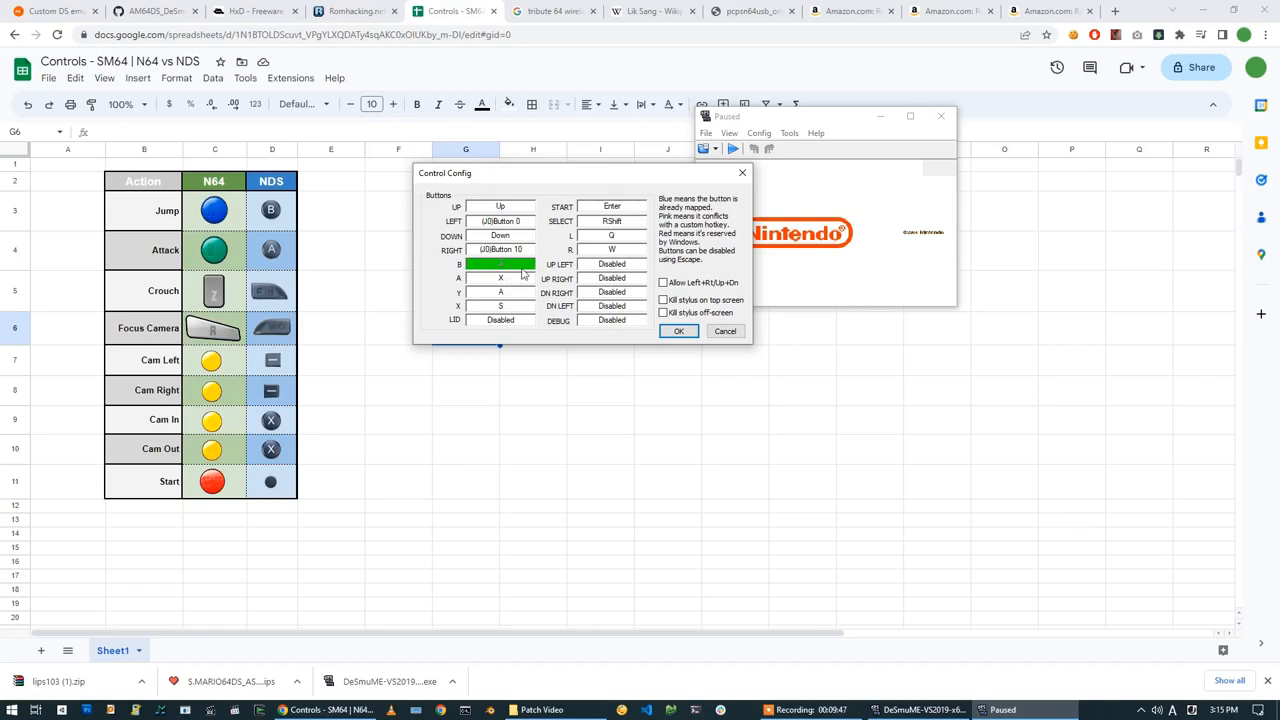
pyautogui.click(500, 277)
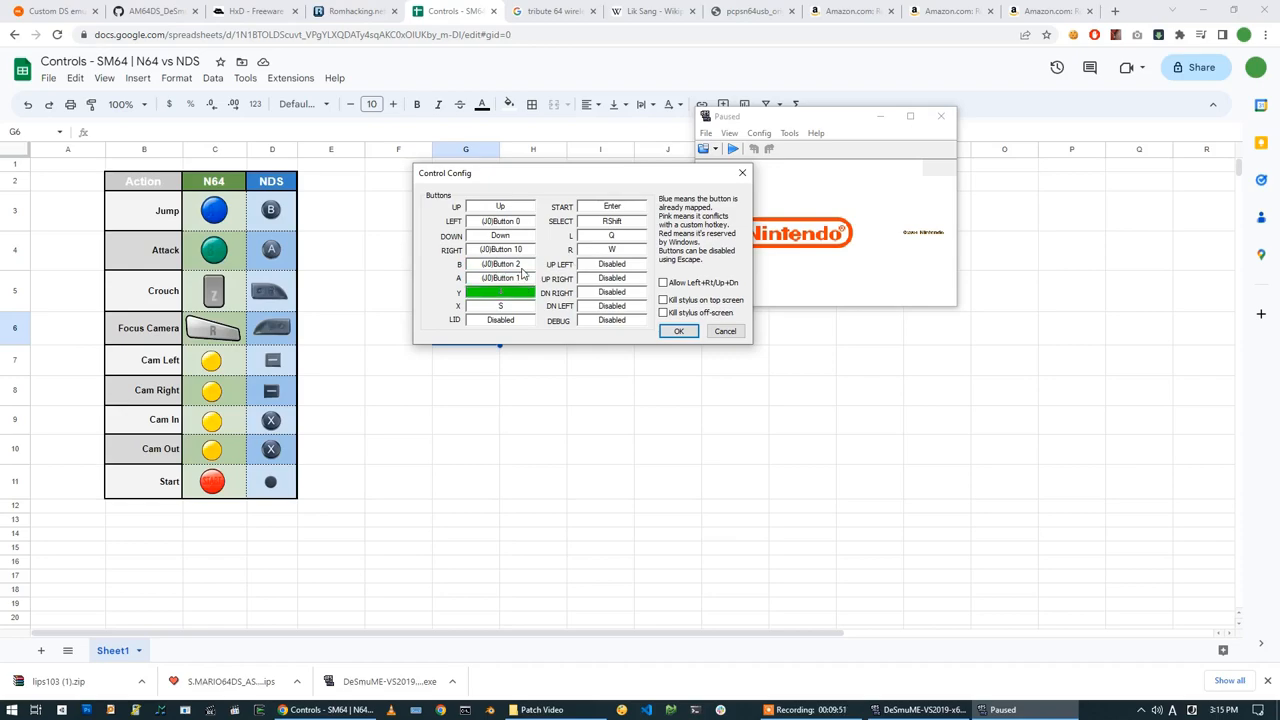
pyautogui.moveTo(285, 420)
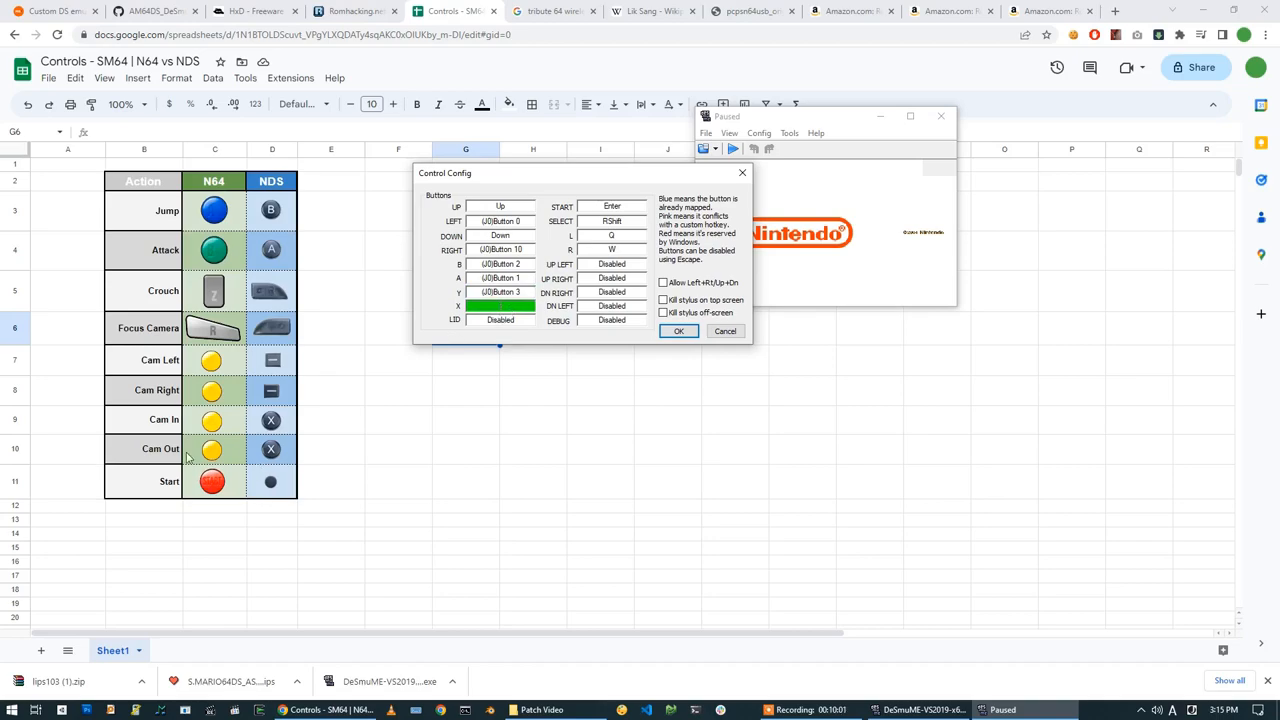
pyautogui.moveTo(258, 452)
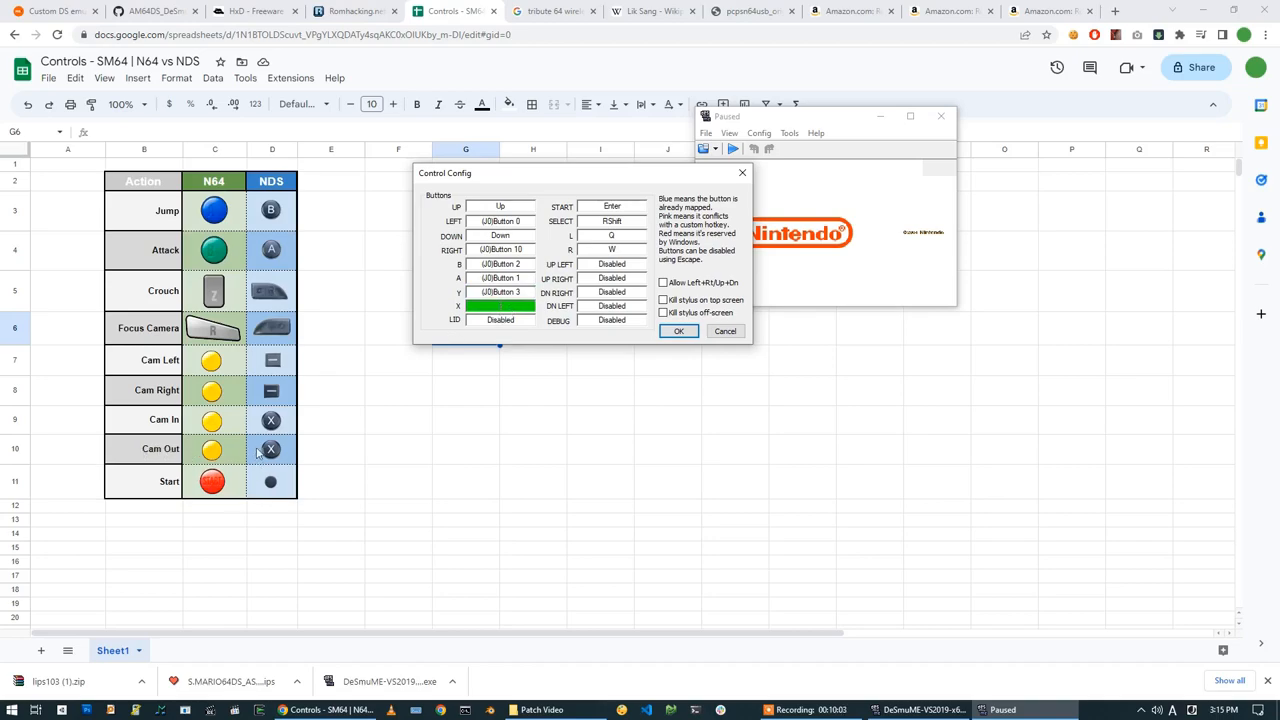
pyautogui.moveTo(213, 419)
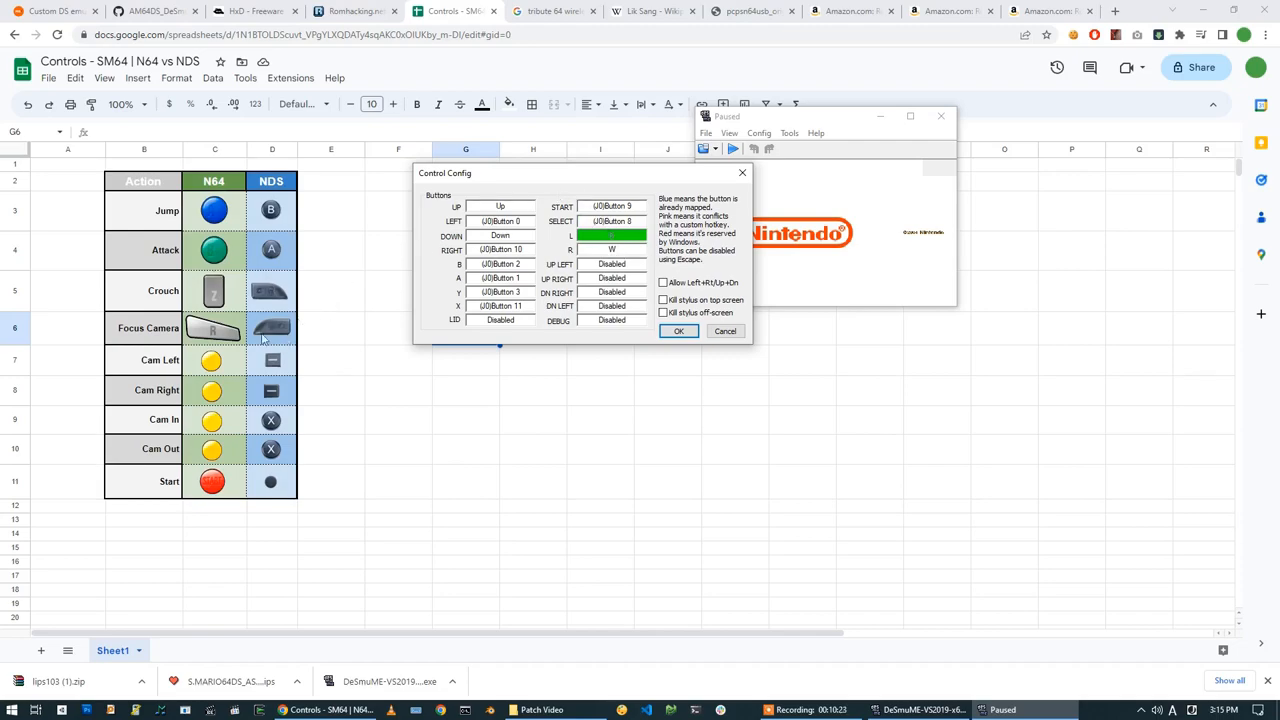
pyautogui.moveTo(270, 292)
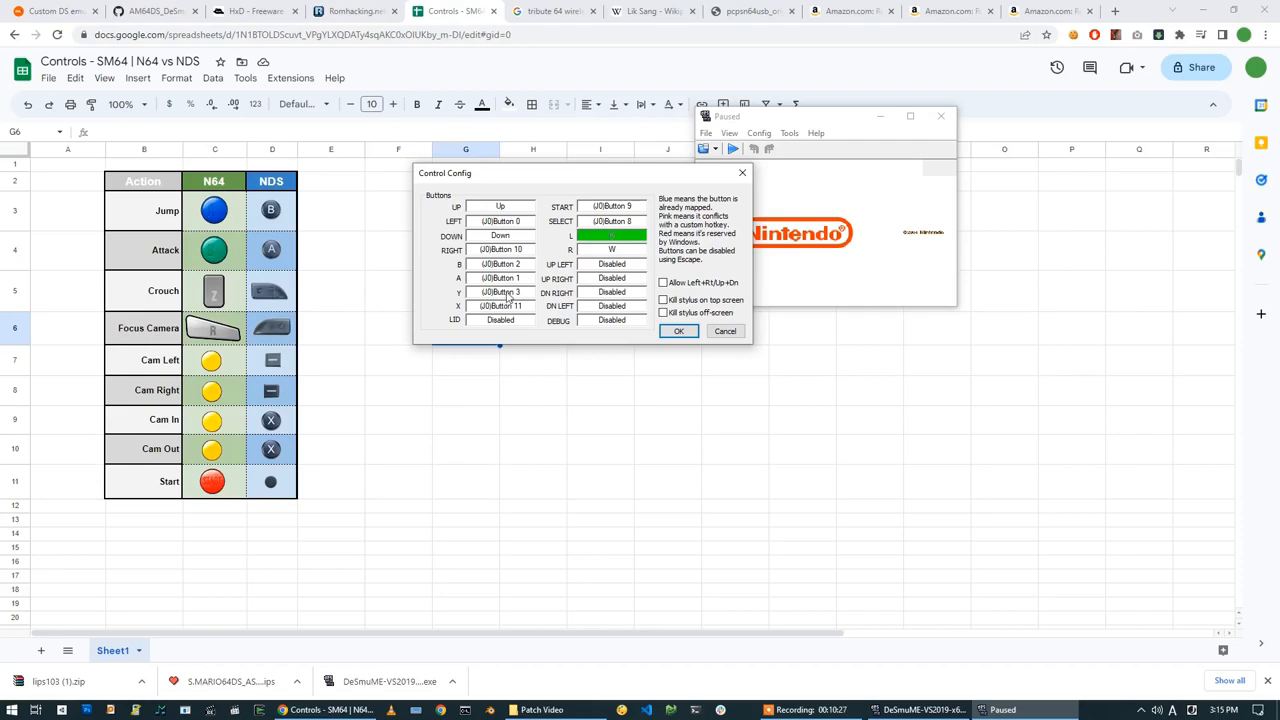
pyautogui.moveTo(583, 297)
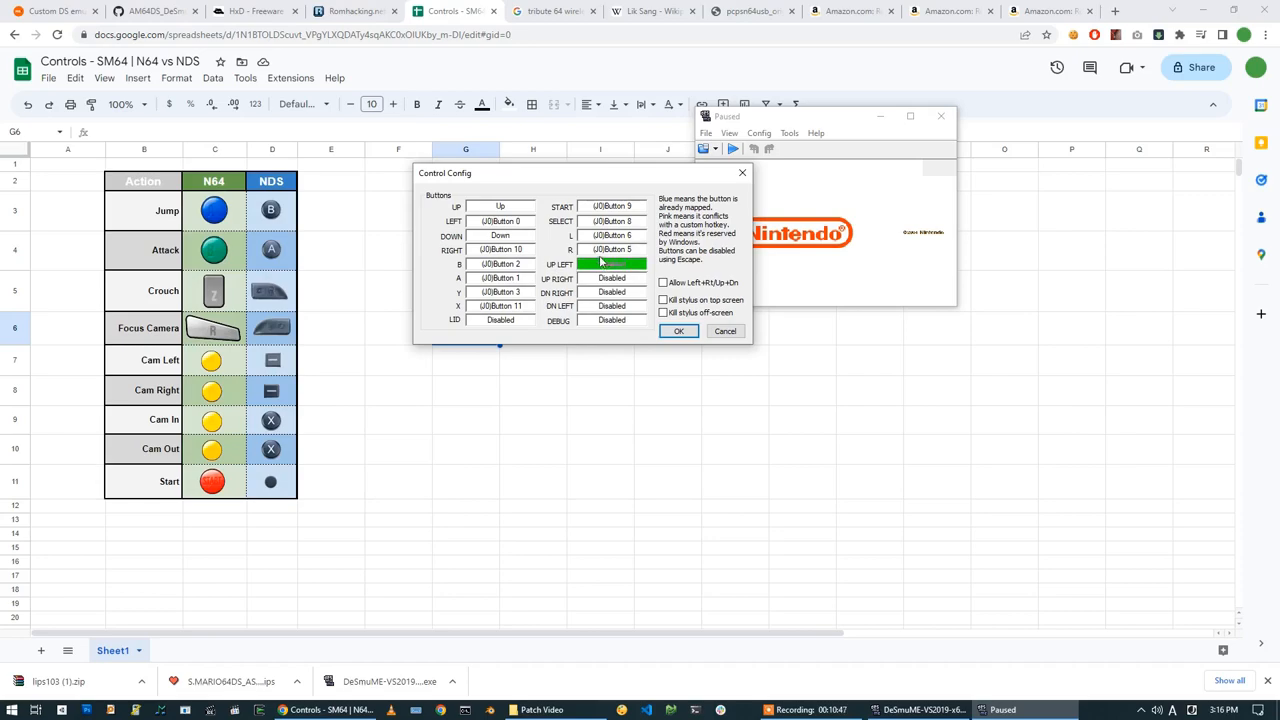
pyautogui.moveTo(592, 258)
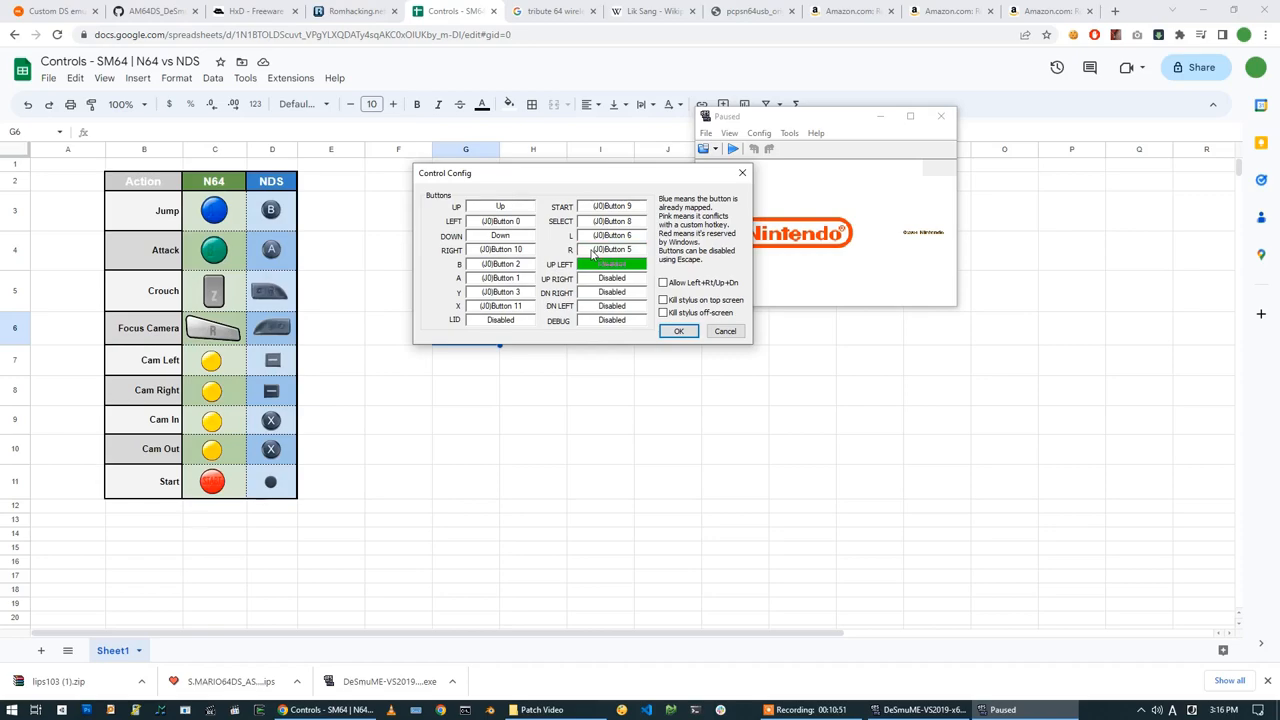
pyautogui.moveTo(353, 247)
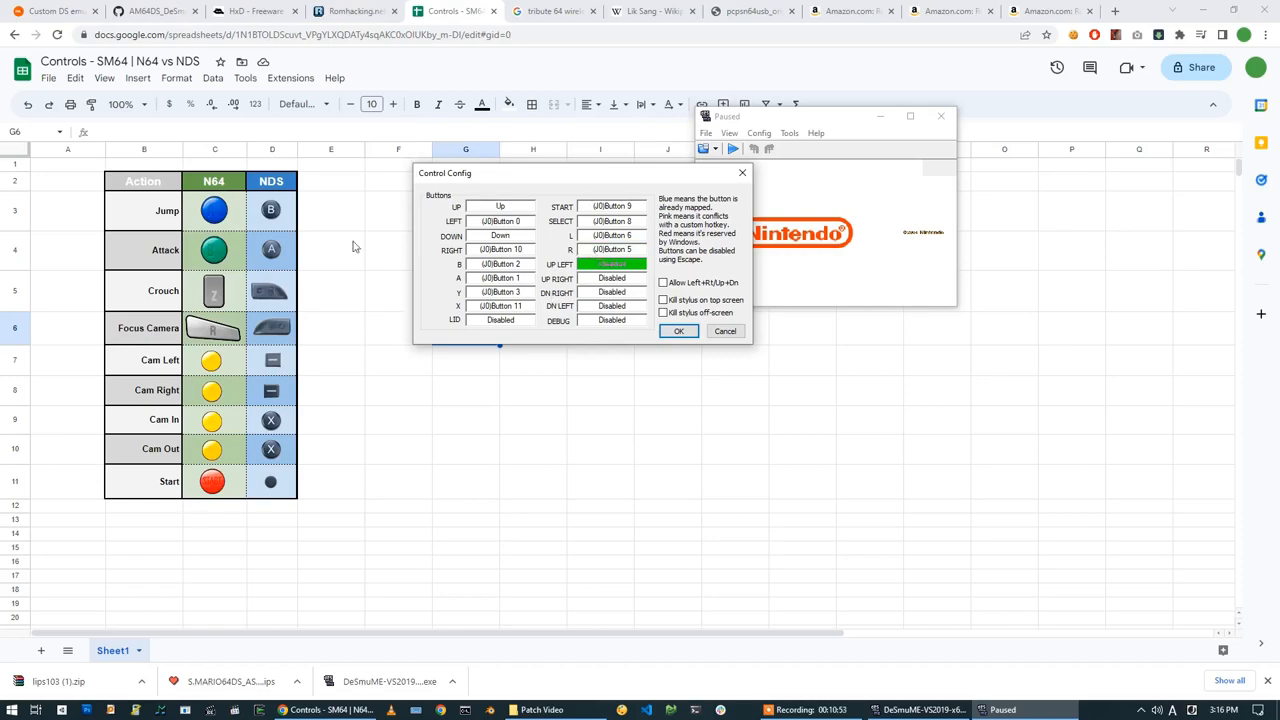
pyautogui.moveTo(245, 487)
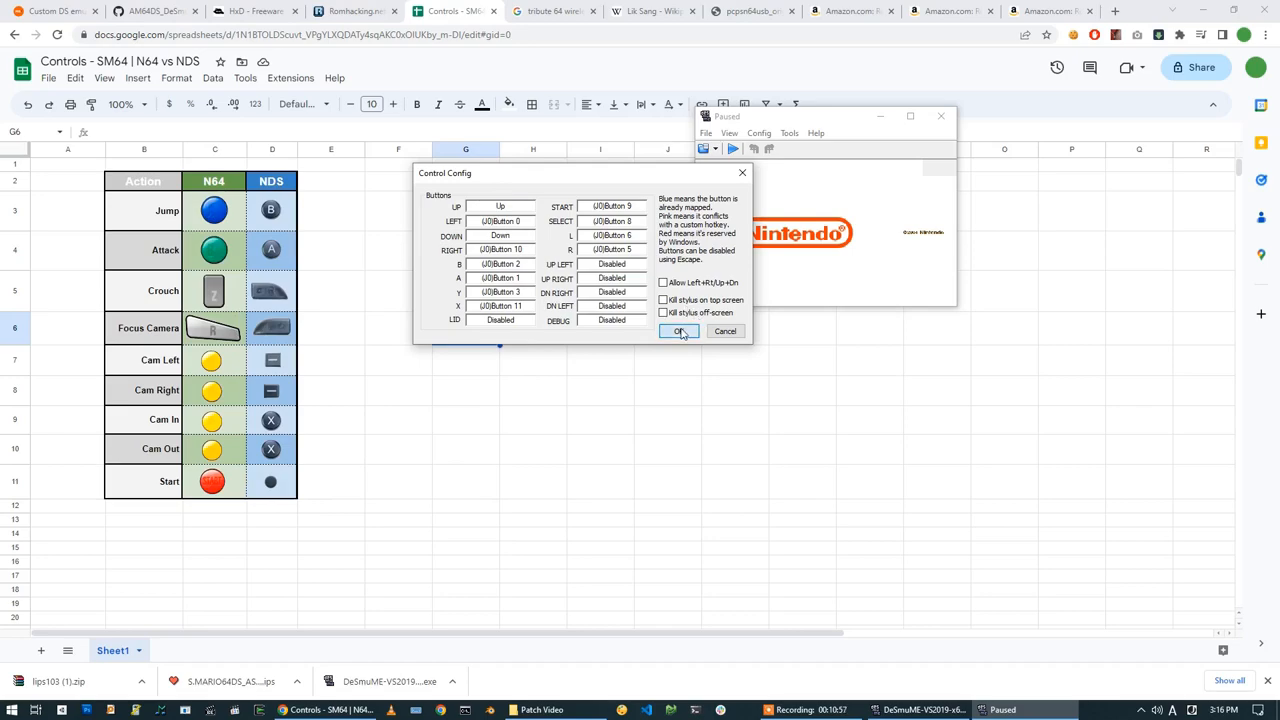
# - Confirm the button mappings and set 3D rendering to OpenGL 3.2 at scaling factor 3
pyautogui.click(680, 331)
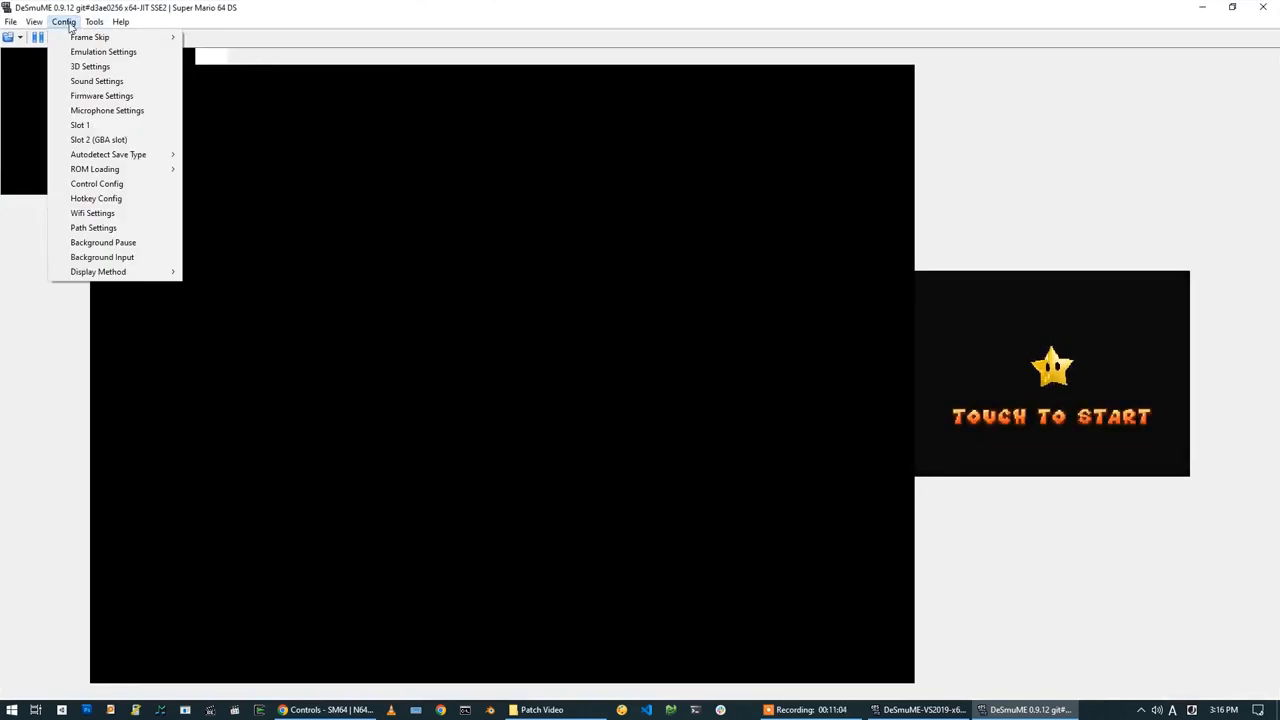
pyautogui.click(90, 66)
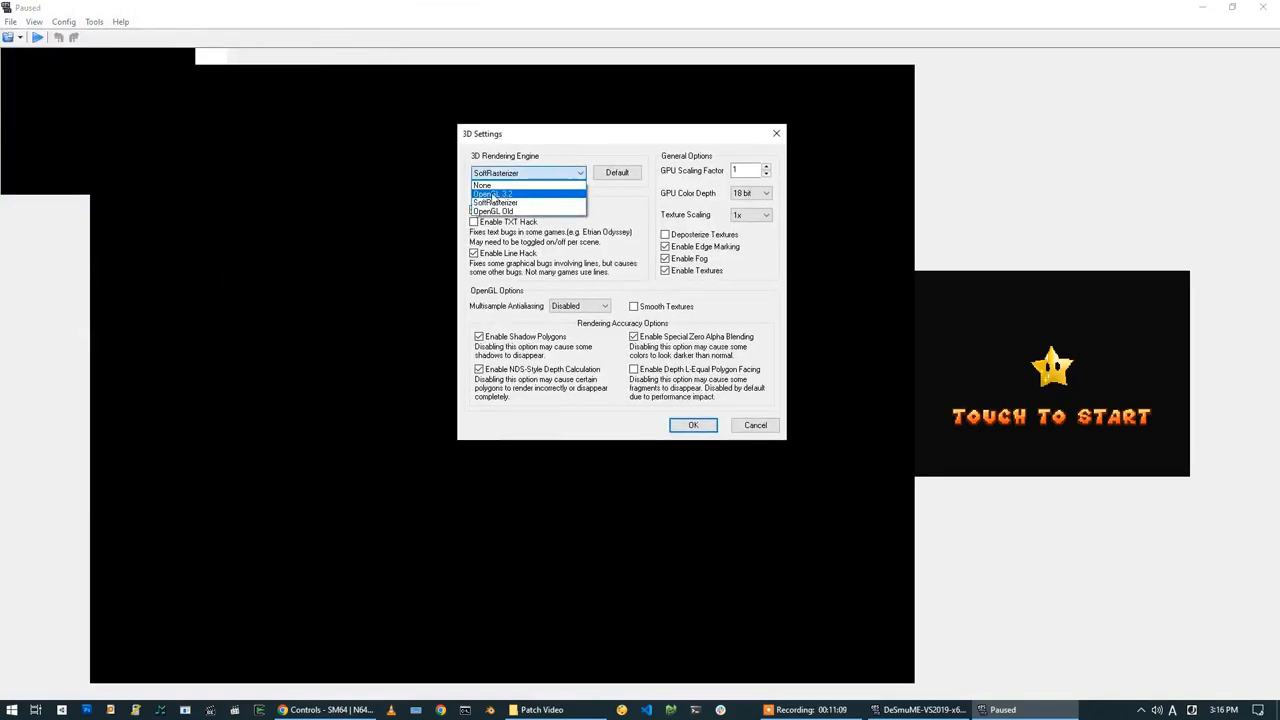
pyautogui.click(492, 193)
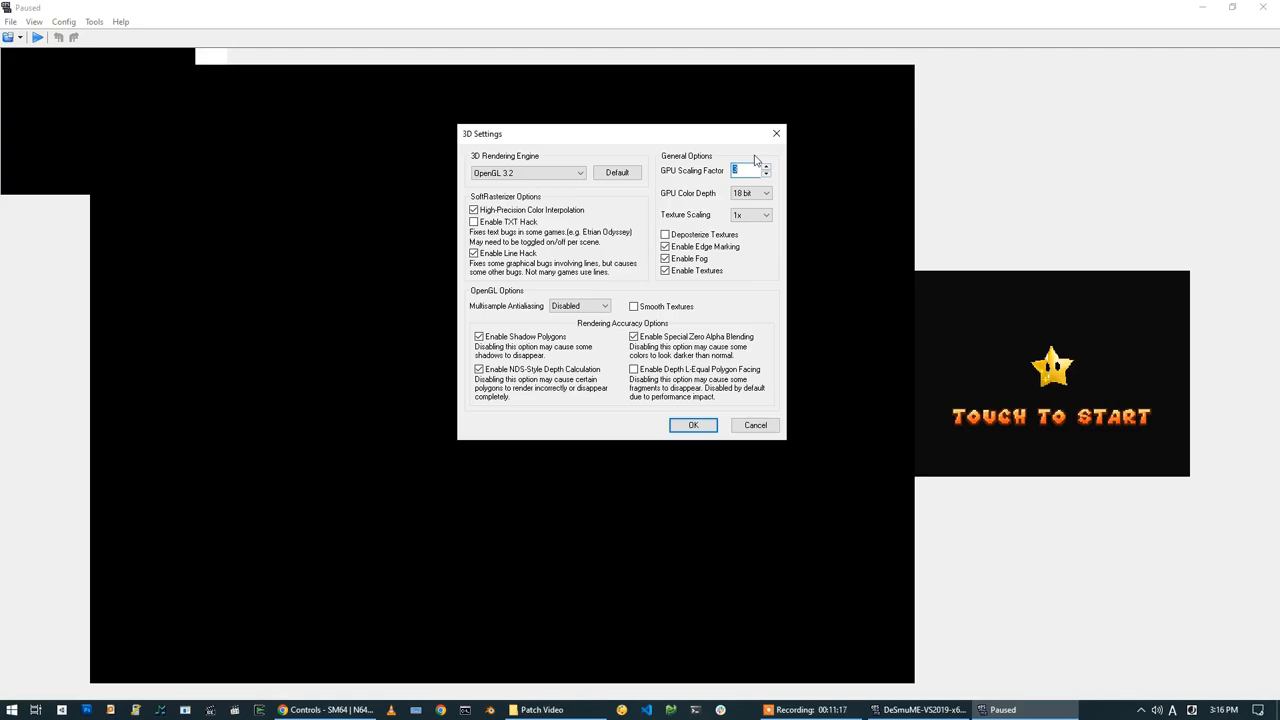
pyautogui.moveTo(757, 155)
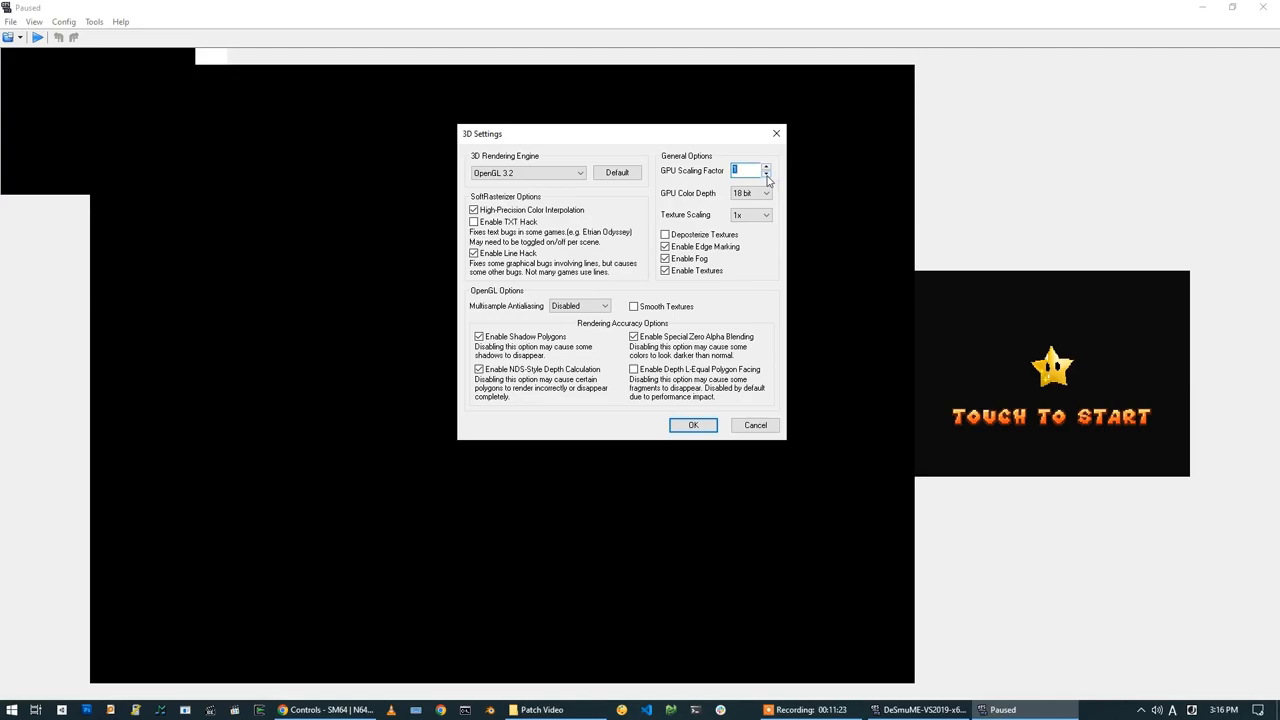
pyautogui.click(766, 167)
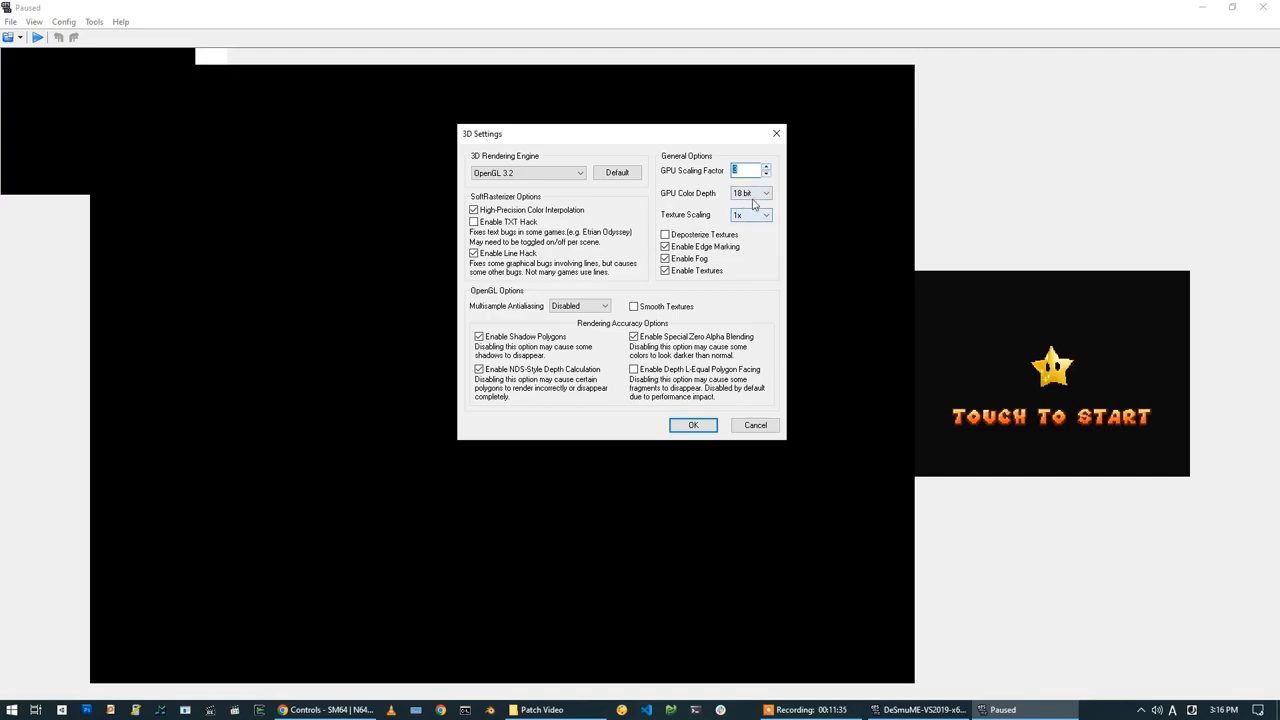
# - Set 24-bit colour, texture deposterizing and 4x antialiasing, then apply
pyautogui.click(765, 193)
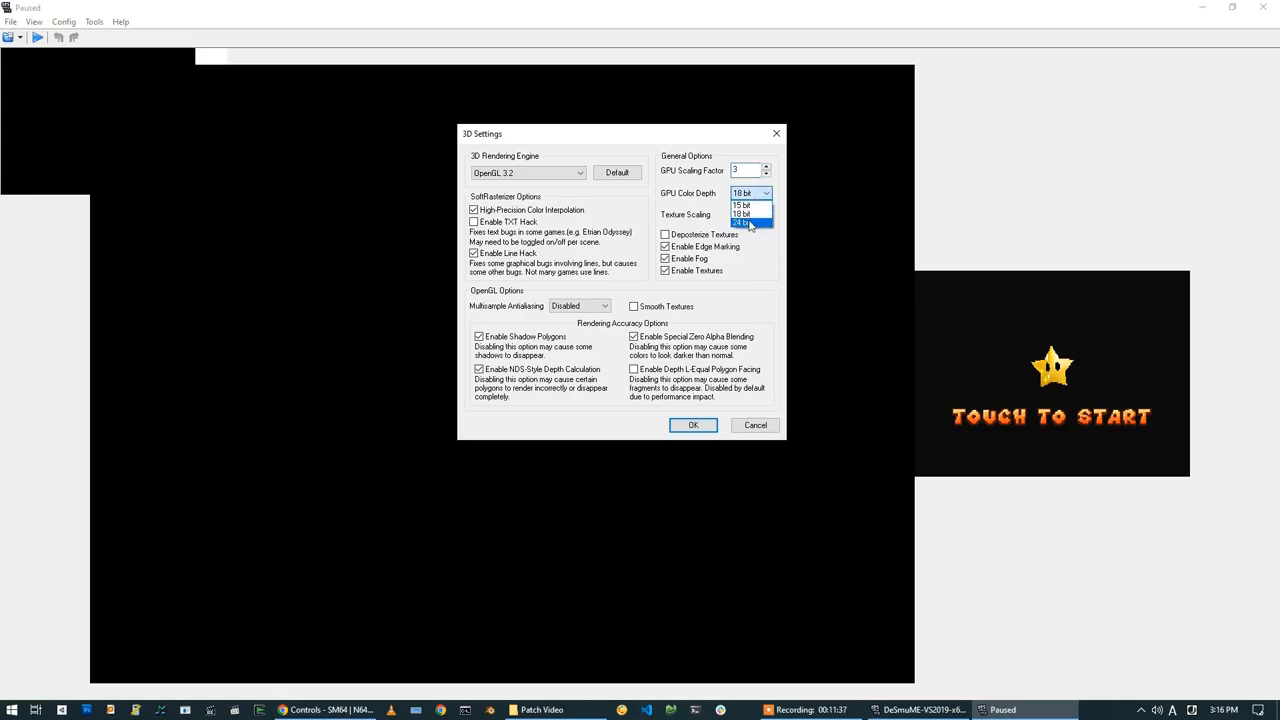
pyautogui.click(742, 223)
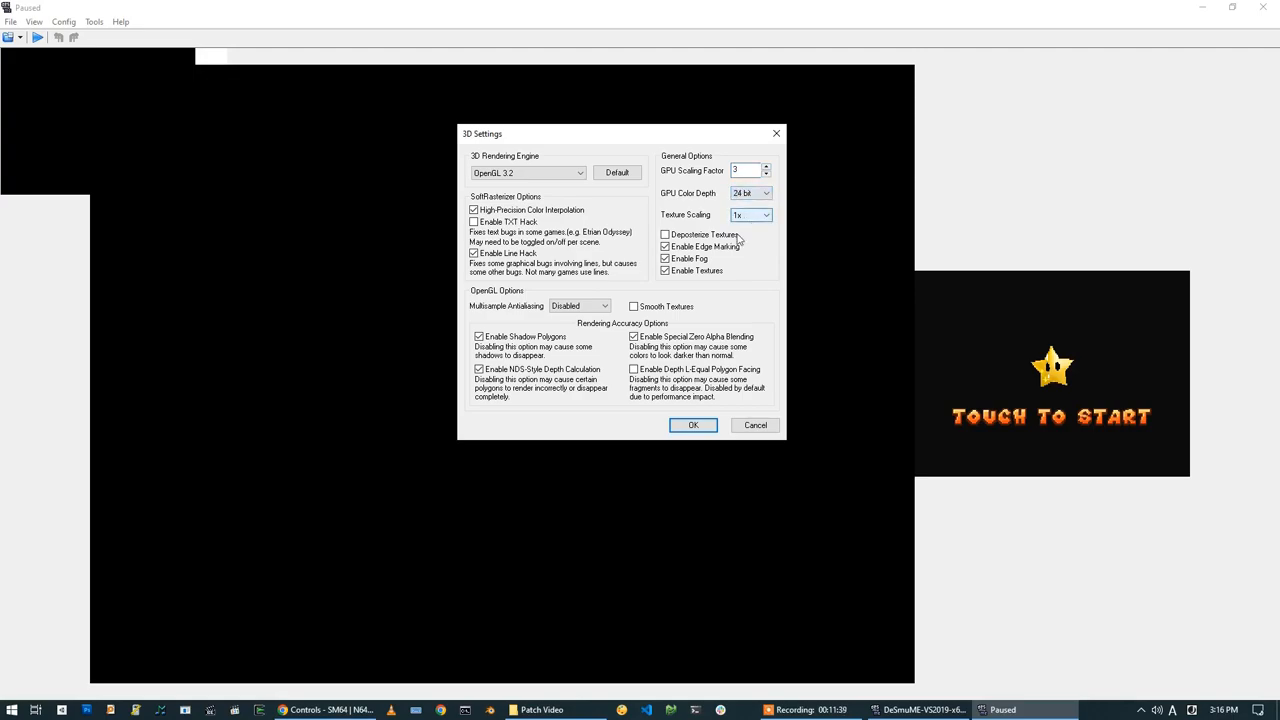
pyautogui.click(665, 234)
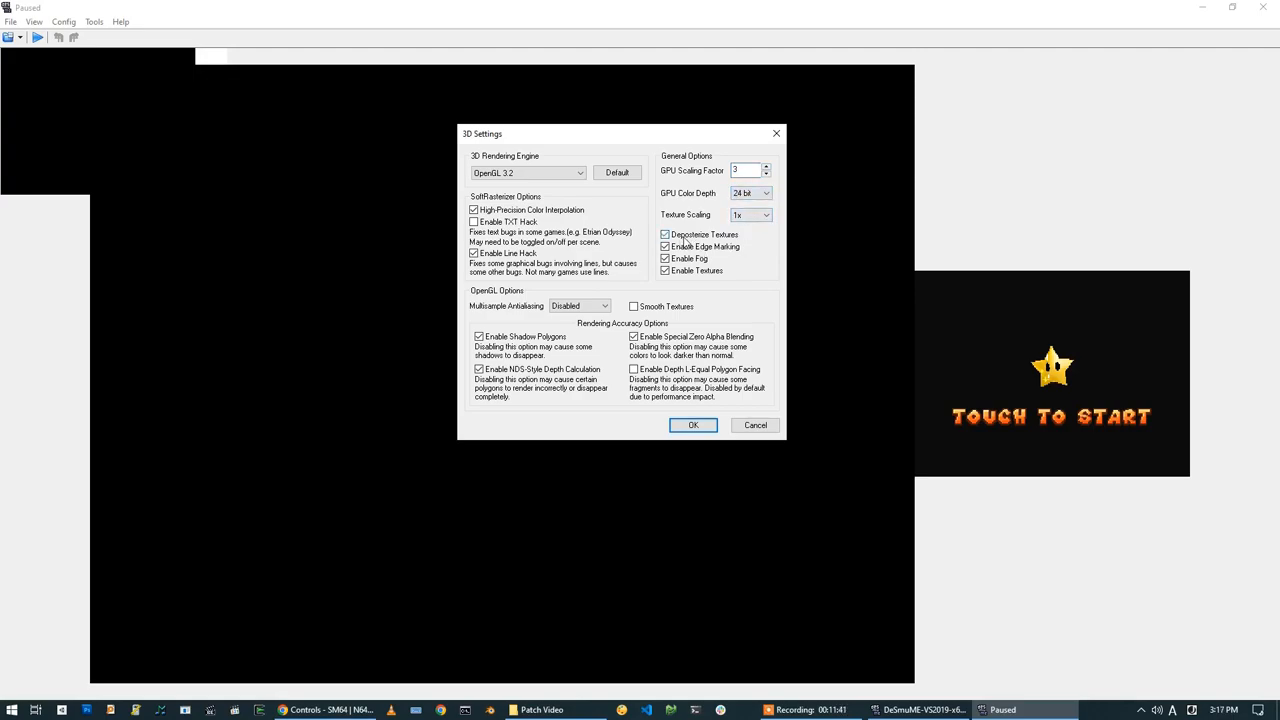
pyautogui.click(604, 306)
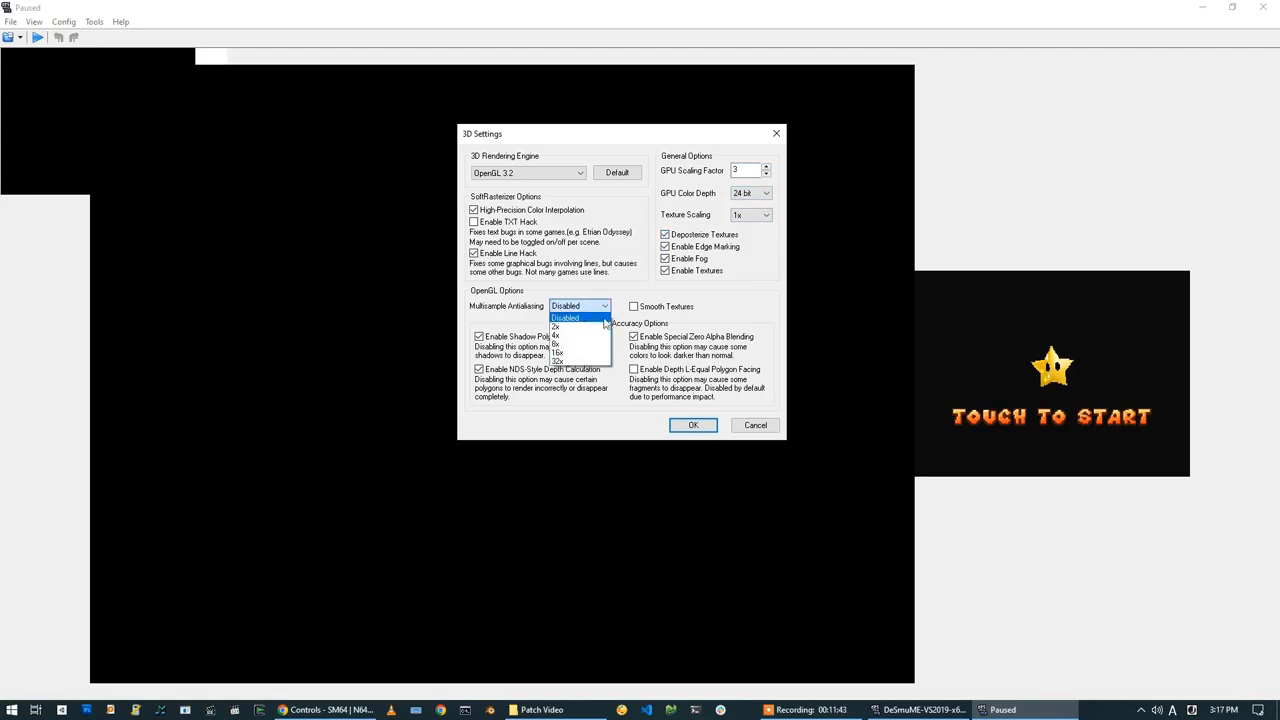
pyautogui.click(556, 327)
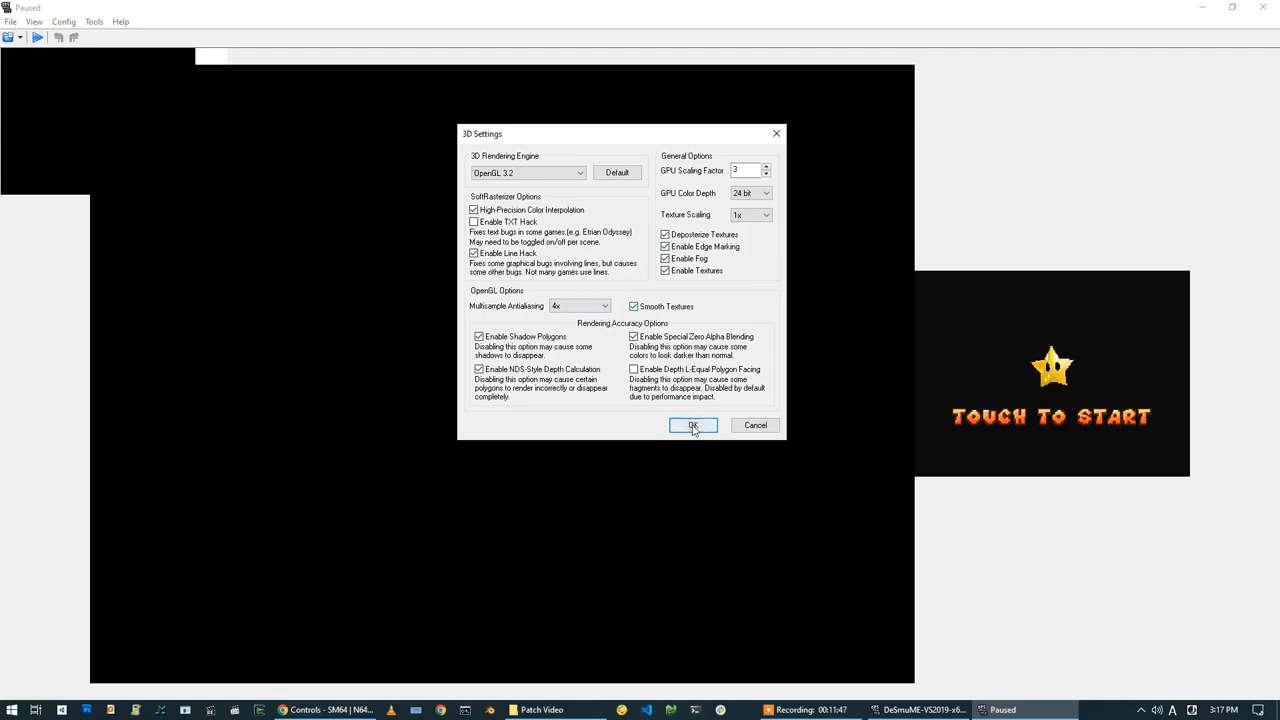
pyautogui.click(693, 425)
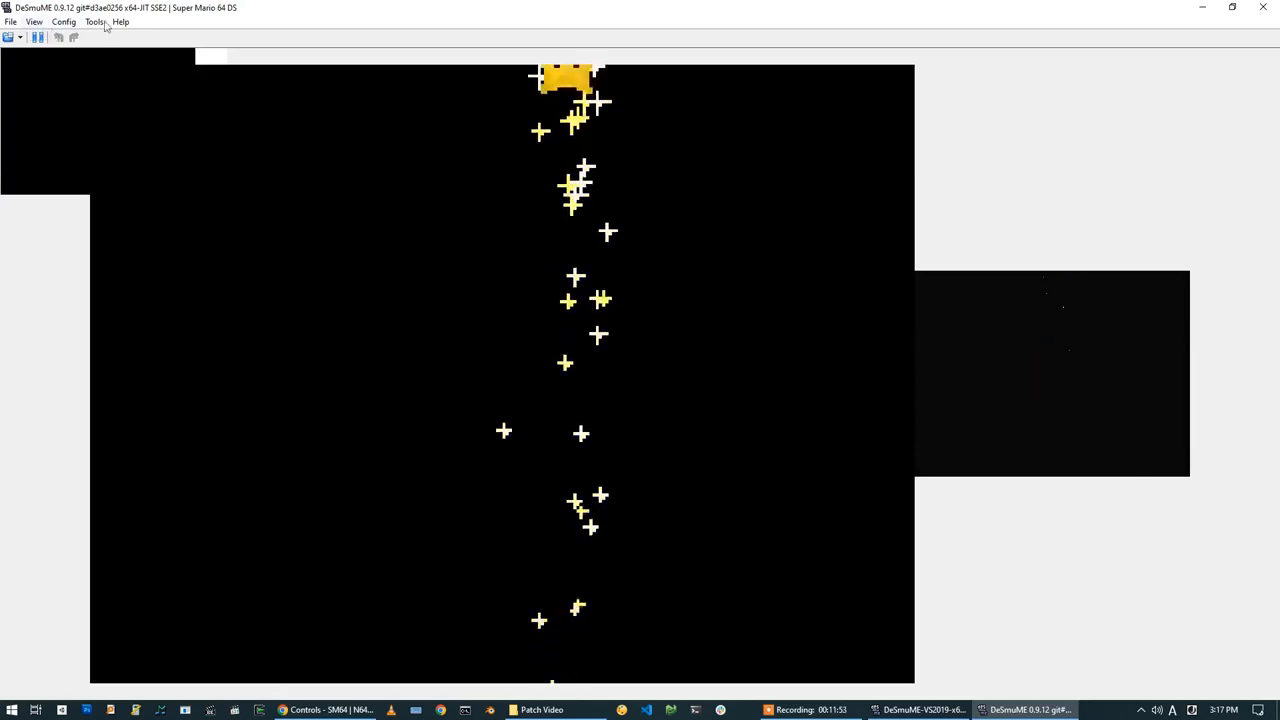
# - Glance at the Config menu, then choose ADVENTURE on the title touch screen
pyautogui.click(63, 21)
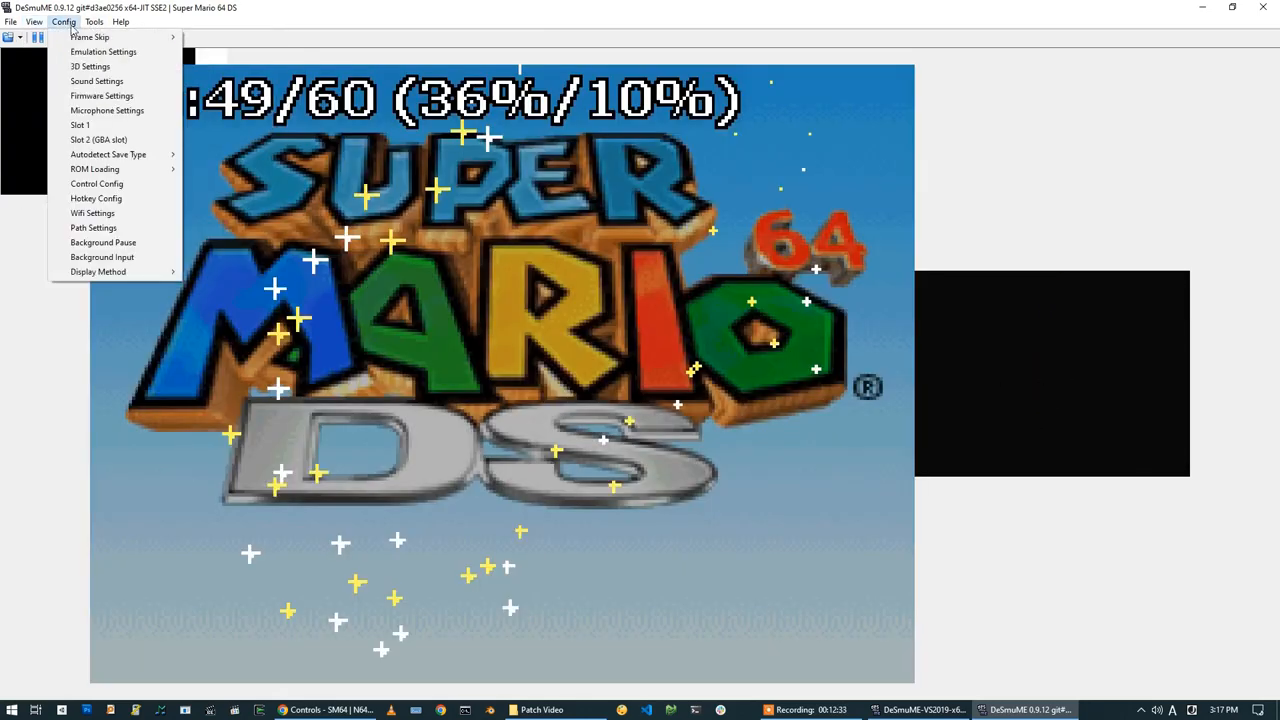
pyautogui.moveTo(102, 257)
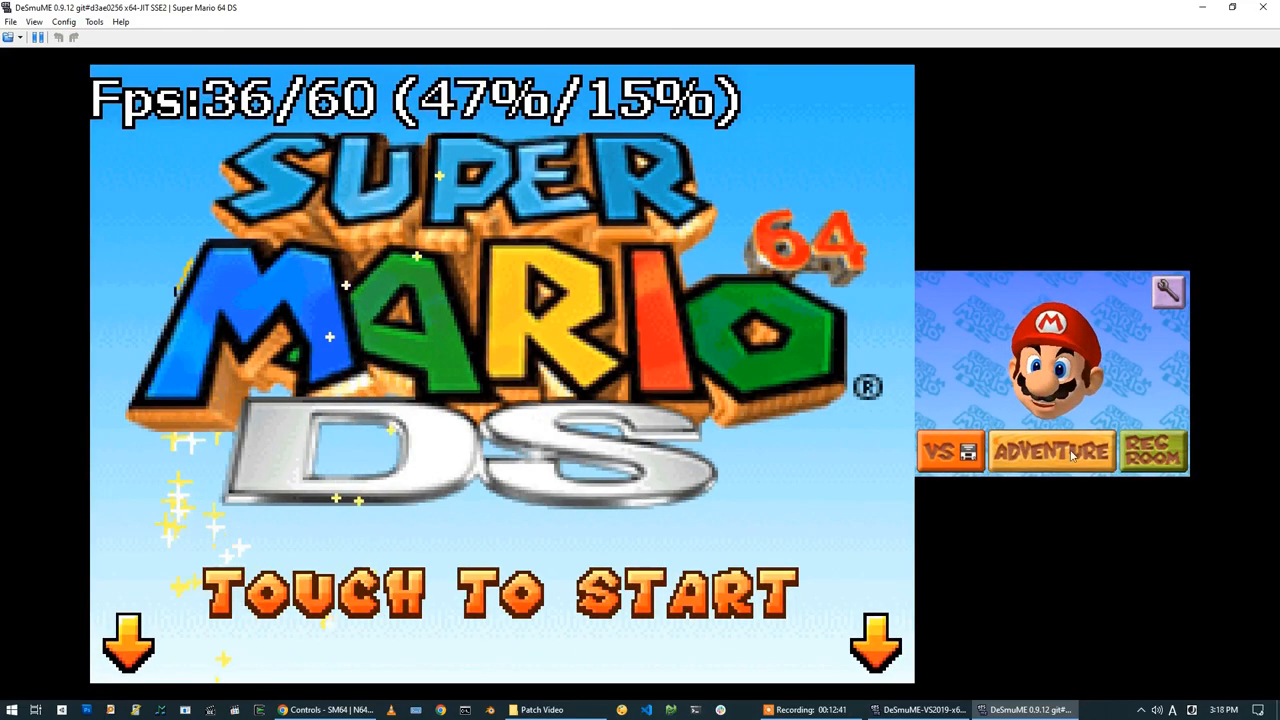
pyautogui.click(1050, 451)
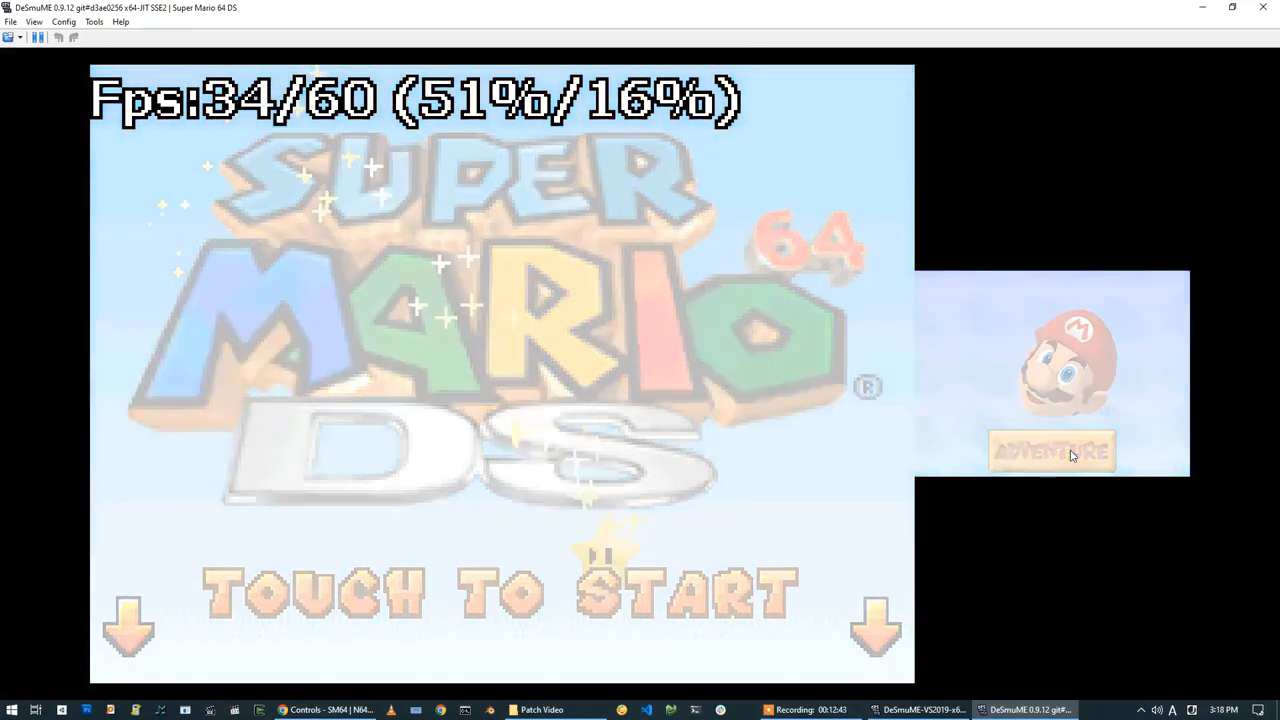
pyautogui.click(1051, 451)
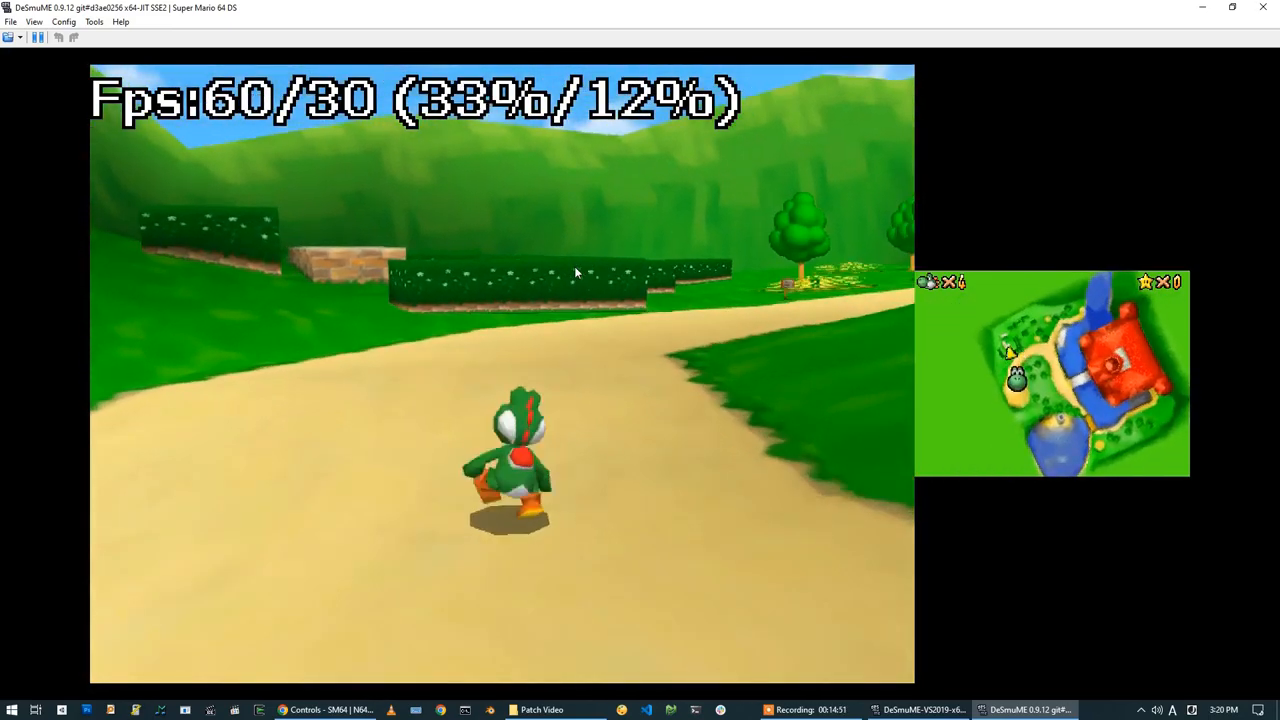
# - Walk Yoshi out onto the castle grounds, then open the Config menu
pyautogui.click(94, 21)
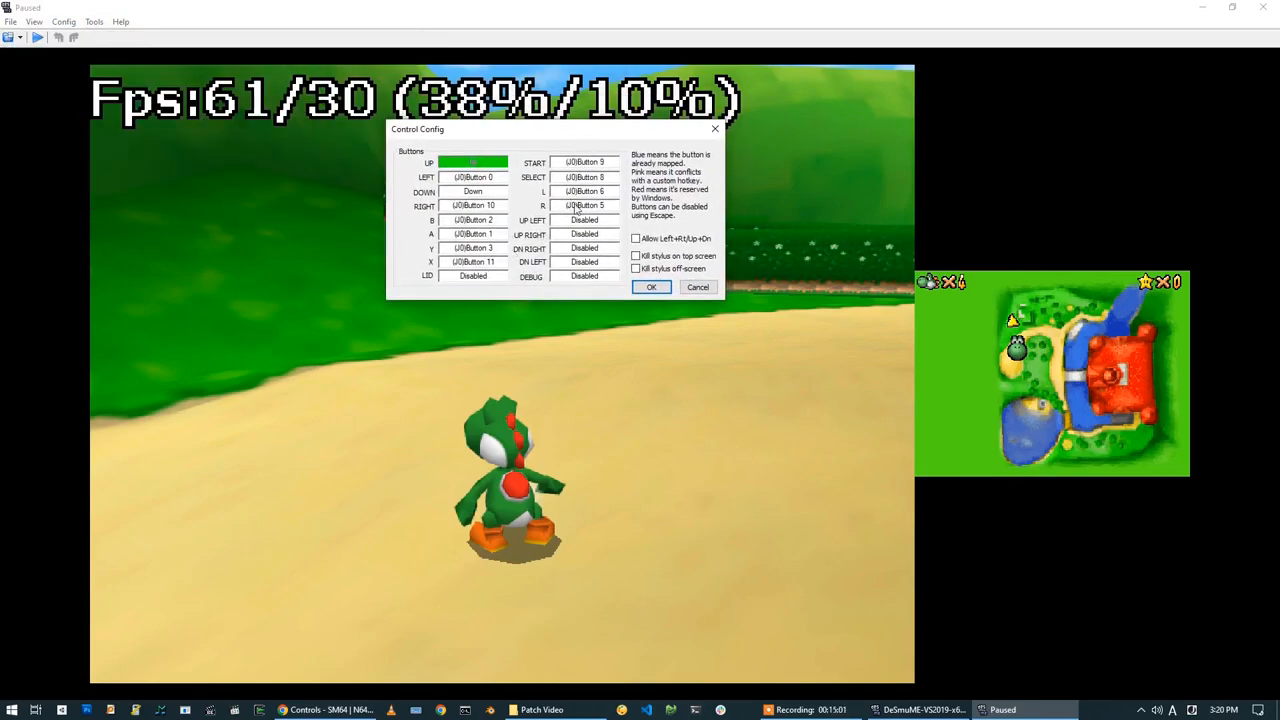
# - Rebind L to (J0)Button 5 and R to (J0)Button 6, then resume playing
pyautogui.click(584, 190)
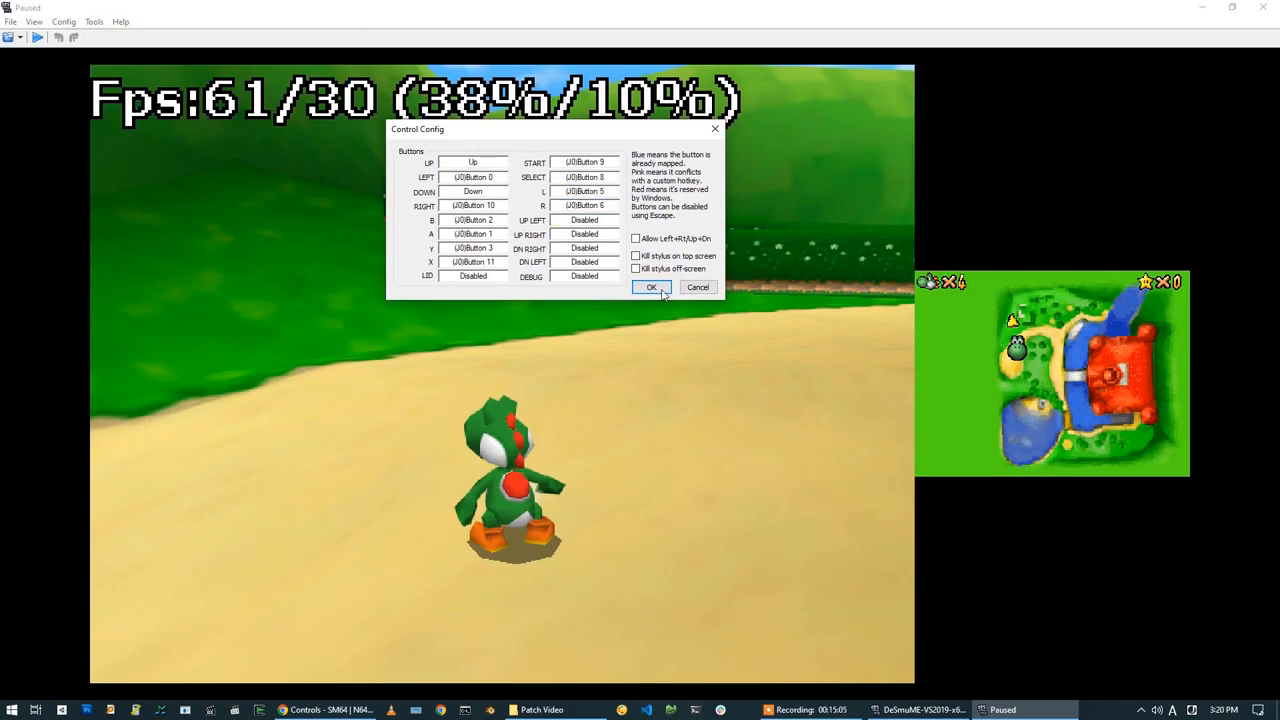
pyautogui.click(651, 287)
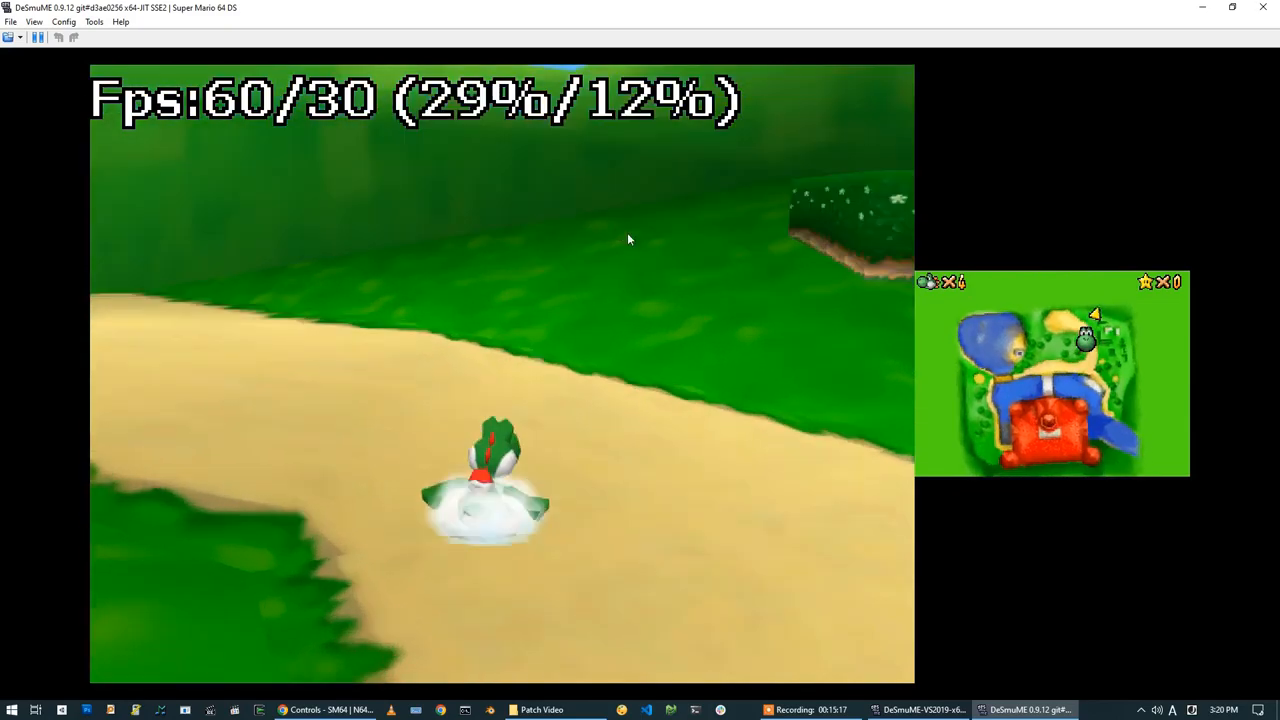
pyautogui.click(63, 21)
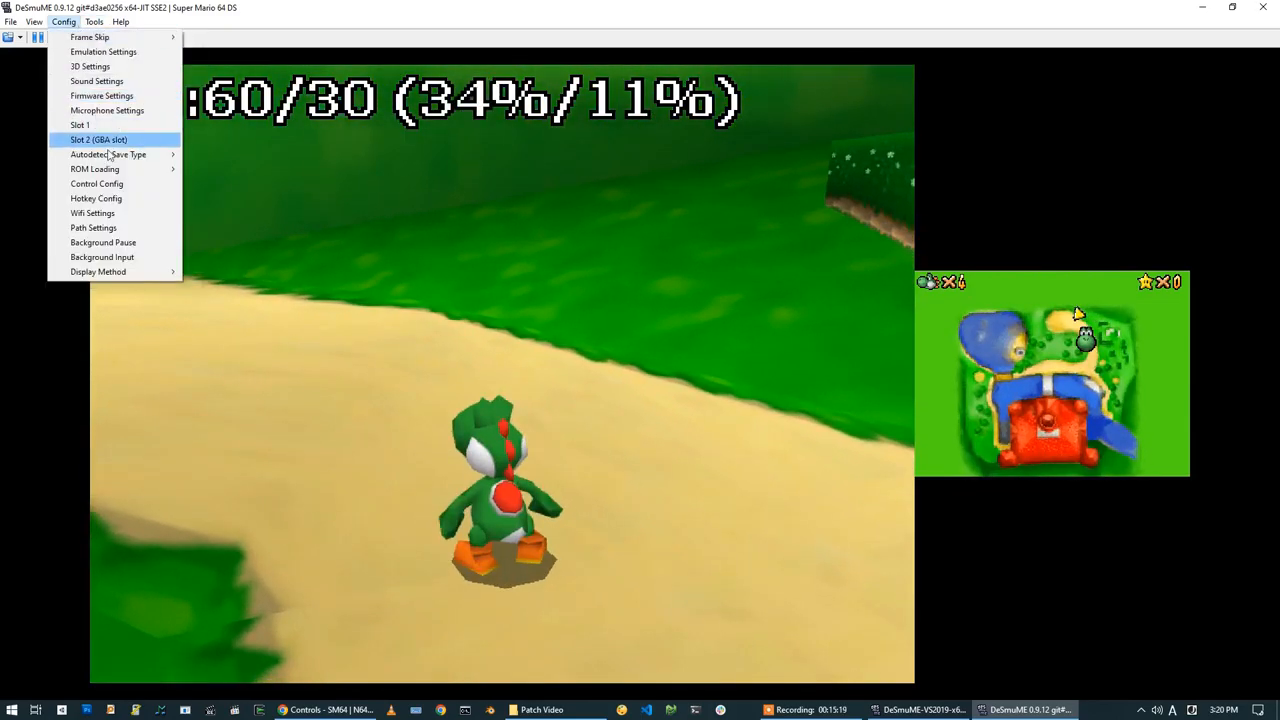
pyautogui.click(96, 183)
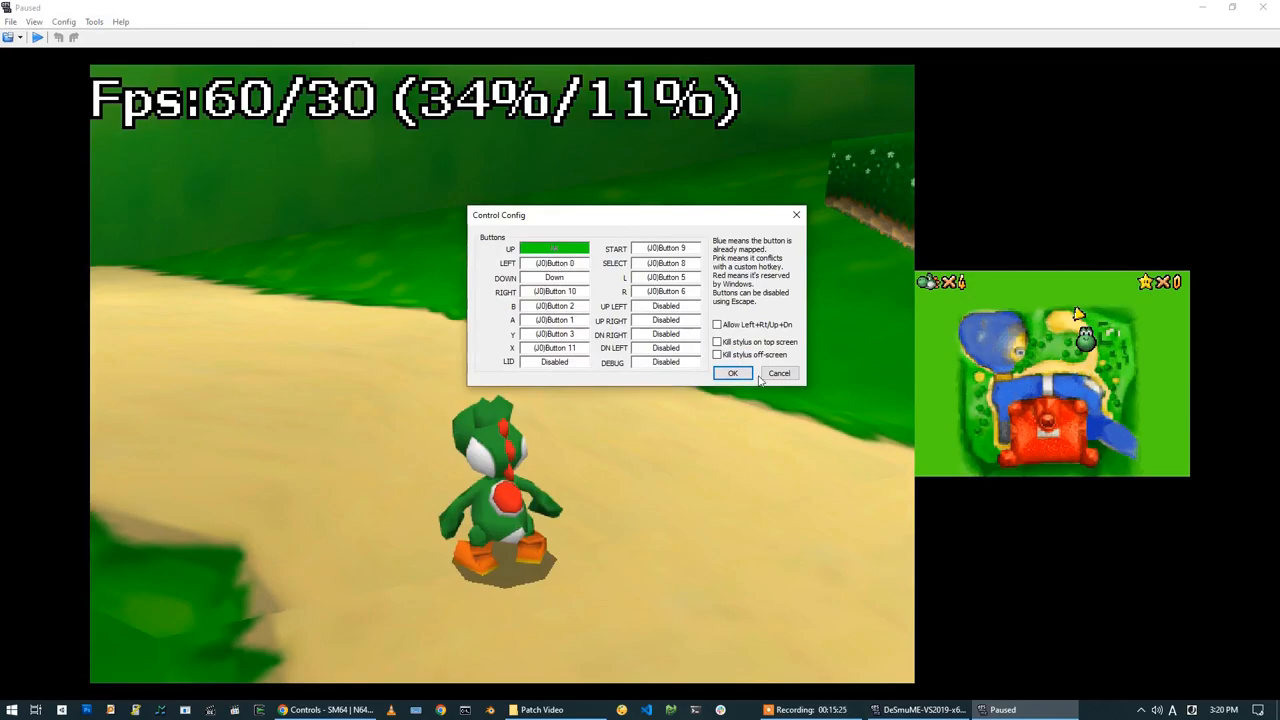
pyautogui.click(733, 373)
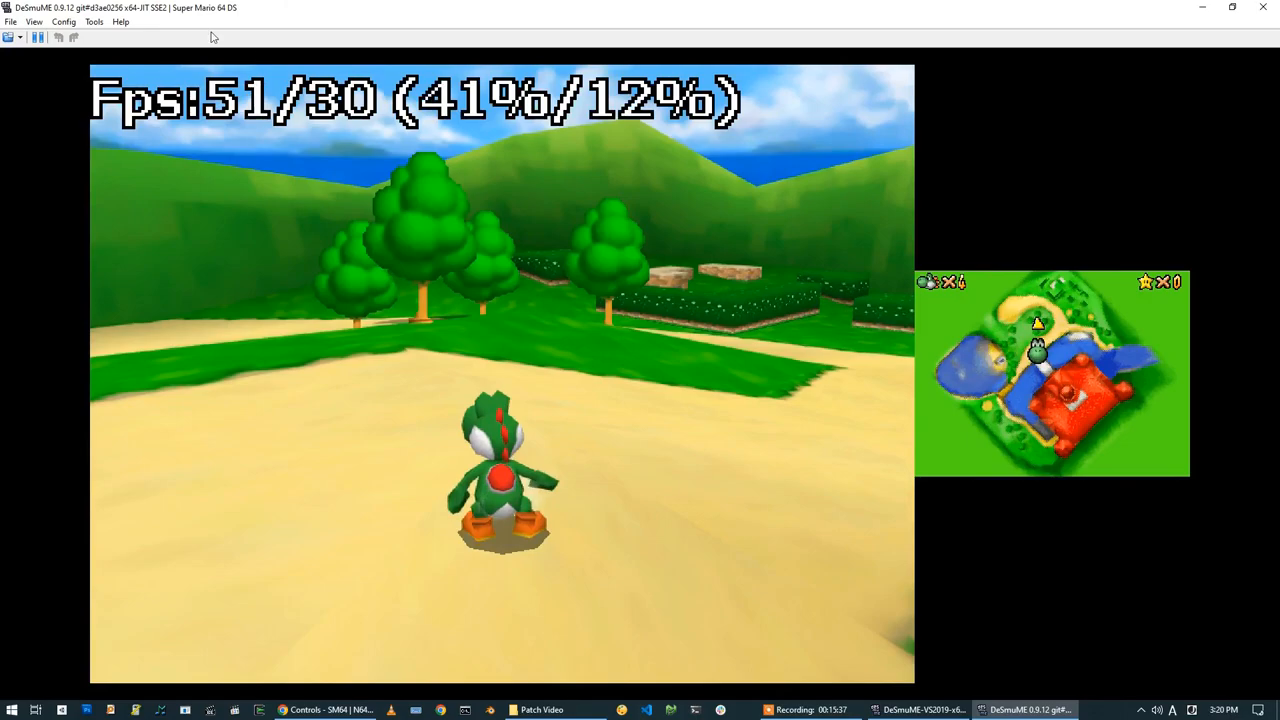
# - Turn off texture deposterizing in 3D Settings, then reopen and change another 3D option
pyautogui.click(63, 21)
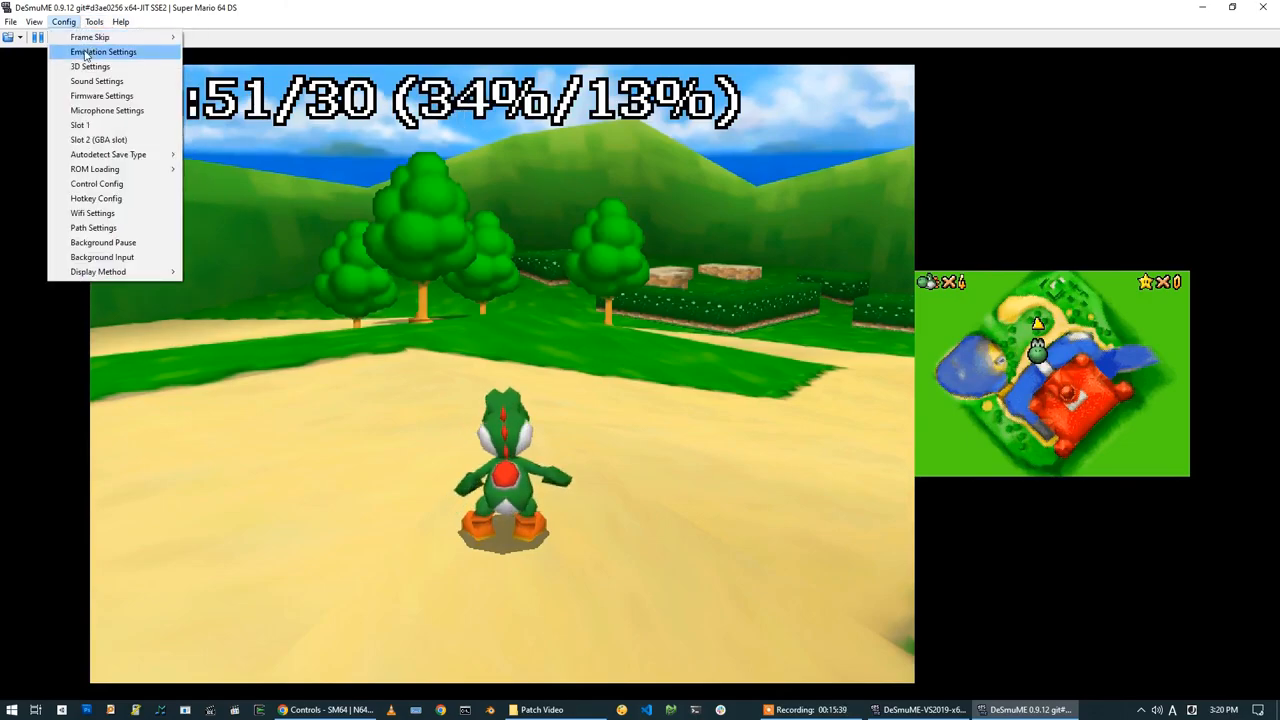
pyautogui.click(103, 51)
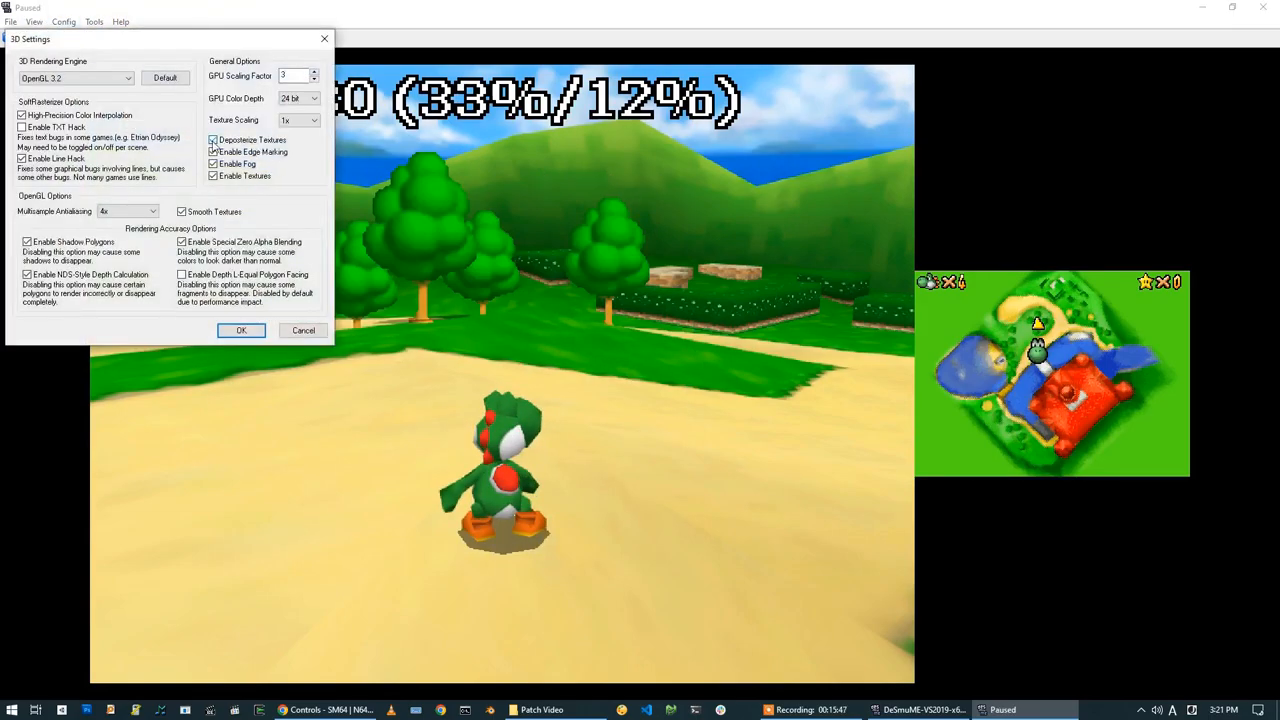
pyautogui.click(213, 139)
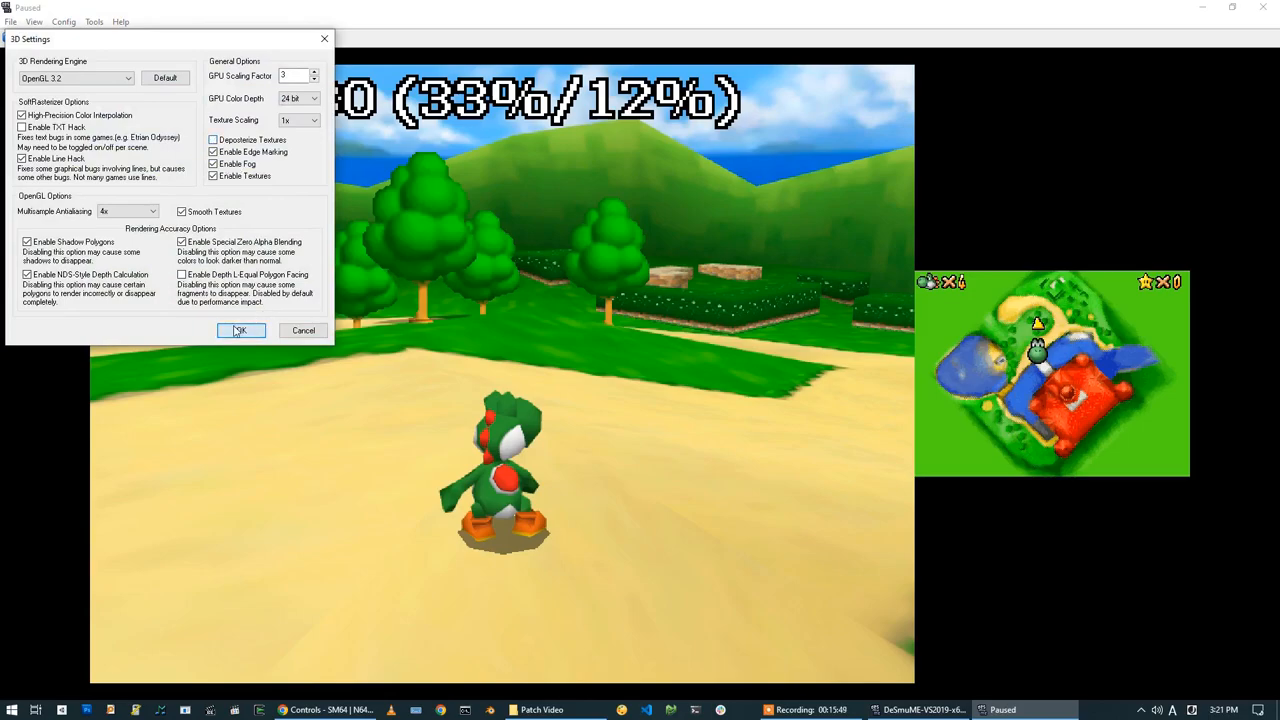
pyautogui.click(240, 330)
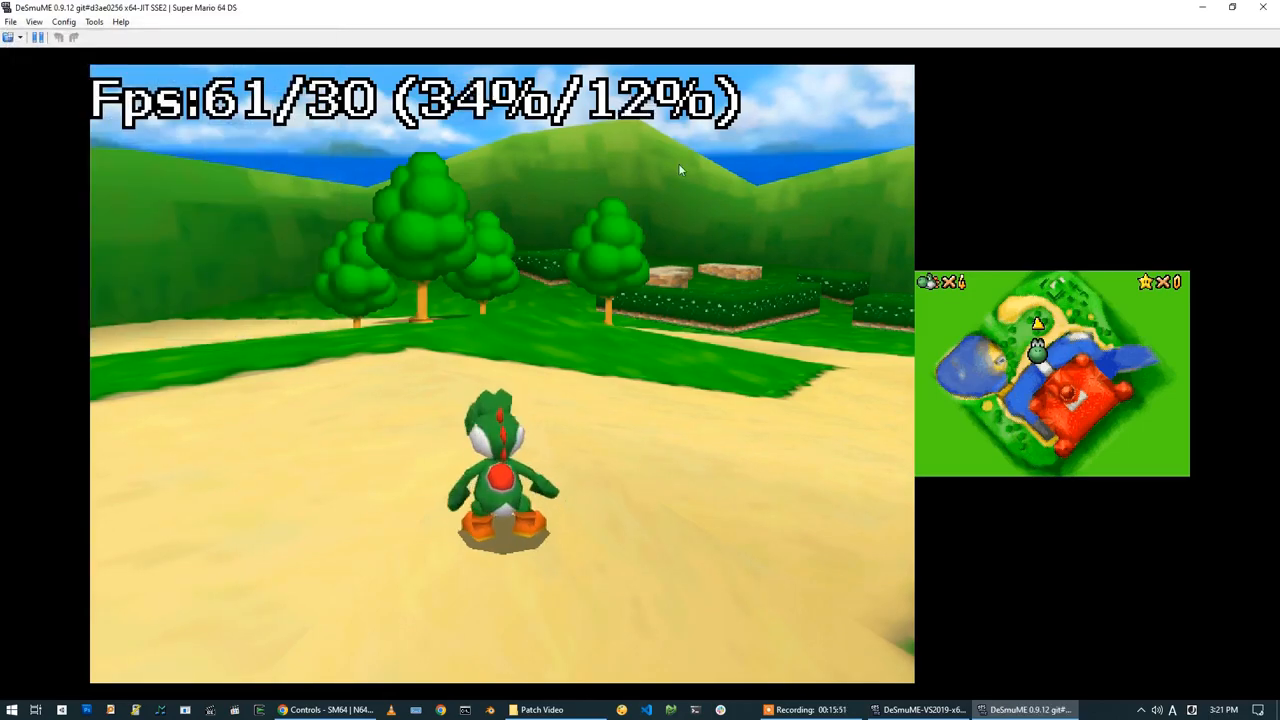
pyautogui.click(63, 21)
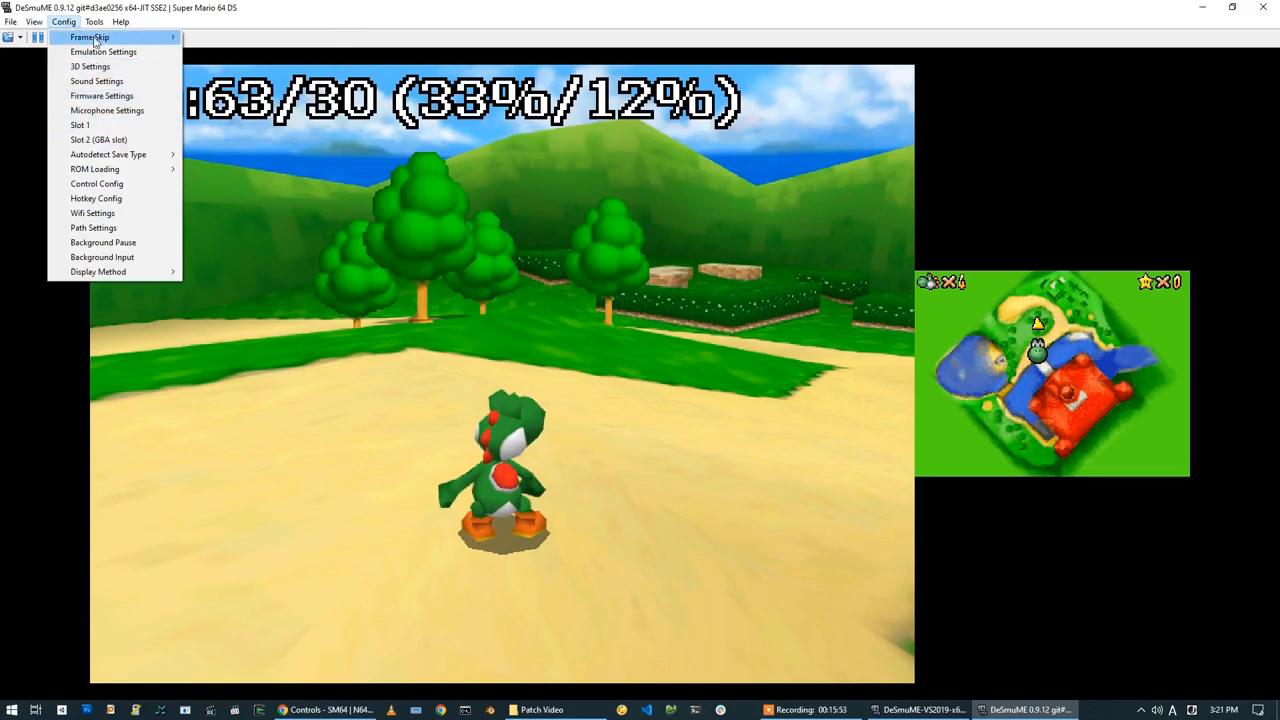
pyautogui.click(90, 66)
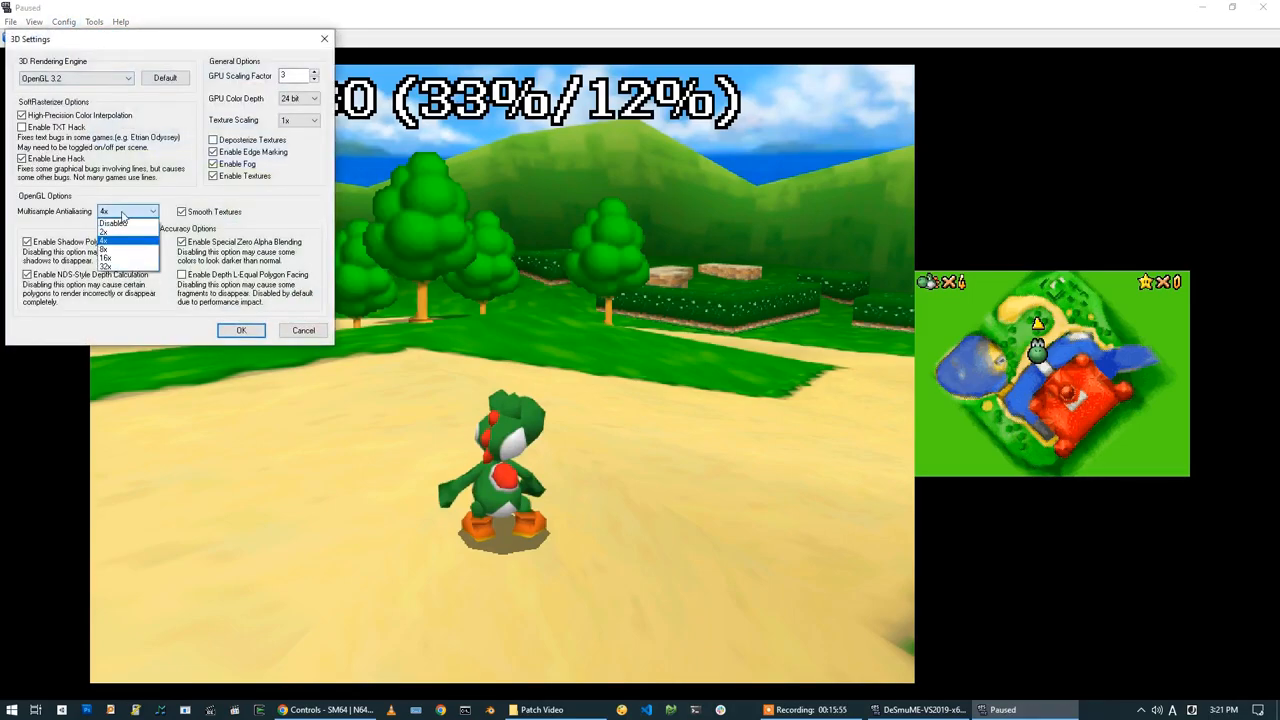
pyautogui.click(114, 222)
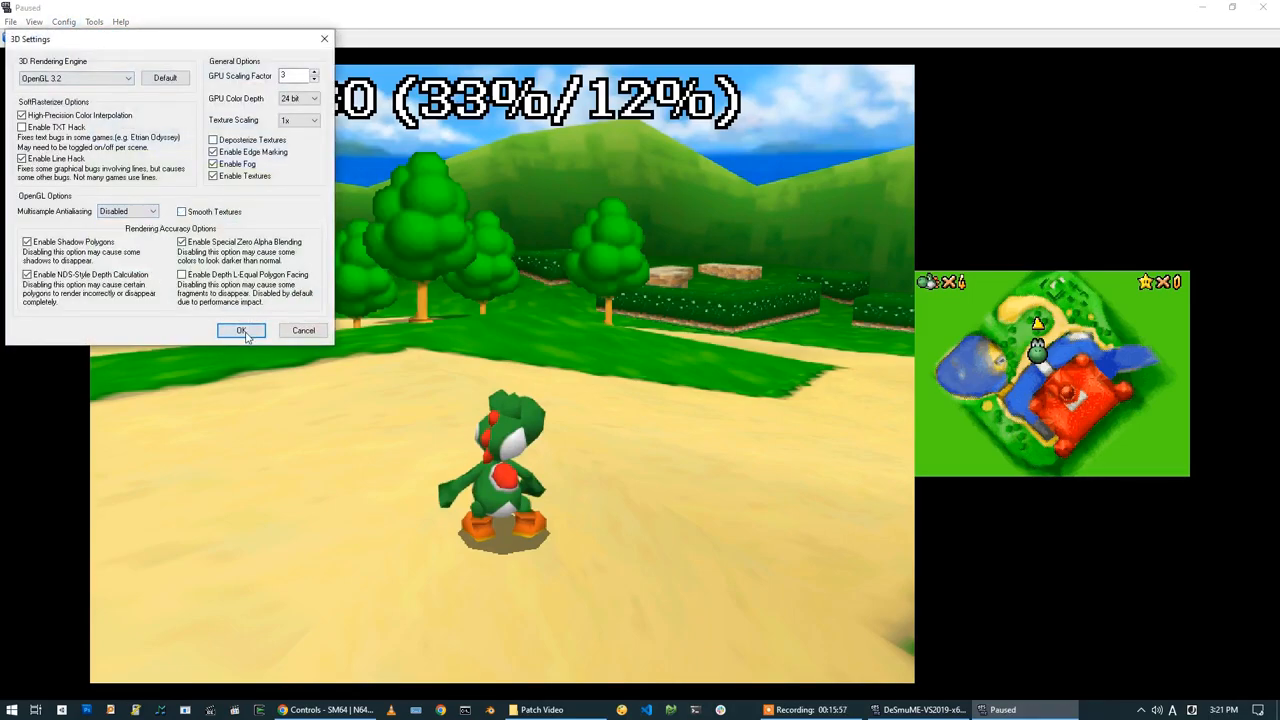
pyautogui.click(241, 331)
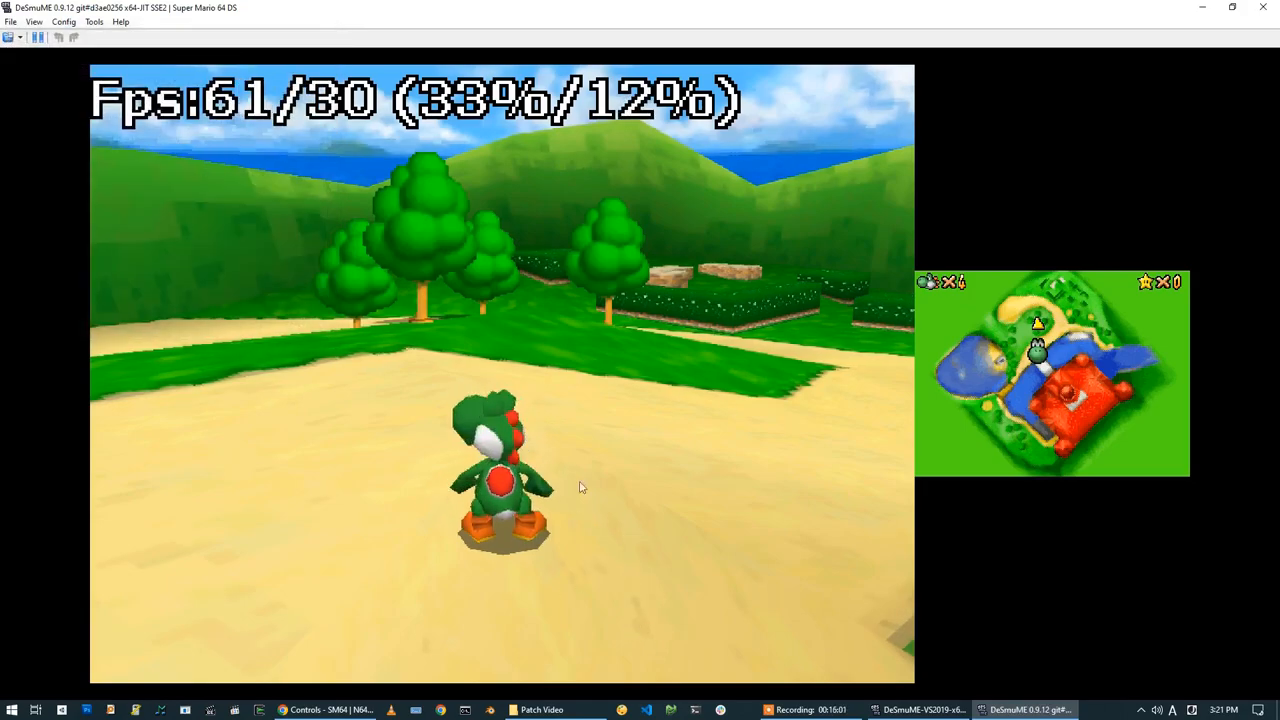
# - Set multisample antialiasing to 4x and enable smooth textures
pyautogui.click(63, 21)
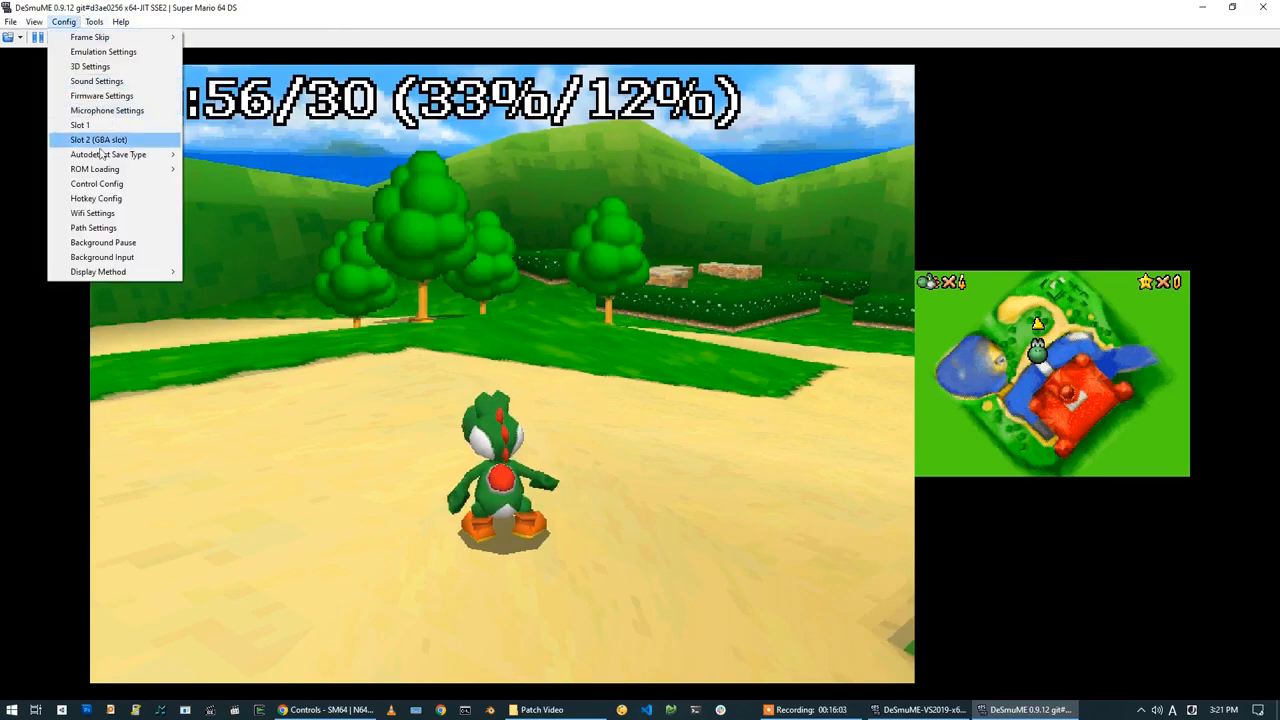
pyautogui.click(90, 66)
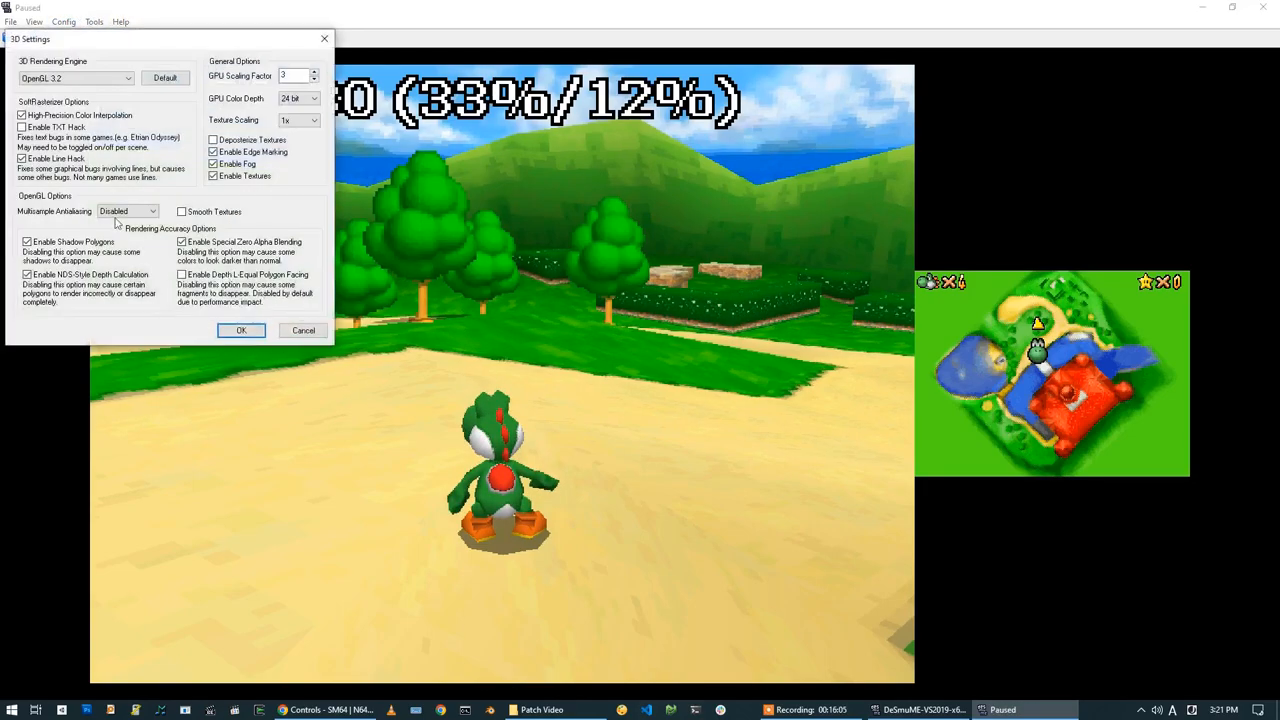
pyautogui.click(127, 211)
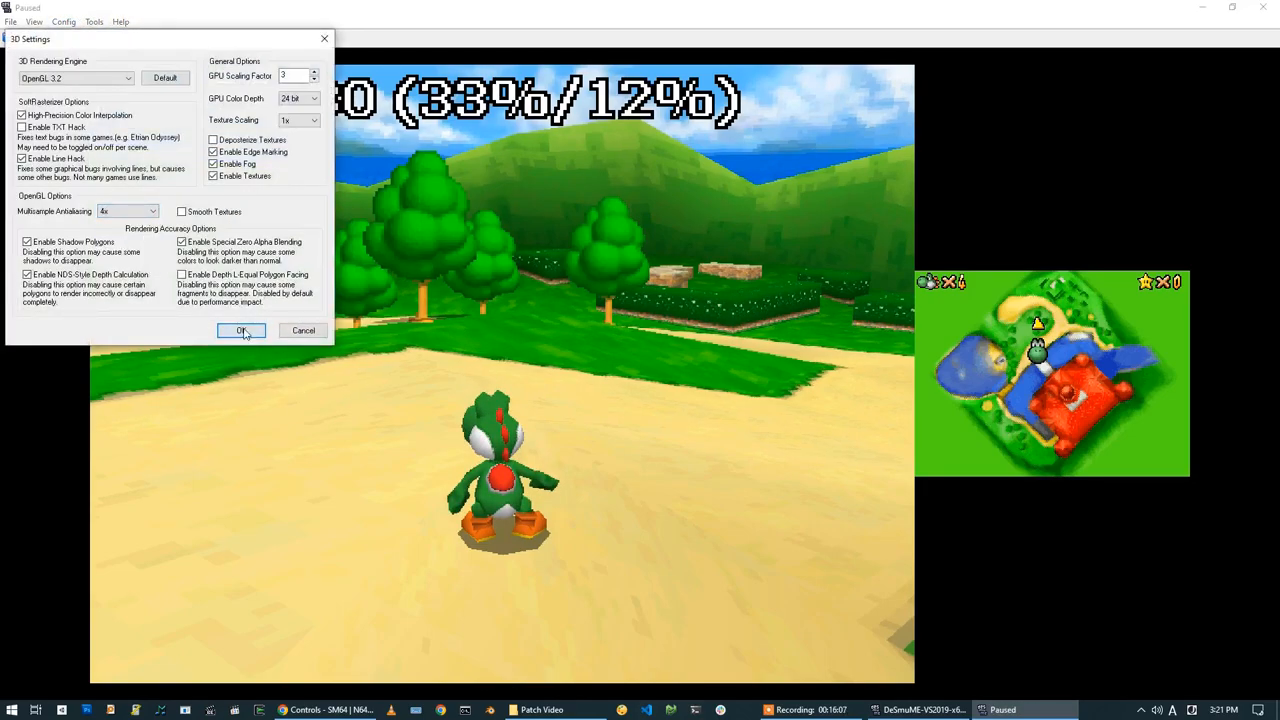
pyautogui.click(240, 330)
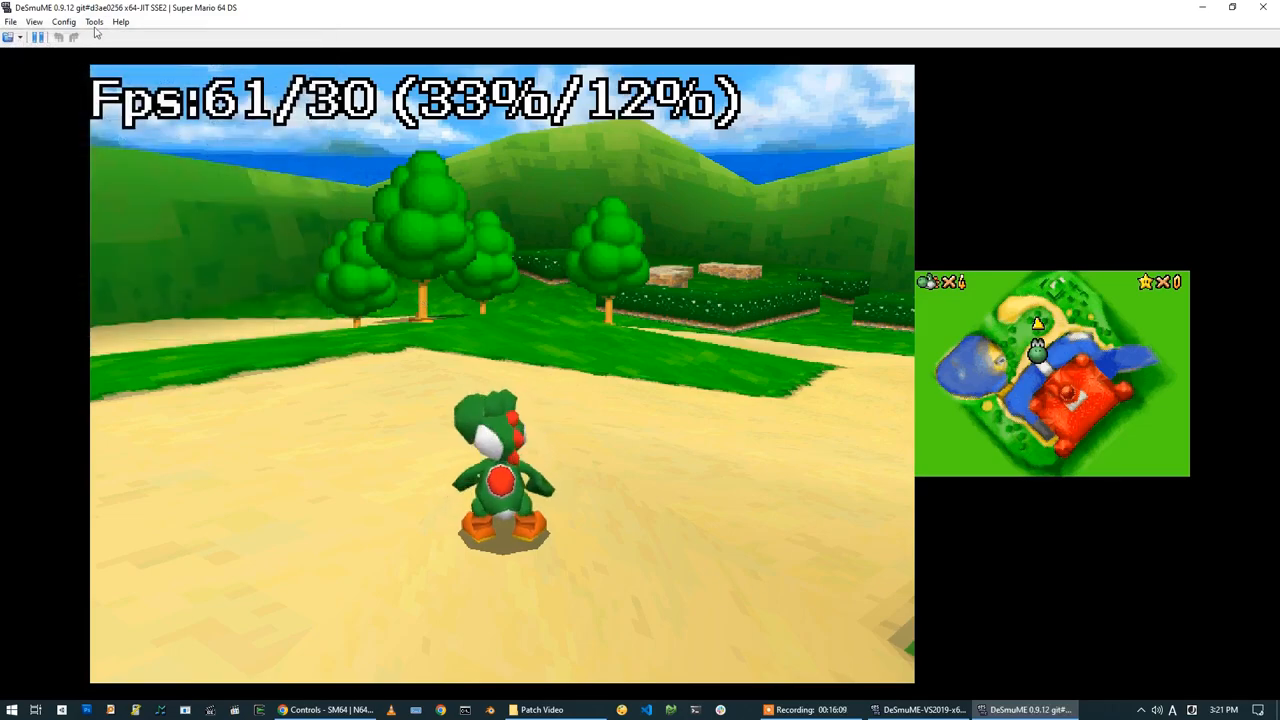
pyautogui.click(63, 21)
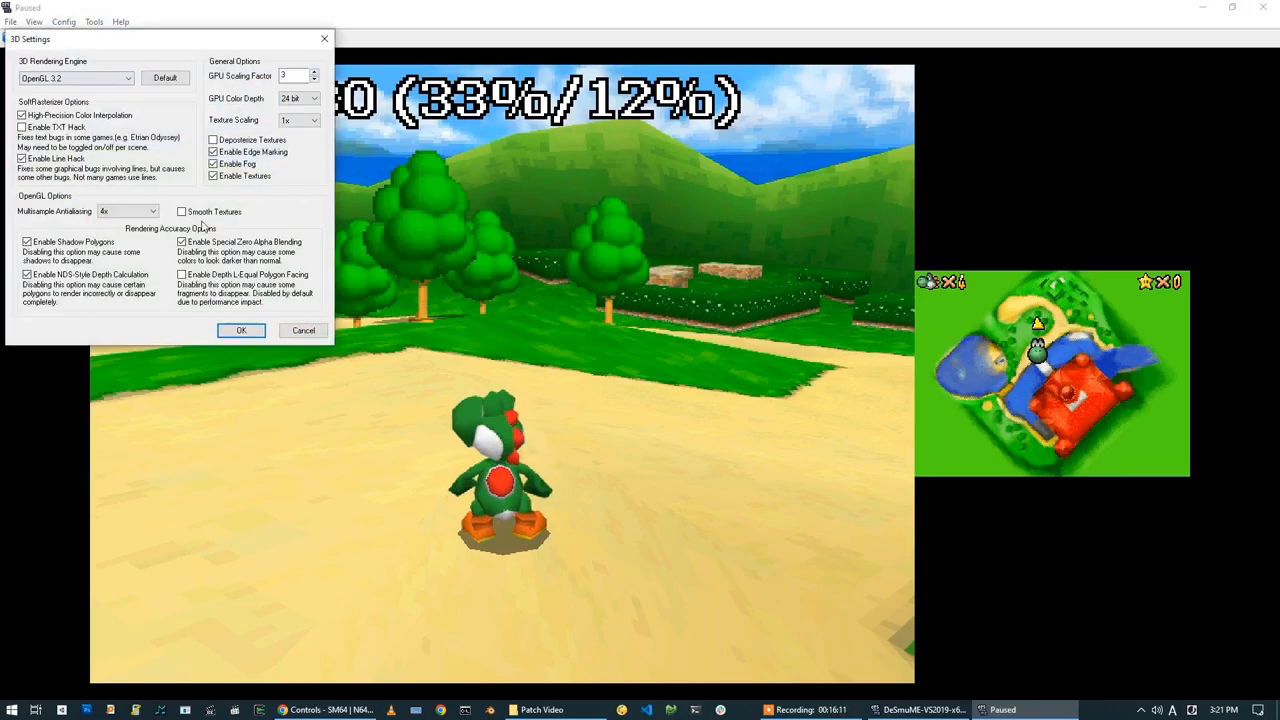
pyautogui.click(182, 211)
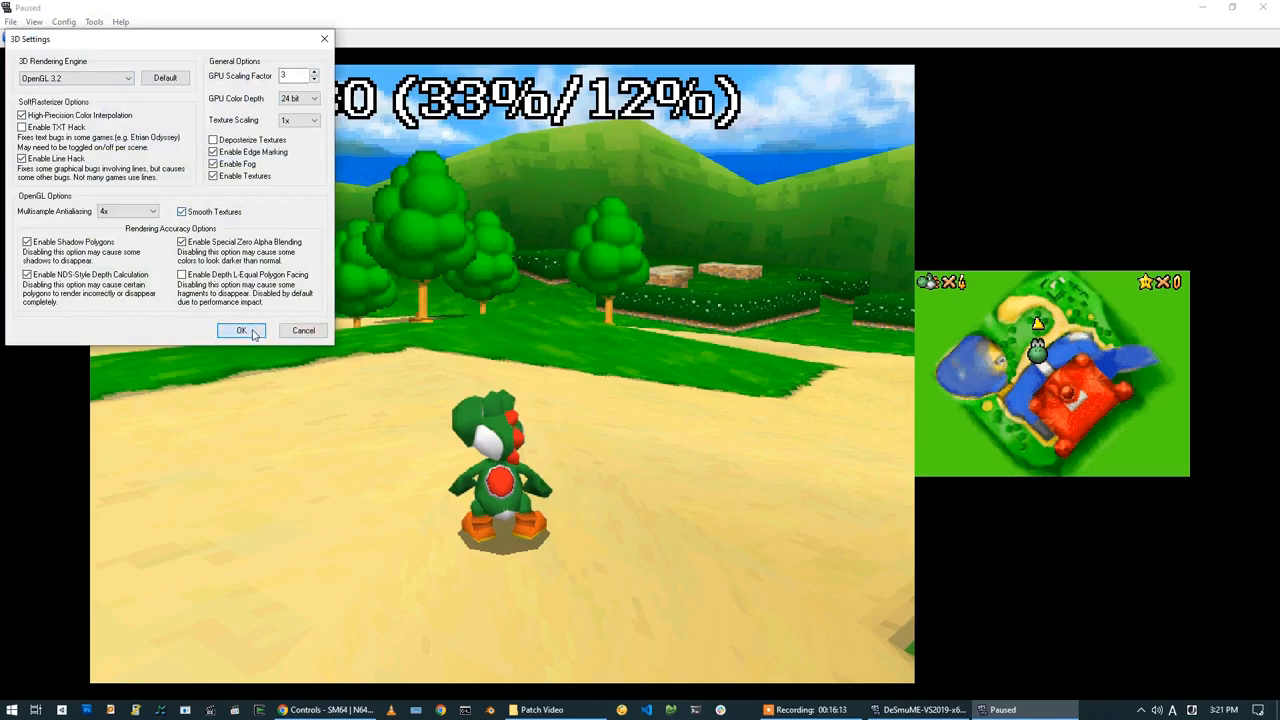
pyautogui.click(241, 330)
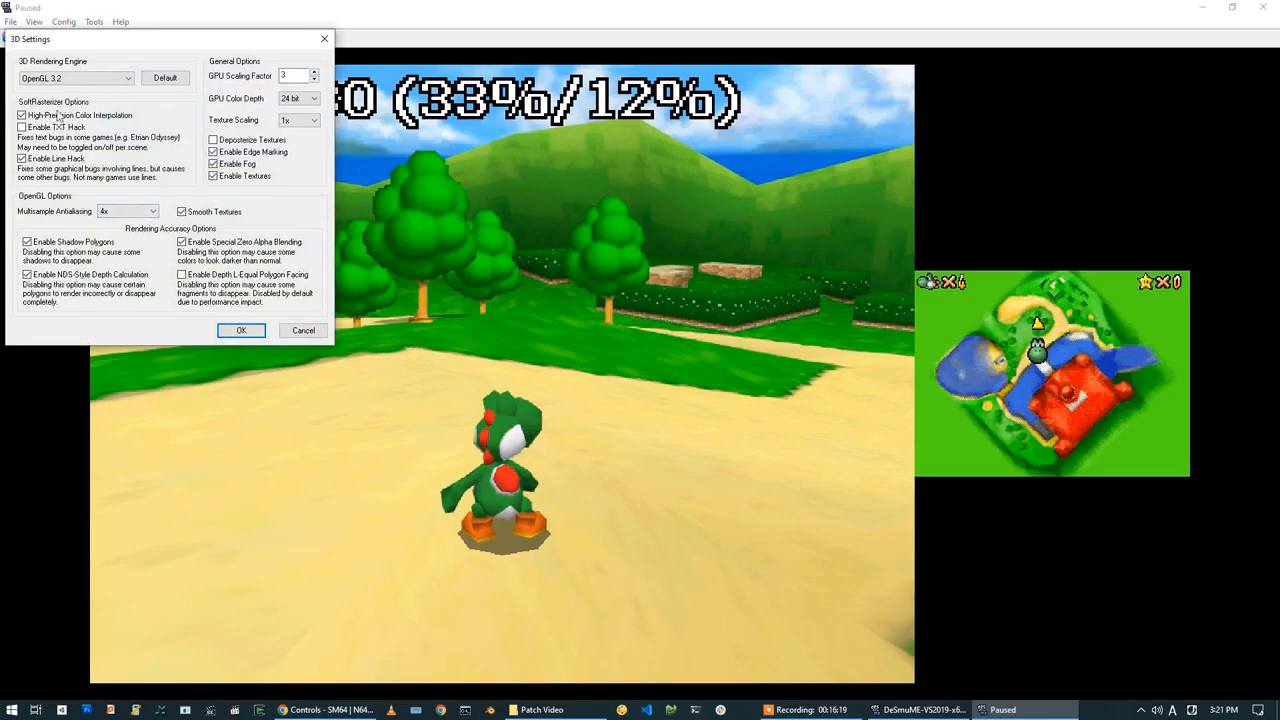
pyautogui.moveTo(293, 221)
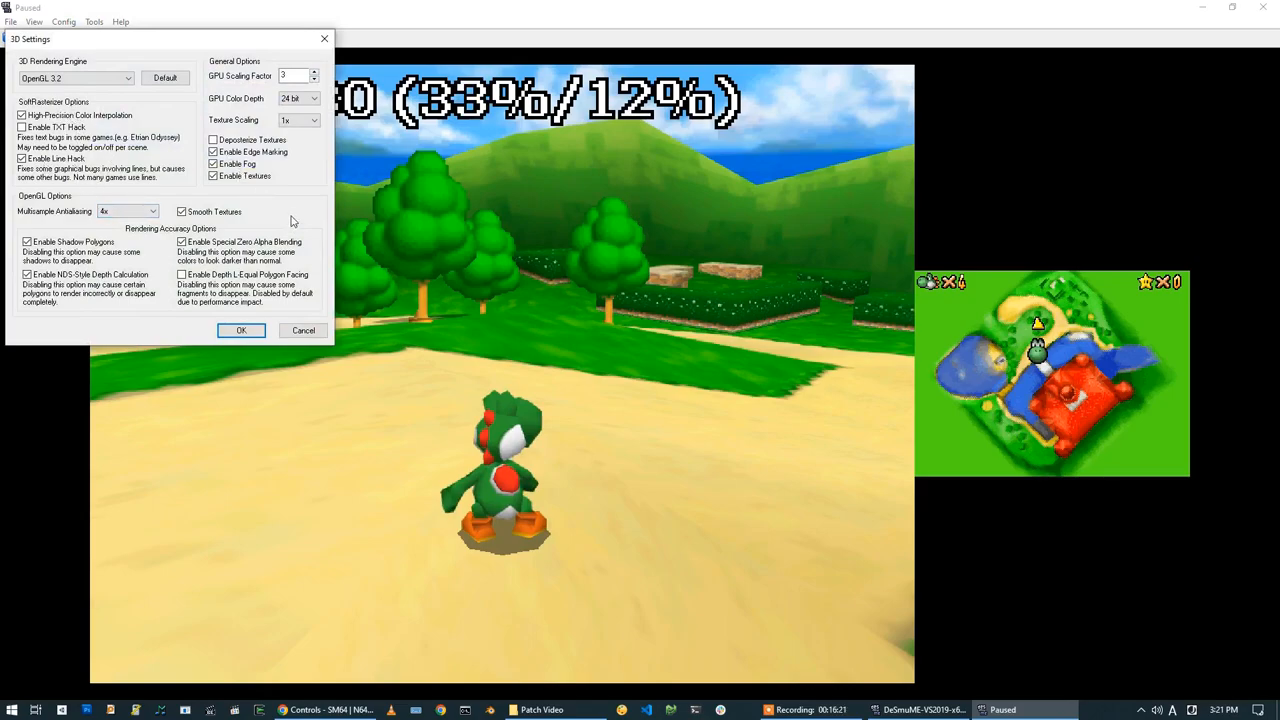
# - Set texture scaling to 4x with deposterized textures in 3D Settings
pyautogui.click(312, 120)
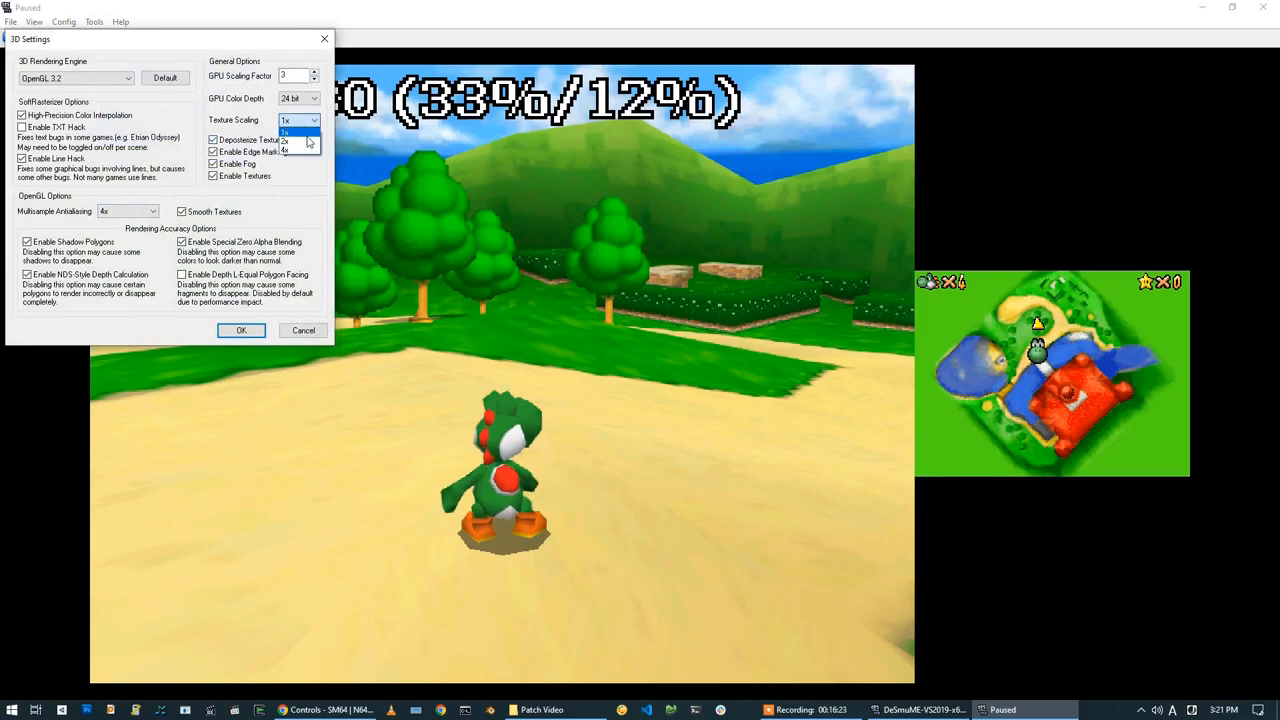
pyautogui.click(286, 151)
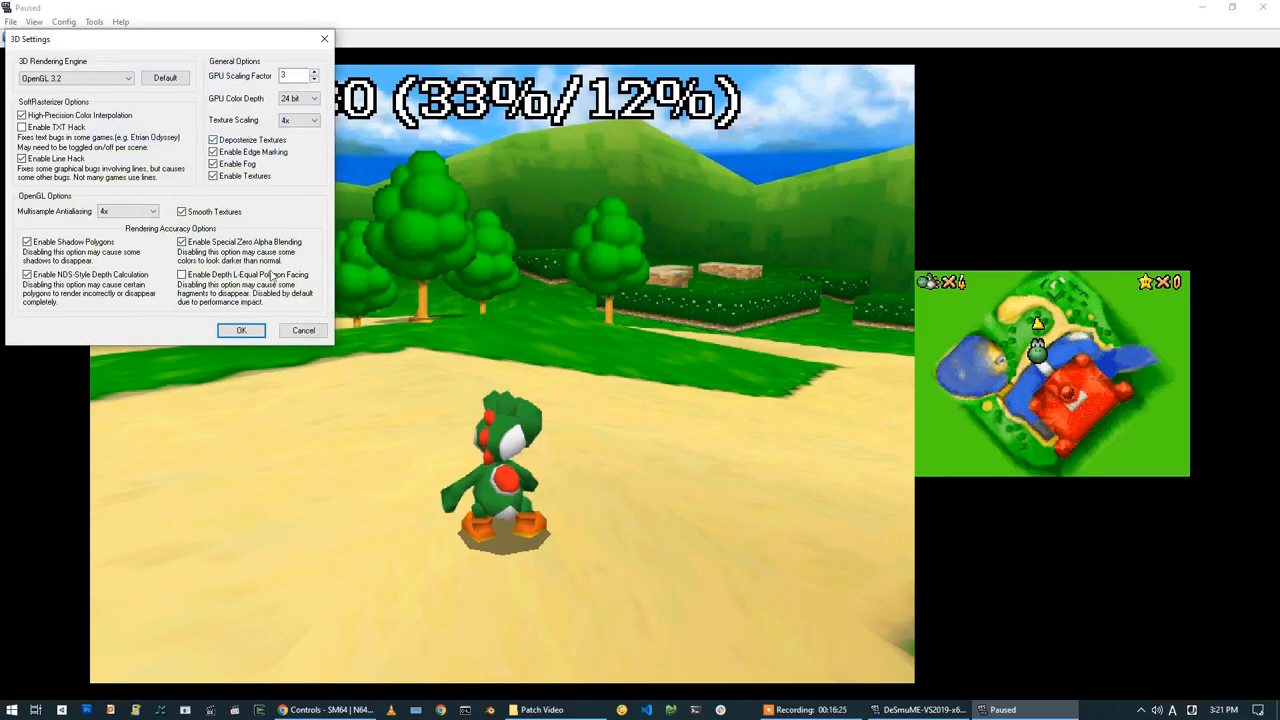
pyautogui.click(241, 330)
pyautogui.write('1')
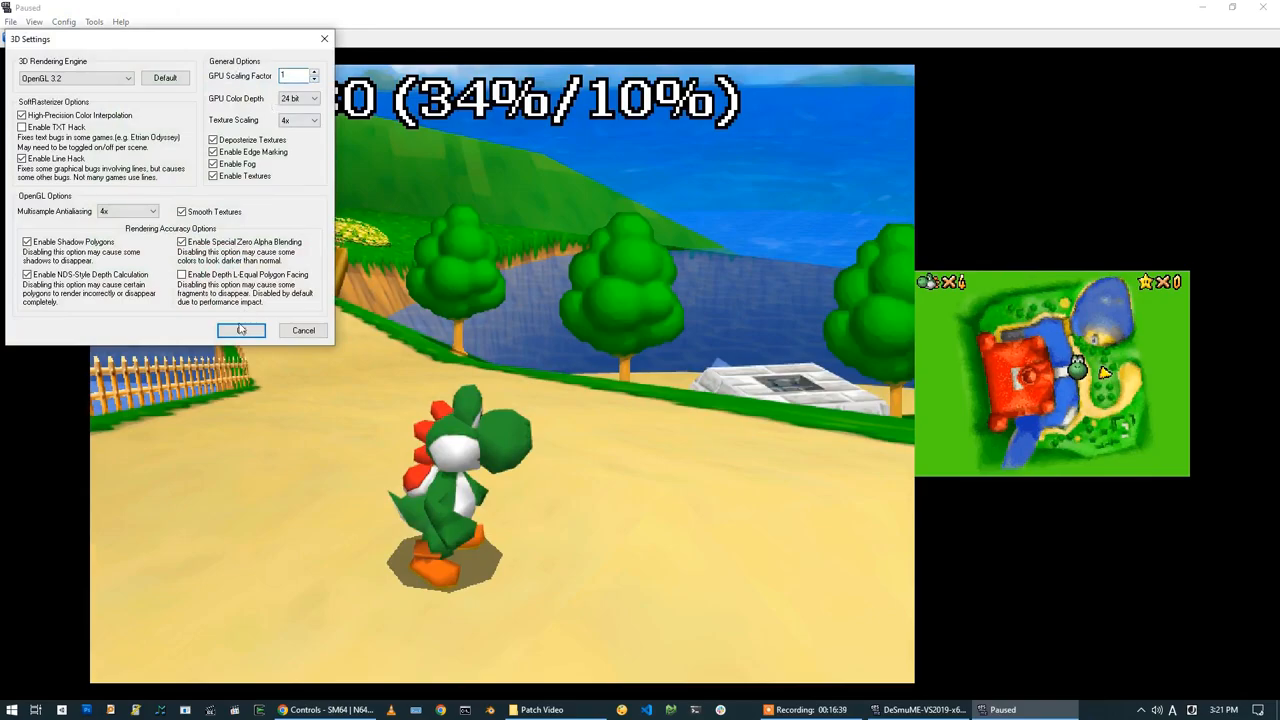
# - Try GPU scaling factors of 1 and then 8
pyautogui.click(240, 330)
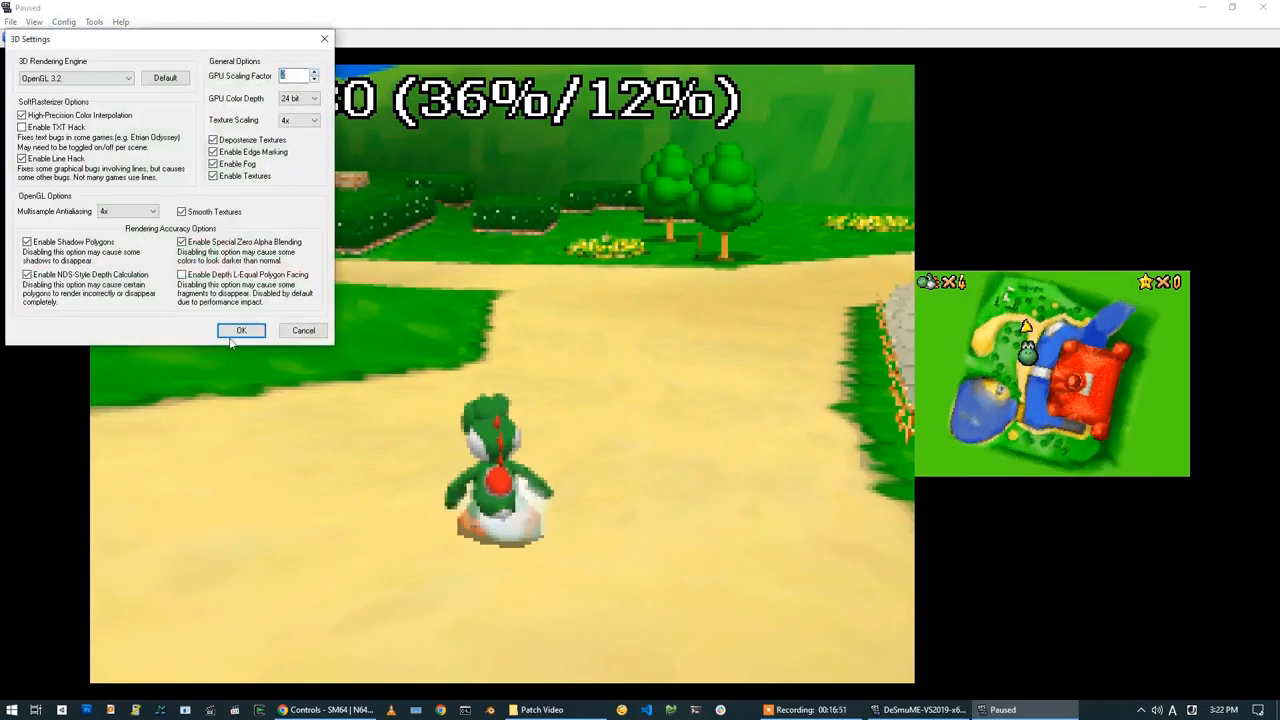
pyautogui.click(241, 330)
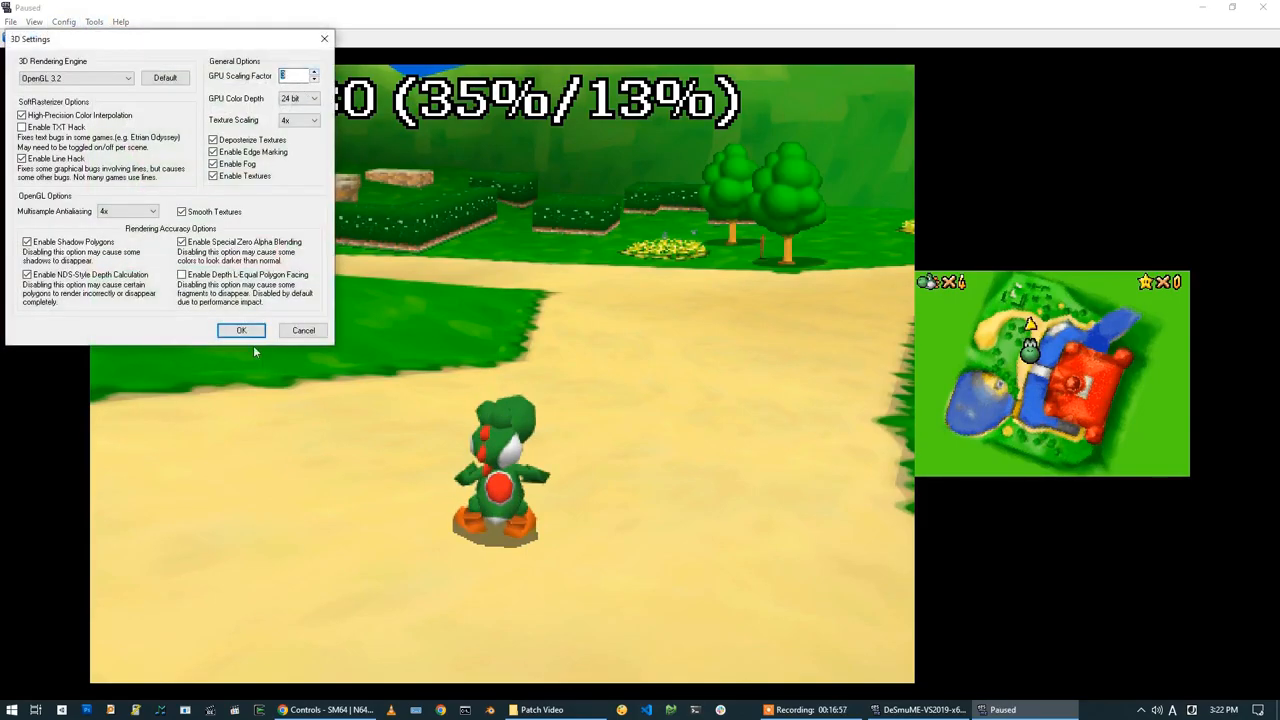
pyautogui.click(241, 330)
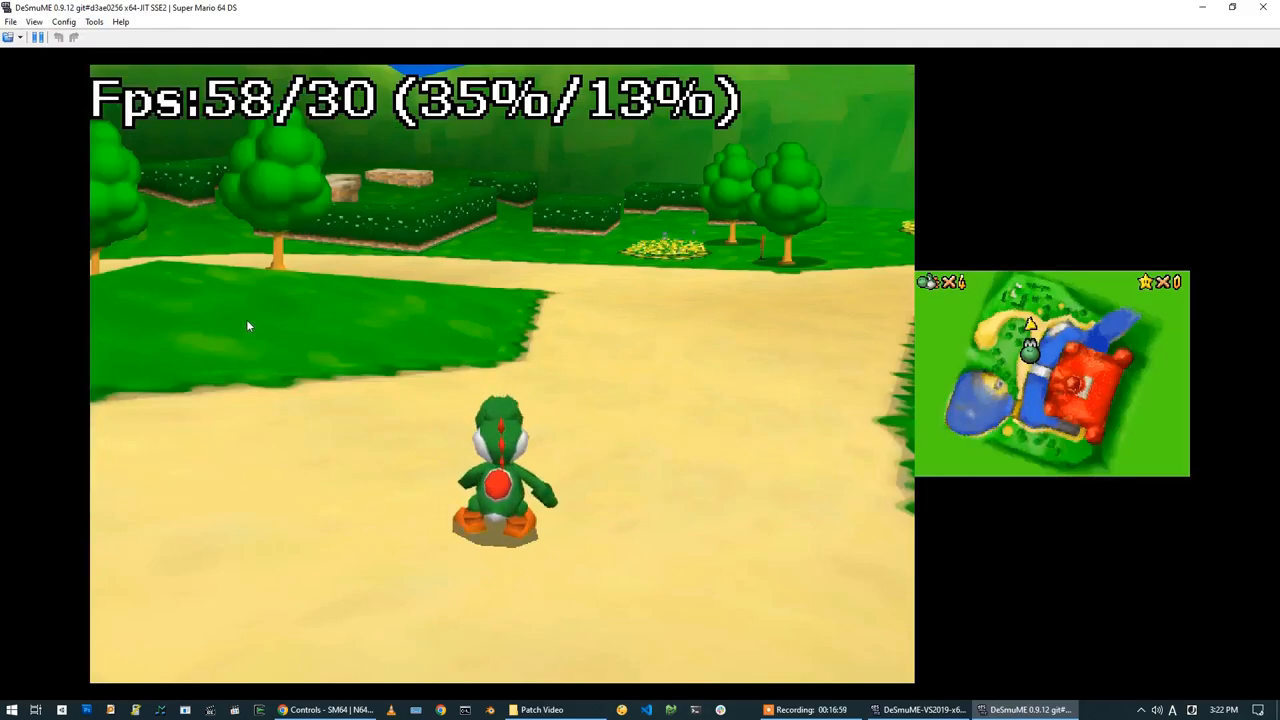
# - Reopen the 3D settings and apply a GPU scaling factor of 3
pyautogui.click(63, 21)
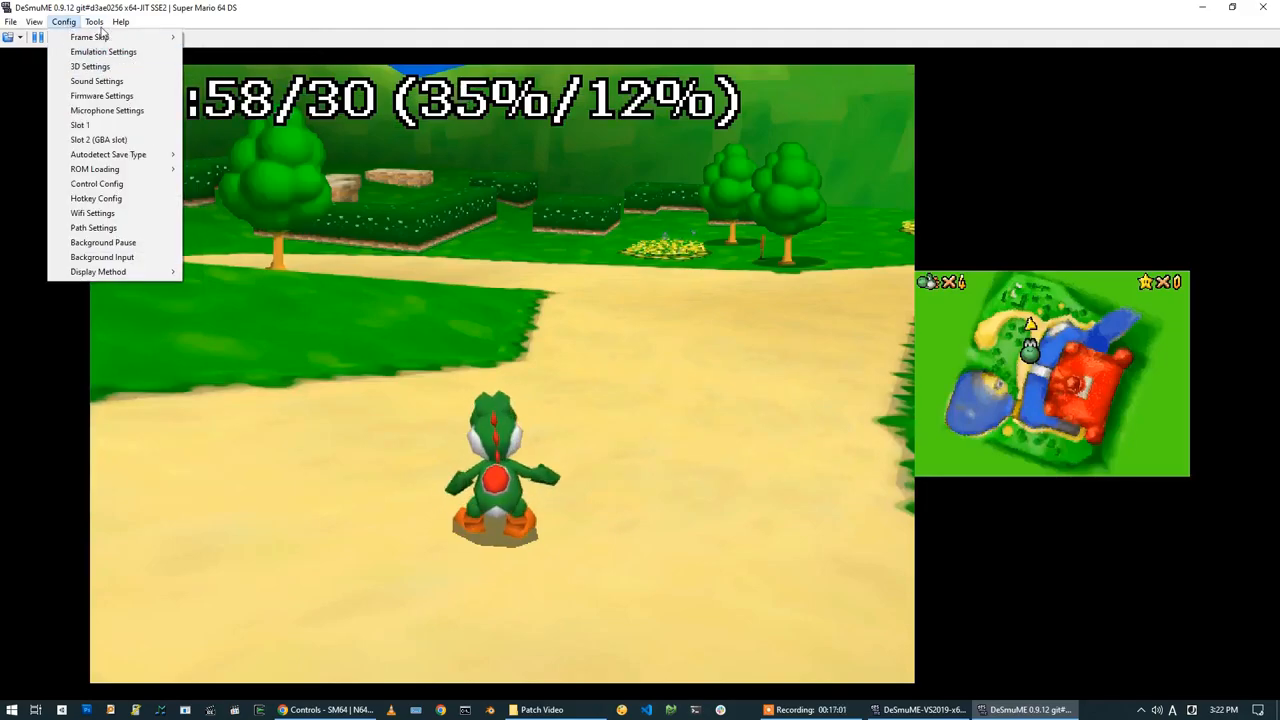
pyautogui.click(90, 66)
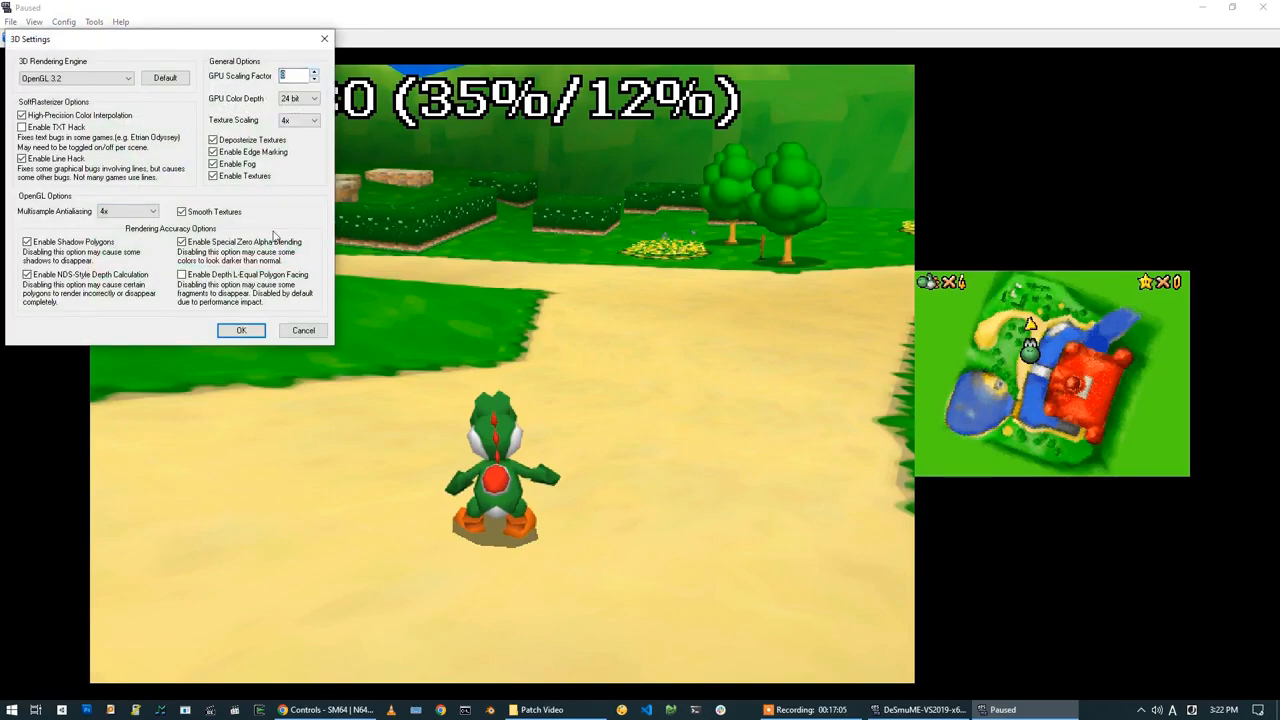
pyautogui.click(241, 330)
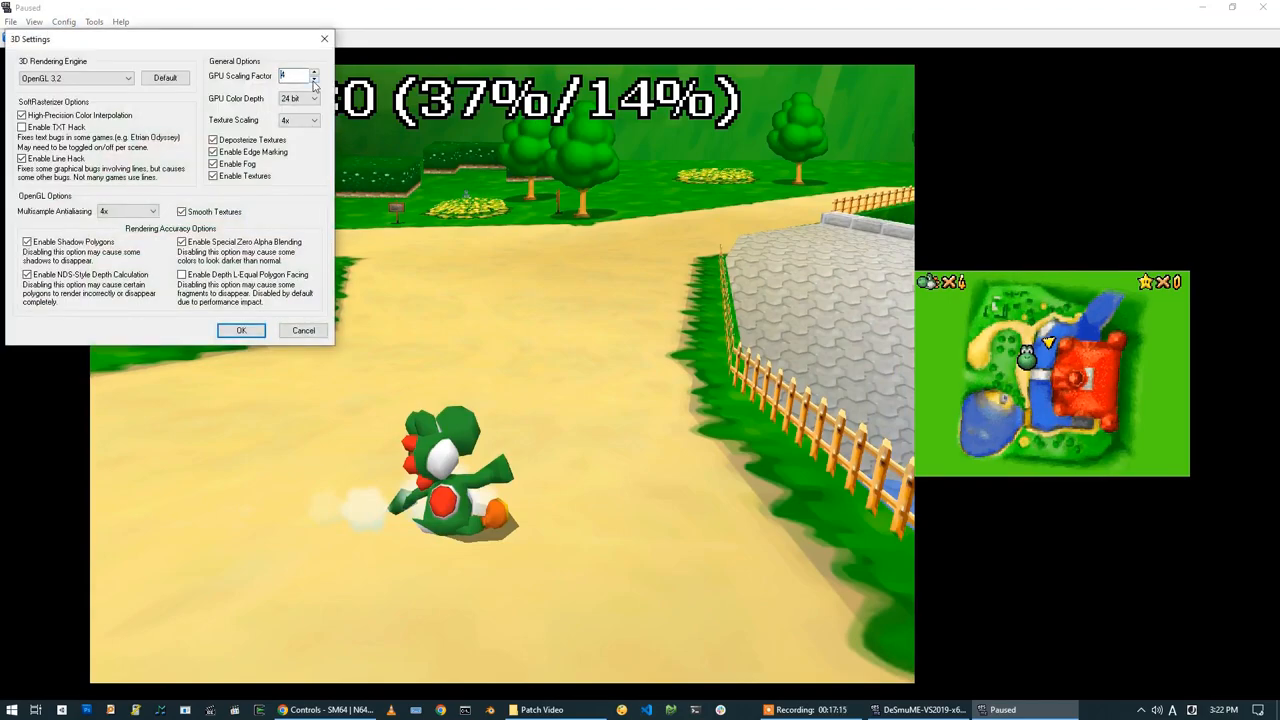
pyautogui.click(313, 79)
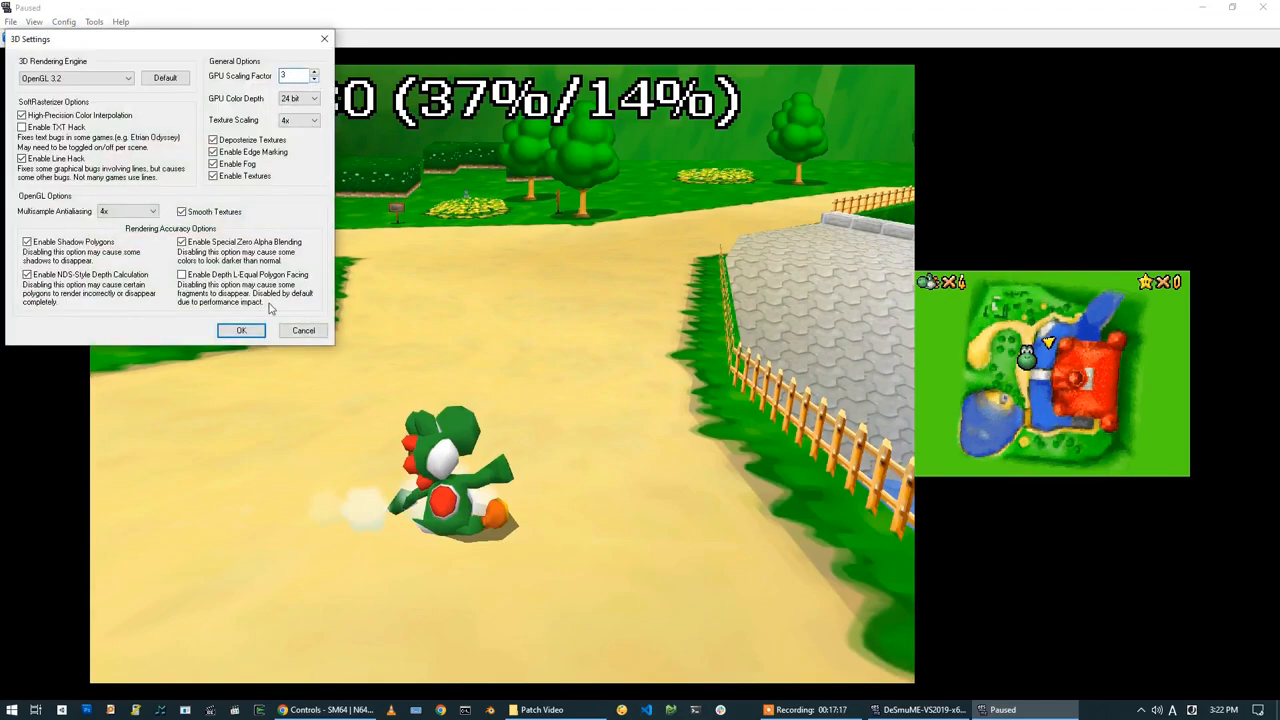
pyautogui.click(241, 330)
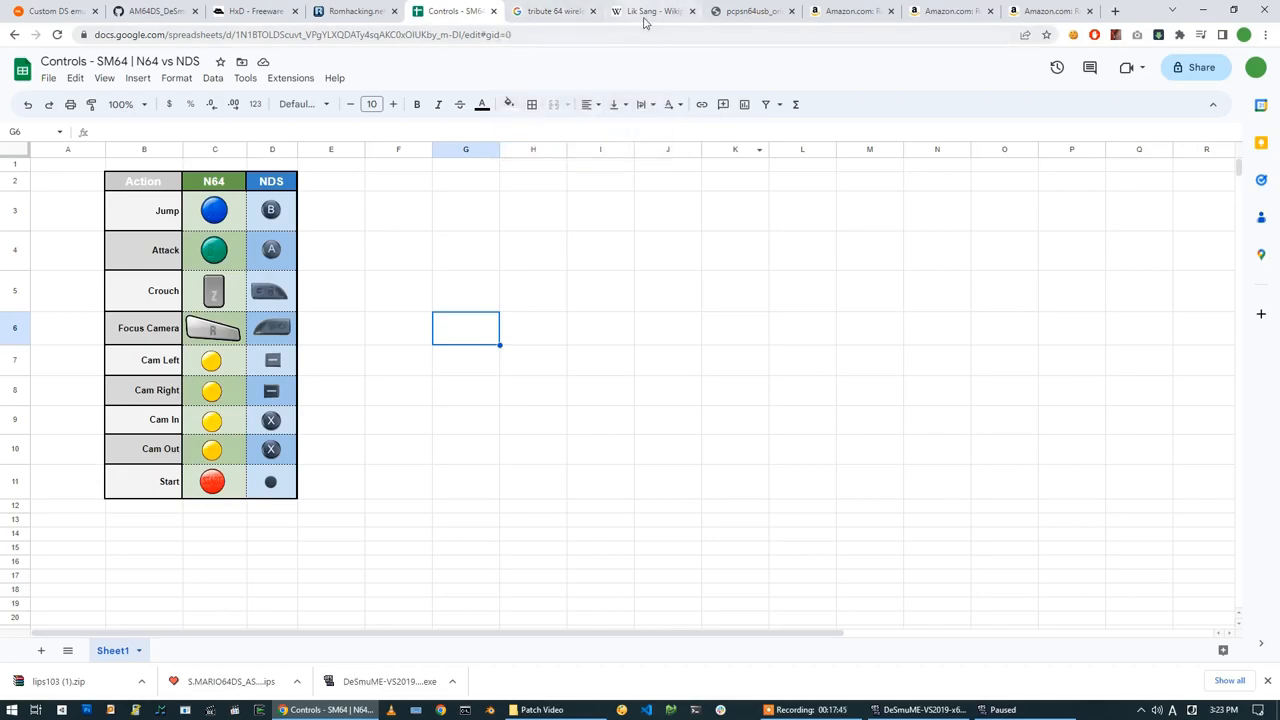
# - Switch to the Chrome tab with the Controls - SM64 | N64 vs NDS sheet
pyautogui.click(553, 11)
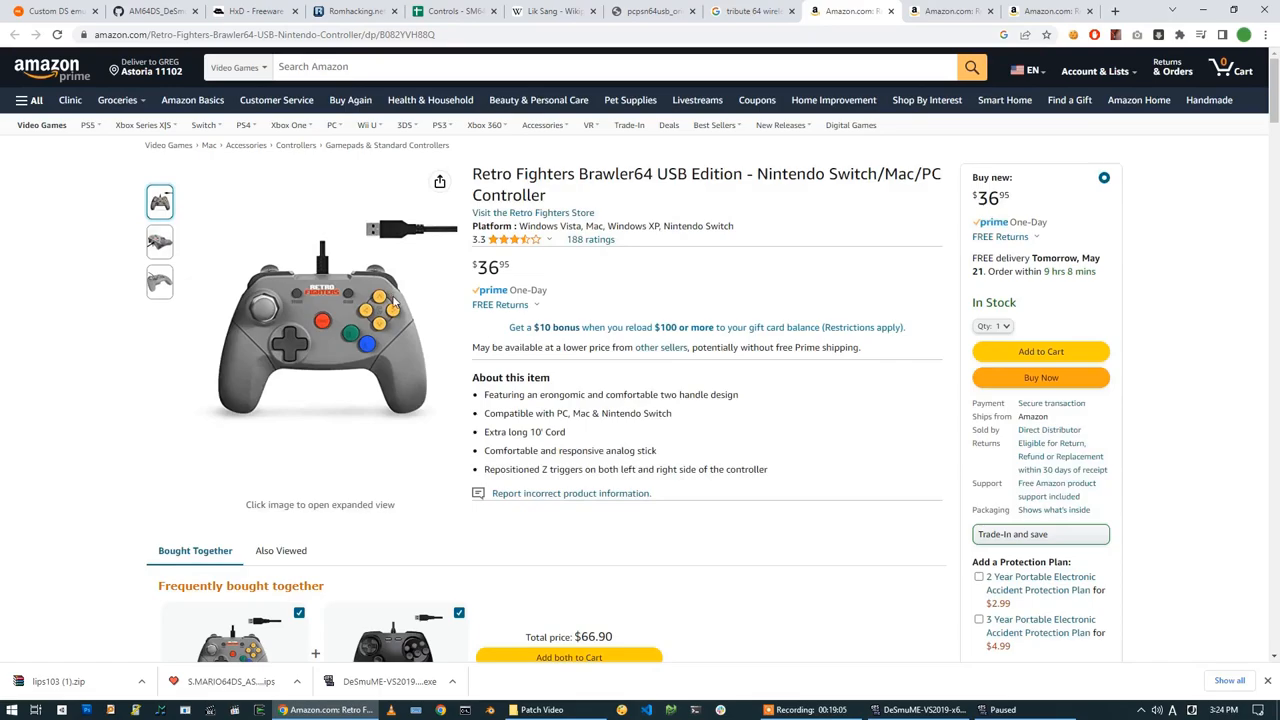
pyautogui.moveTo(388, 310)
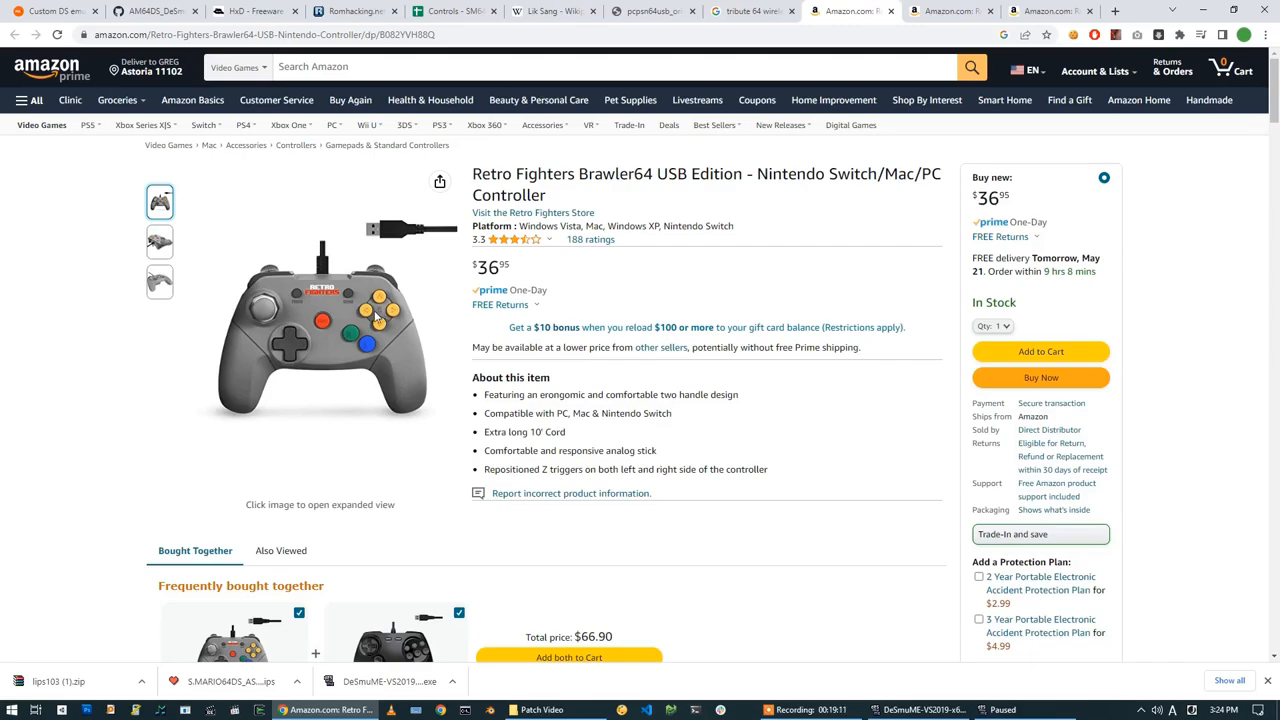
pyautogui.moveTo(386, 322)
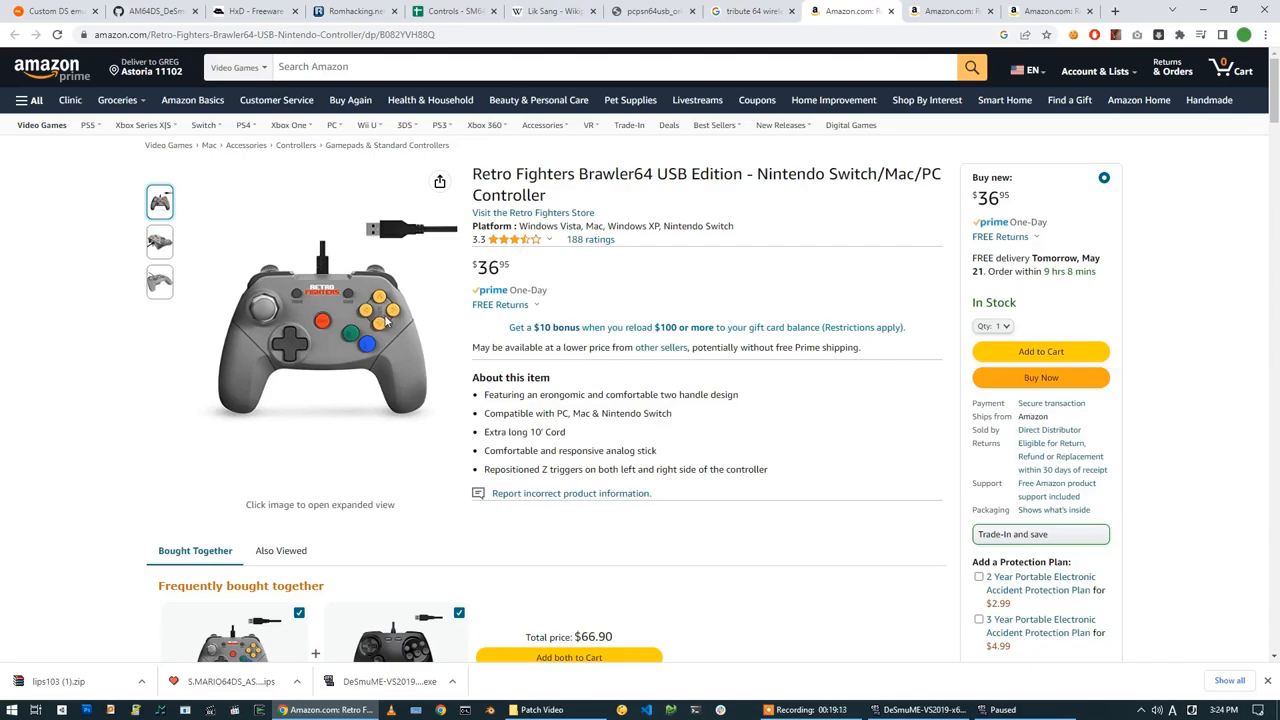
pyautogui.moveTo(390, 320)
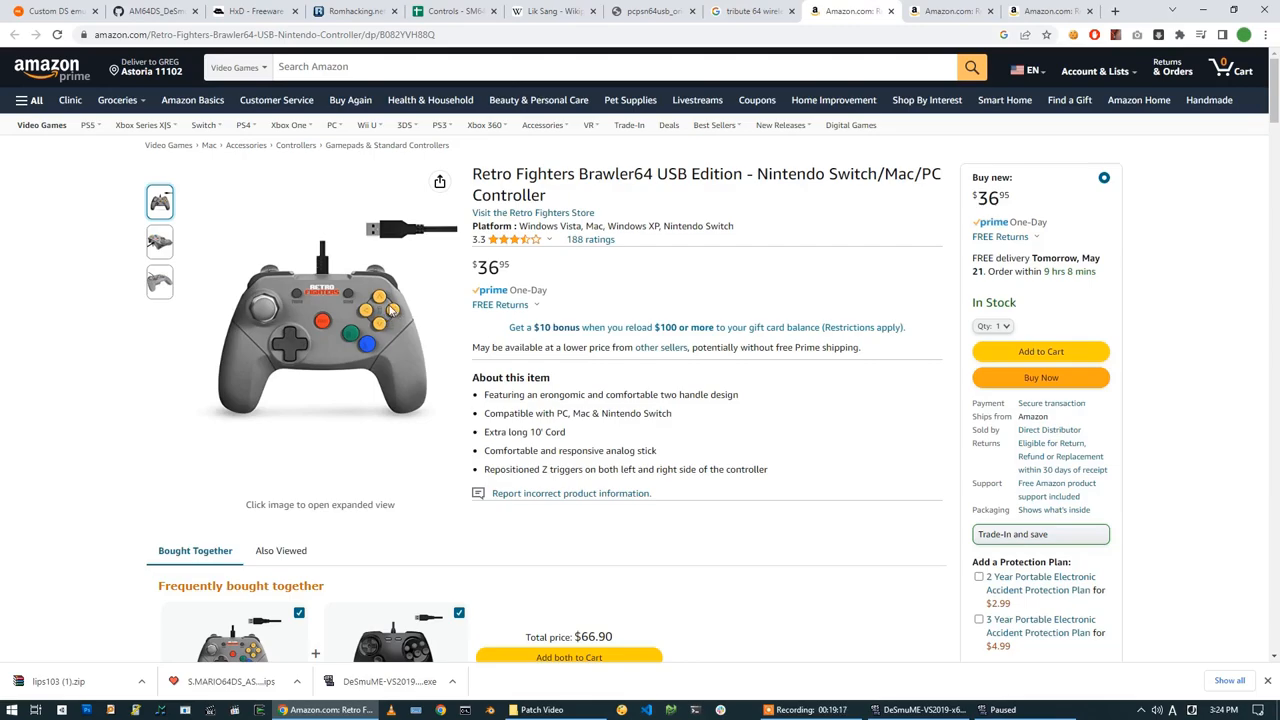
pyautogui.click(159, 281)
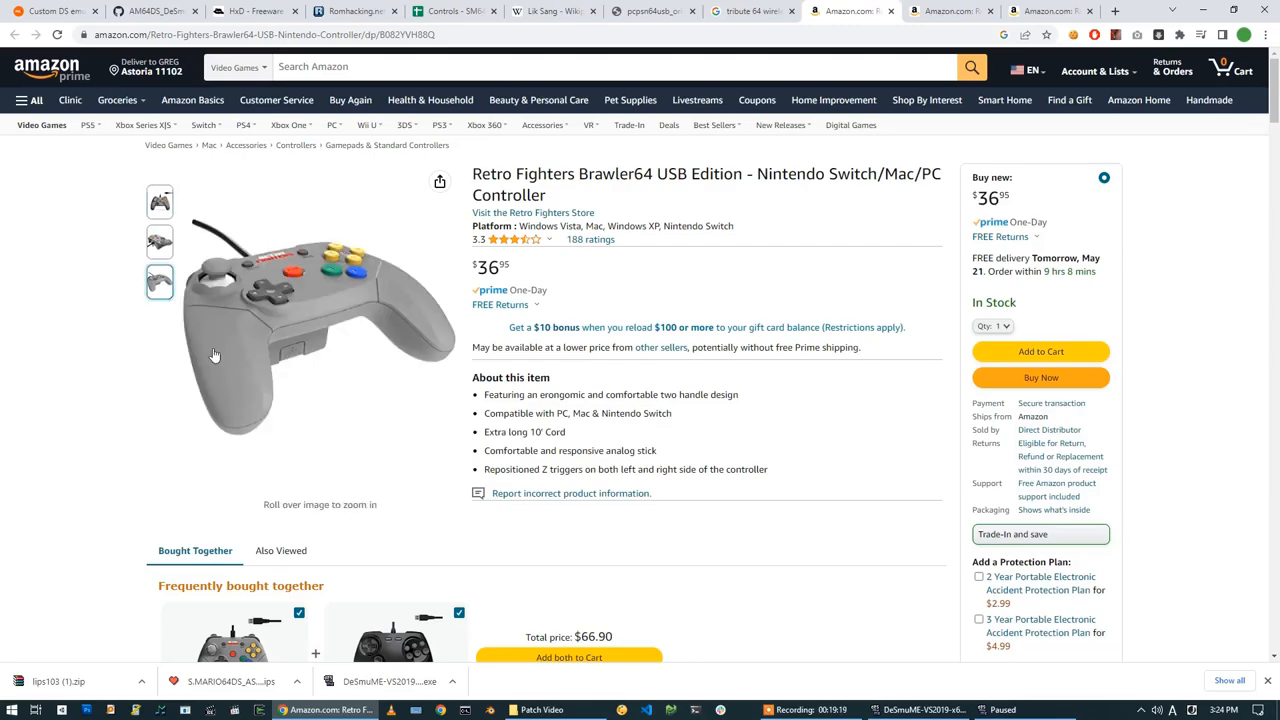
pyautogui.moveTo(285, 327)
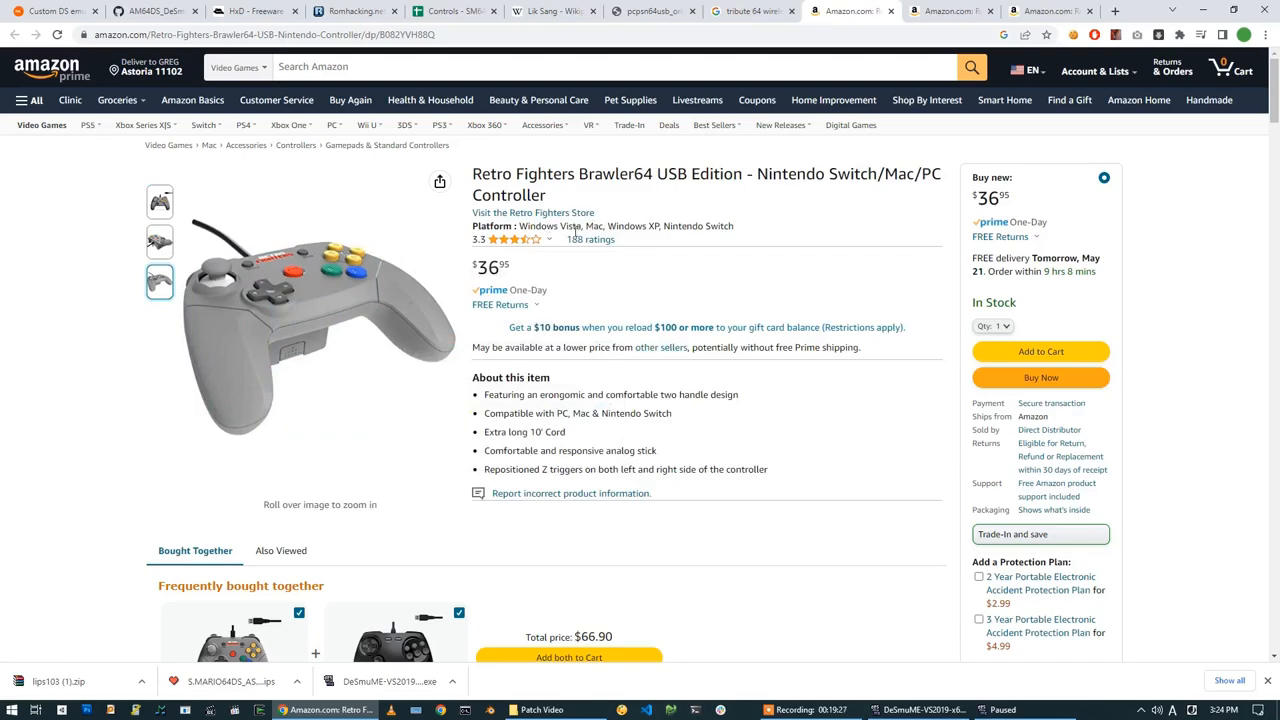
pyautogui.click(159, 201)
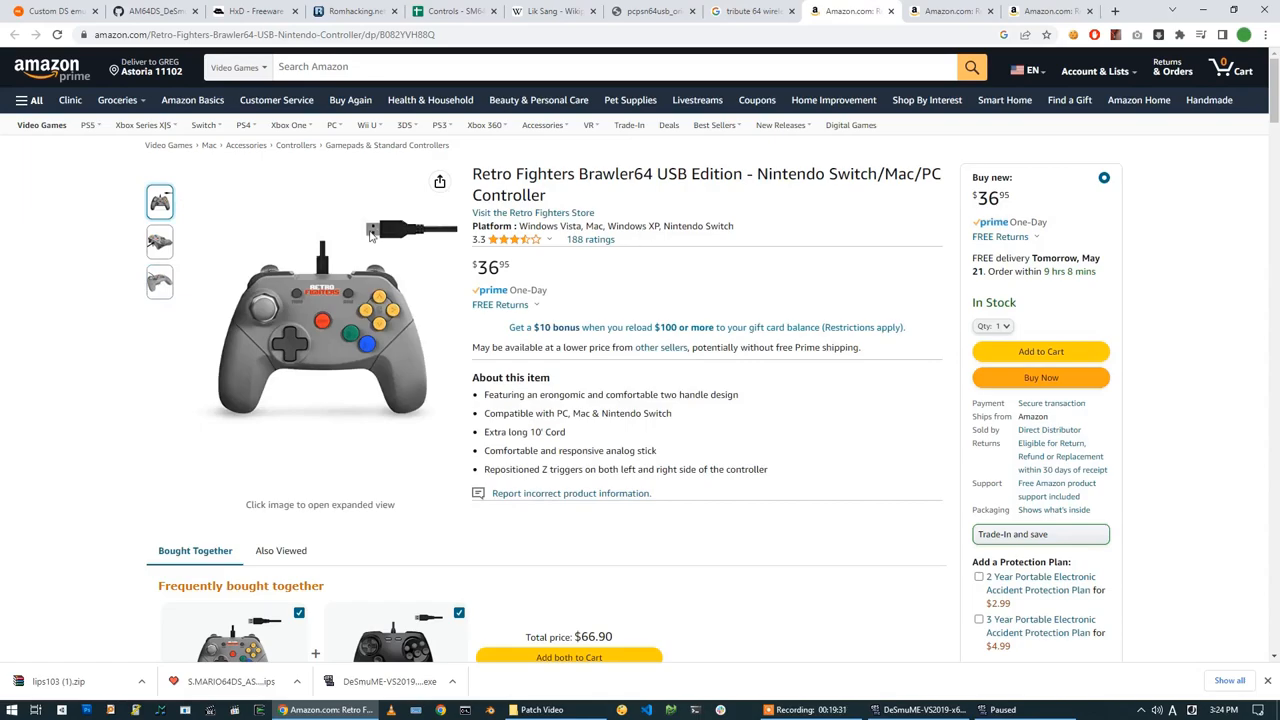
pyautogui.moveTo(445, 239)
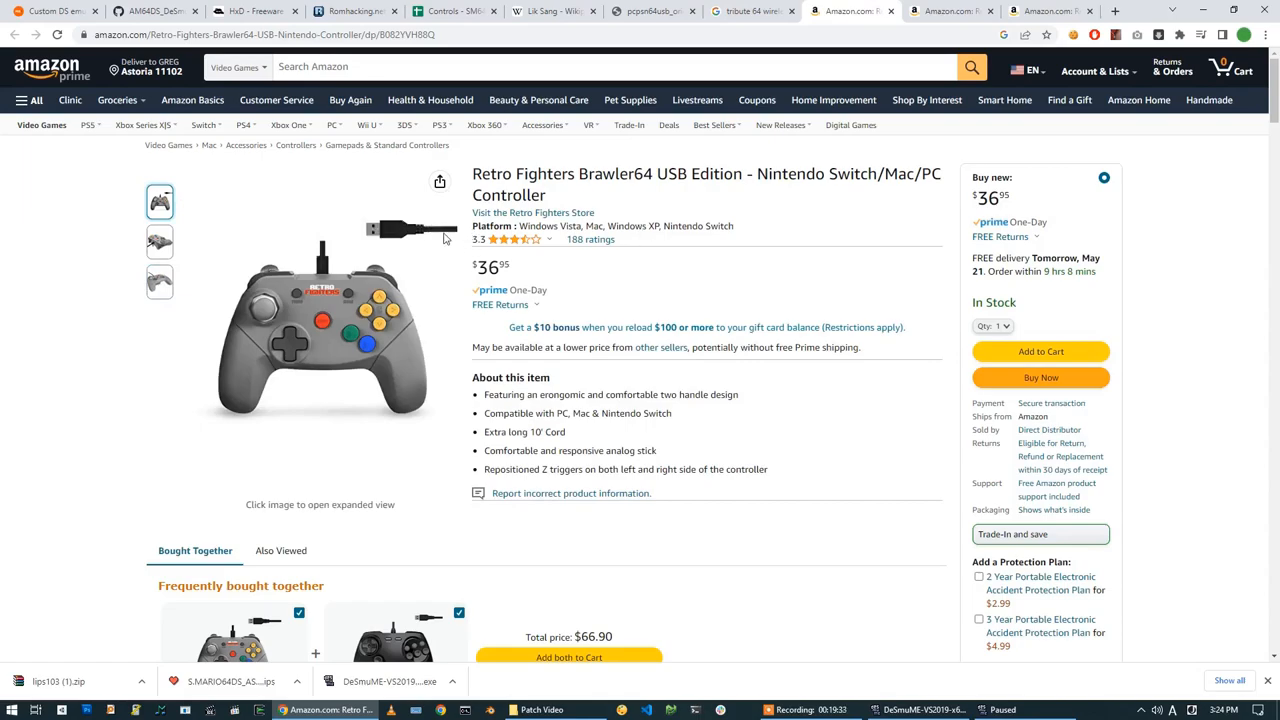
pyautogui.moveTo(590, 239)
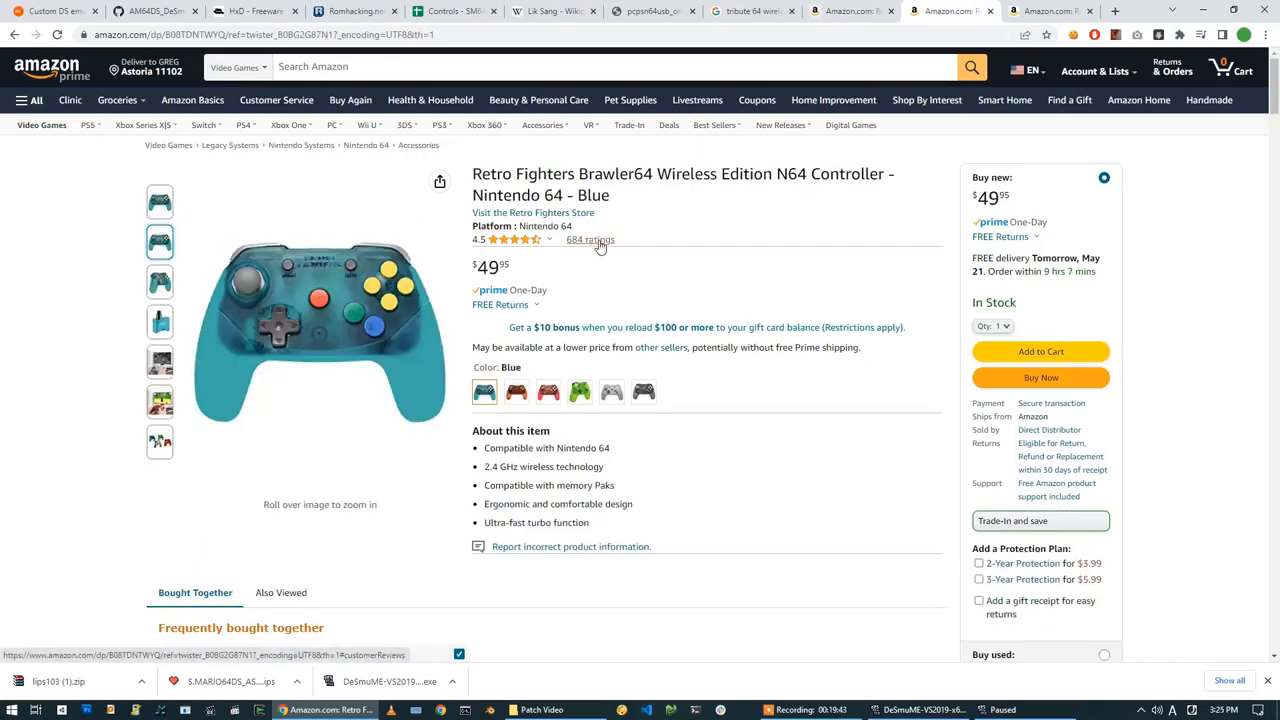
pyautogui.moveTo(601, 271)
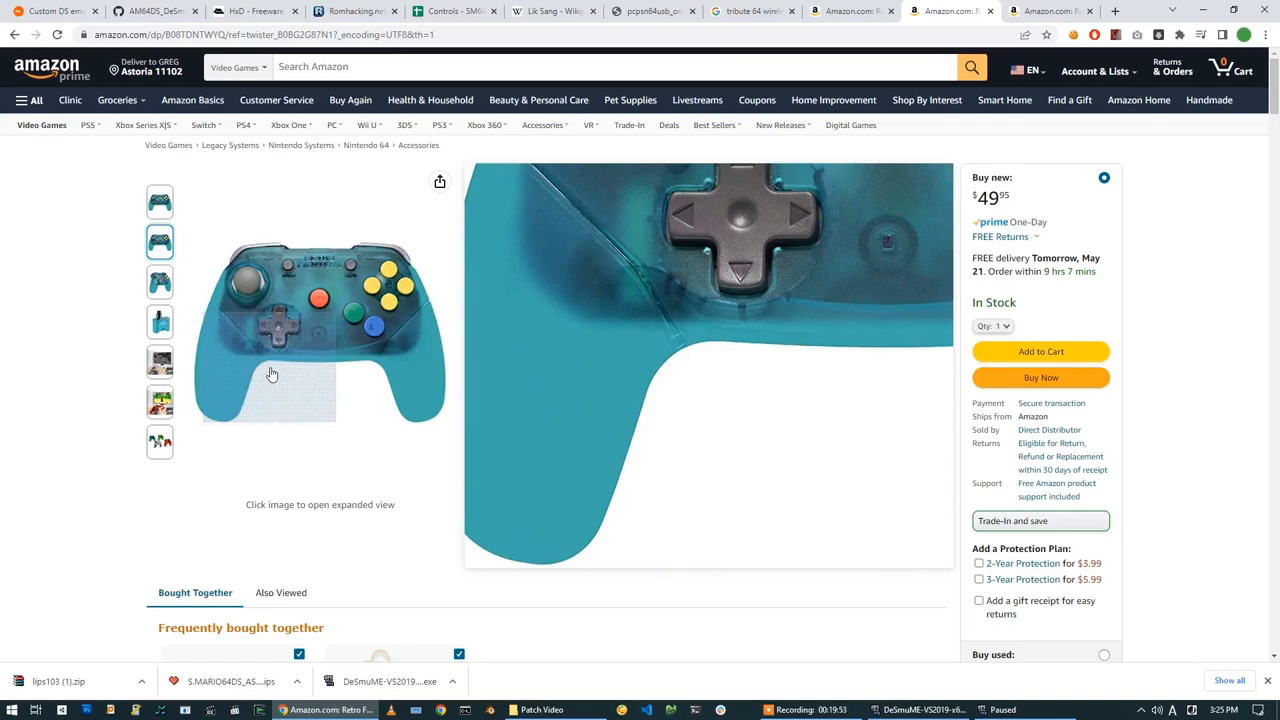
pyautogui.moveTo(430, 300)
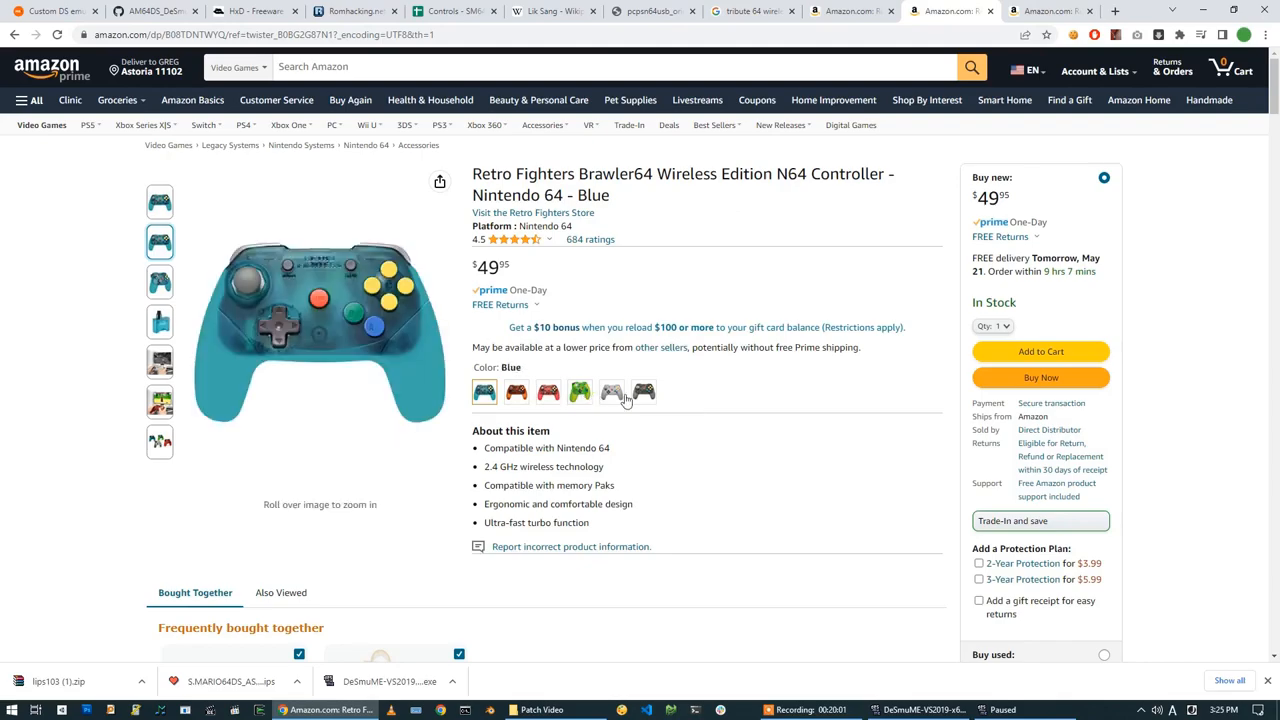
pyautogui.click(643, 391)
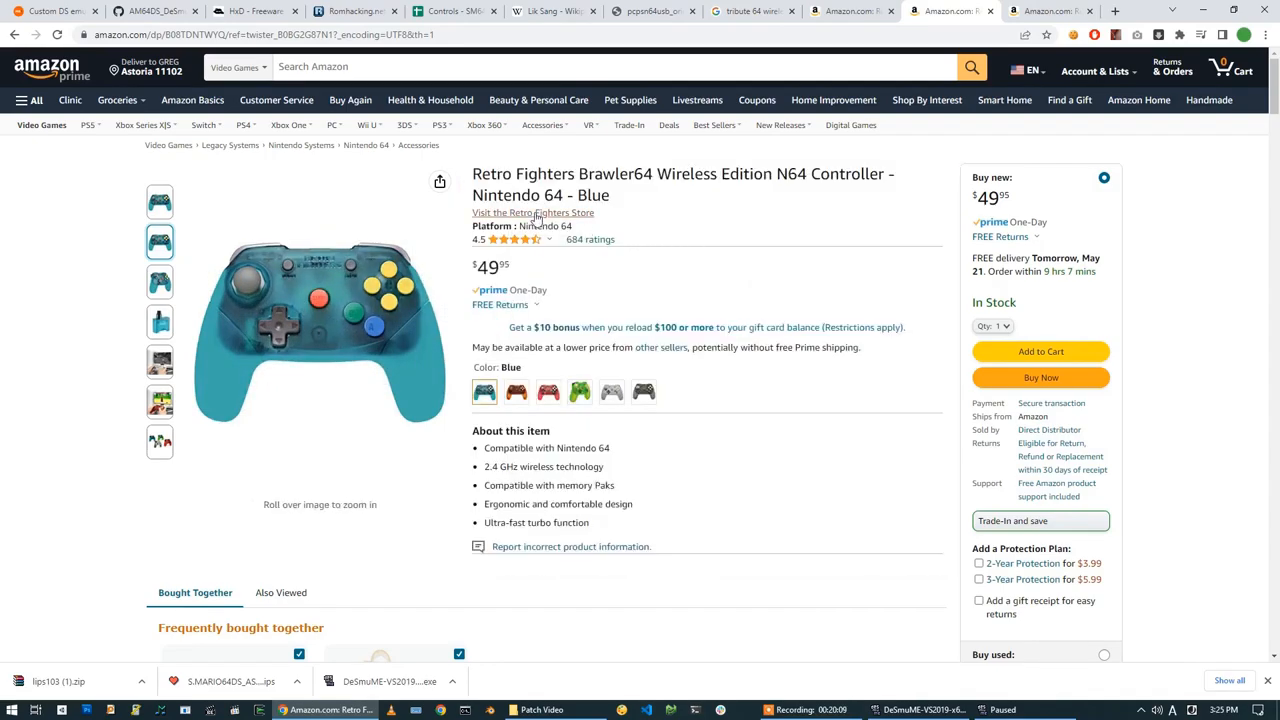
pyautogui.moveTo(697, 99)
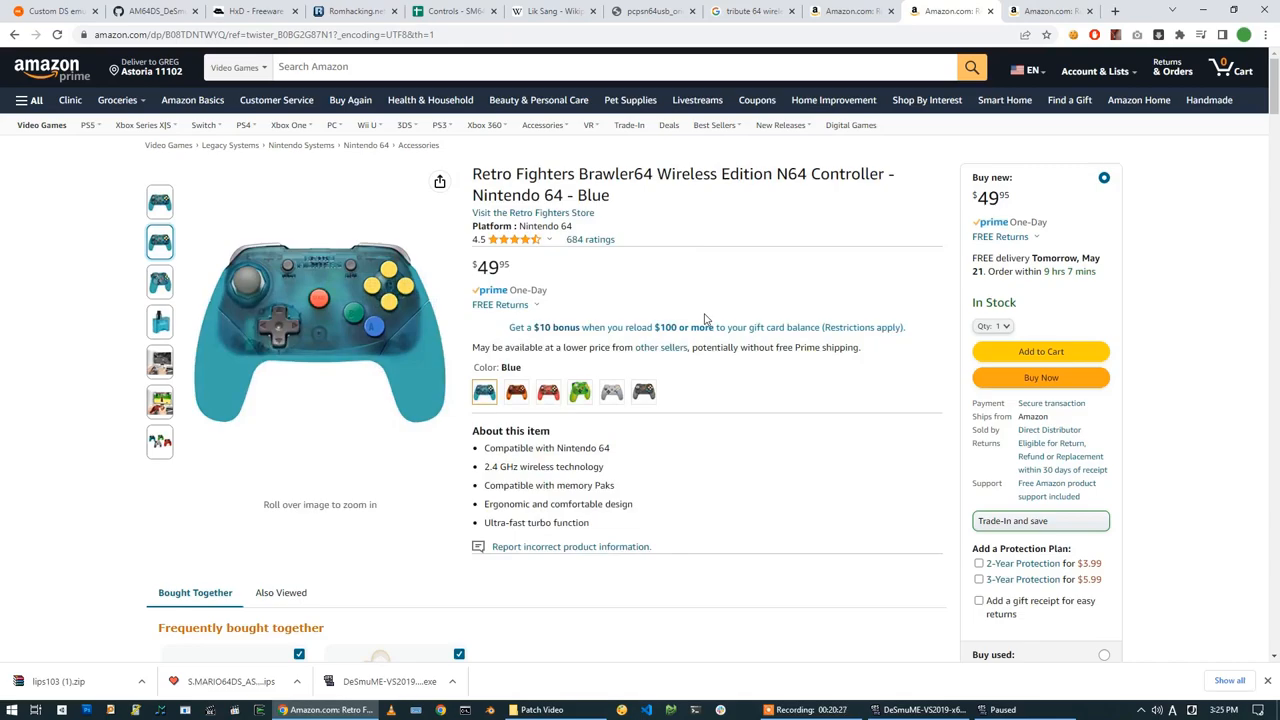
pyautogui.moveTo(576, 194)
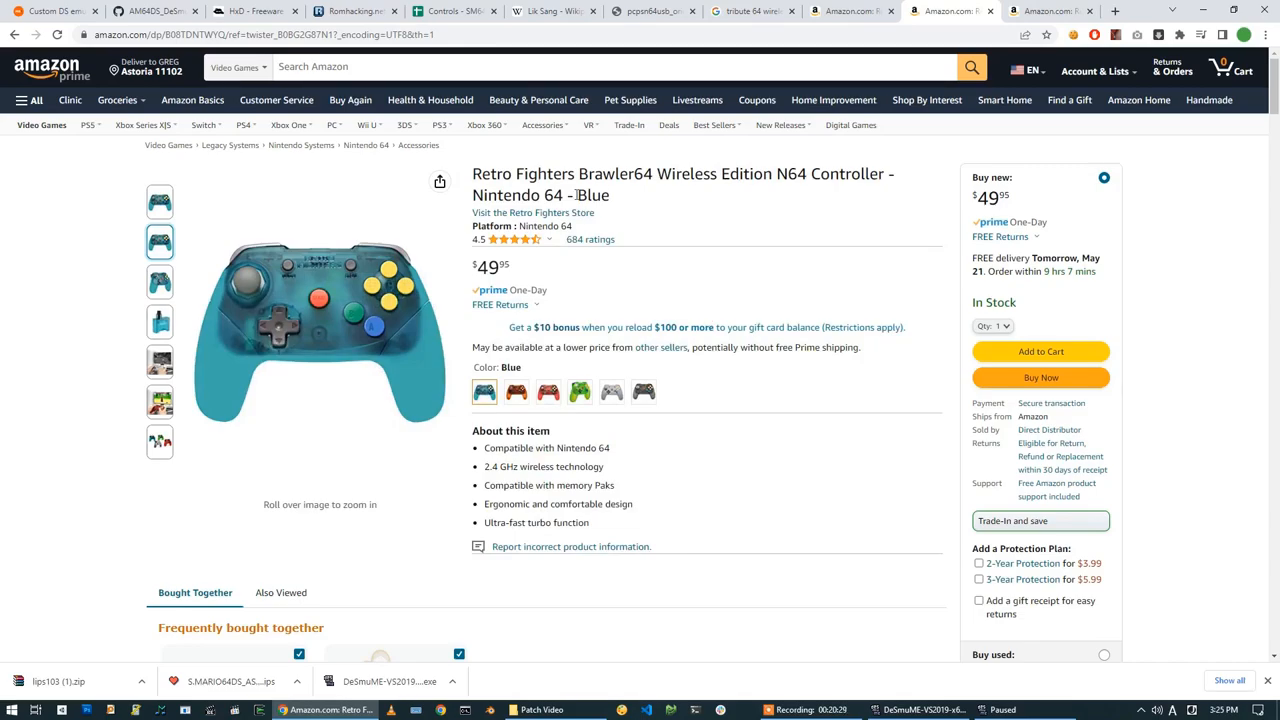
pyautogui.moveTo(320, 300)
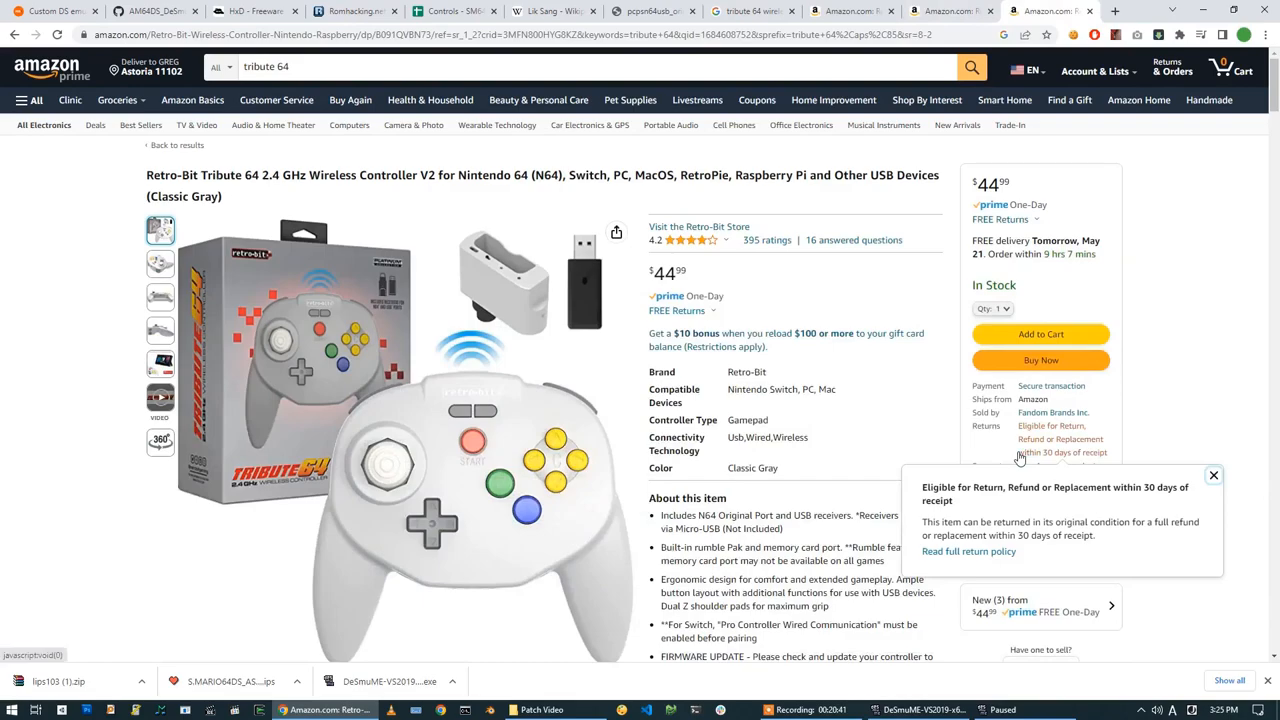
# - Close the returns popover and view the Tribute 64's top-down and boxed photos
pyautogui.click(1213, 475)
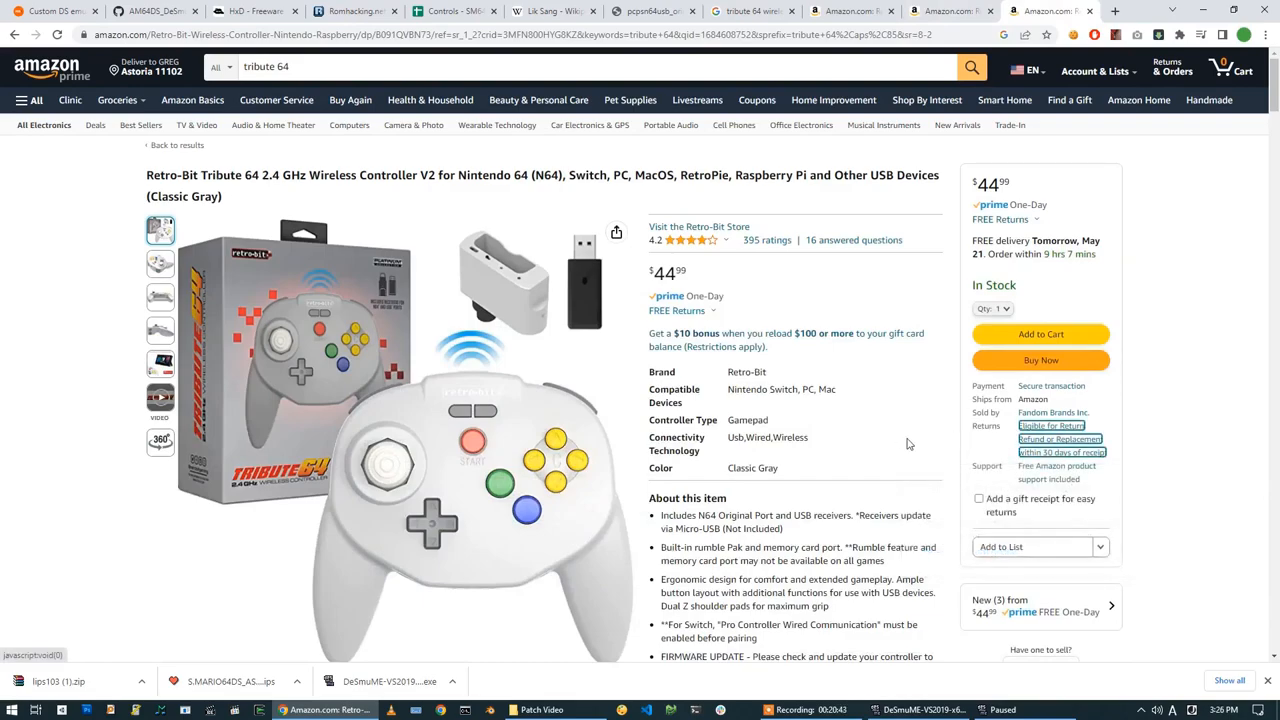
pyautogui.moveTo(754, 223)
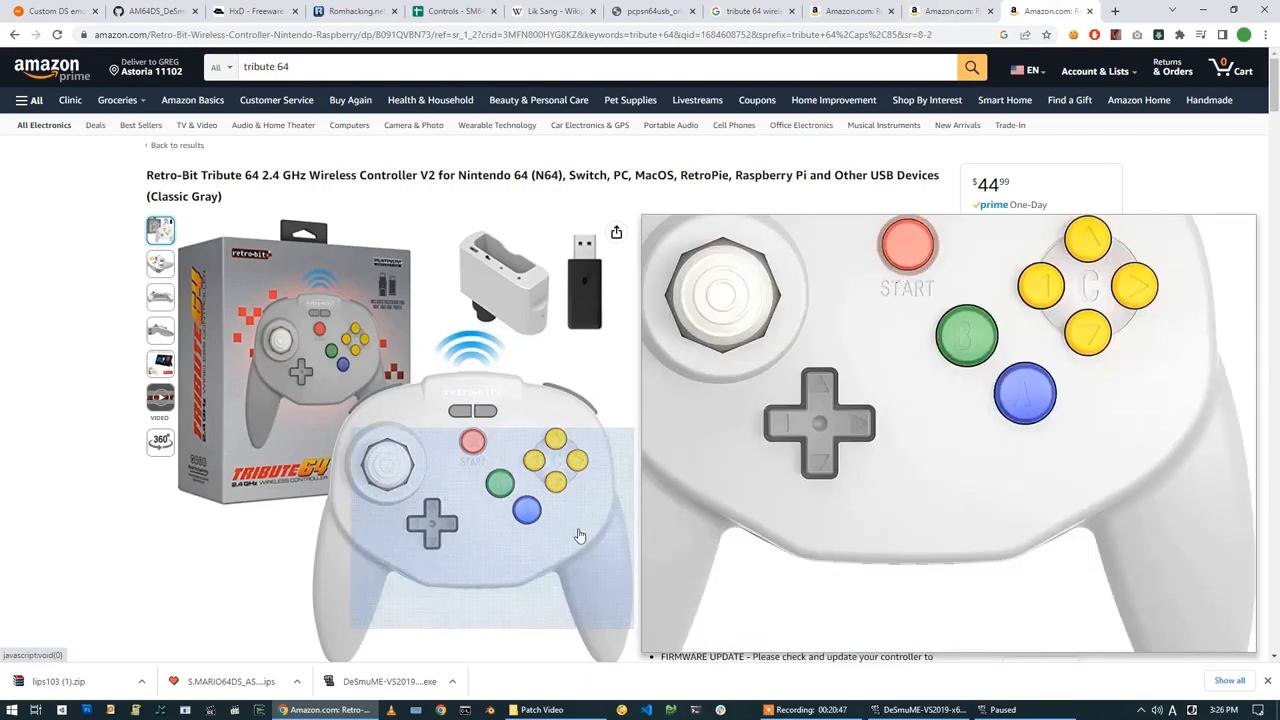
pyautogui.scroll(-3)
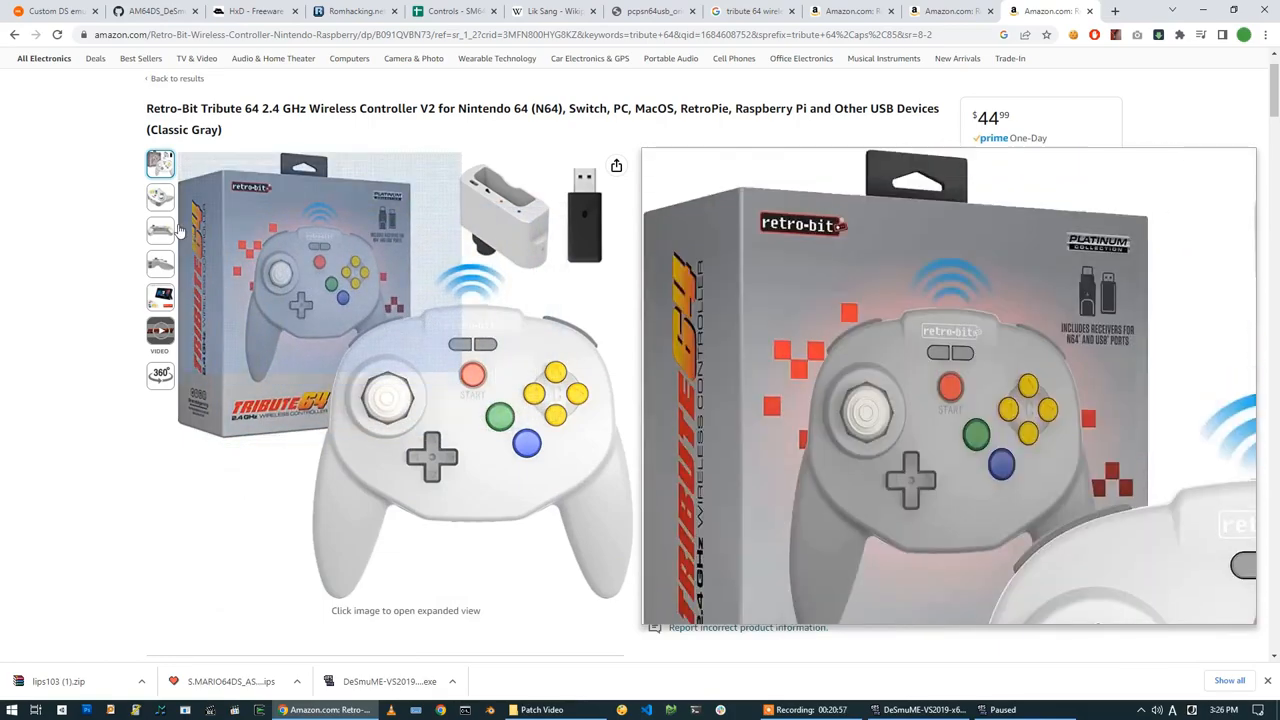
pyautogui.click(160, 197)
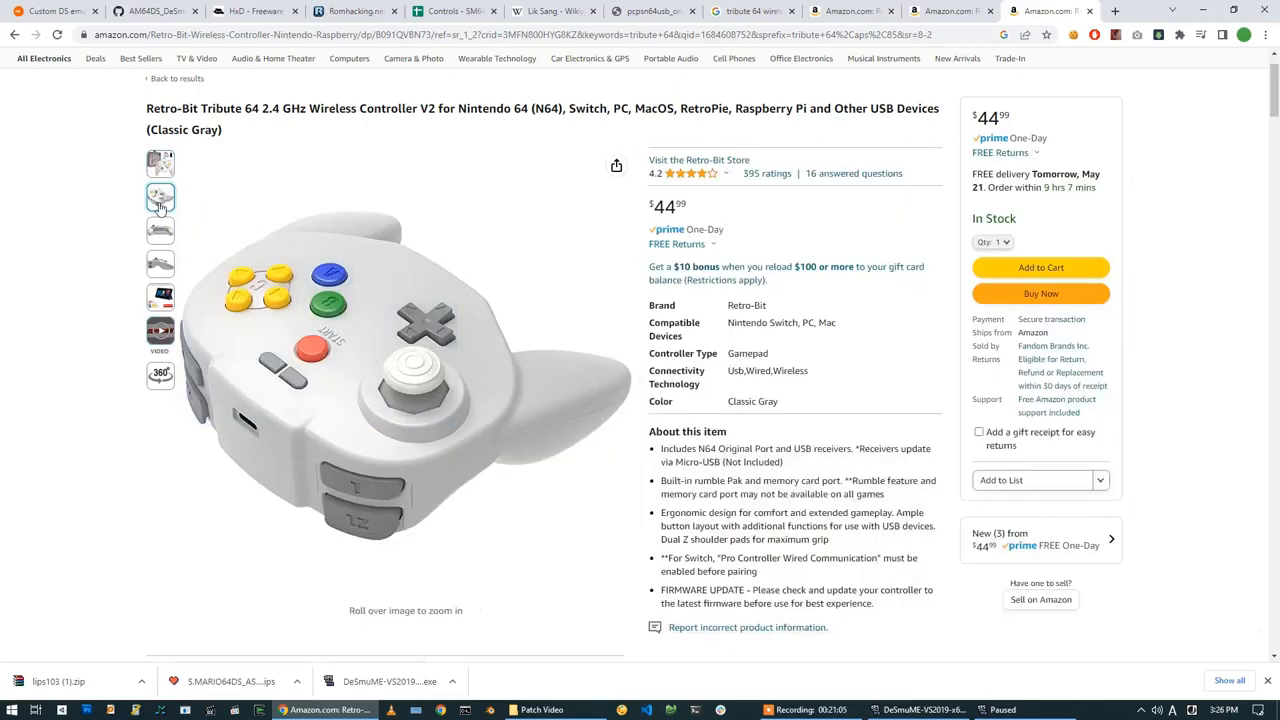
pyautogui.click(160, 163)
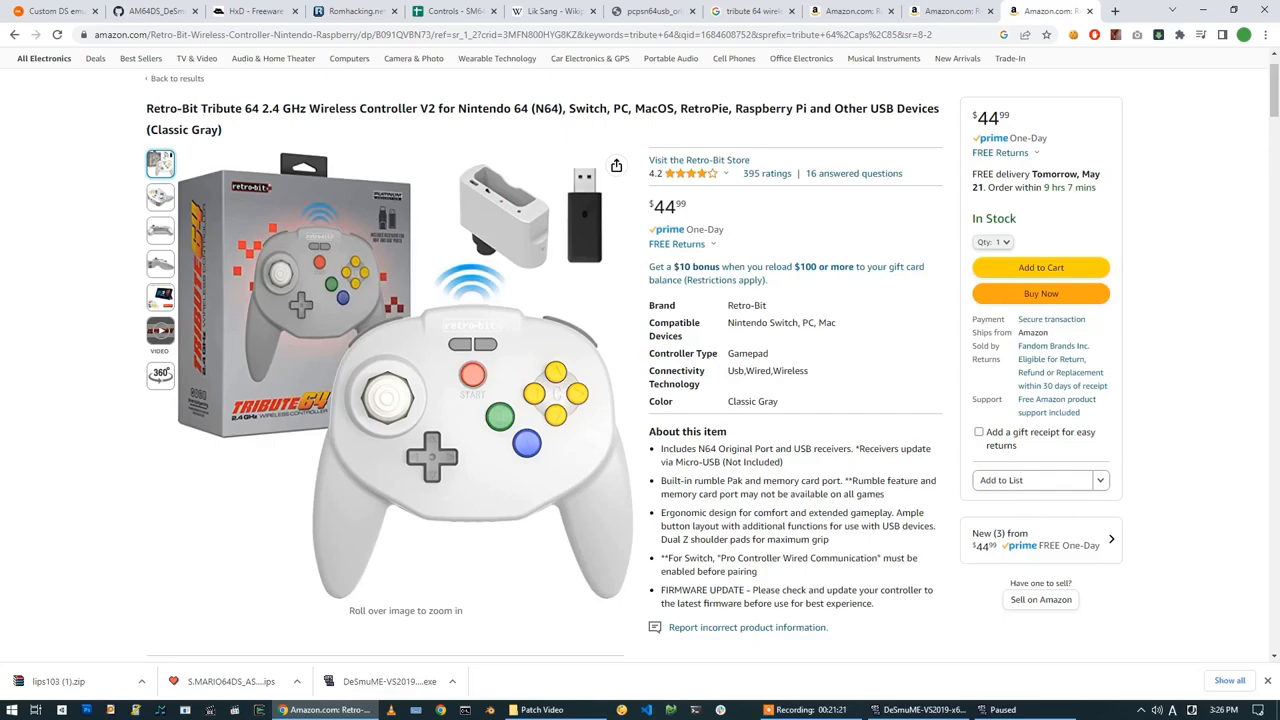
pyautogui.moveTo(393, 388)
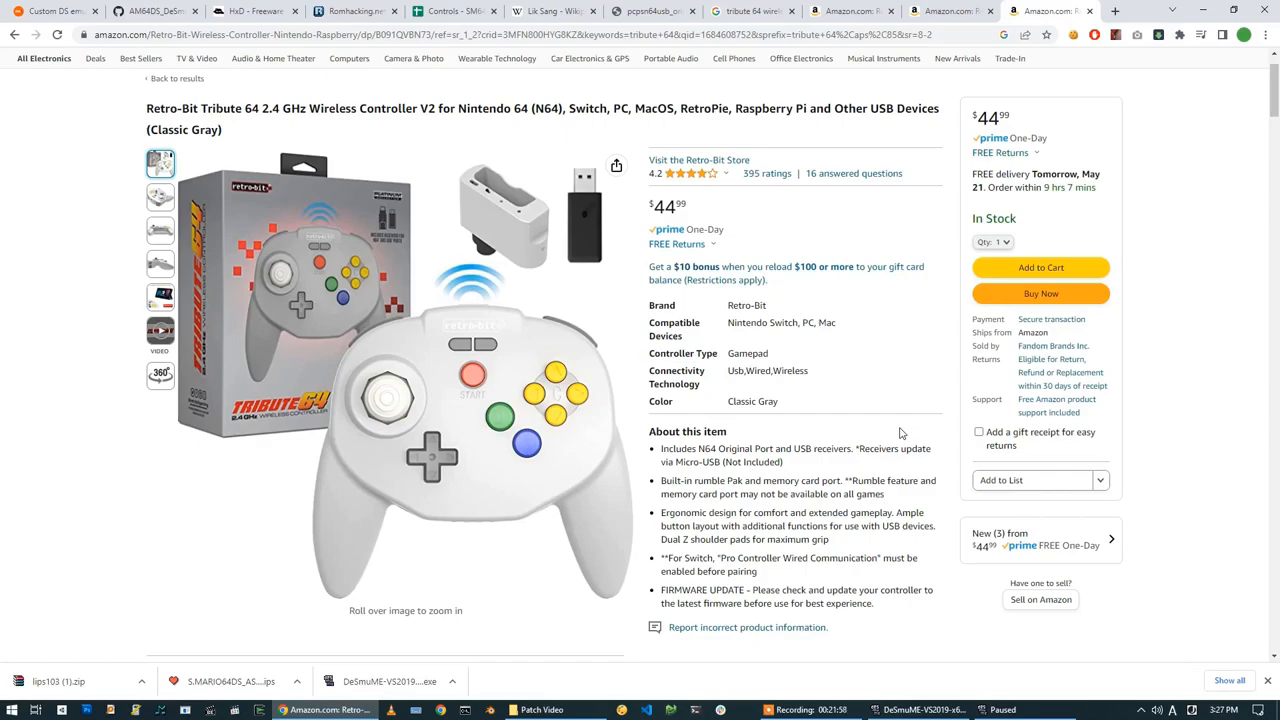
pyautogui.moveTo(1222, 377)
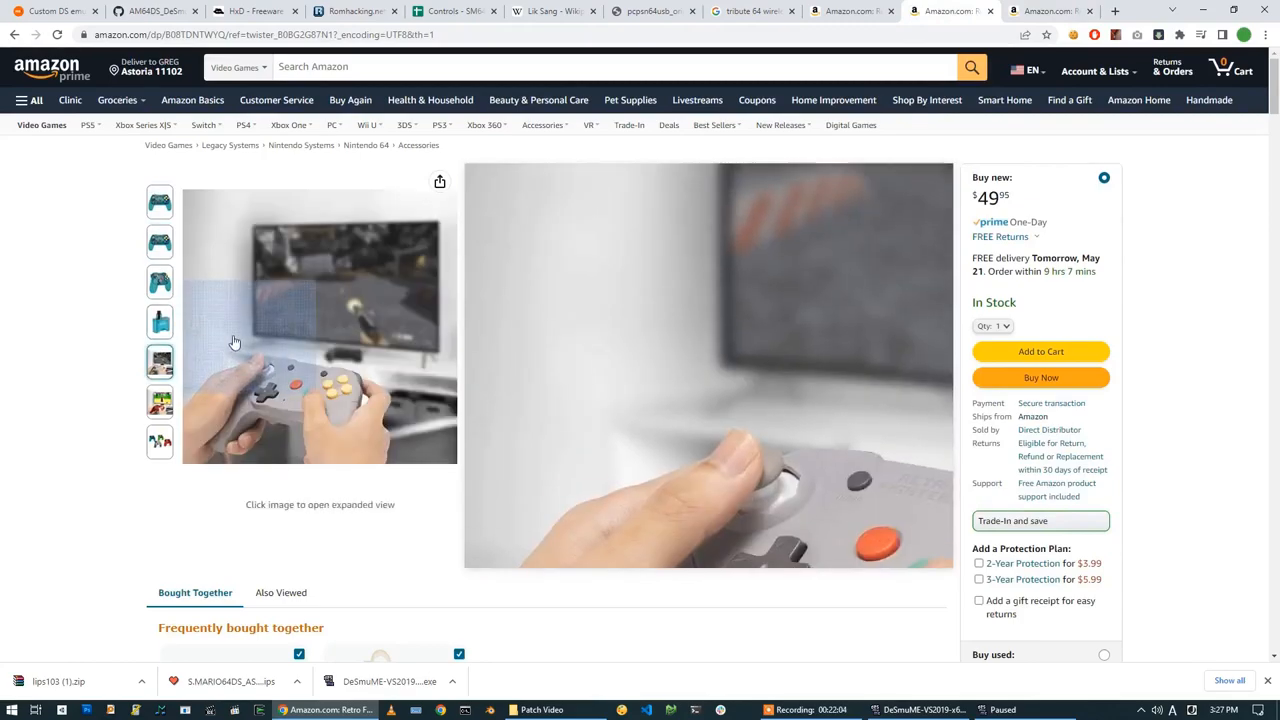
# - View the in-use photo of the blue Brawler64 controller
pyautogui.click(159, 201)
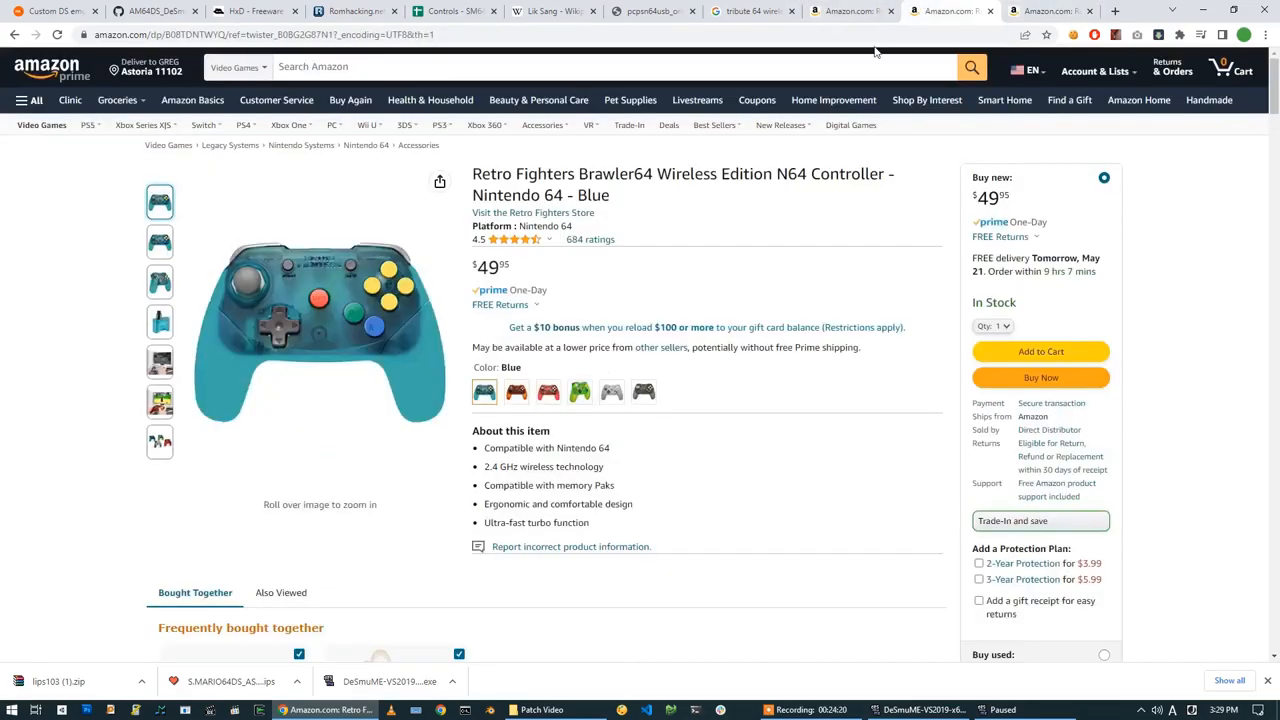
pyautogui.moveTo(320, 320)
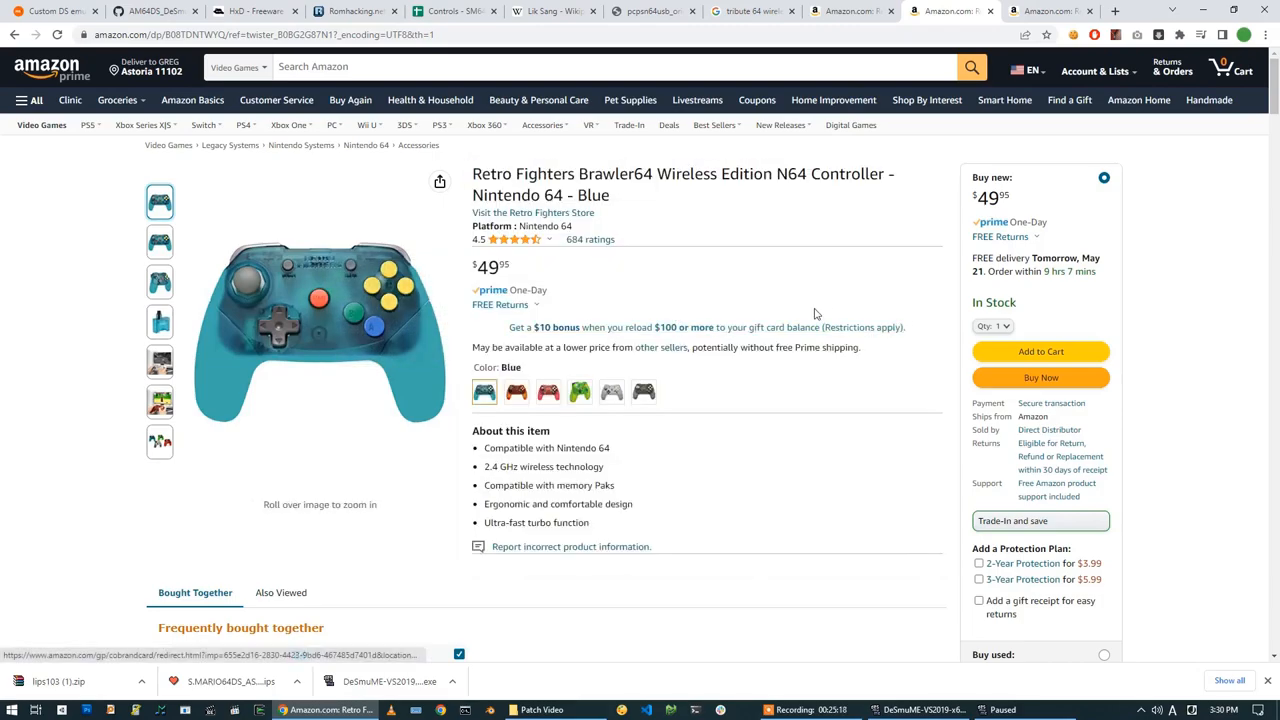
pyautogui.moveTo(740, 302)
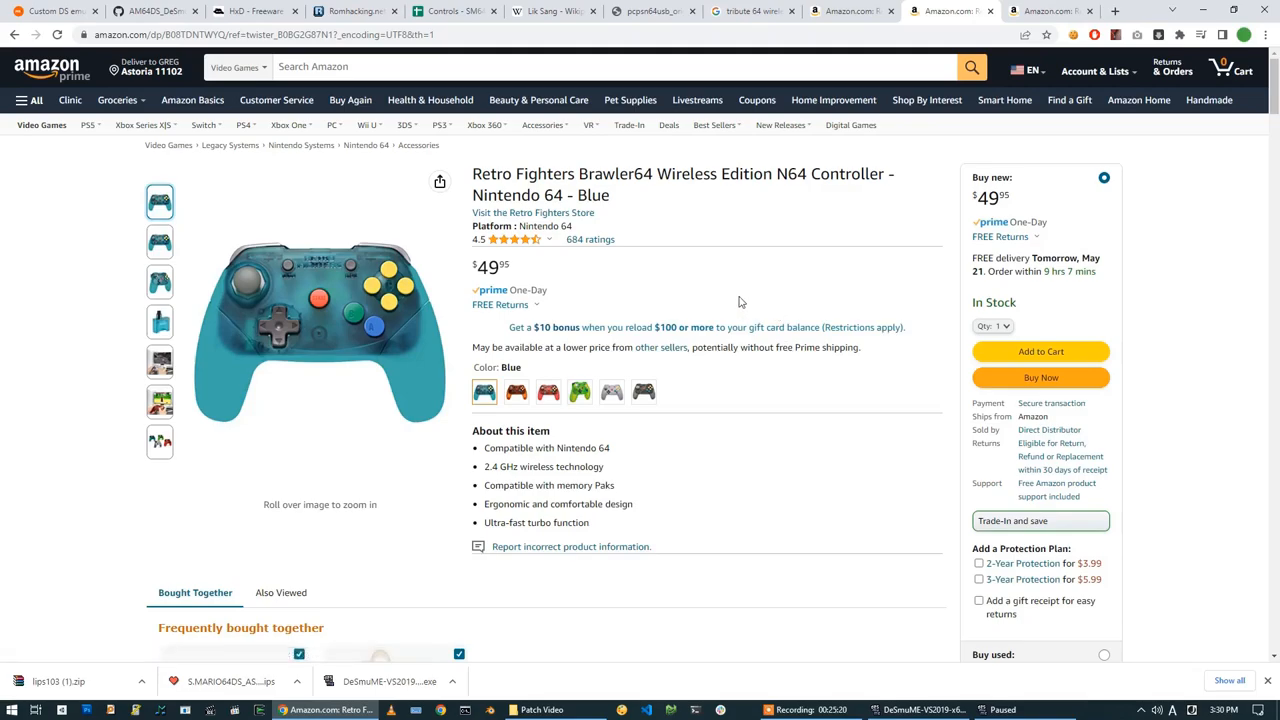
pyautogui.moveTo(1052, 62)
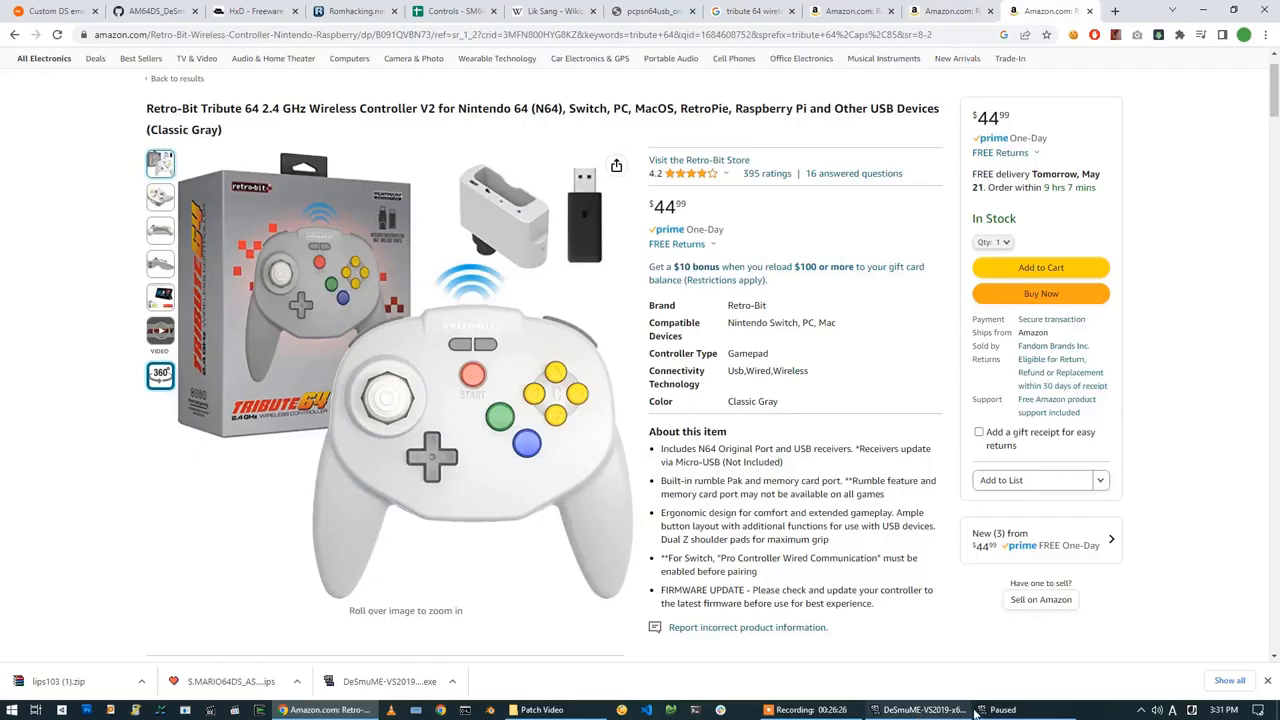
# - Resume Super Mario 64 DS and uncheck View > HUD > Display FPS
pyautogui.click(63, 21)
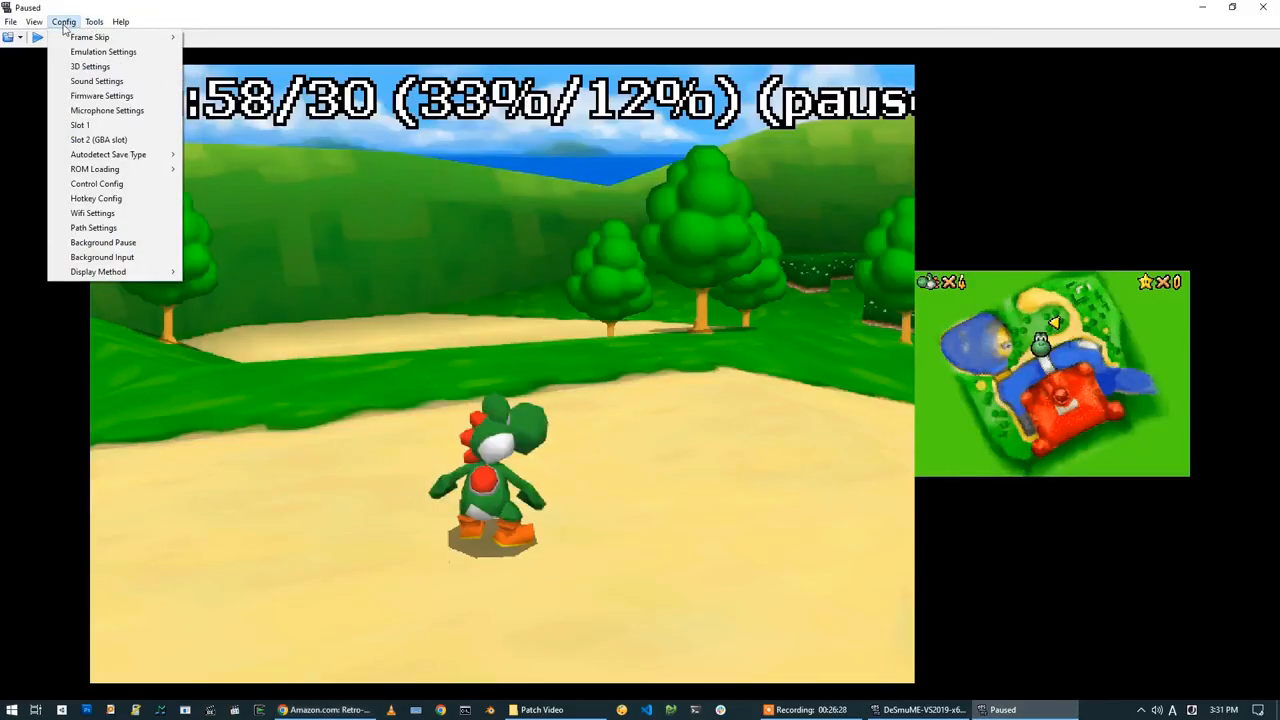
pyautogui.click(96, 183)
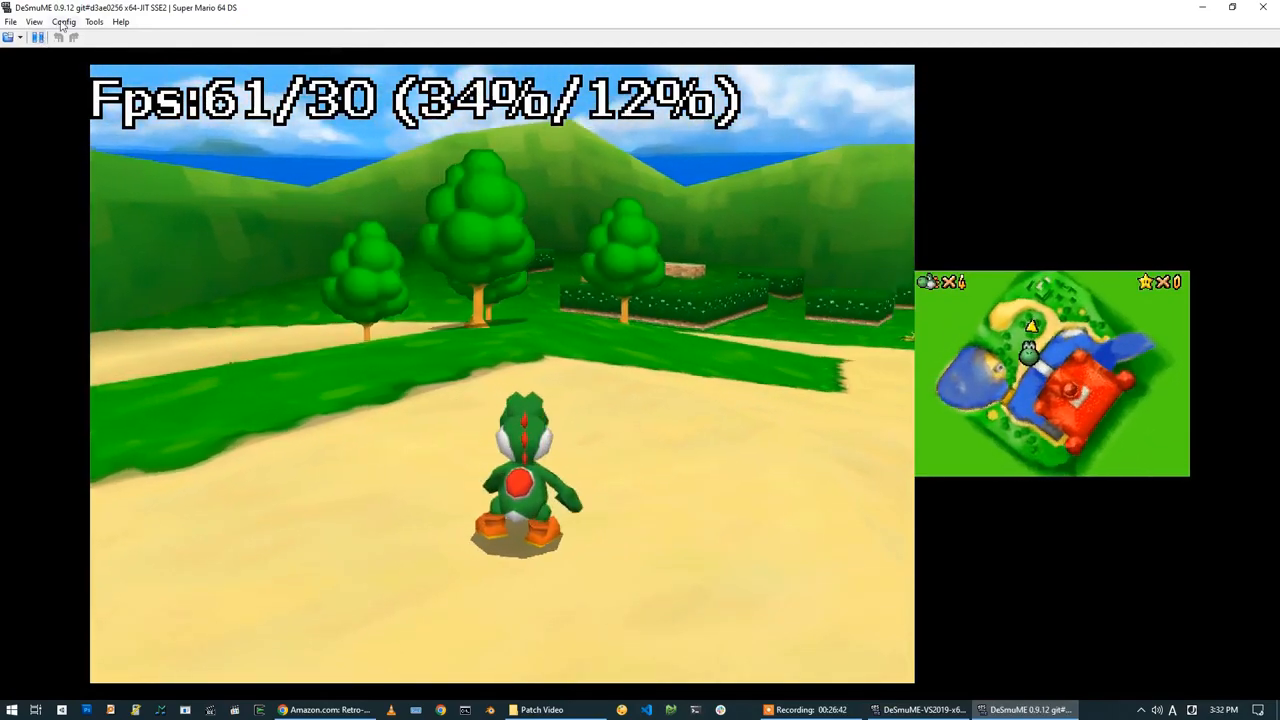
pyautogui.click(63, 21)
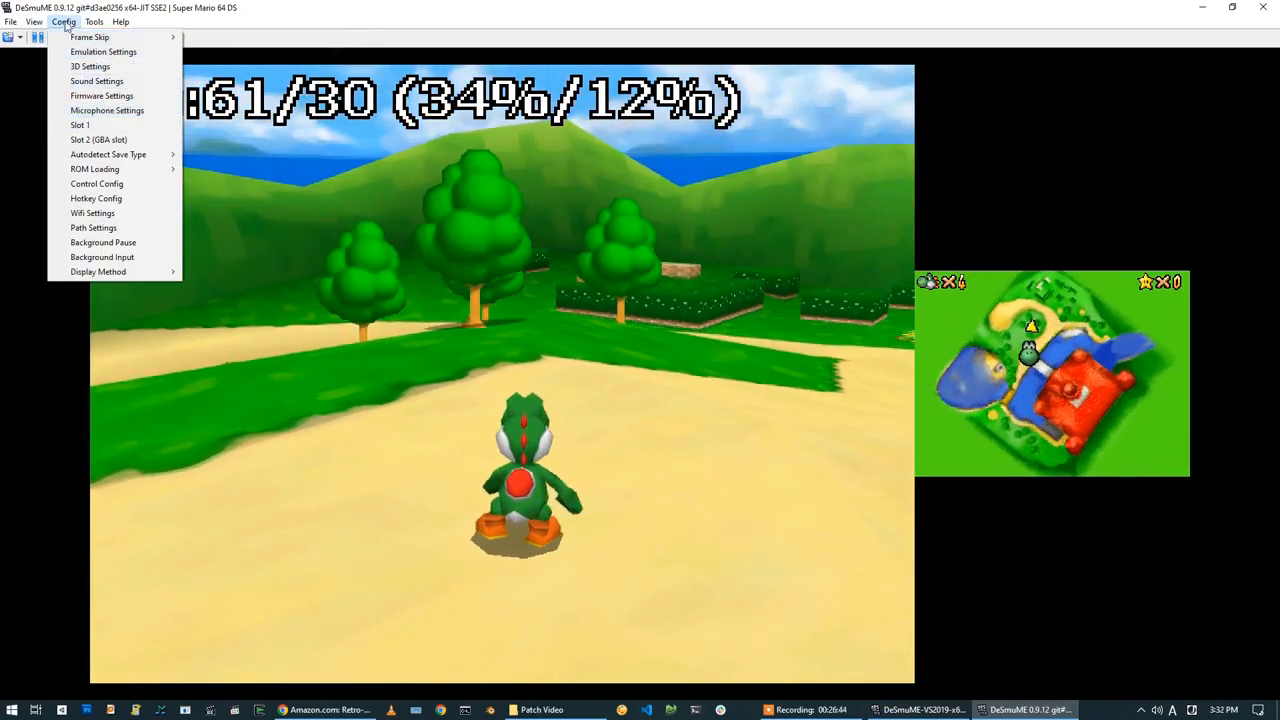
pyautogui.click(34, 21)
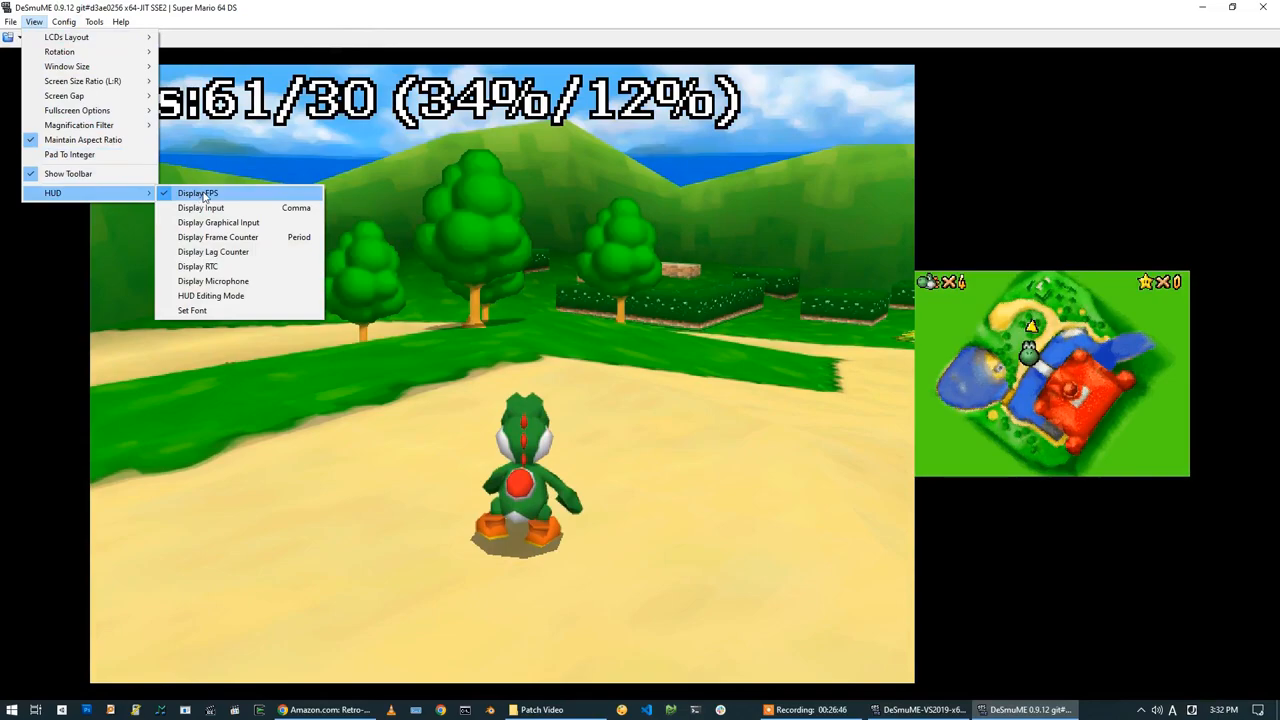
pyautogui.click(197, 192)
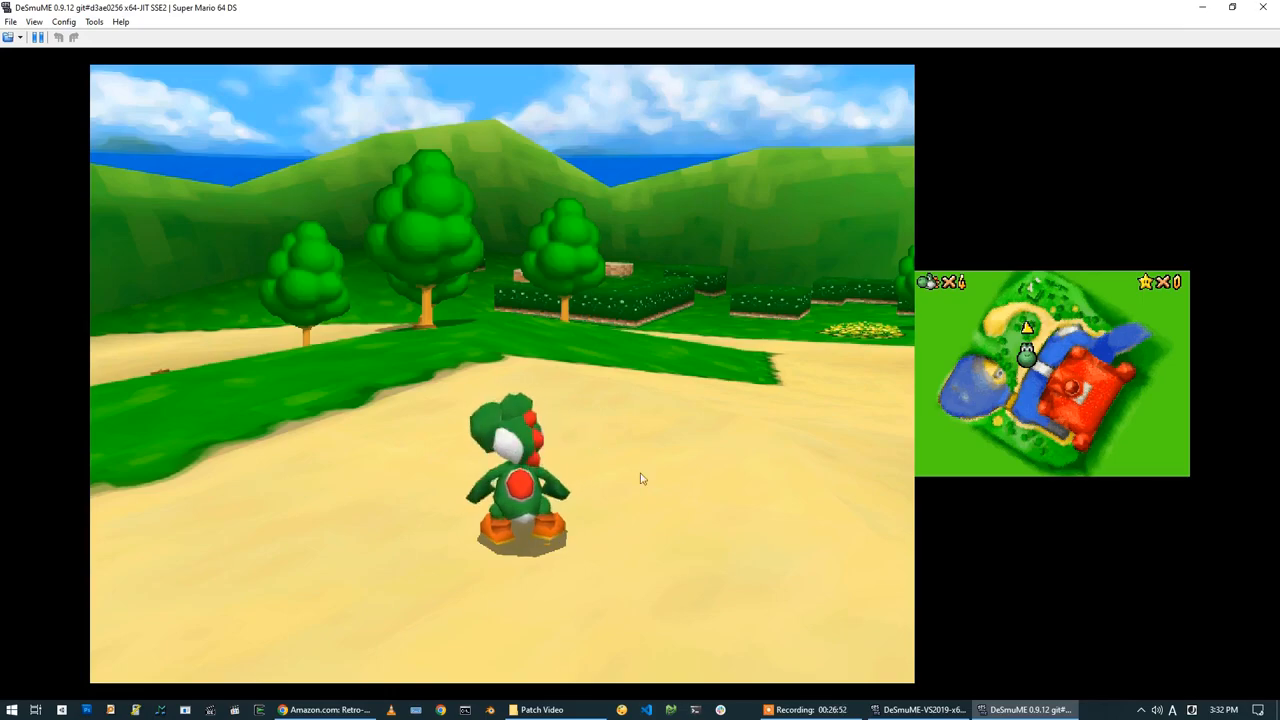
pyautogui.click(63, 21)
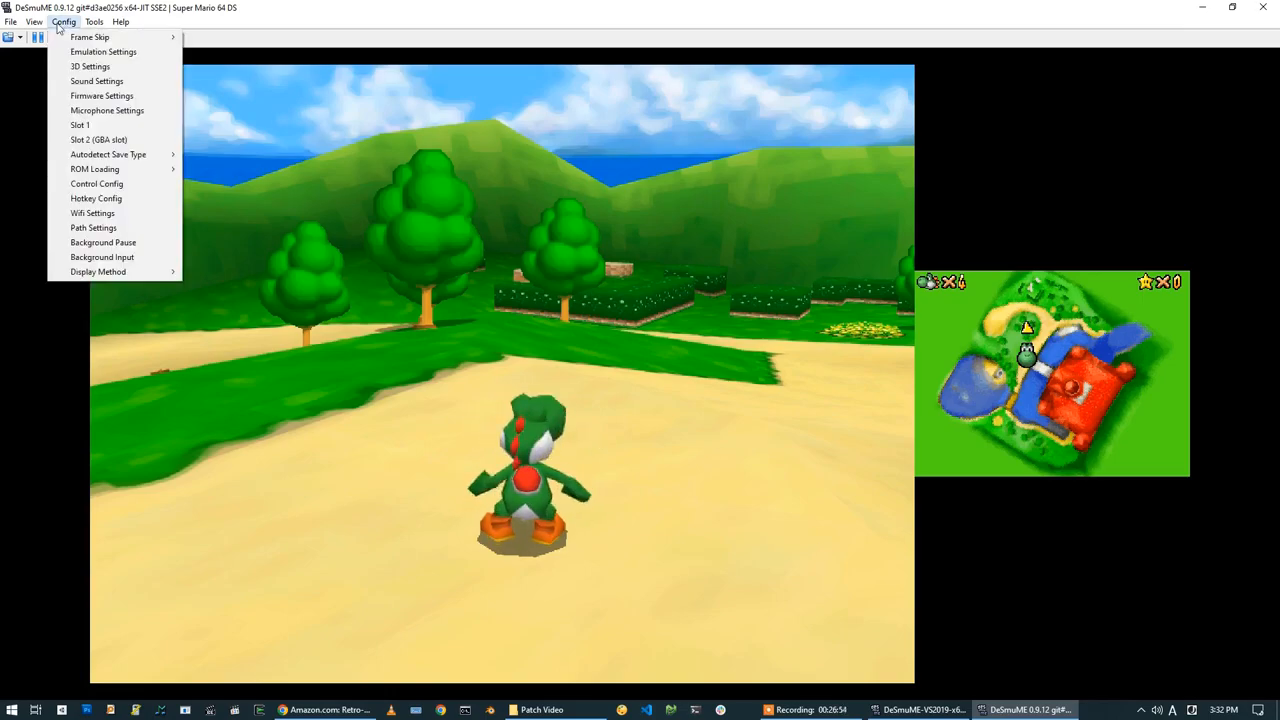
pyautogui.click(63, 21)
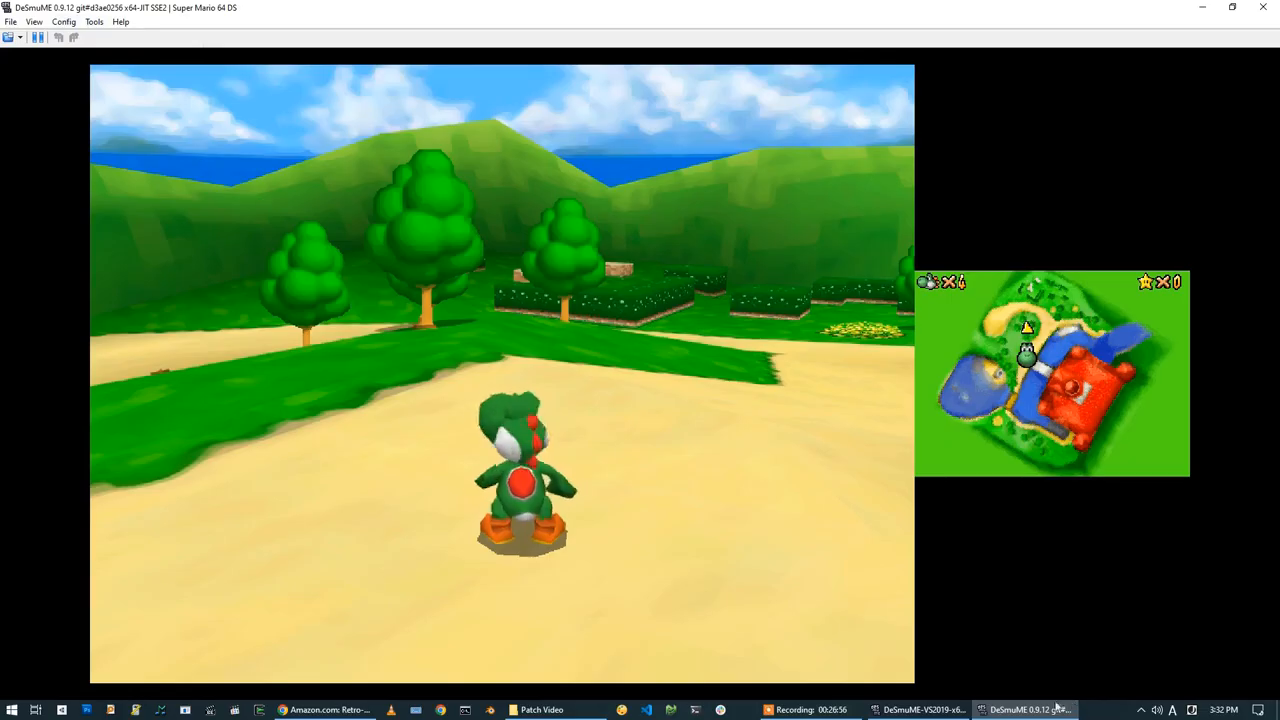